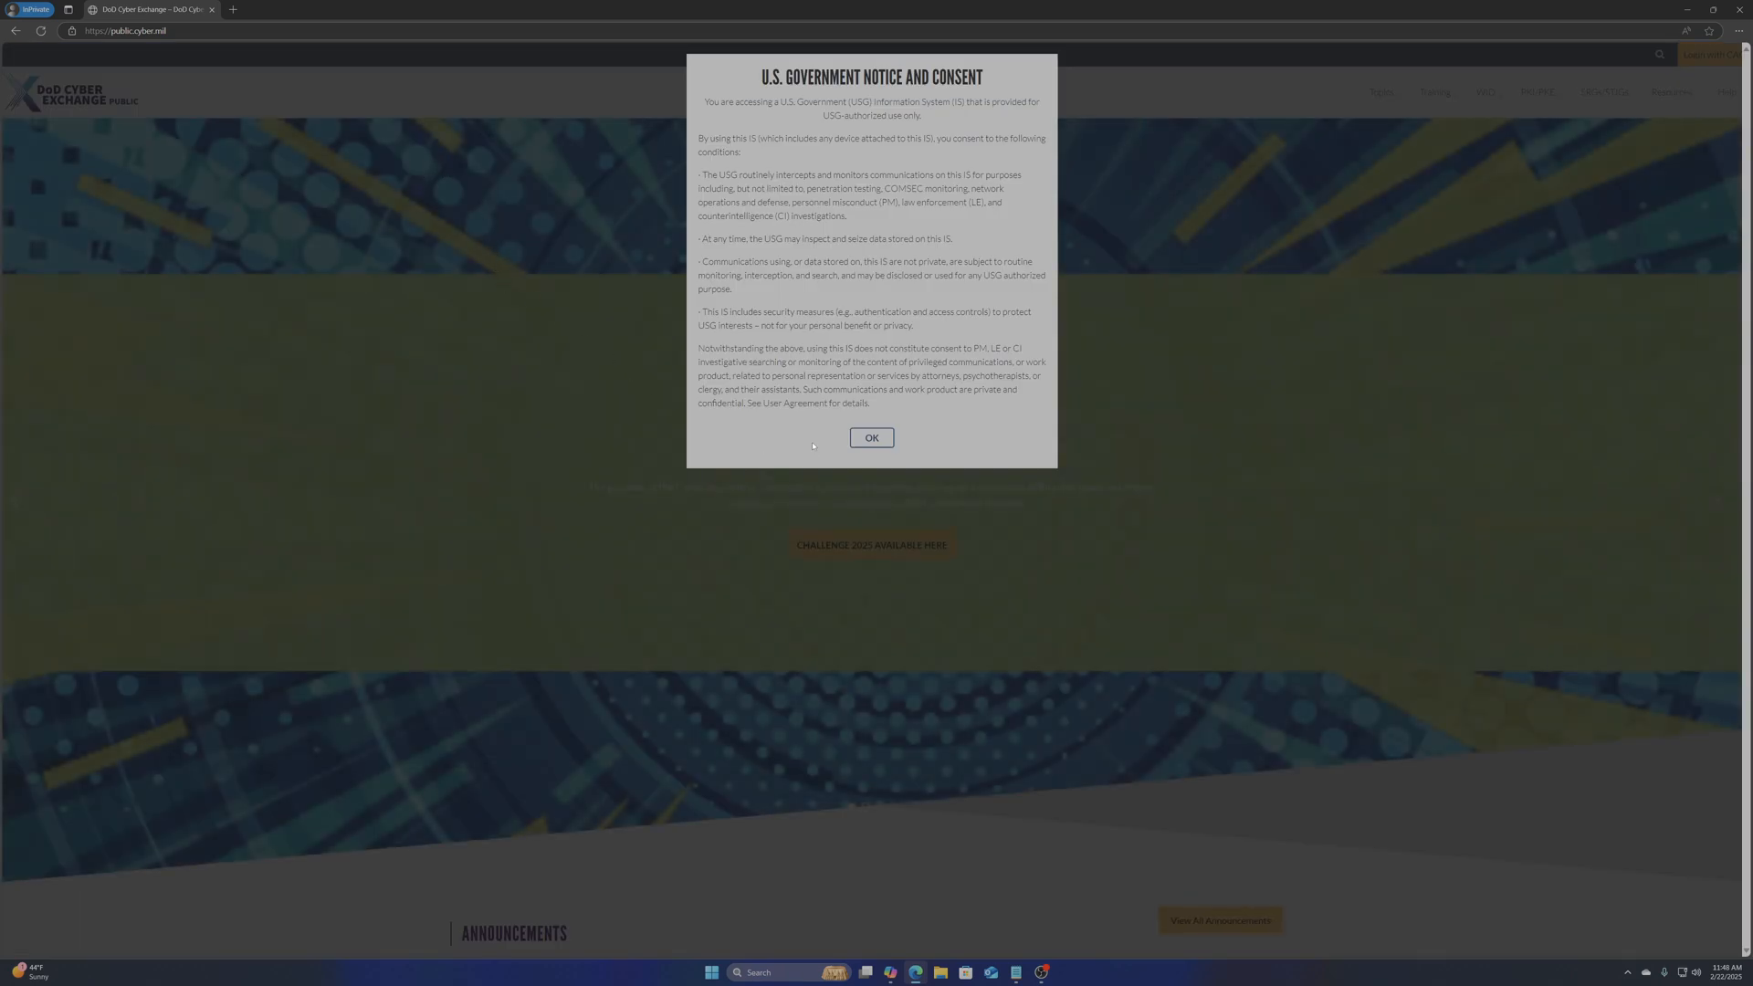
Step: Accept the U.S. Government Notice and choose SCAP from the SRGs/STIGs menu
{"action": "left_click", "coordinate": [871, 438]}
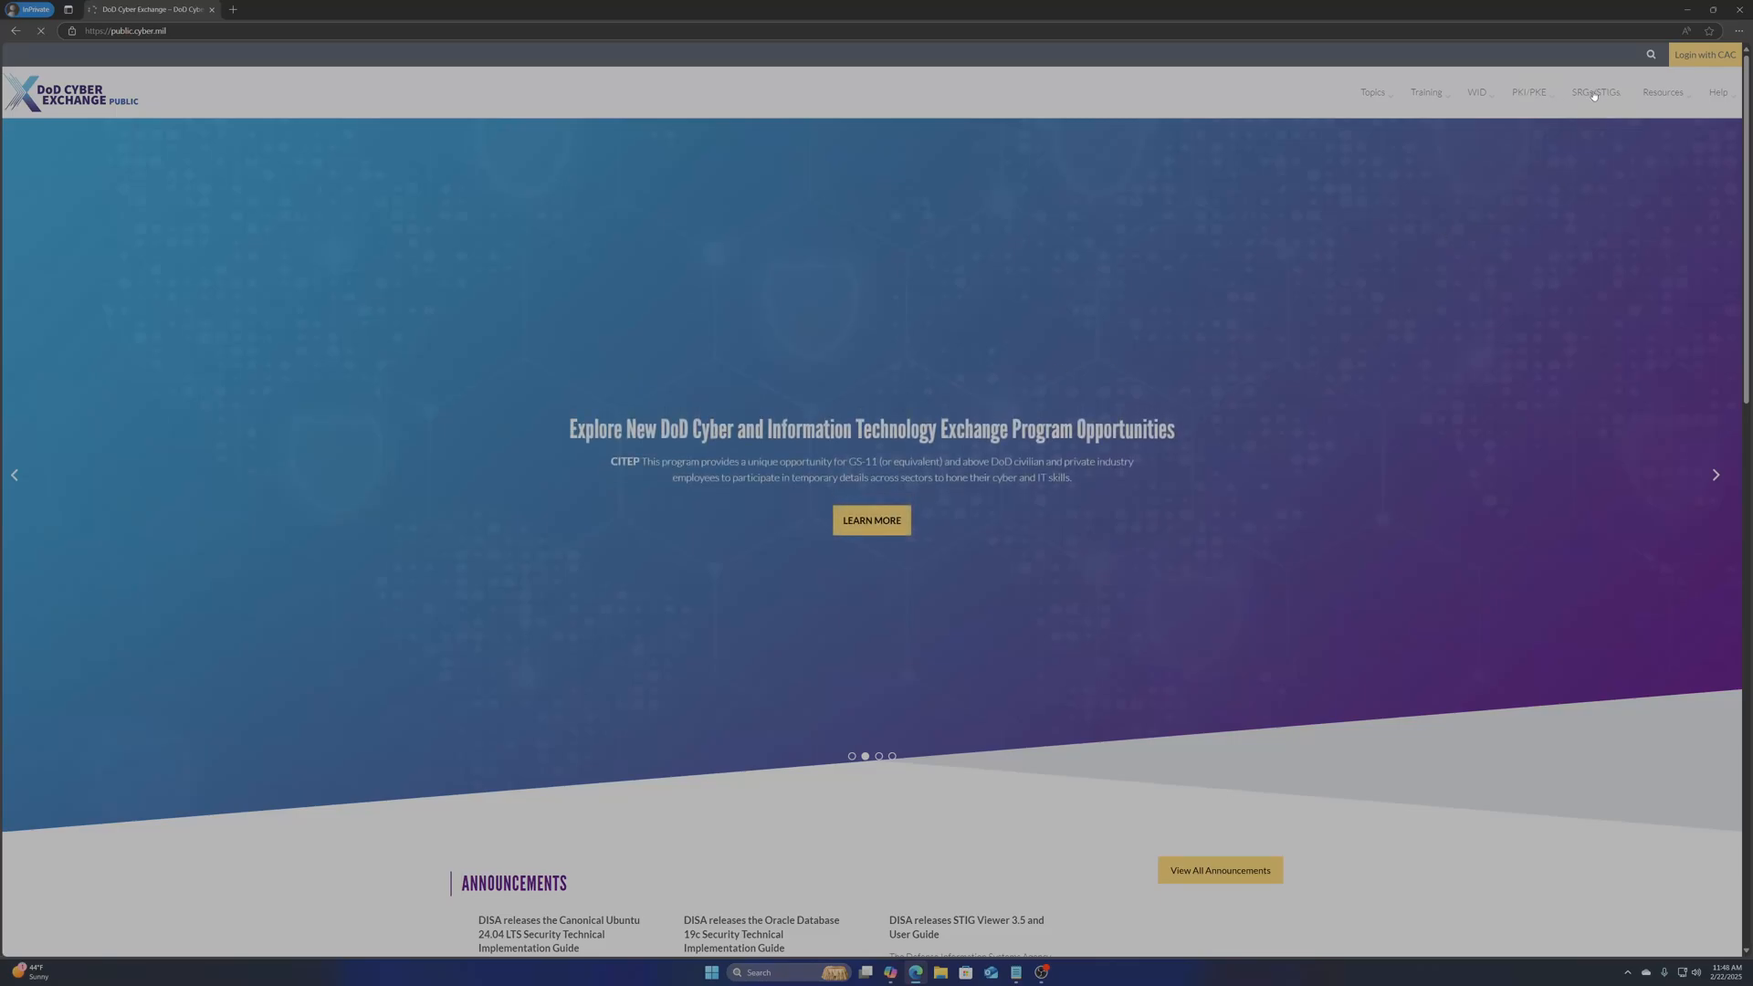
{"action": "left_click", "coordinate": [1595, 92]}
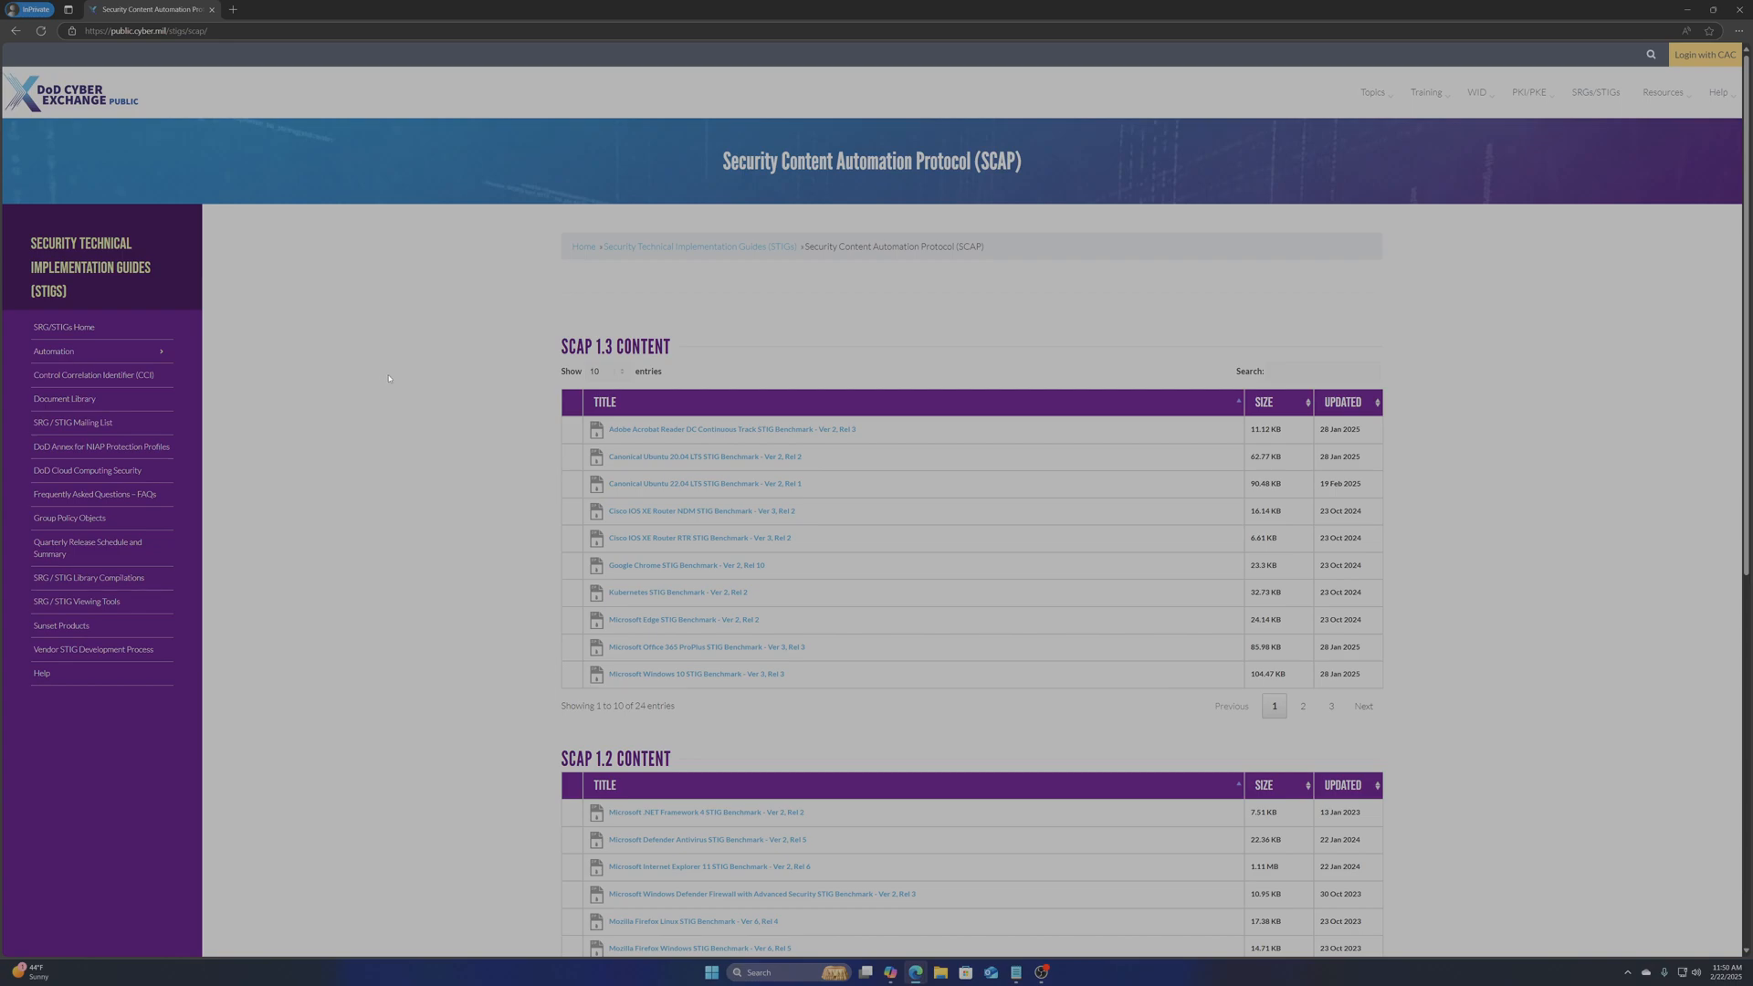
Step: From SCAP Tools page 2, download the SCC 5.10.1 Windows bundle and UNIX Remote Scanning Plugin
{"action": "scroll", "scroll_direction": "down", "scroll_amount": 3}
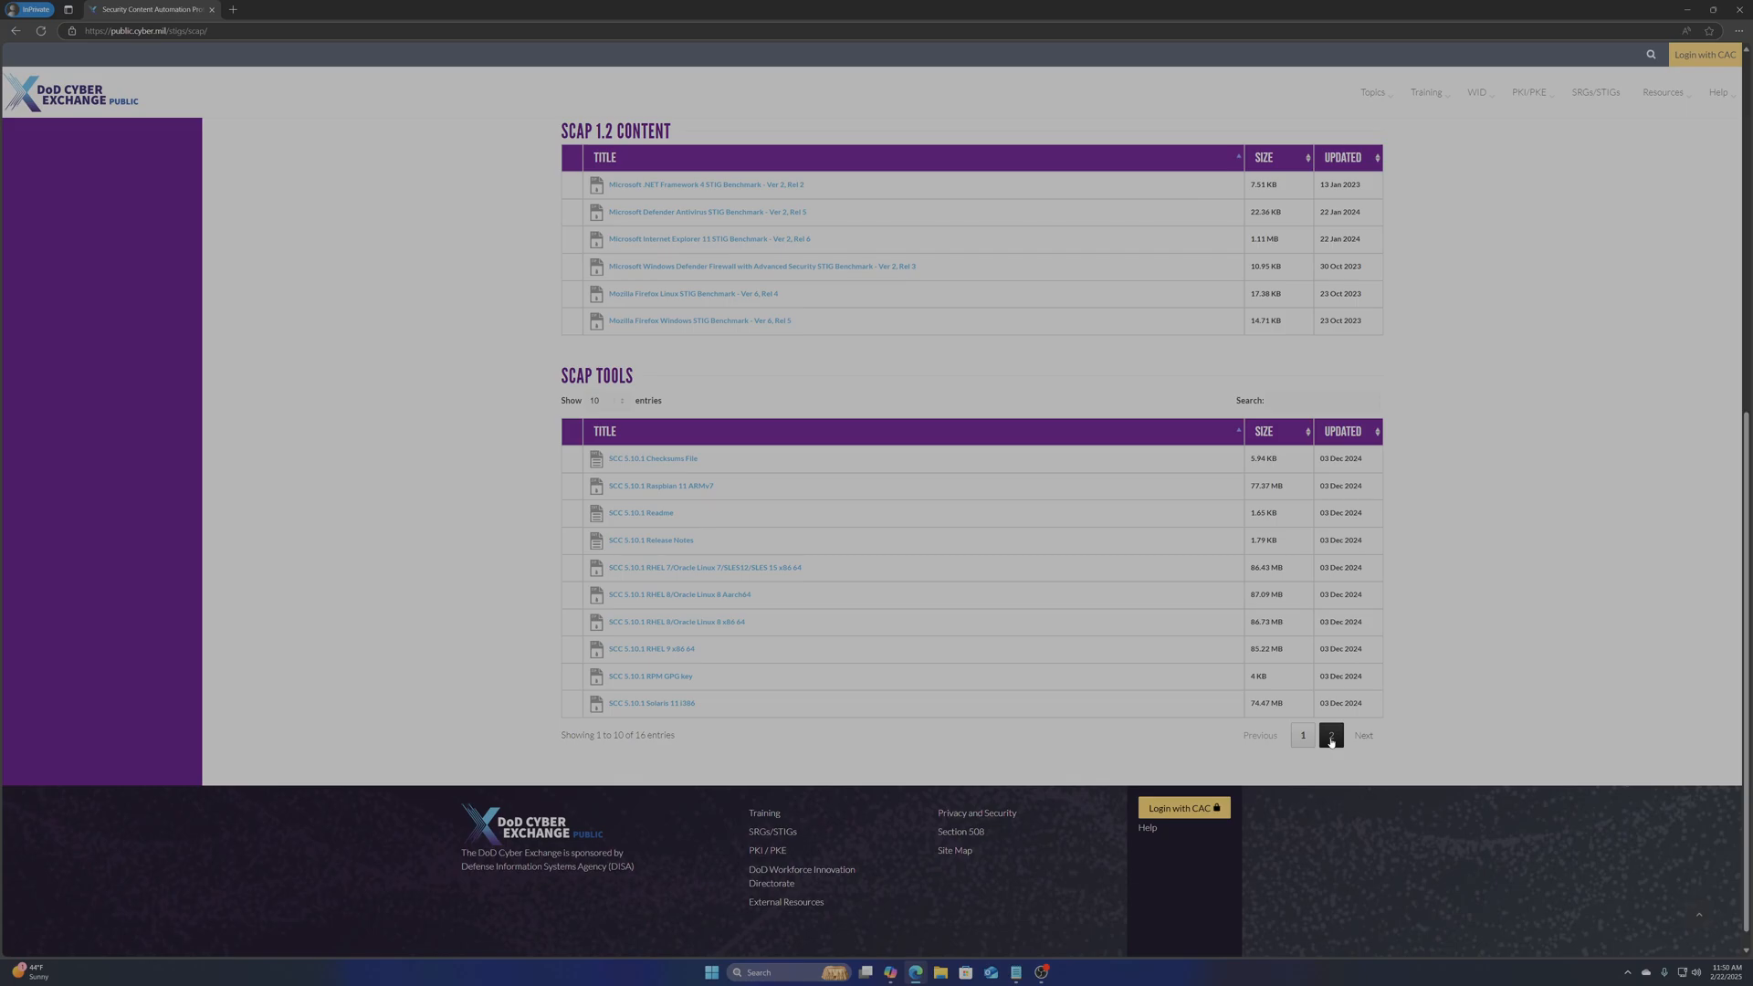
{"action": "left_click", "coordinate": [1330, 734]}
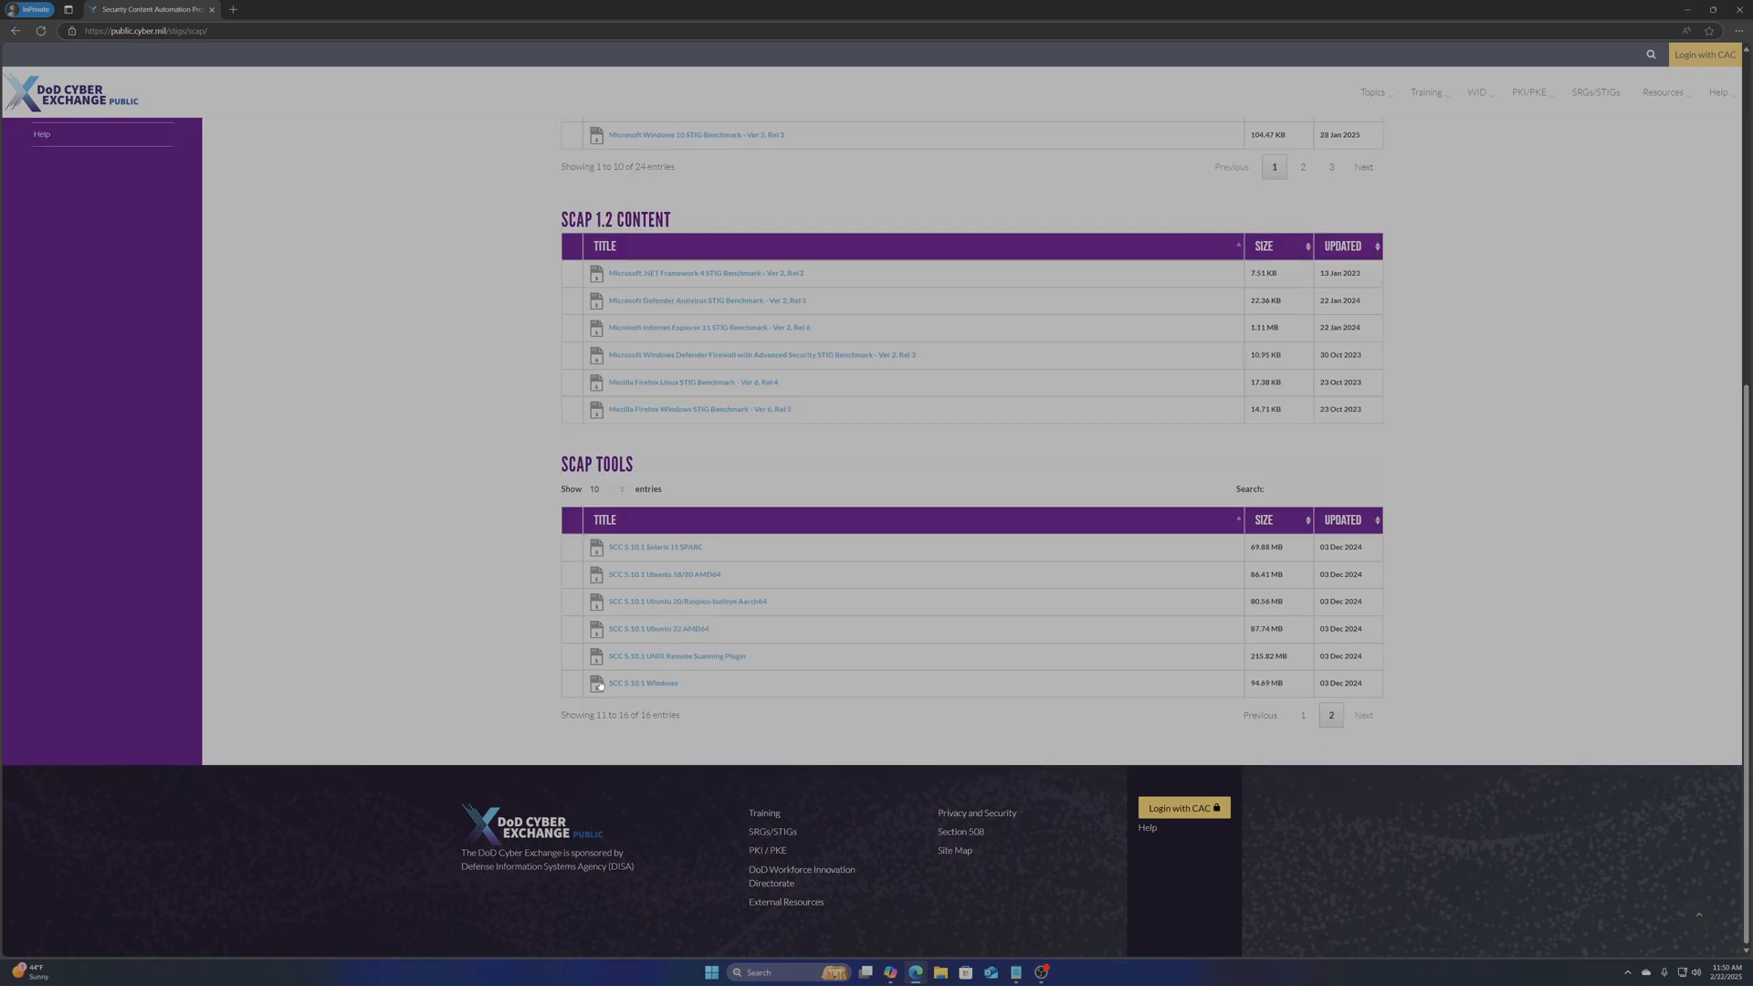
{"action": "mouse_move", "coordinate": [643, 684]}
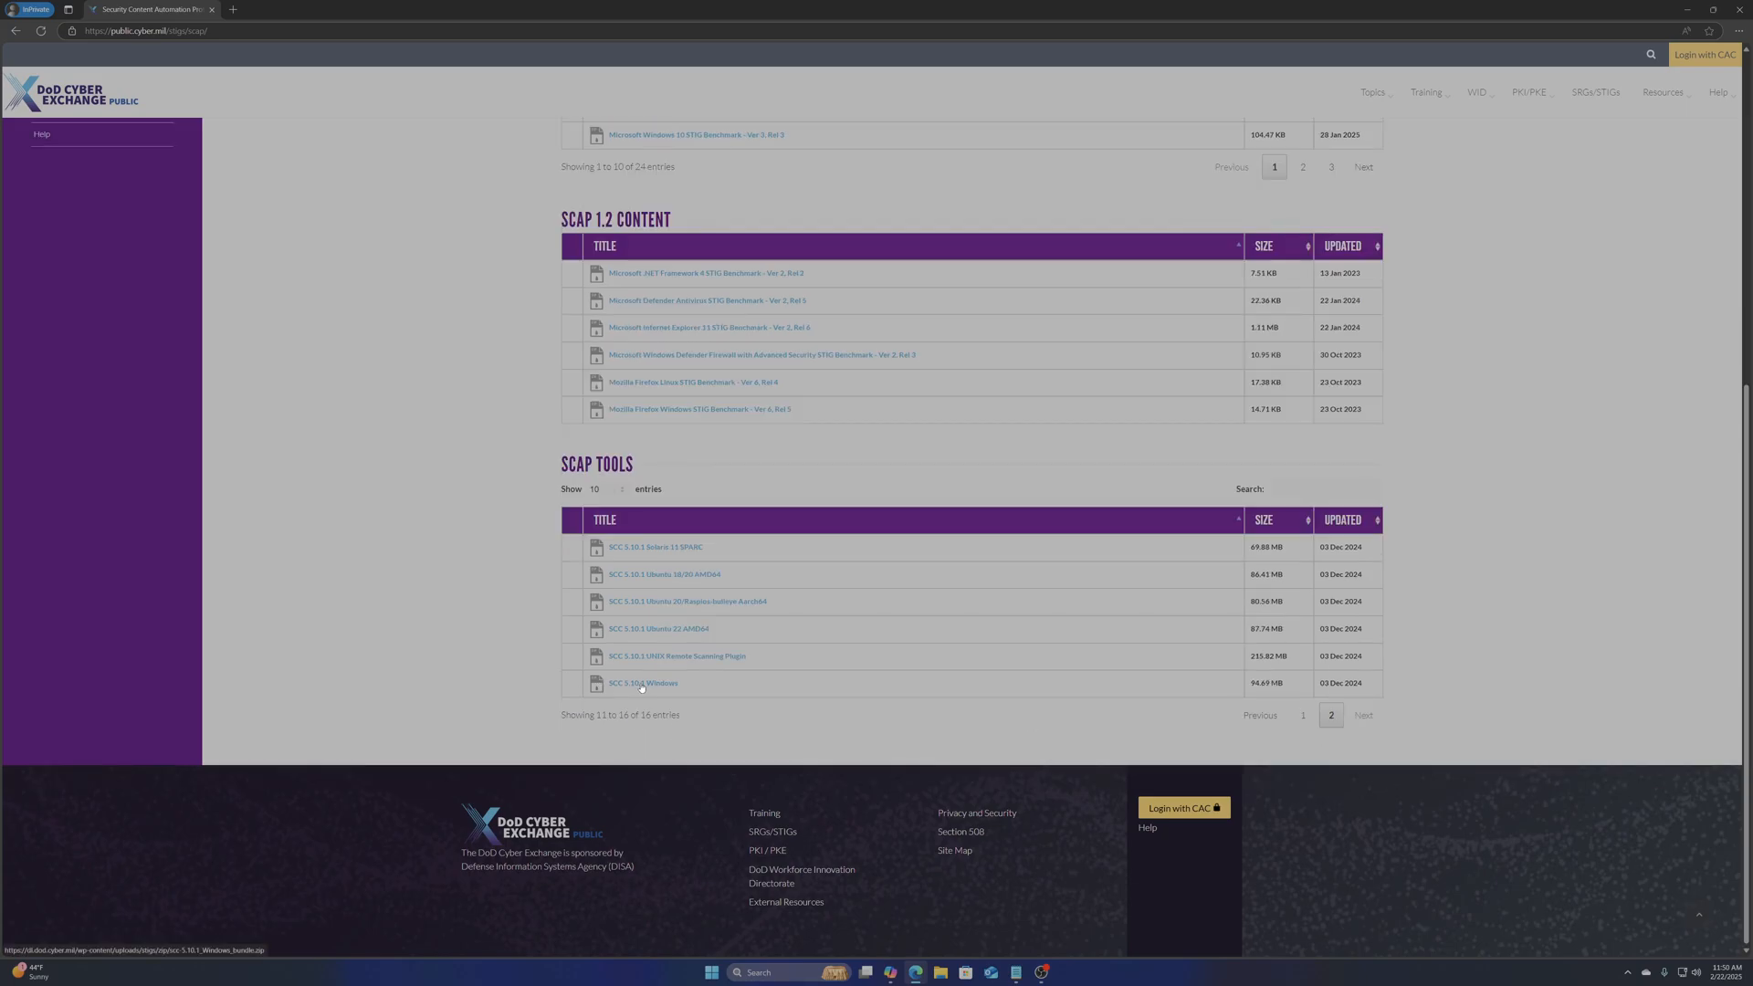
{"action": "left_click", "coordinate": [642, 683]}
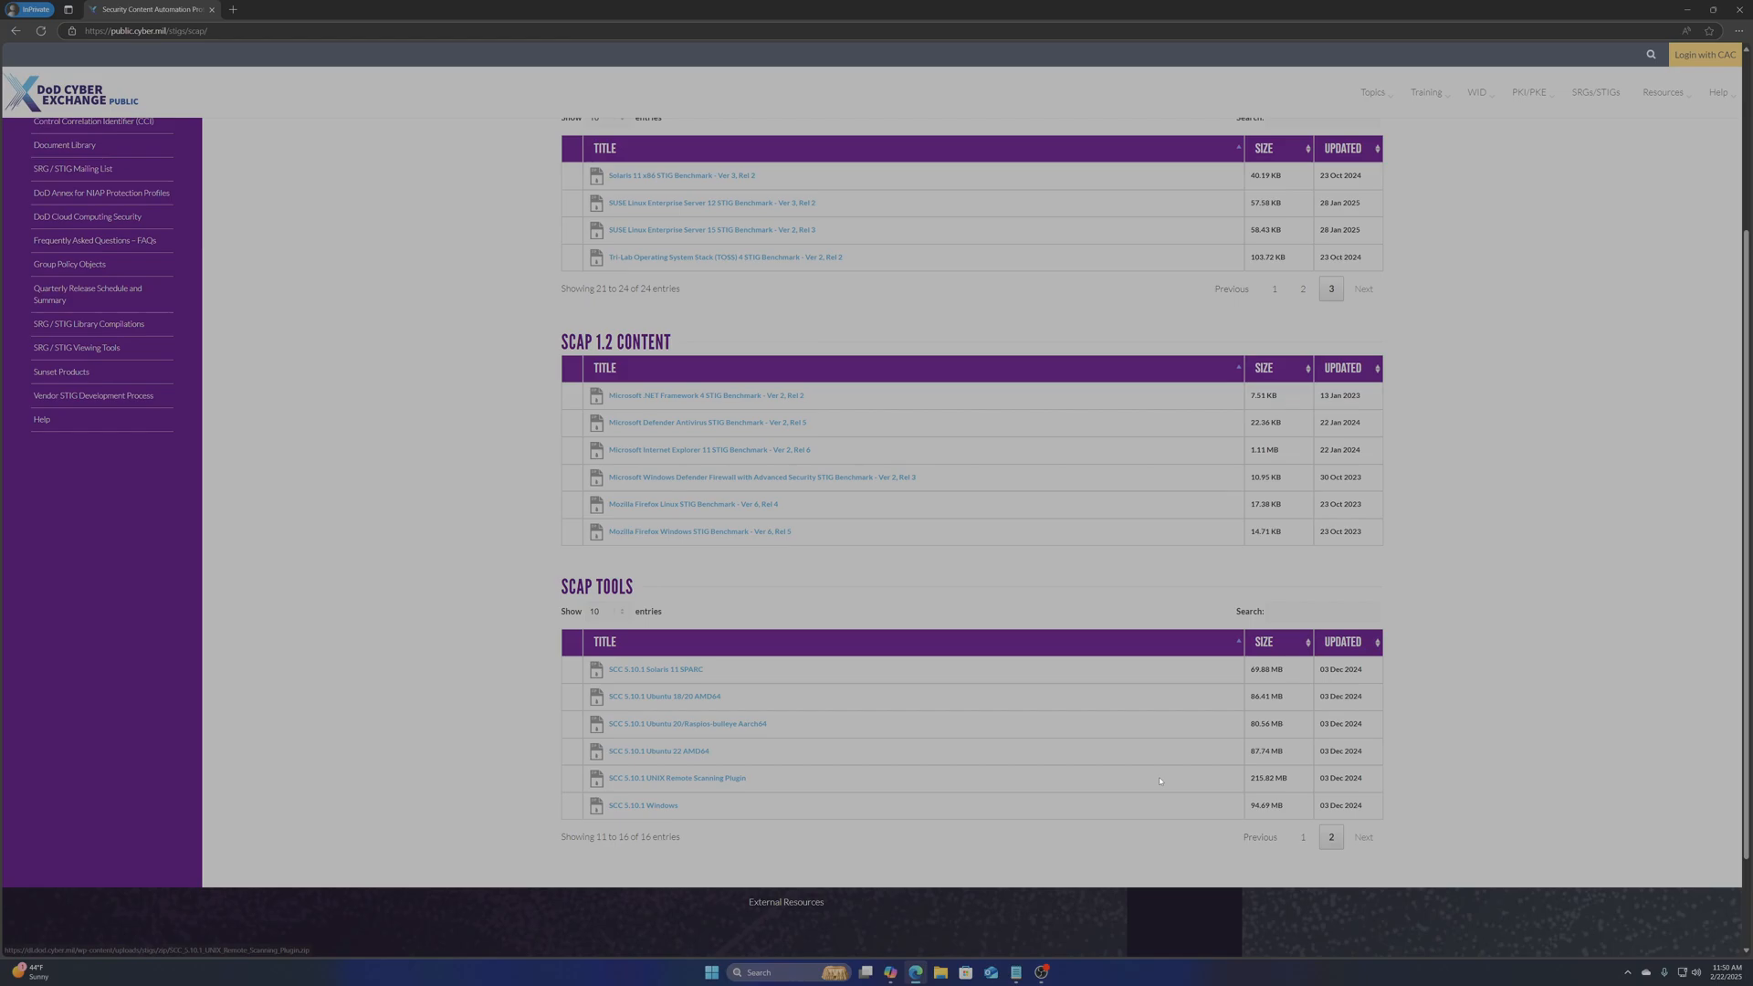
{"action": "left_click", "coordinate": [677, 777]}
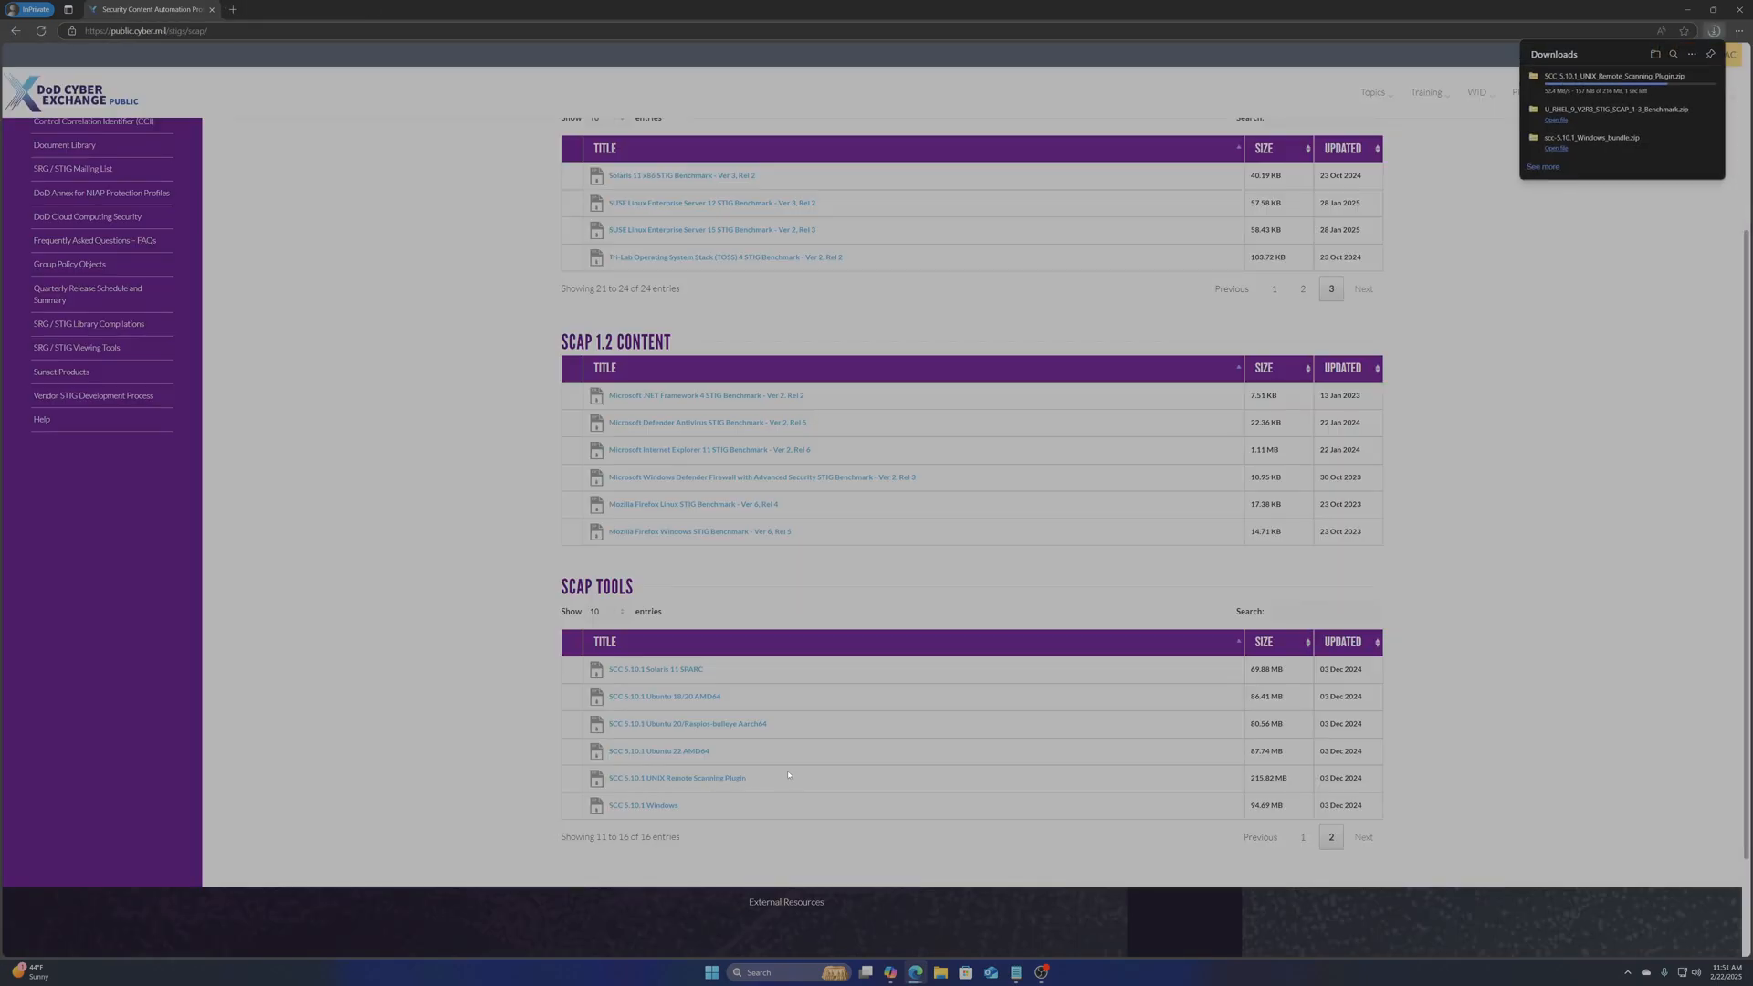
{"action": "mouse_move", "coordinate": [91, 396]}
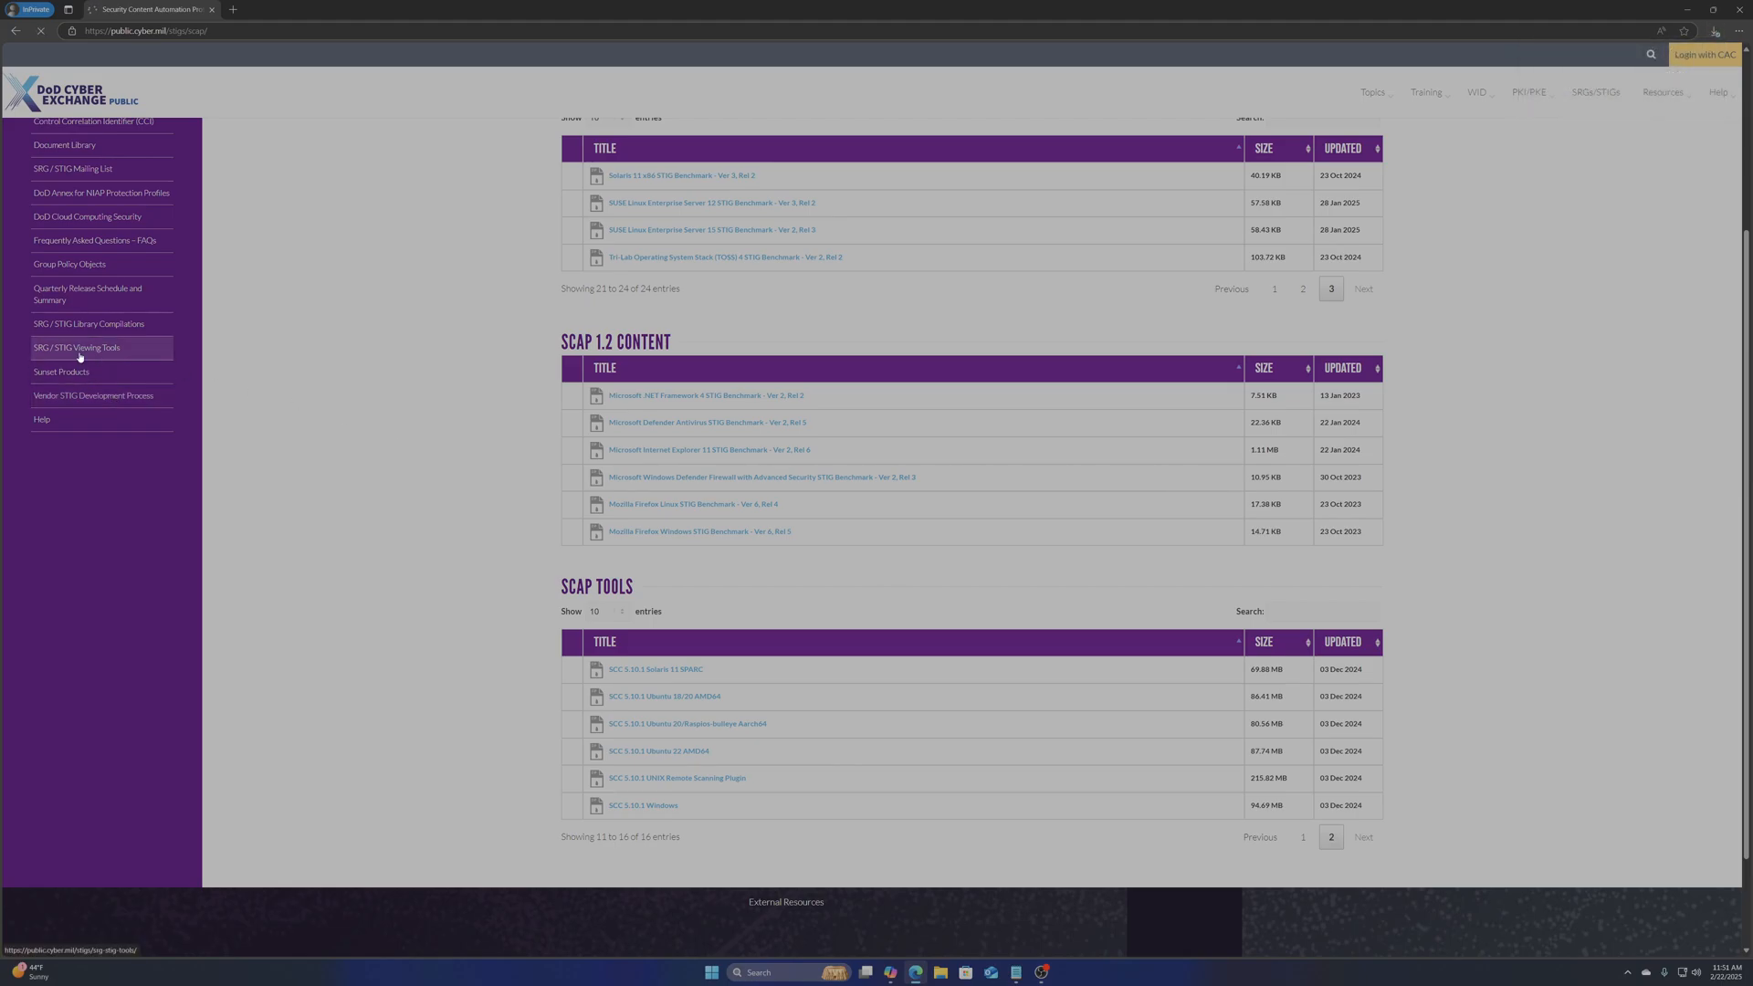
Step: Download the STIG Viewer 3.5 Win64 package from the SRG / STIG Viewing Tools page
{"action": "left_click", "coordinate": [74, 346]}
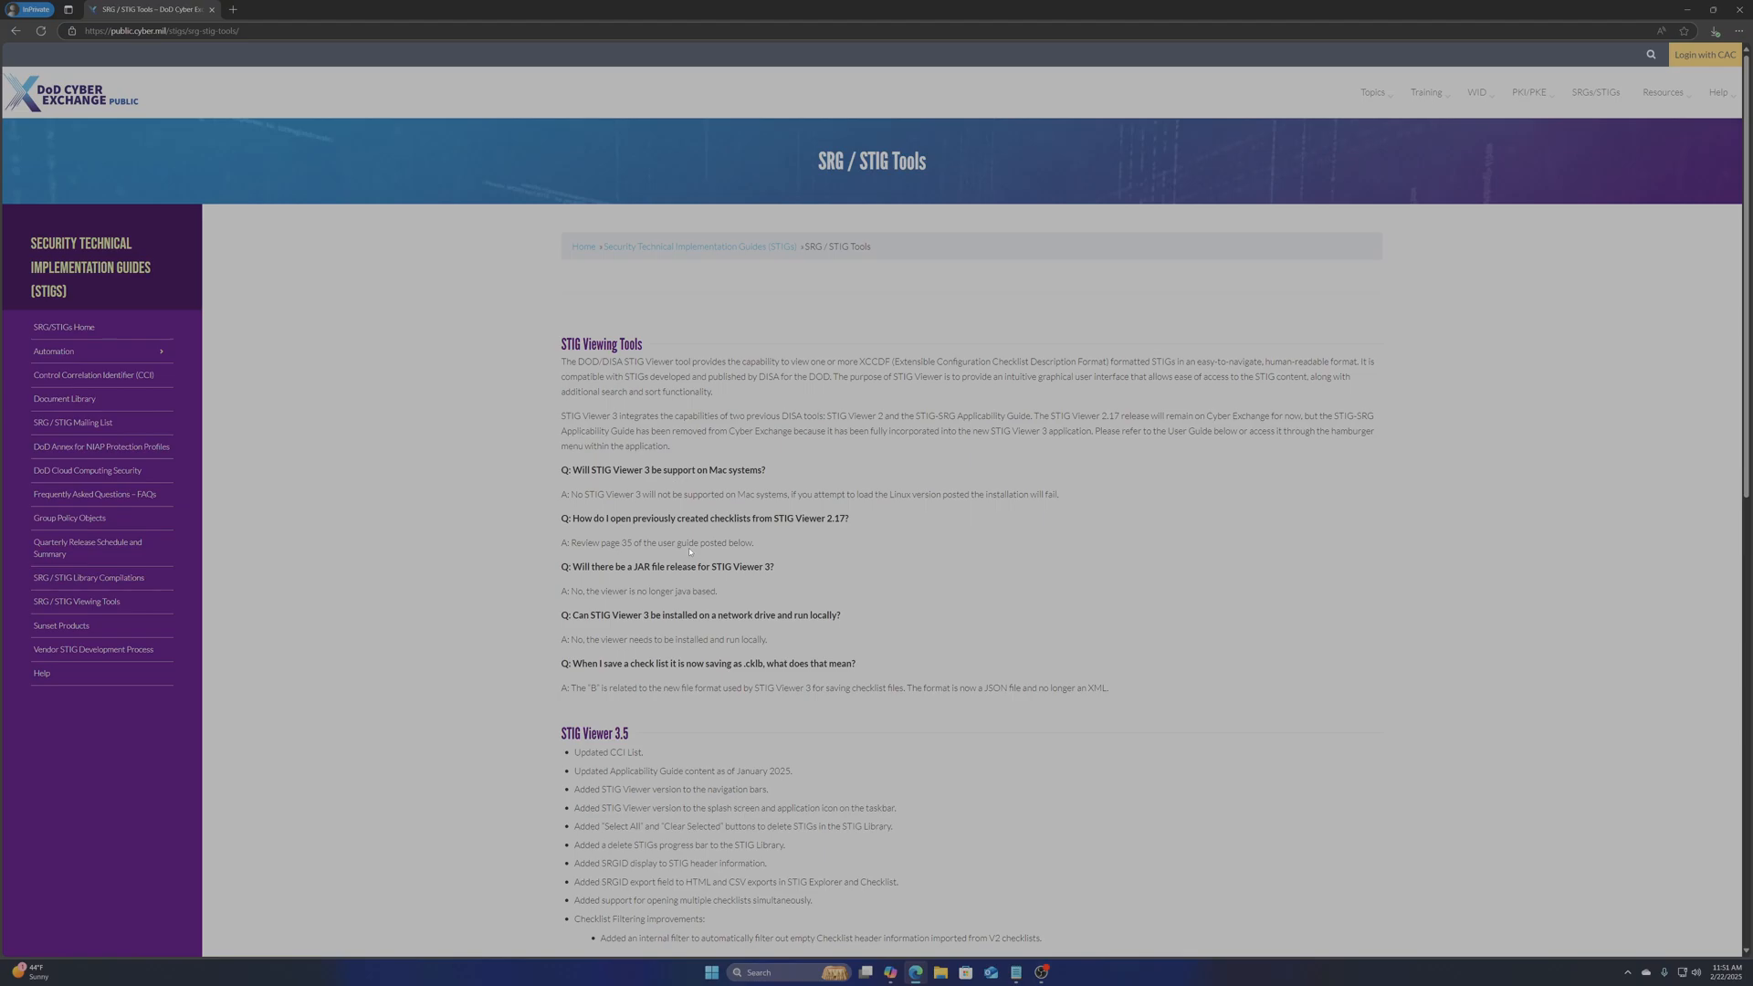
{"action": "scroll", "scroll_direction": "down", "scroll_amount": 3}
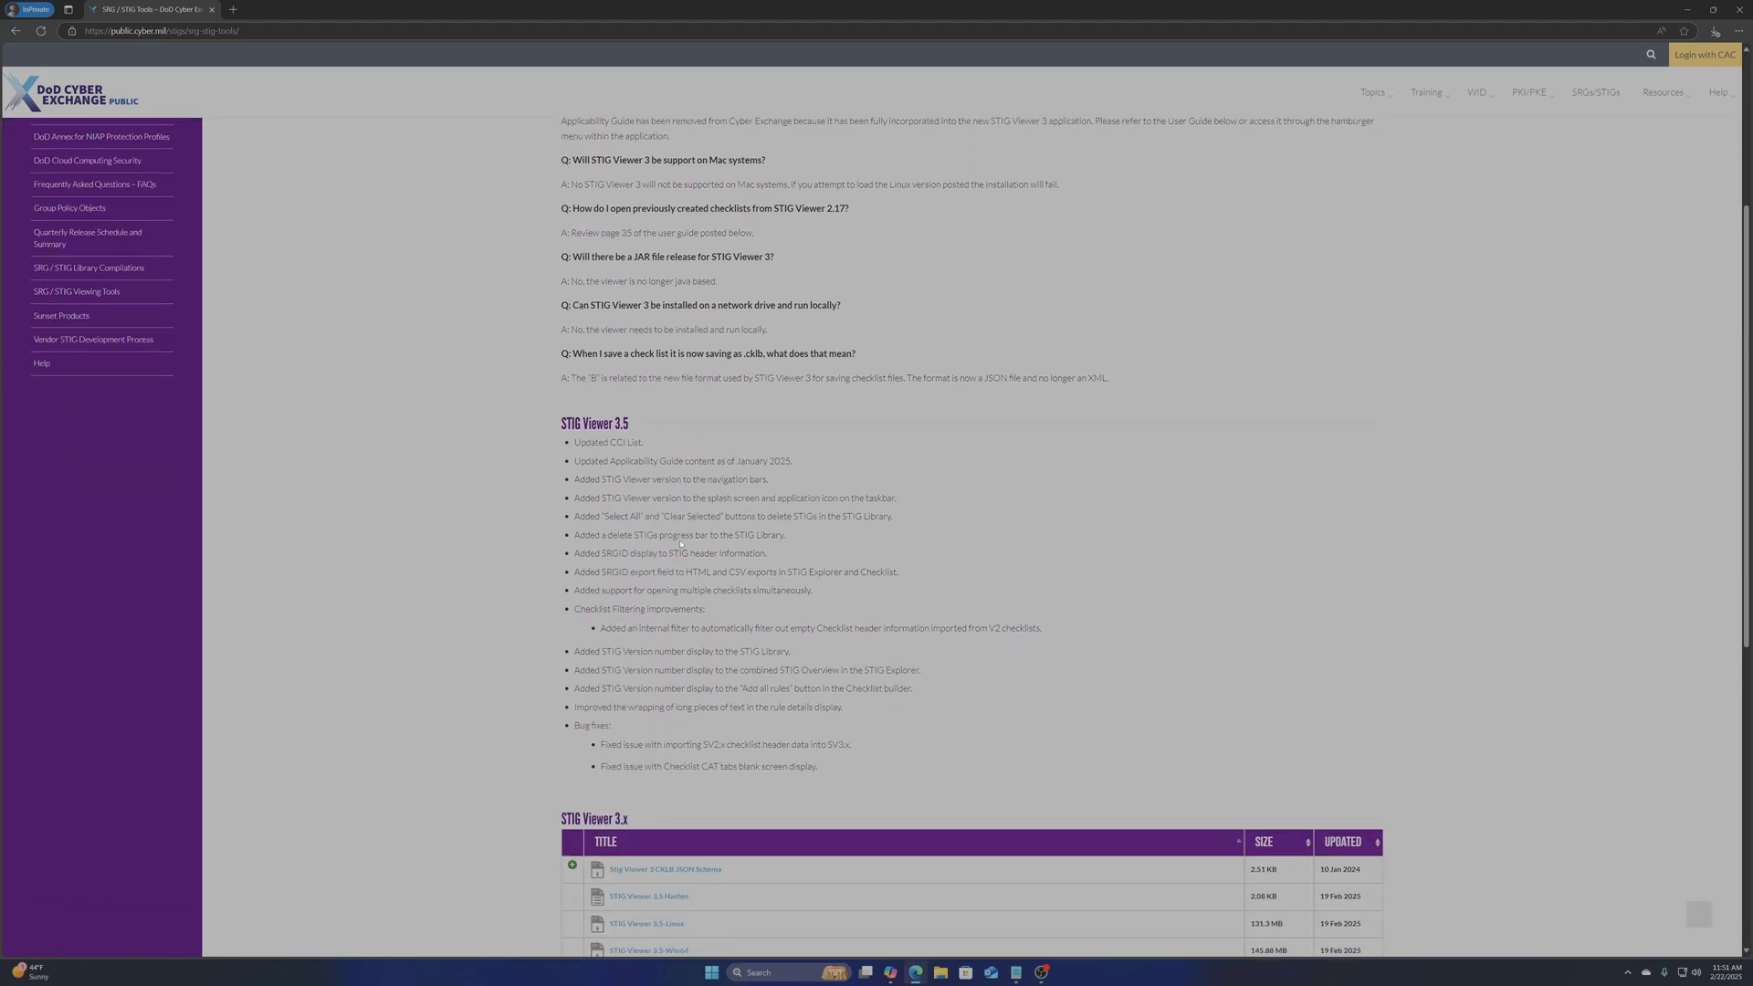
{"action": "scroll", "scroll_direction": "down", "scroll_amount": 3}
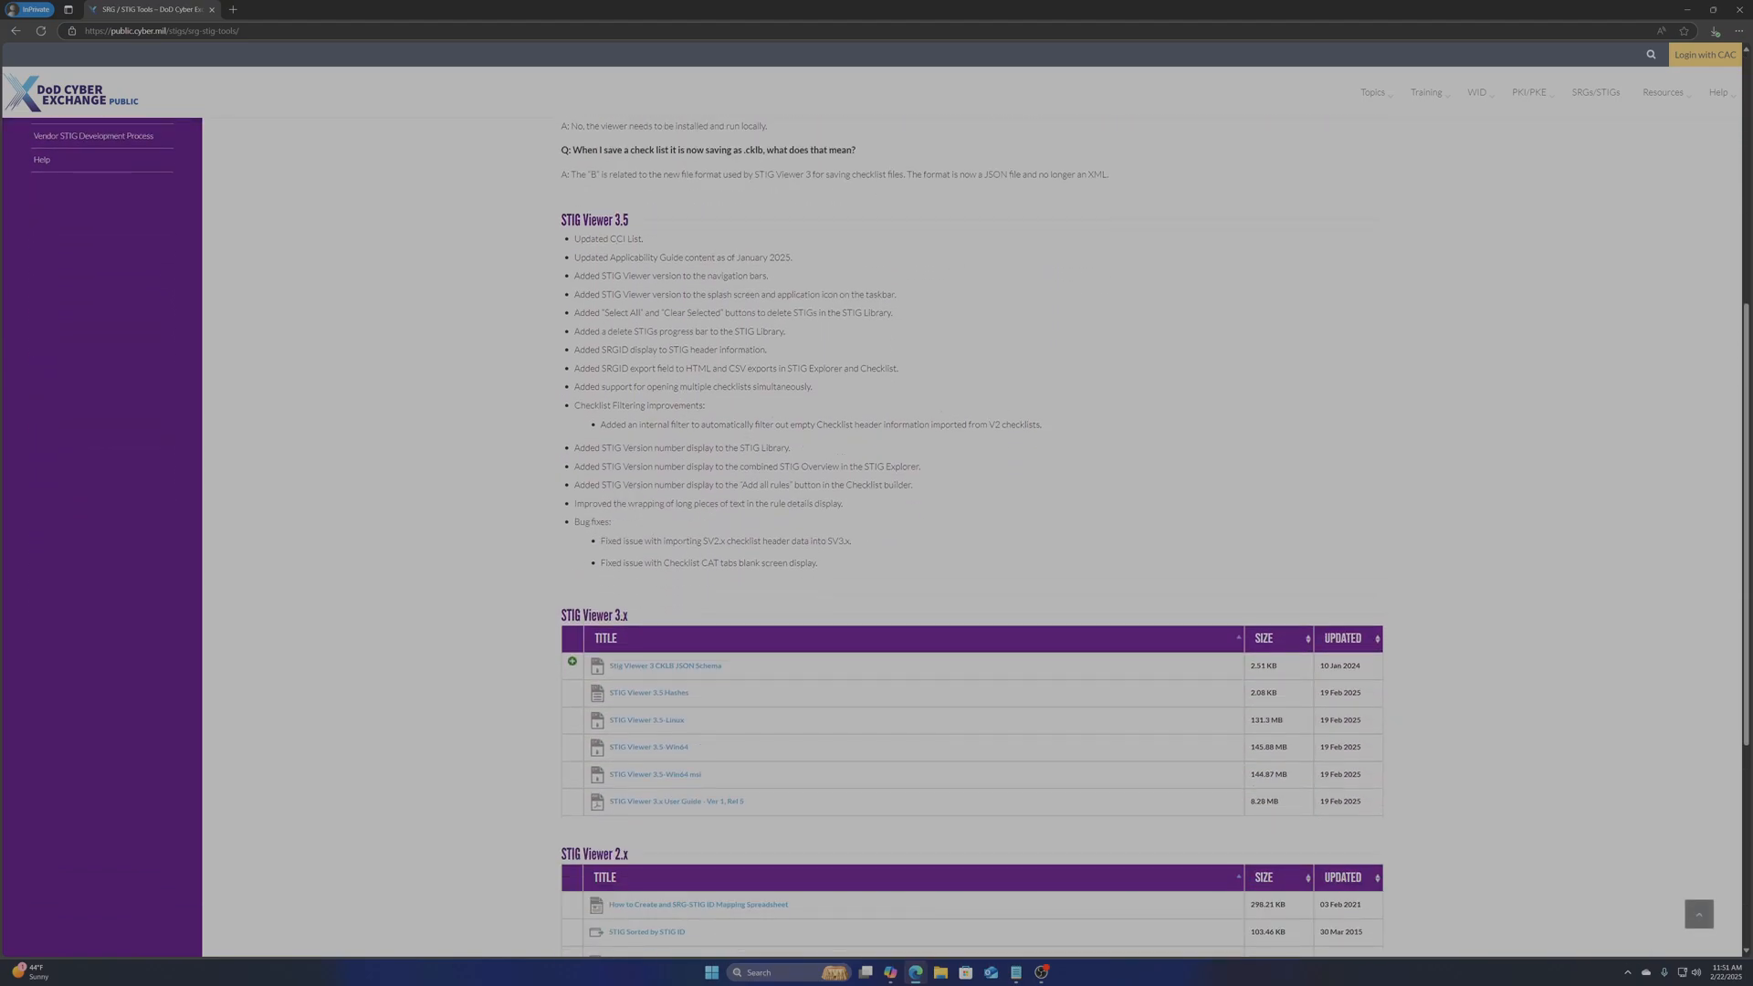
{"action": "scroll", "scroll_direction": "down", "scroll_amount": 3}
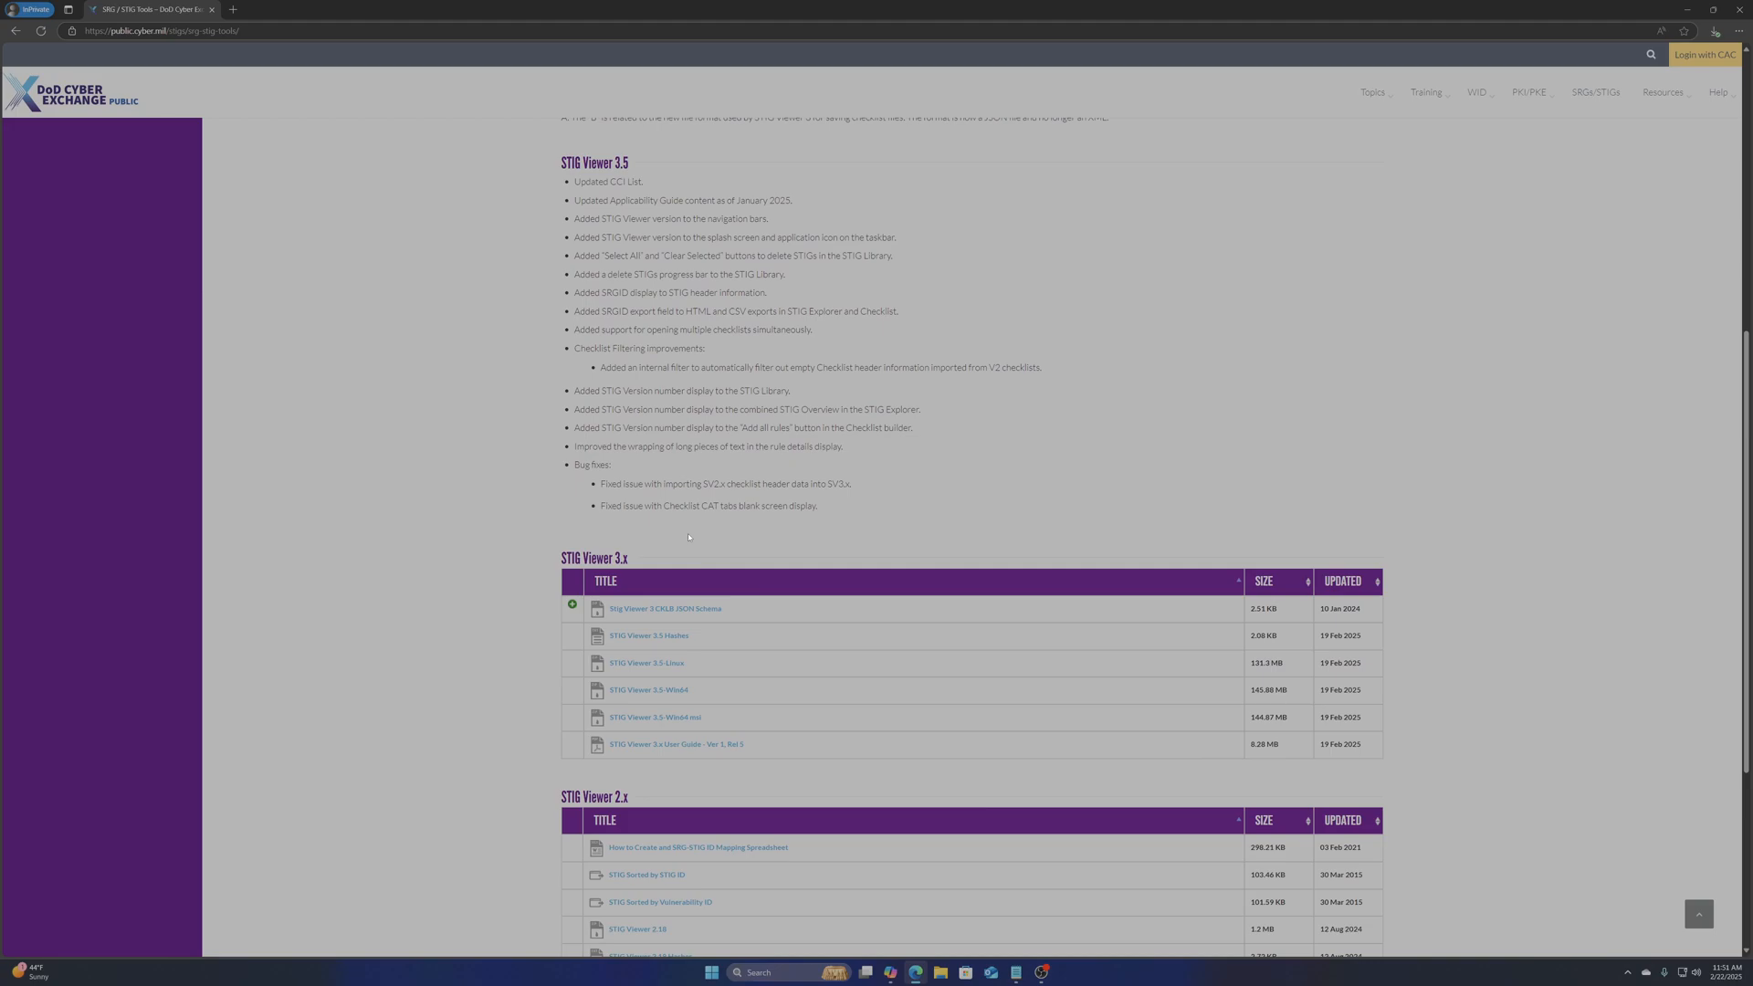
{"action": "mouse_move", "coordinate": [648, 690]}
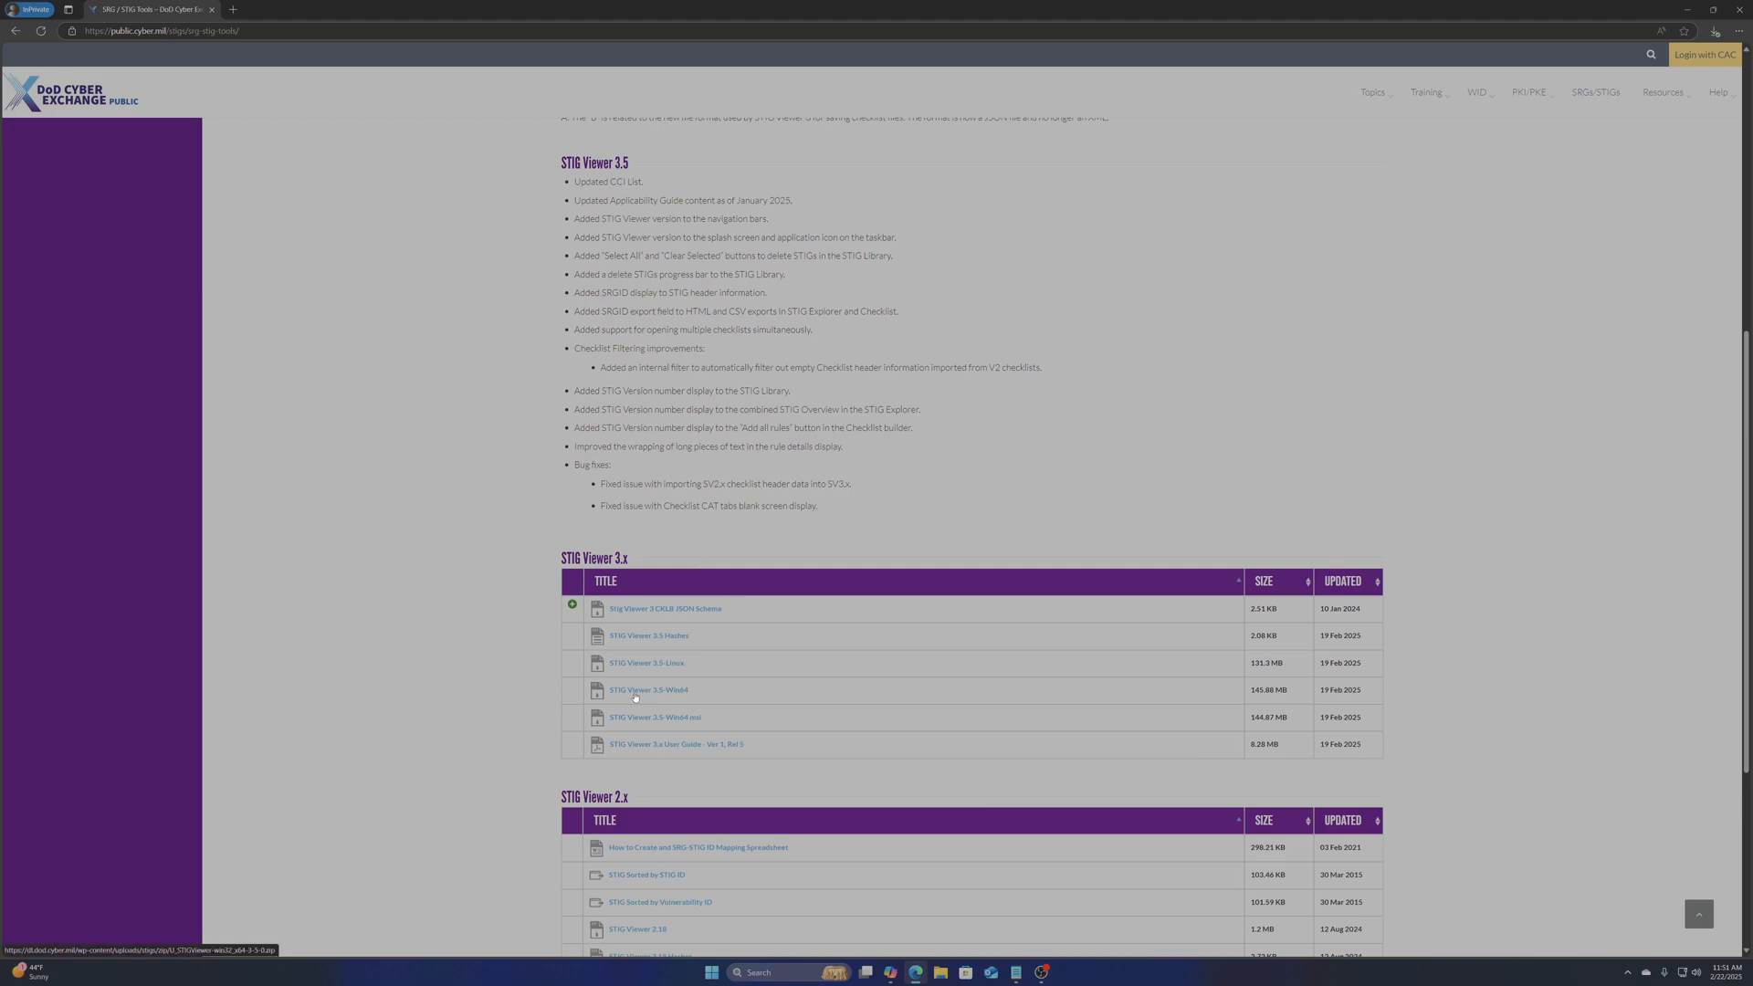
{"action": "mouse_move", "coordinate": [639, 691]}
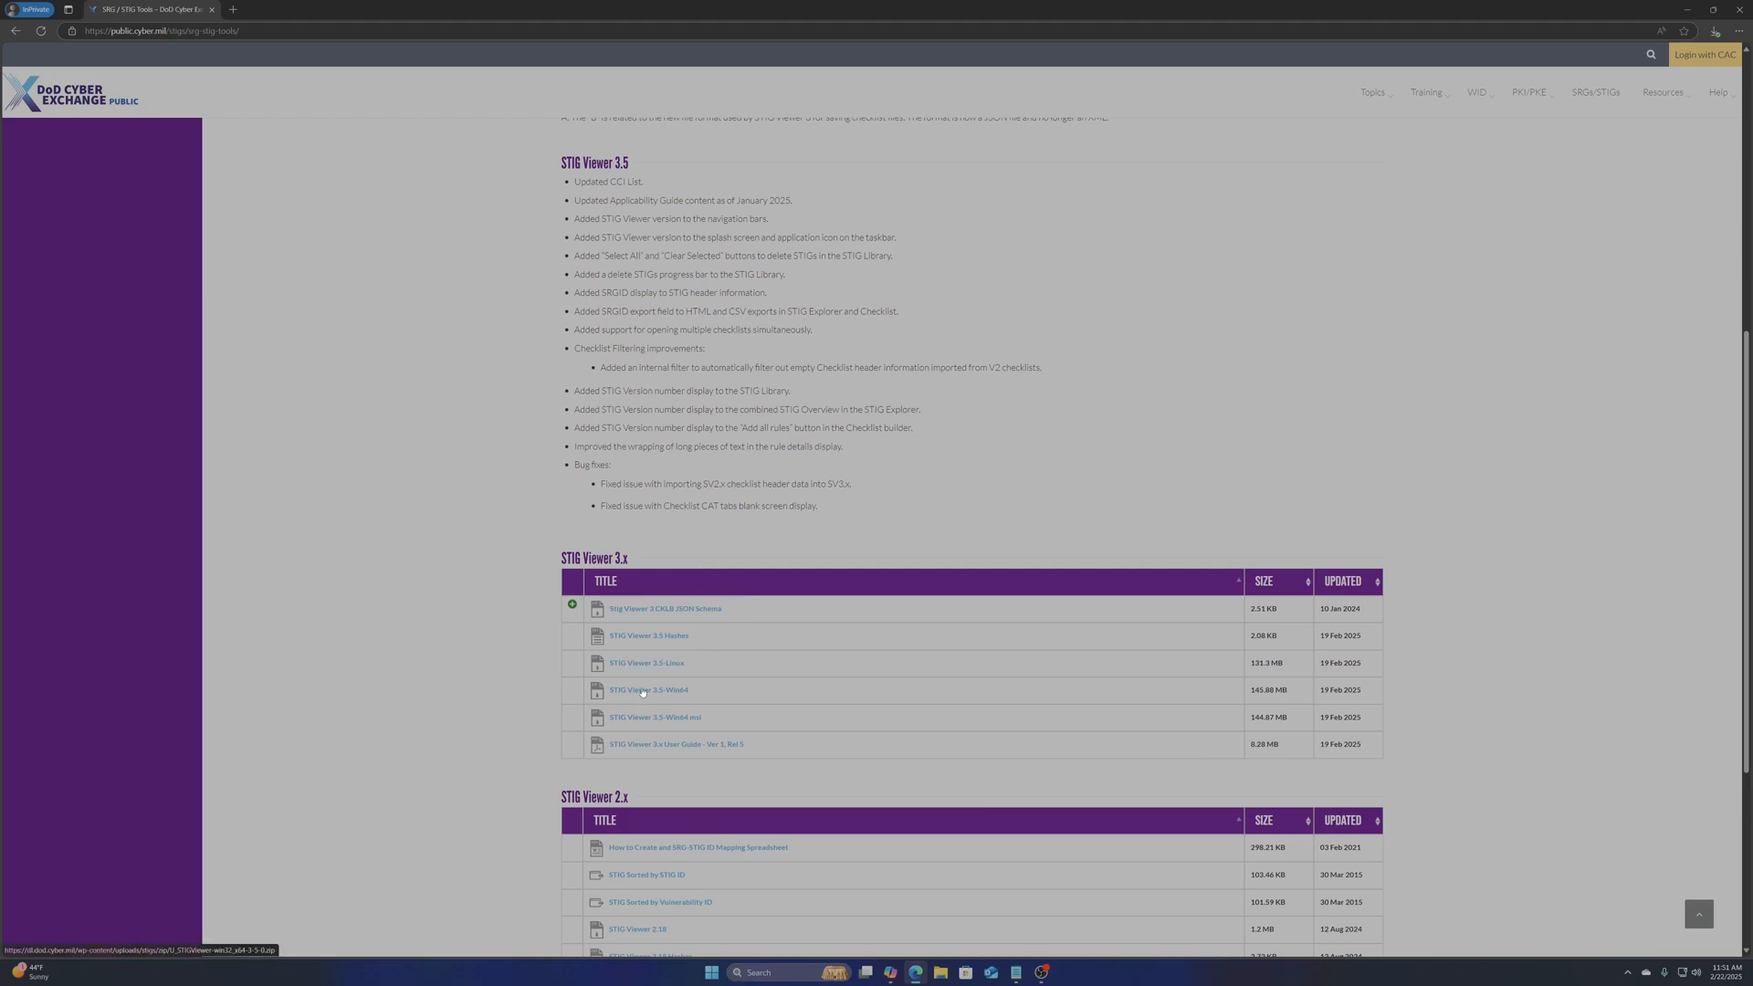
{"action": "left_click", "coordinate": [647, 690]}
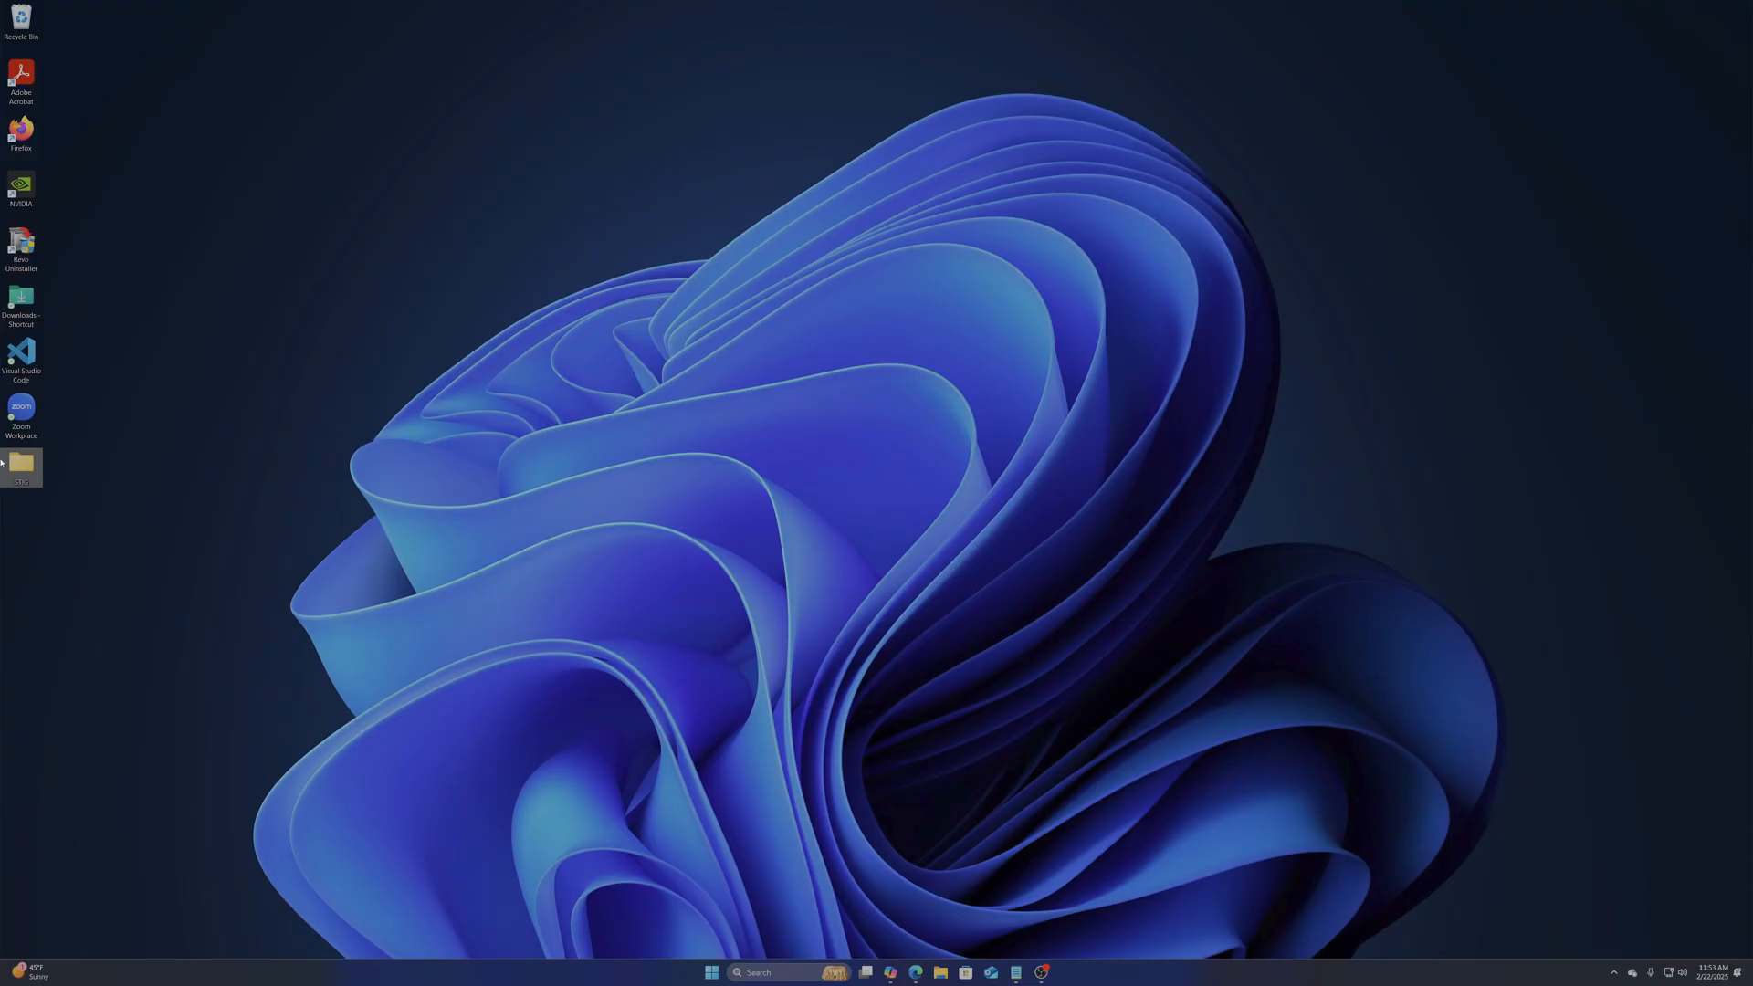
Step: Open the Desktop STIG folder and extract scc-5.10.1_Windows_bundle.zip
{"action": "double_click", "coordinate": [20, 464]}
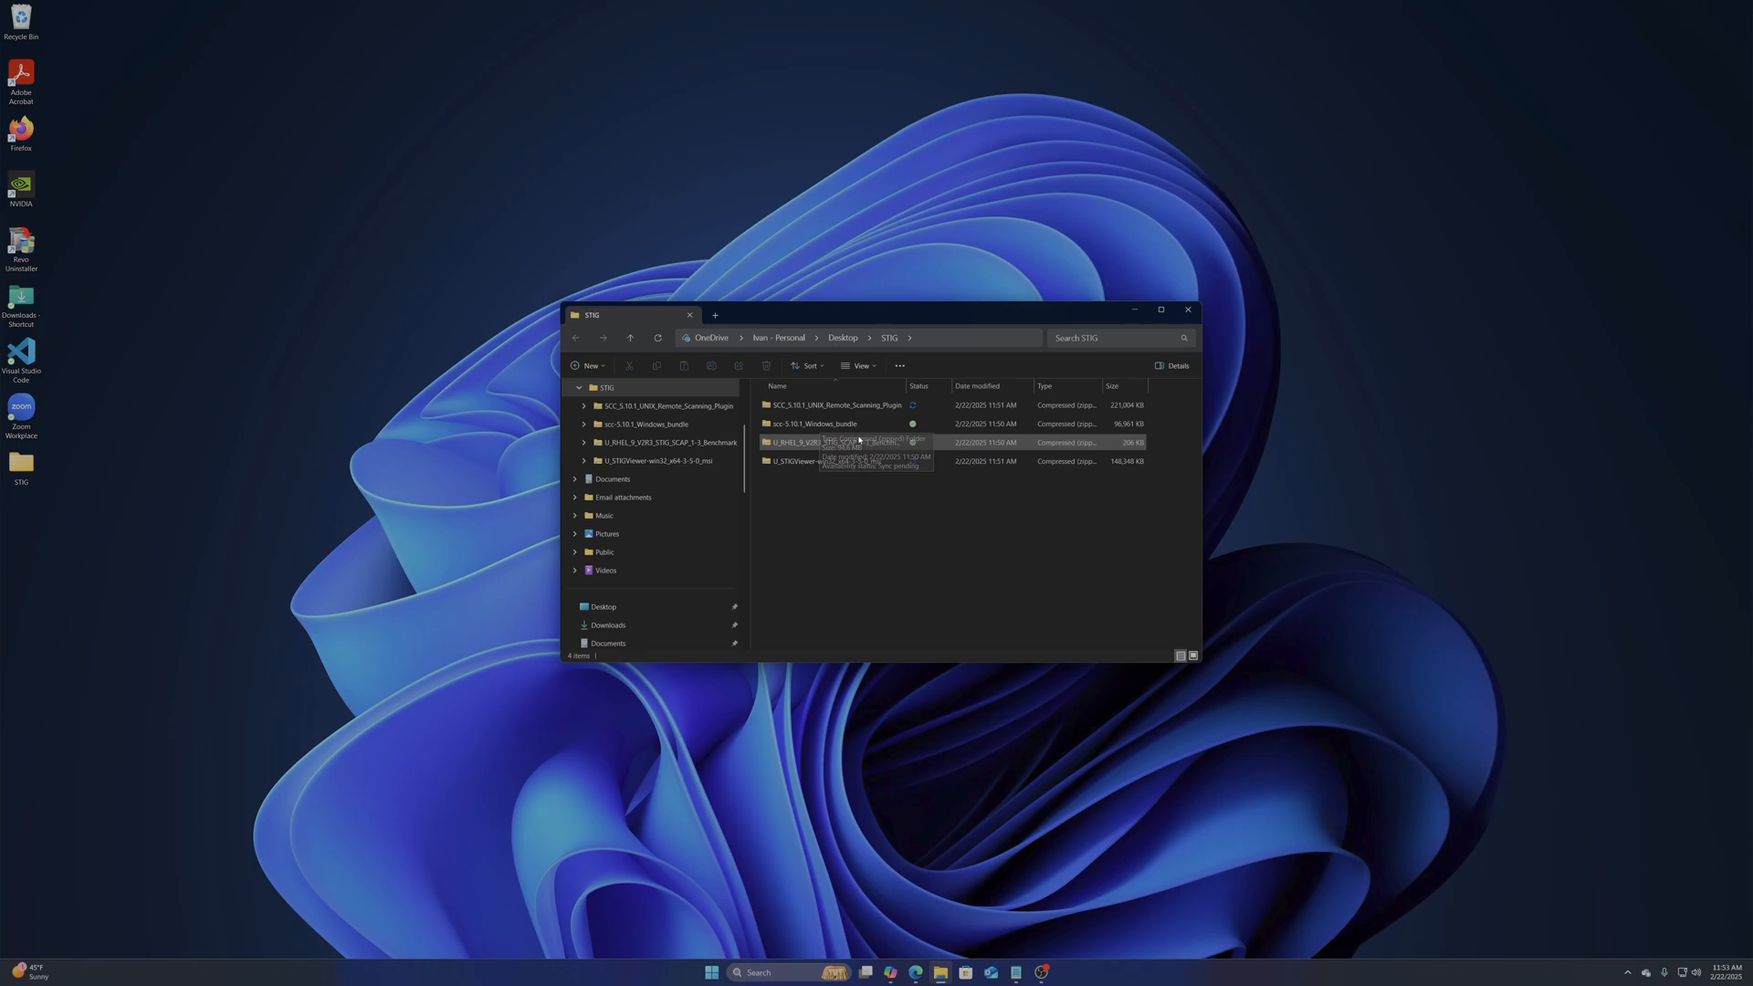
{"action": "right_click", "coordinate": [832, 442]}
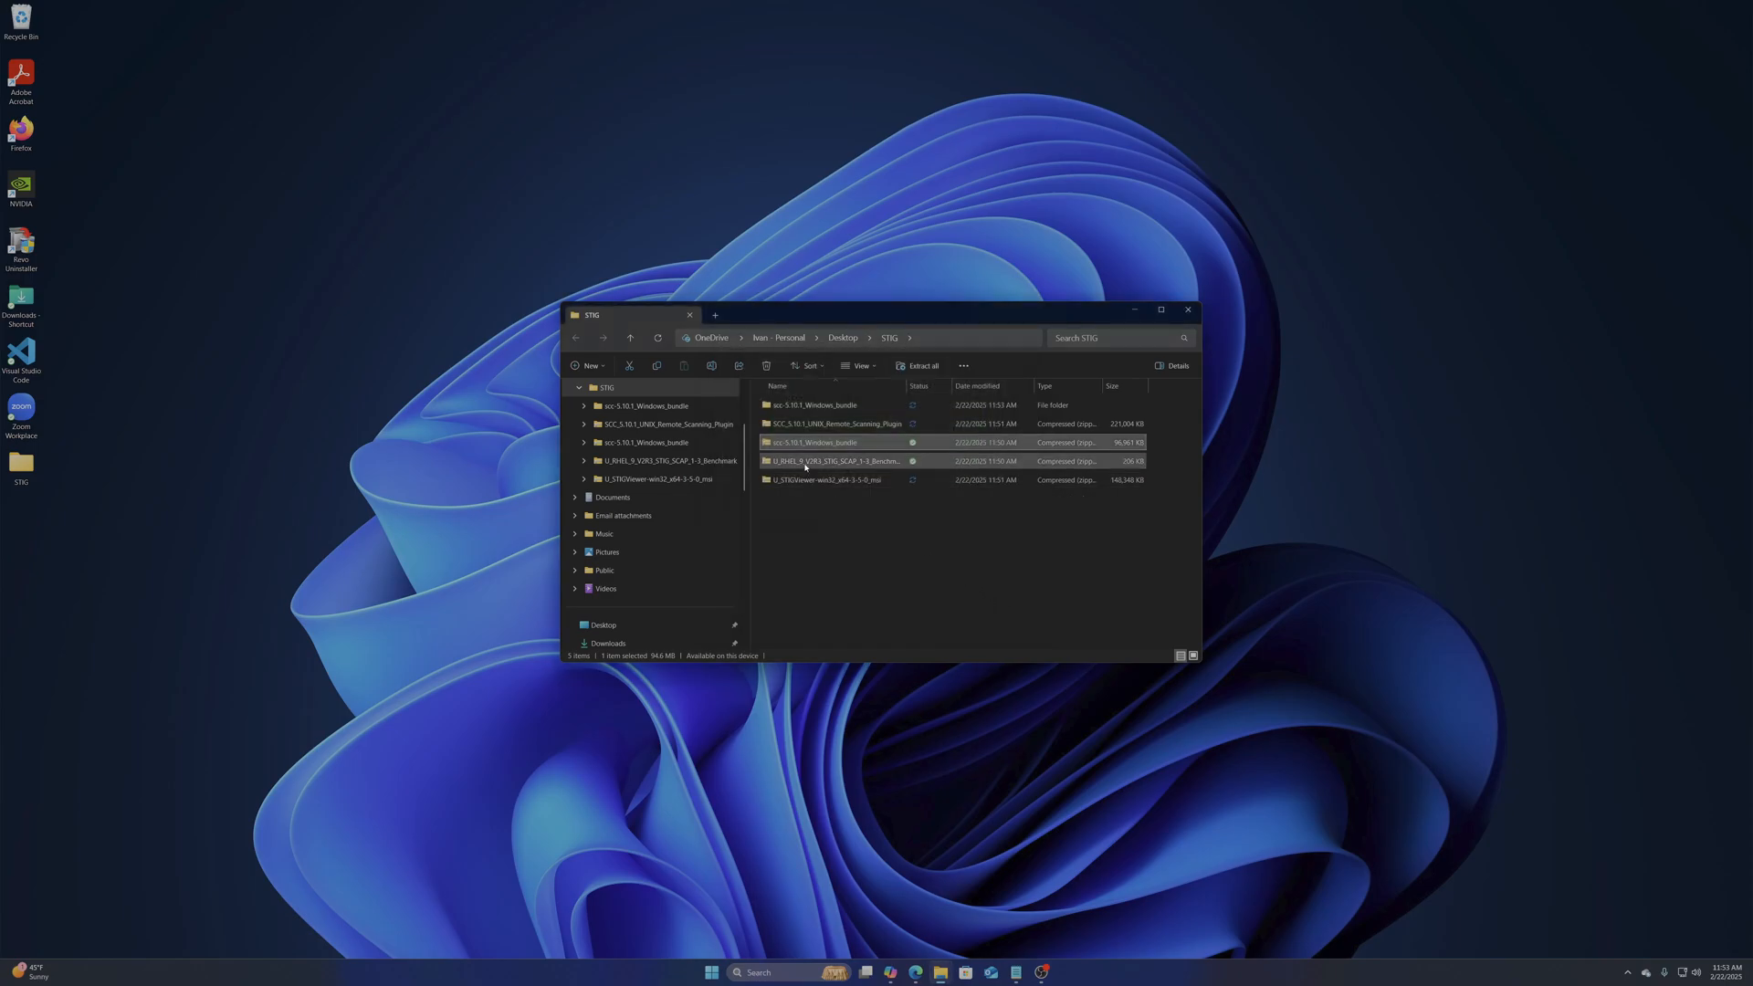
Step: Run the STIG Viewer 3 installer from the 3.5 package, allowing the unrecognised app
{"action": "double_click", "coordinate": [827, 478]}
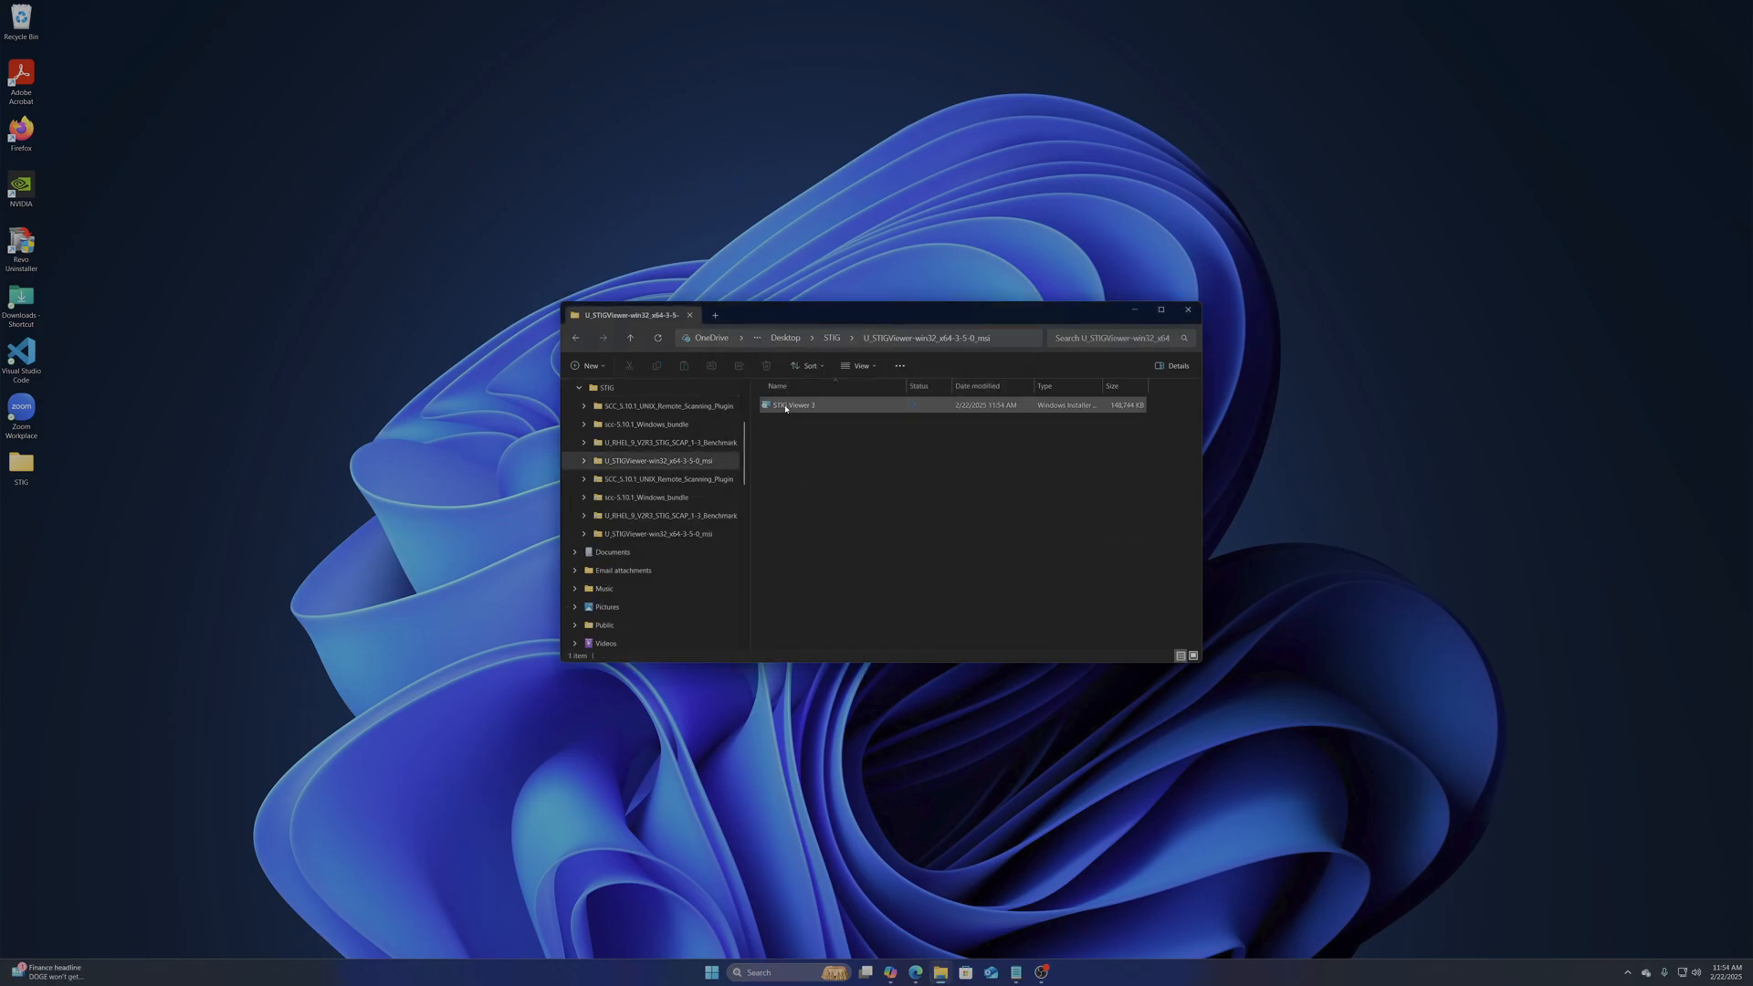
{"action": "left_click", "coordinate": [793, 404]}
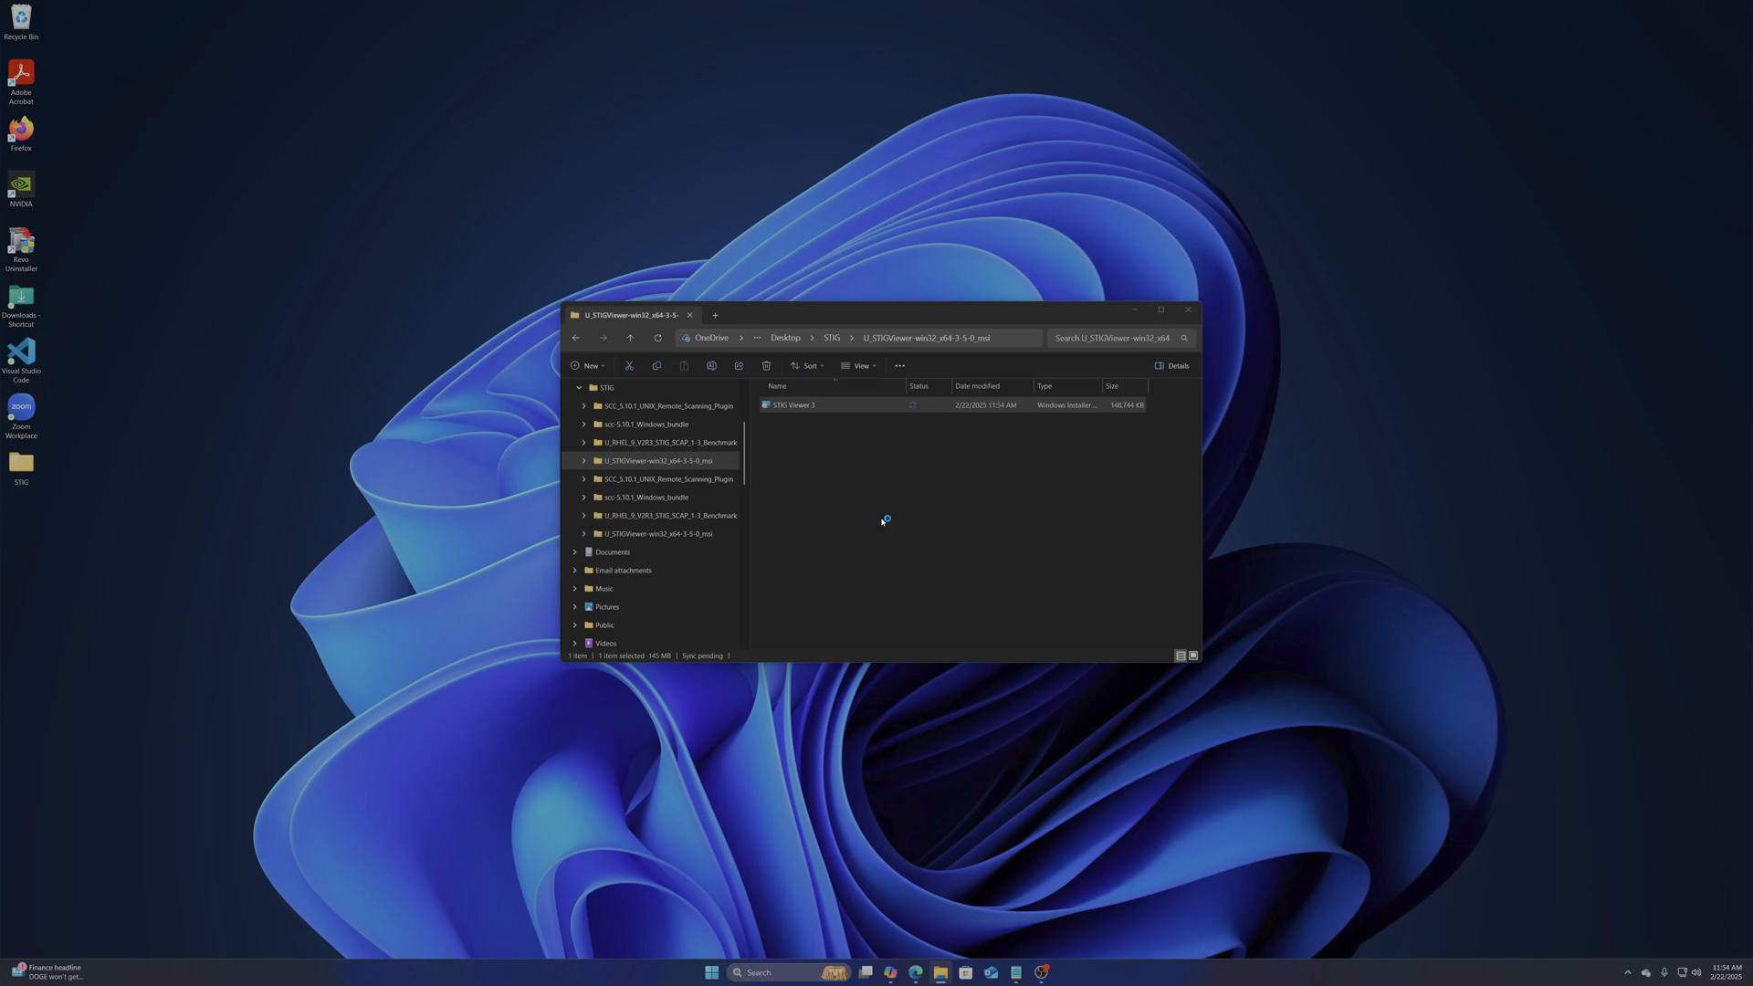
{"action": "double_click", "coordinate": [794, 403]}
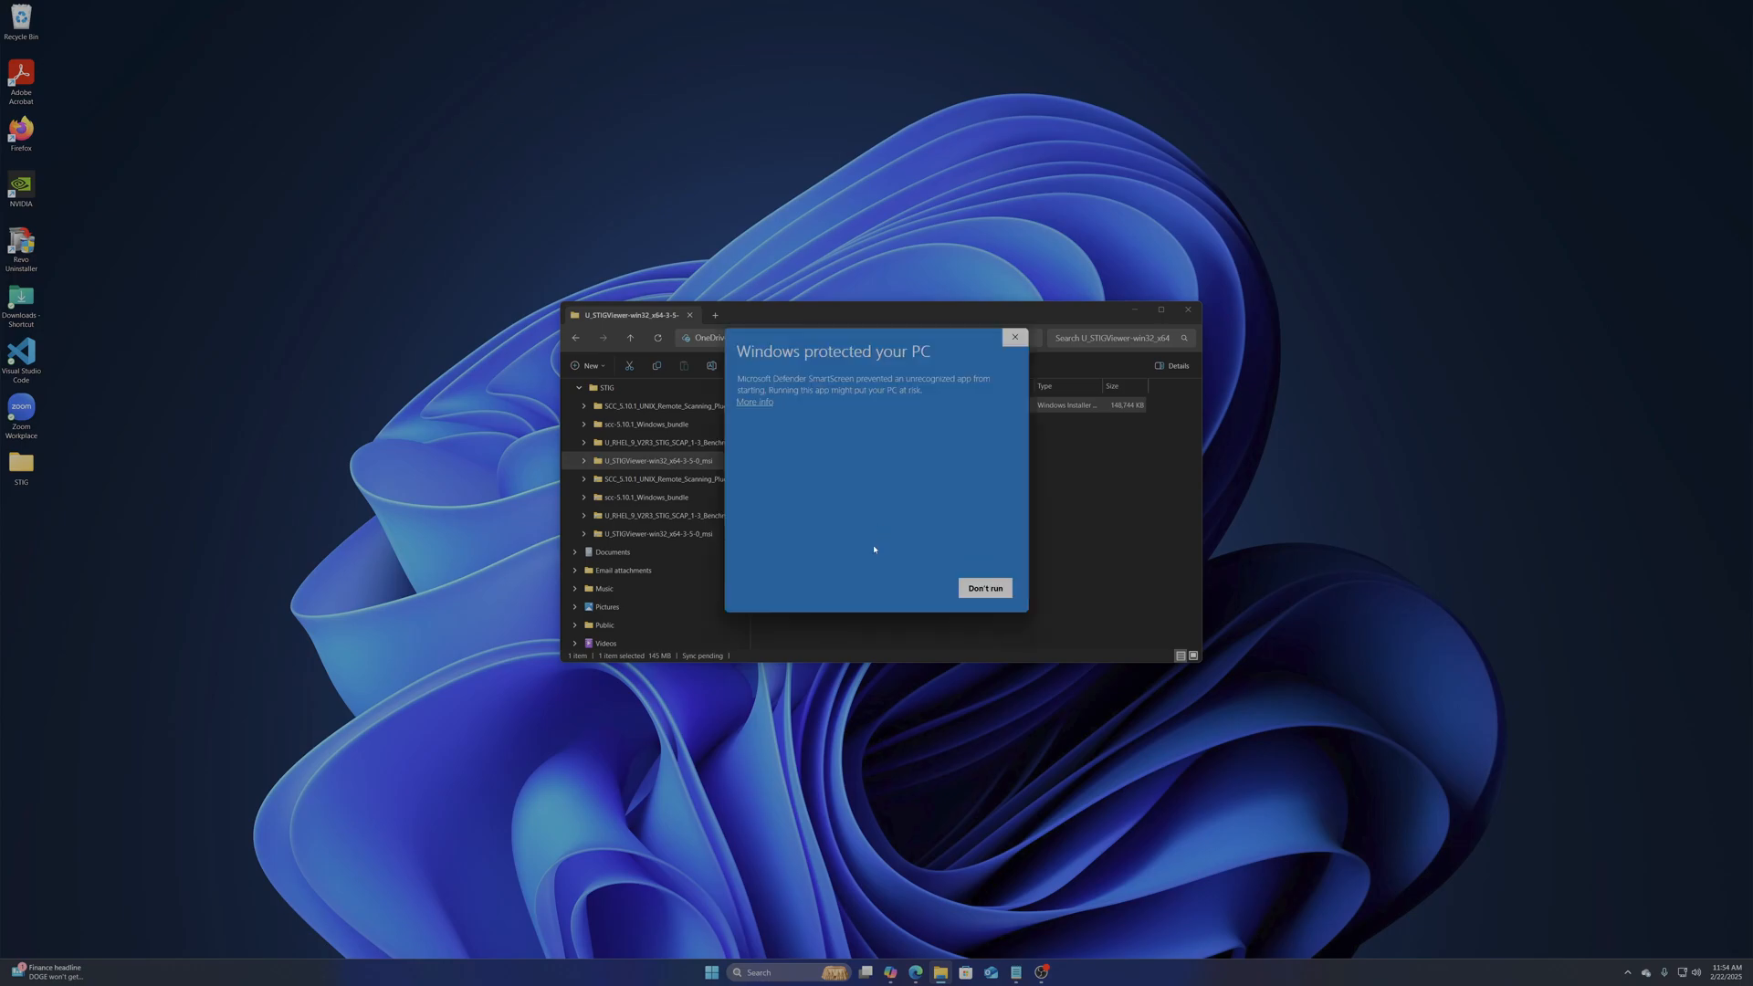
{"action": "left_click", "coordinate": [753, 402]}
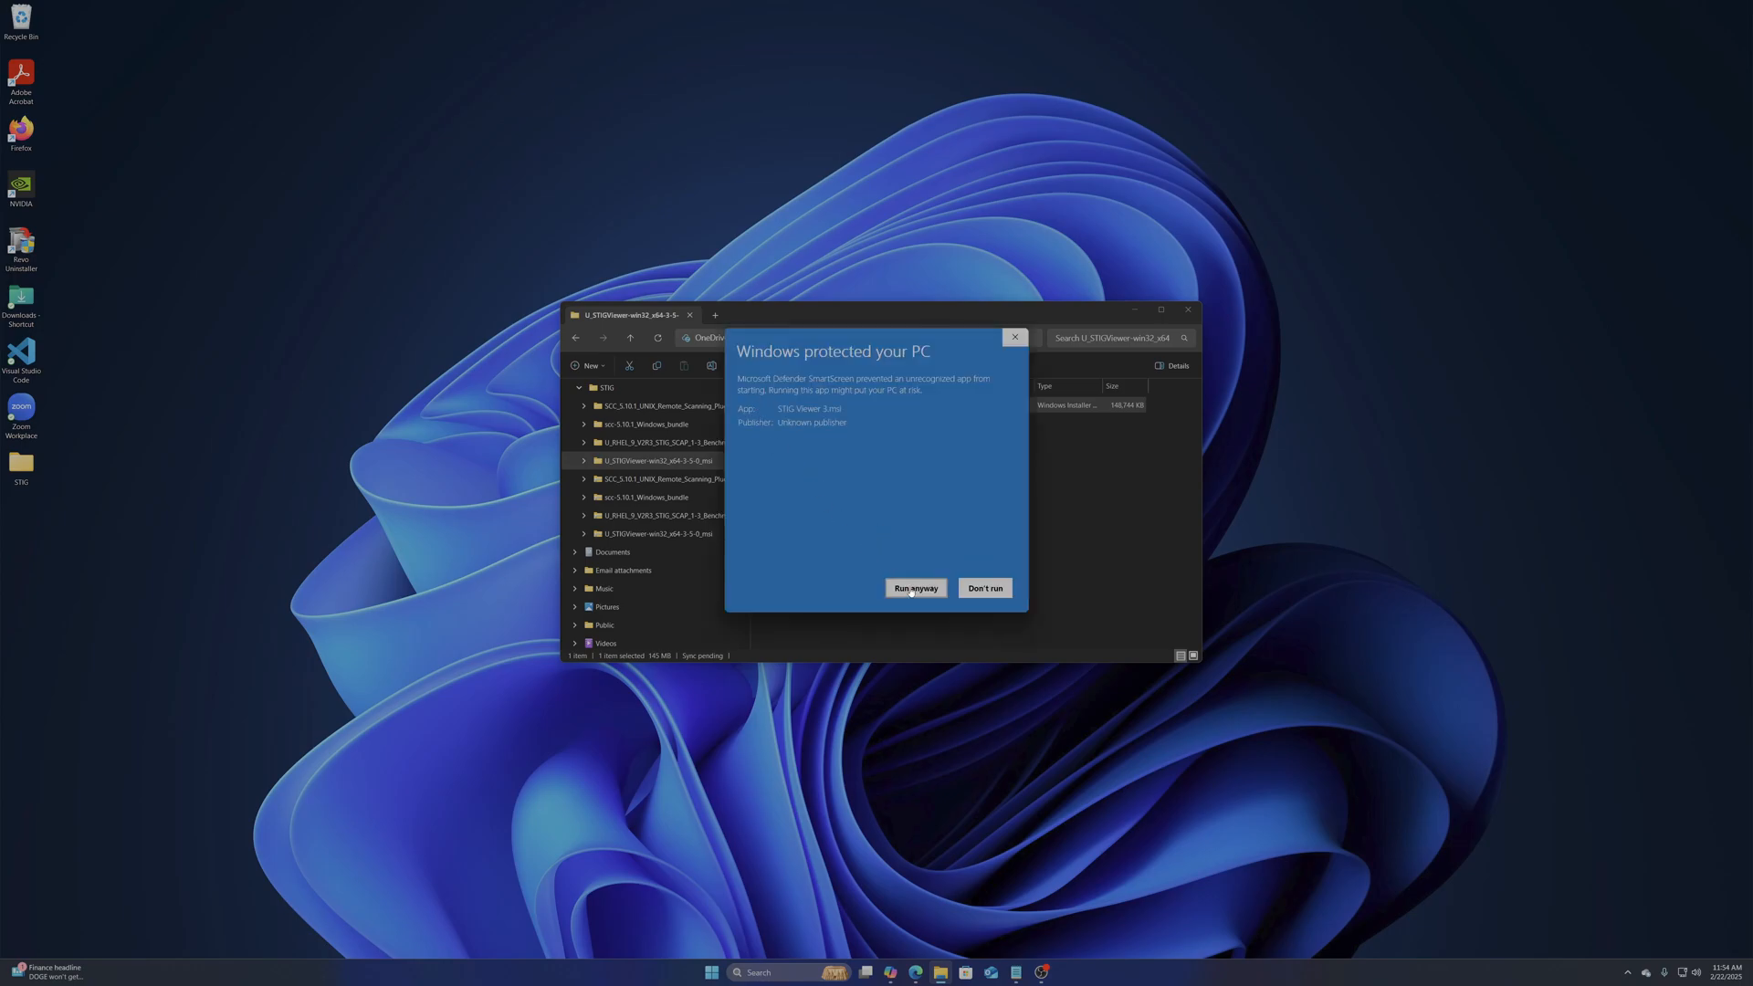
{"action": "left_click", "coordinate": [913, 588]}
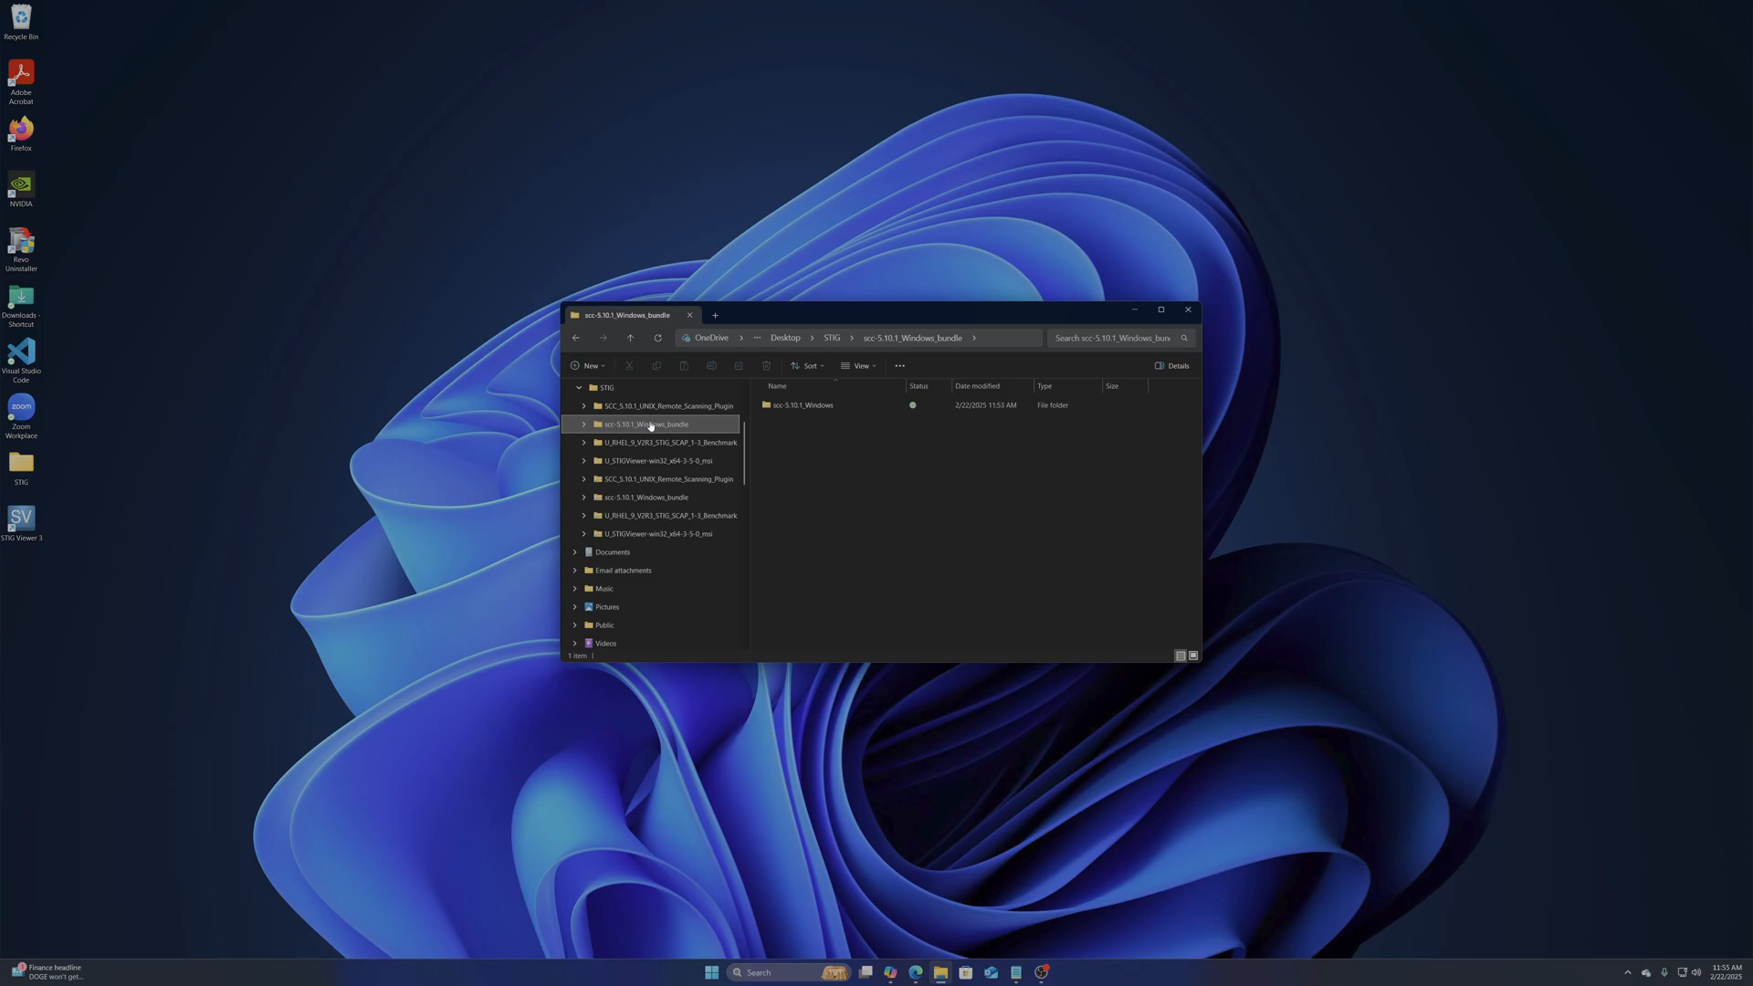
Step: Launch the SCC 5.10.1 Windows setup from the extracted folder, allowing it to run
{"action": "double_click", "coordinate": [802, 404]}
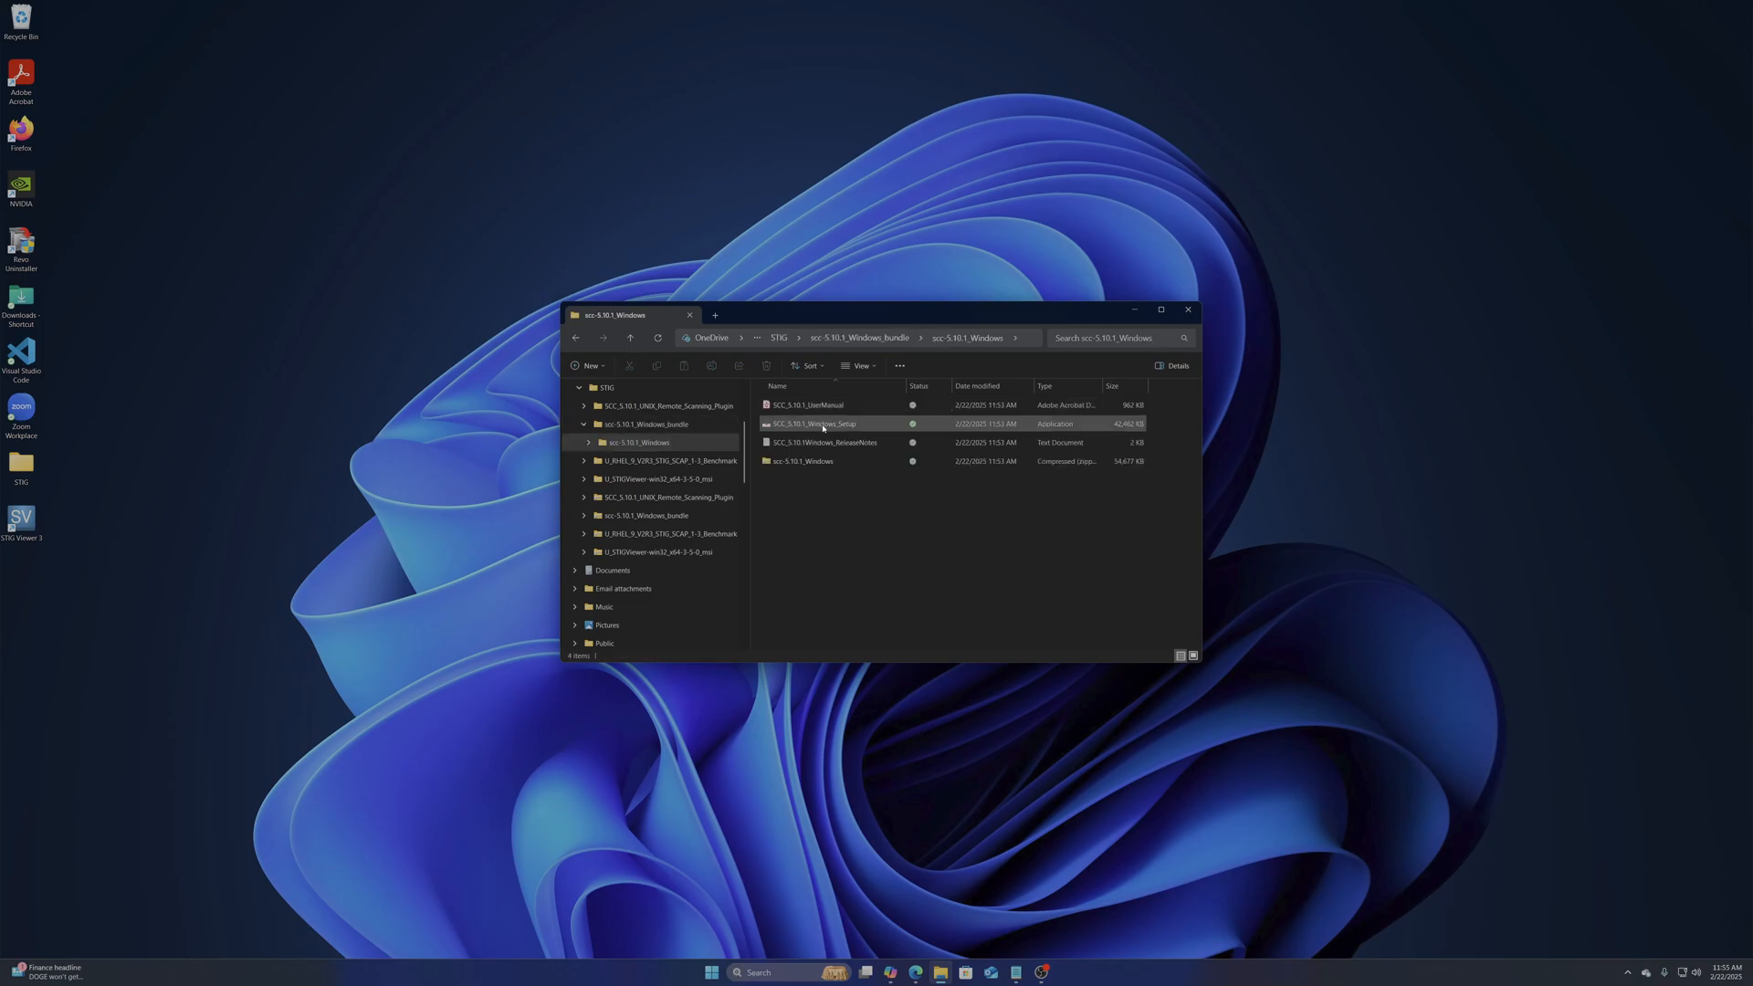
{"action": "double_click", "coordinate": [814, 422]}
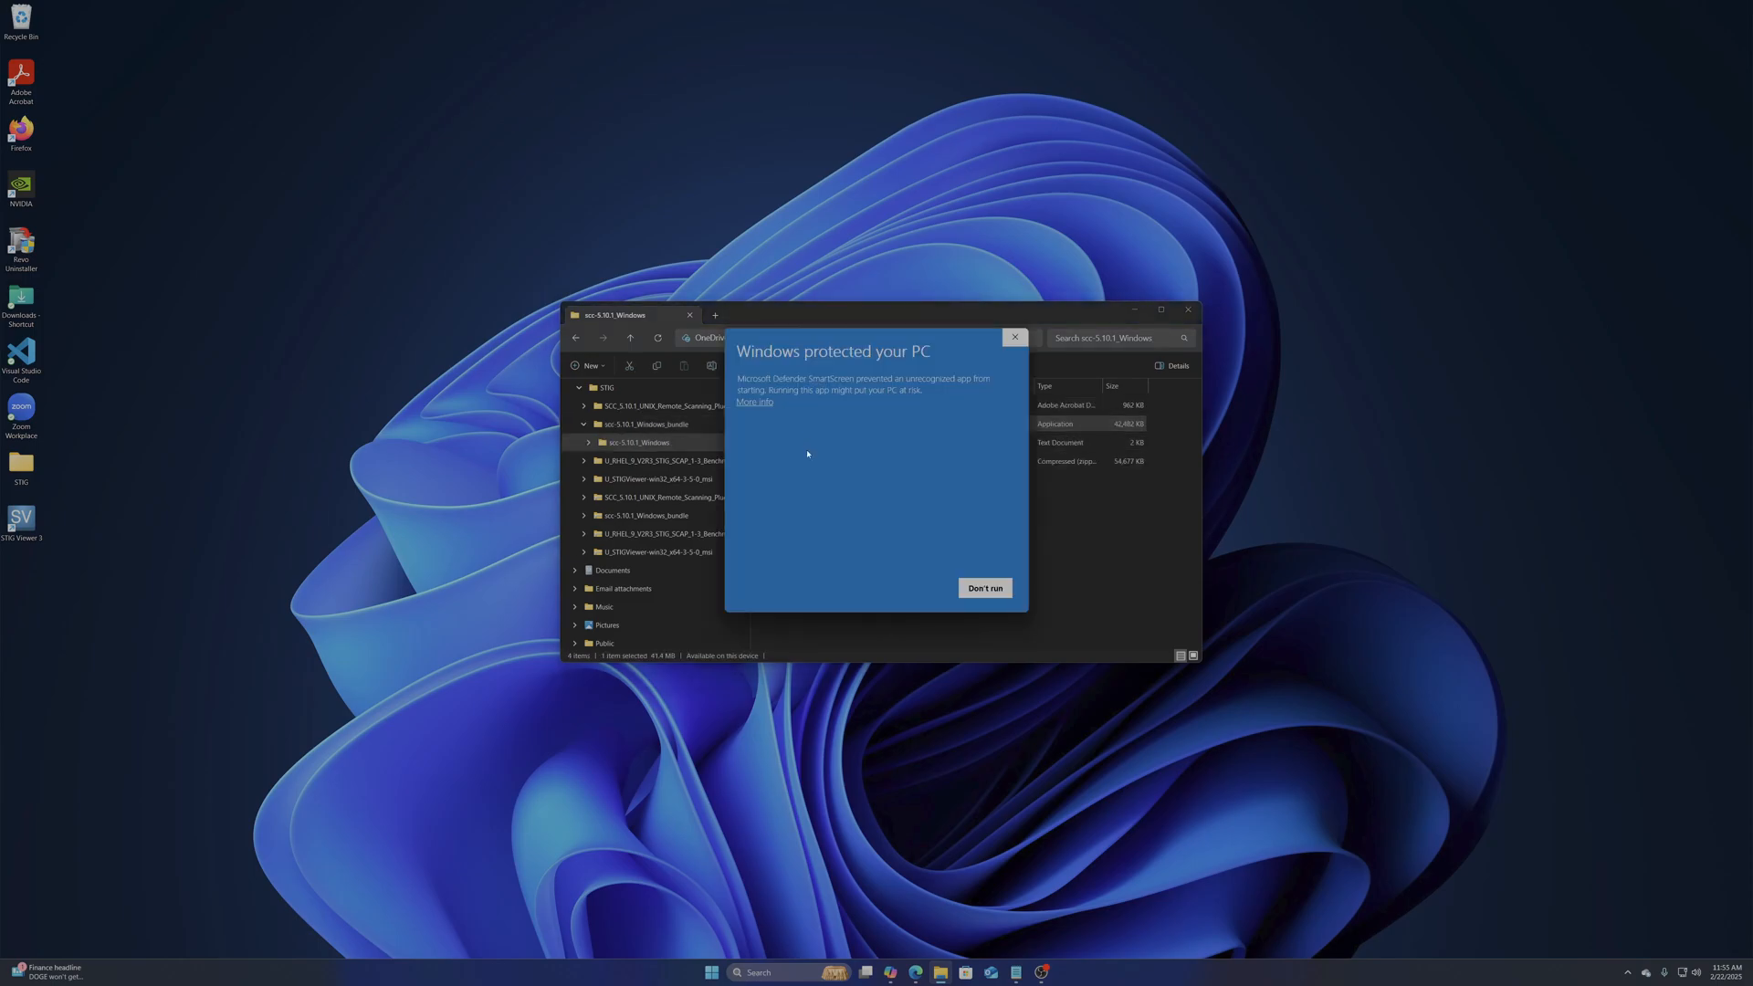
{"action": "left_click", "coordinate": [752, 402]}
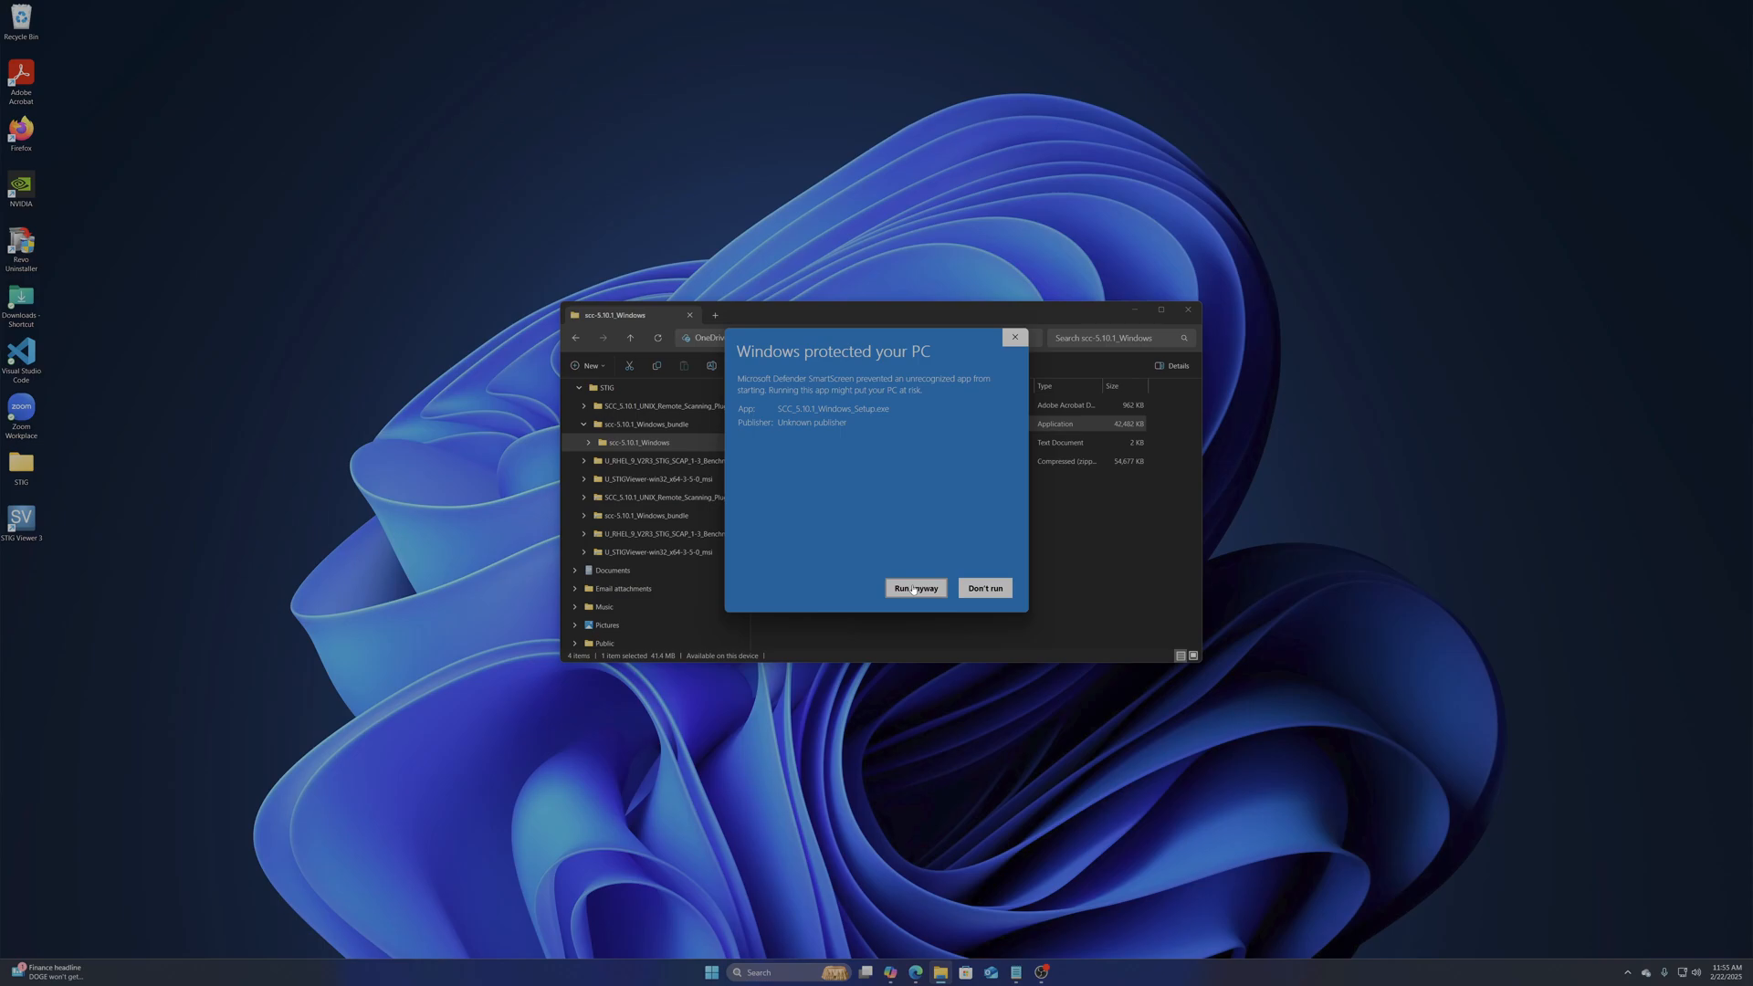
{"action": "left_click", "coordinate": [915, 588]}
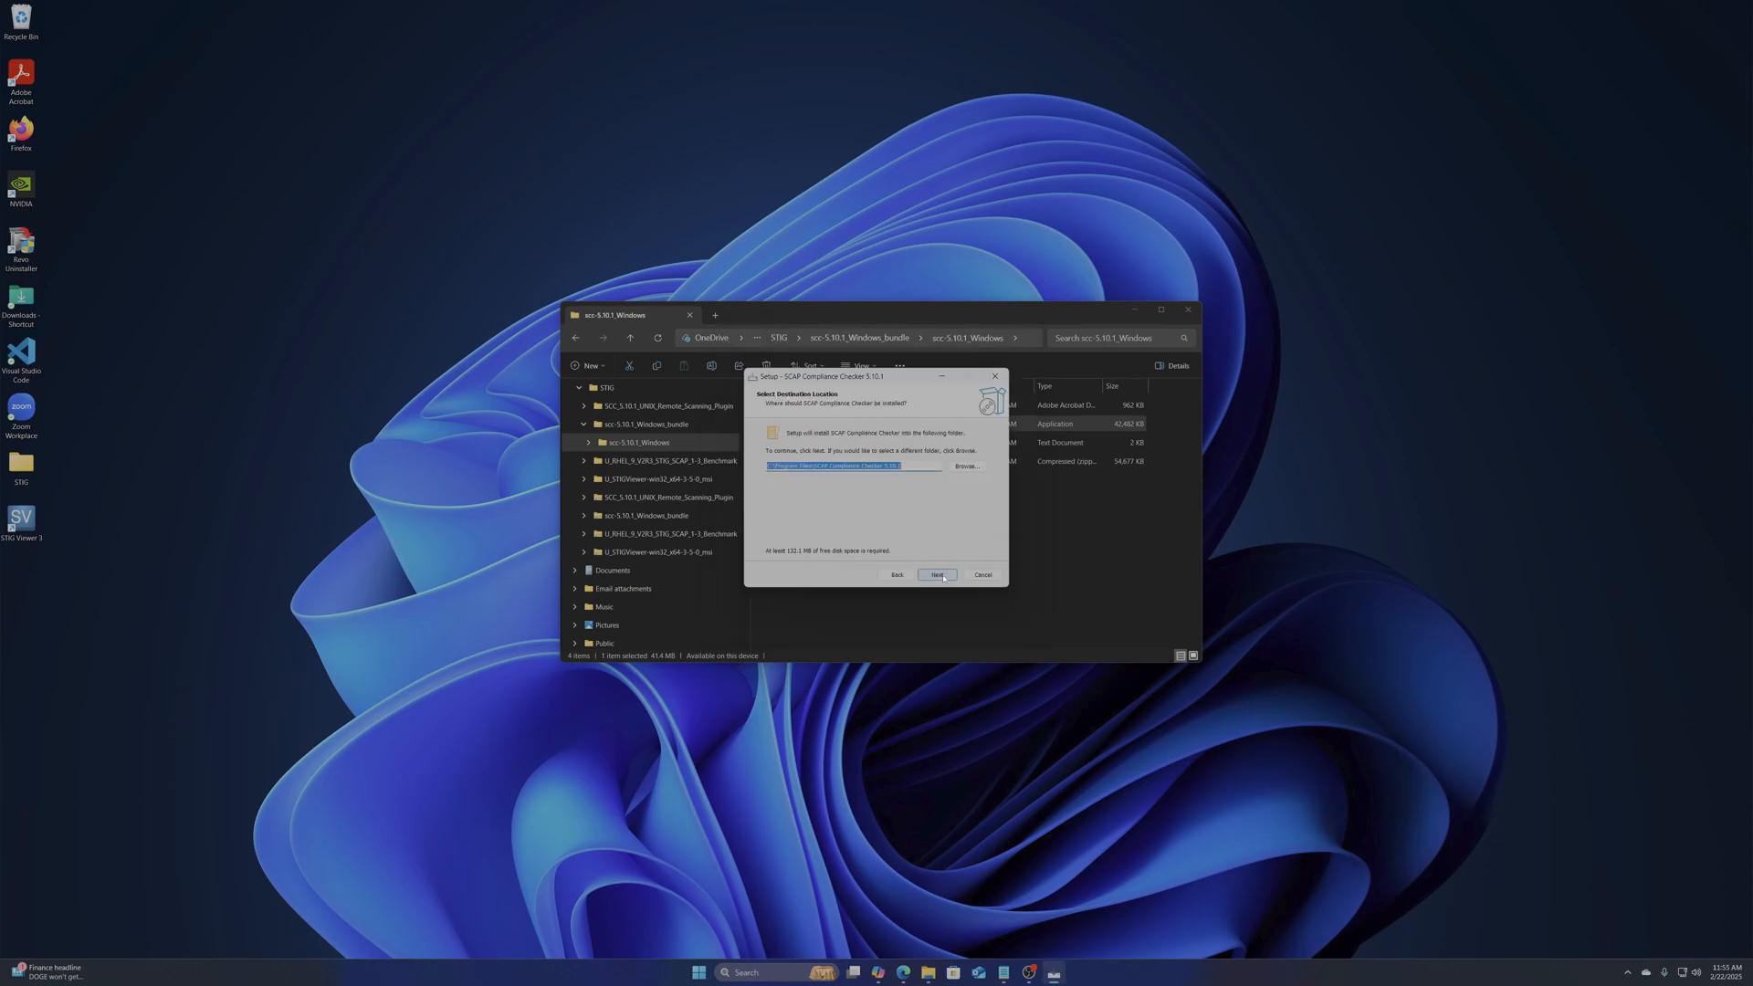
Step: Install SCC to the default location with the SCC service and a desktop shortcut
{"action": "left_click", "coordinate": [936, 574]}
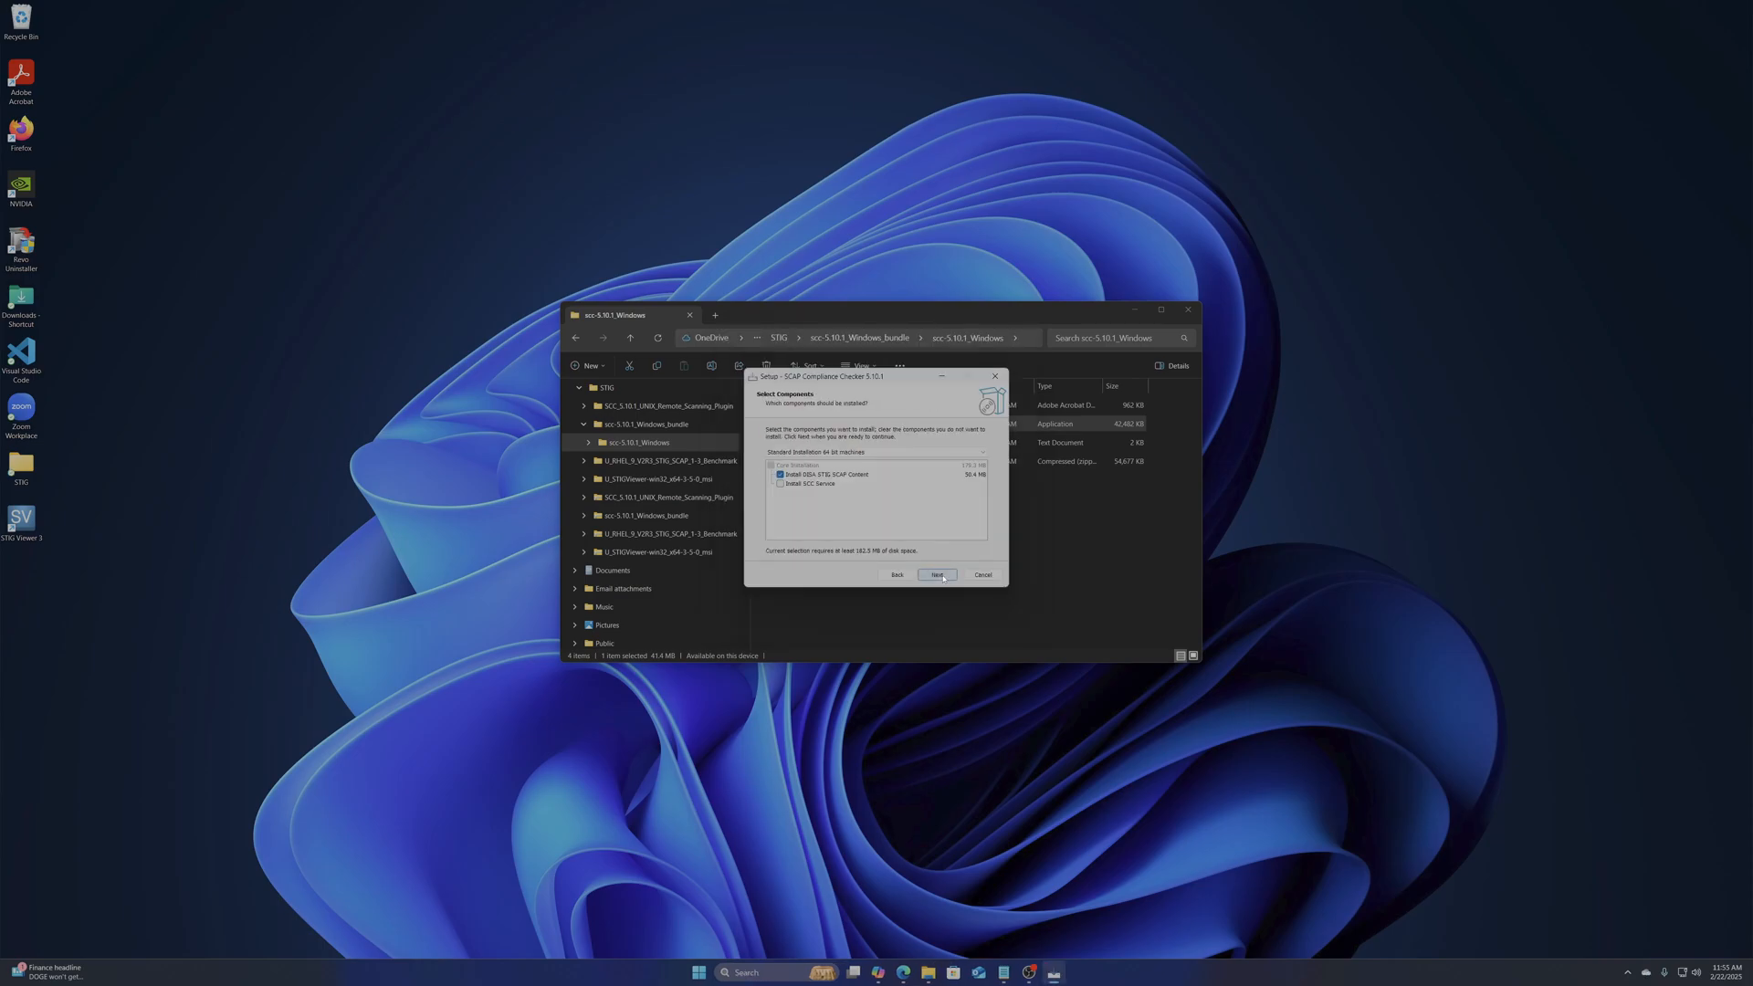
{"action": "left_click", "coordinate": [781, 483]}
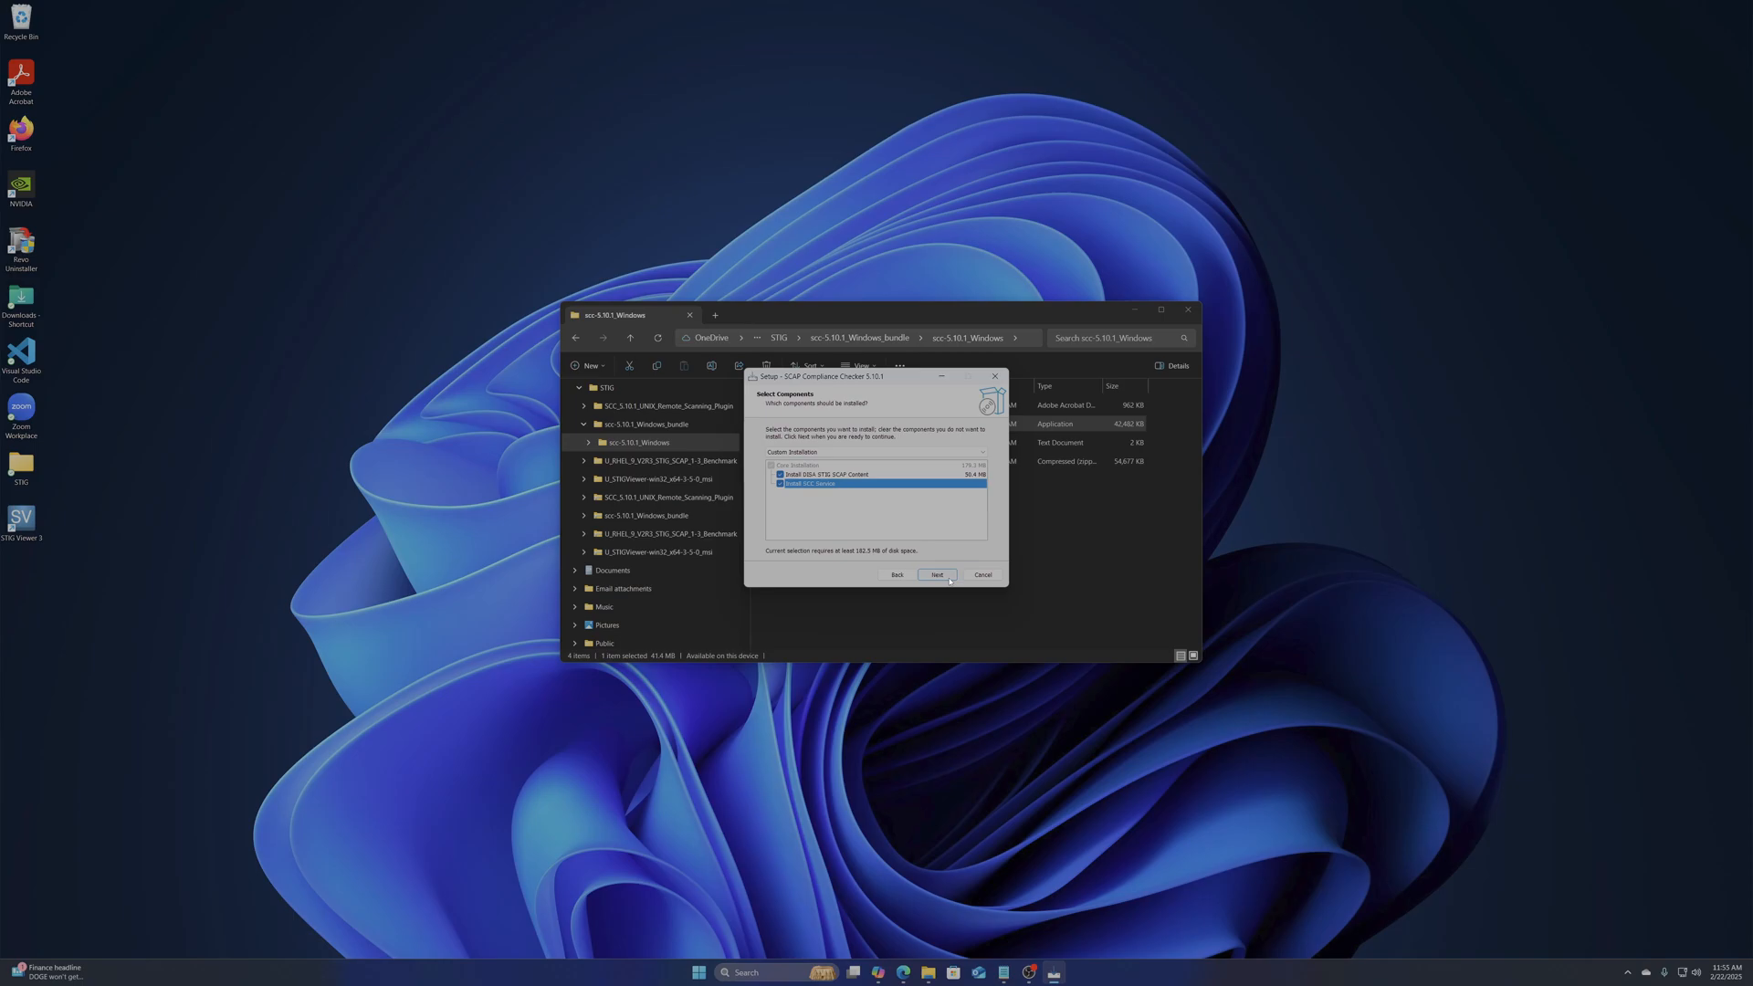
{"action": "left_click", "coordinate": [936, 573]}
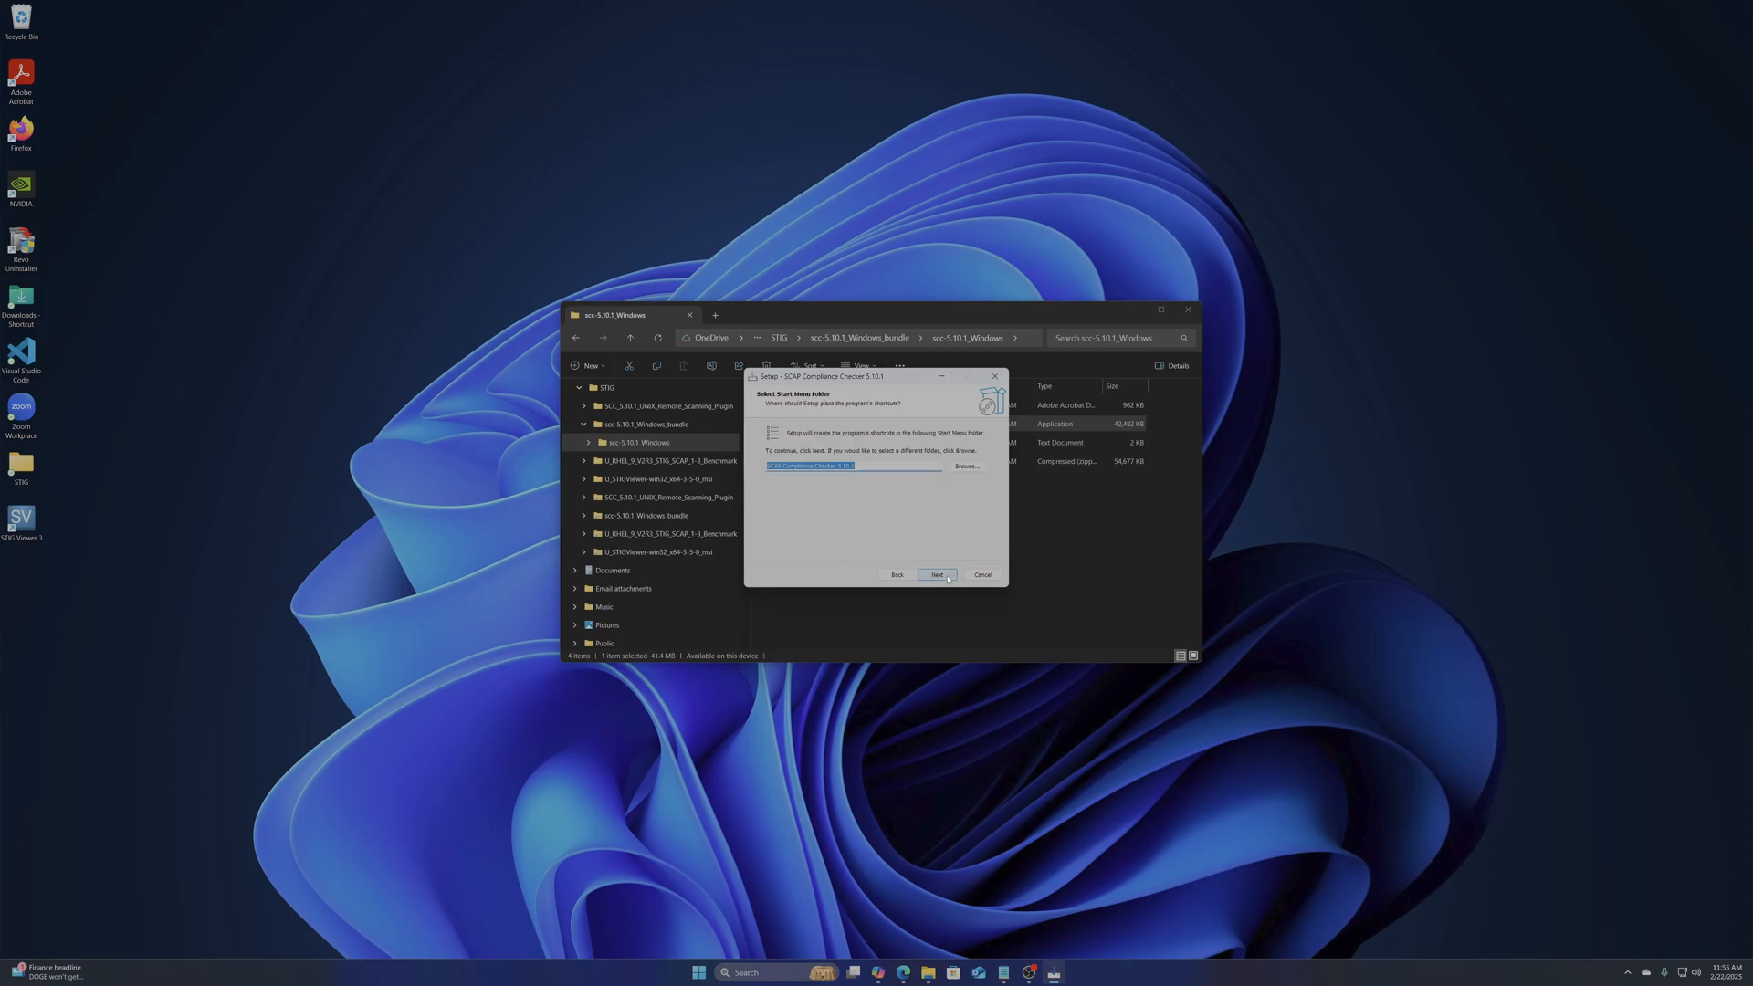
{"action": "left_click", "coordinate": [936, 573]}
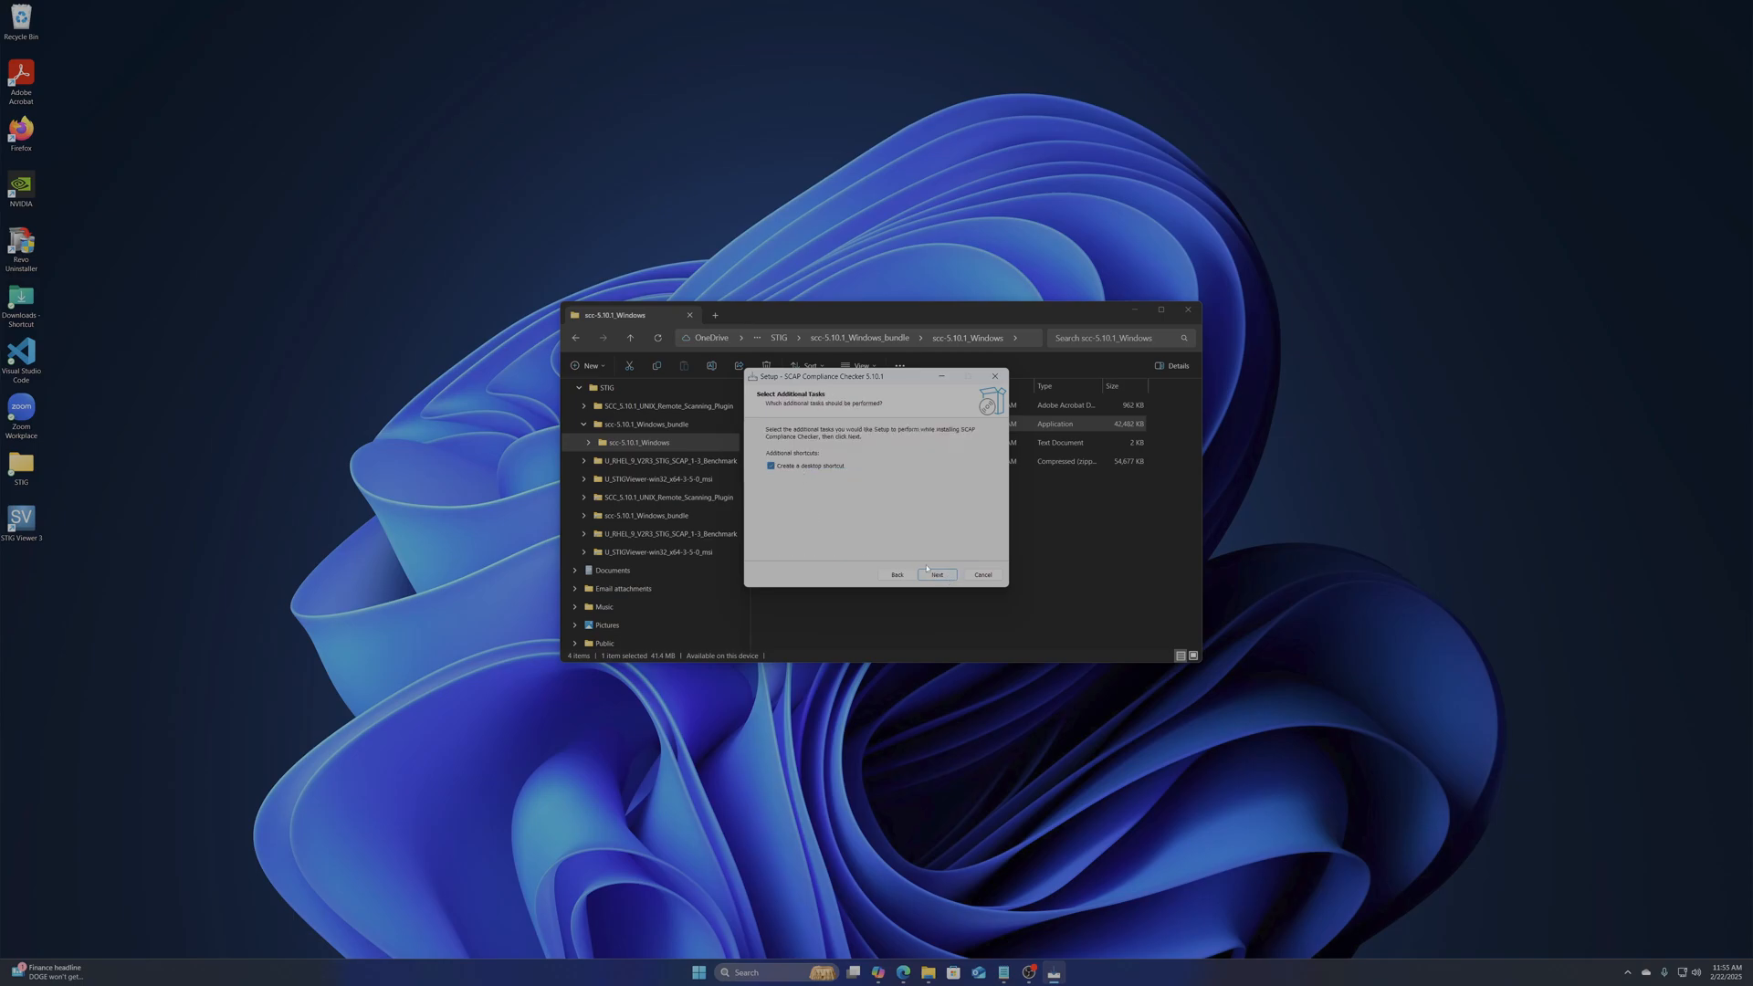
{"action": "left_click", "coordinate": [937, 574]}
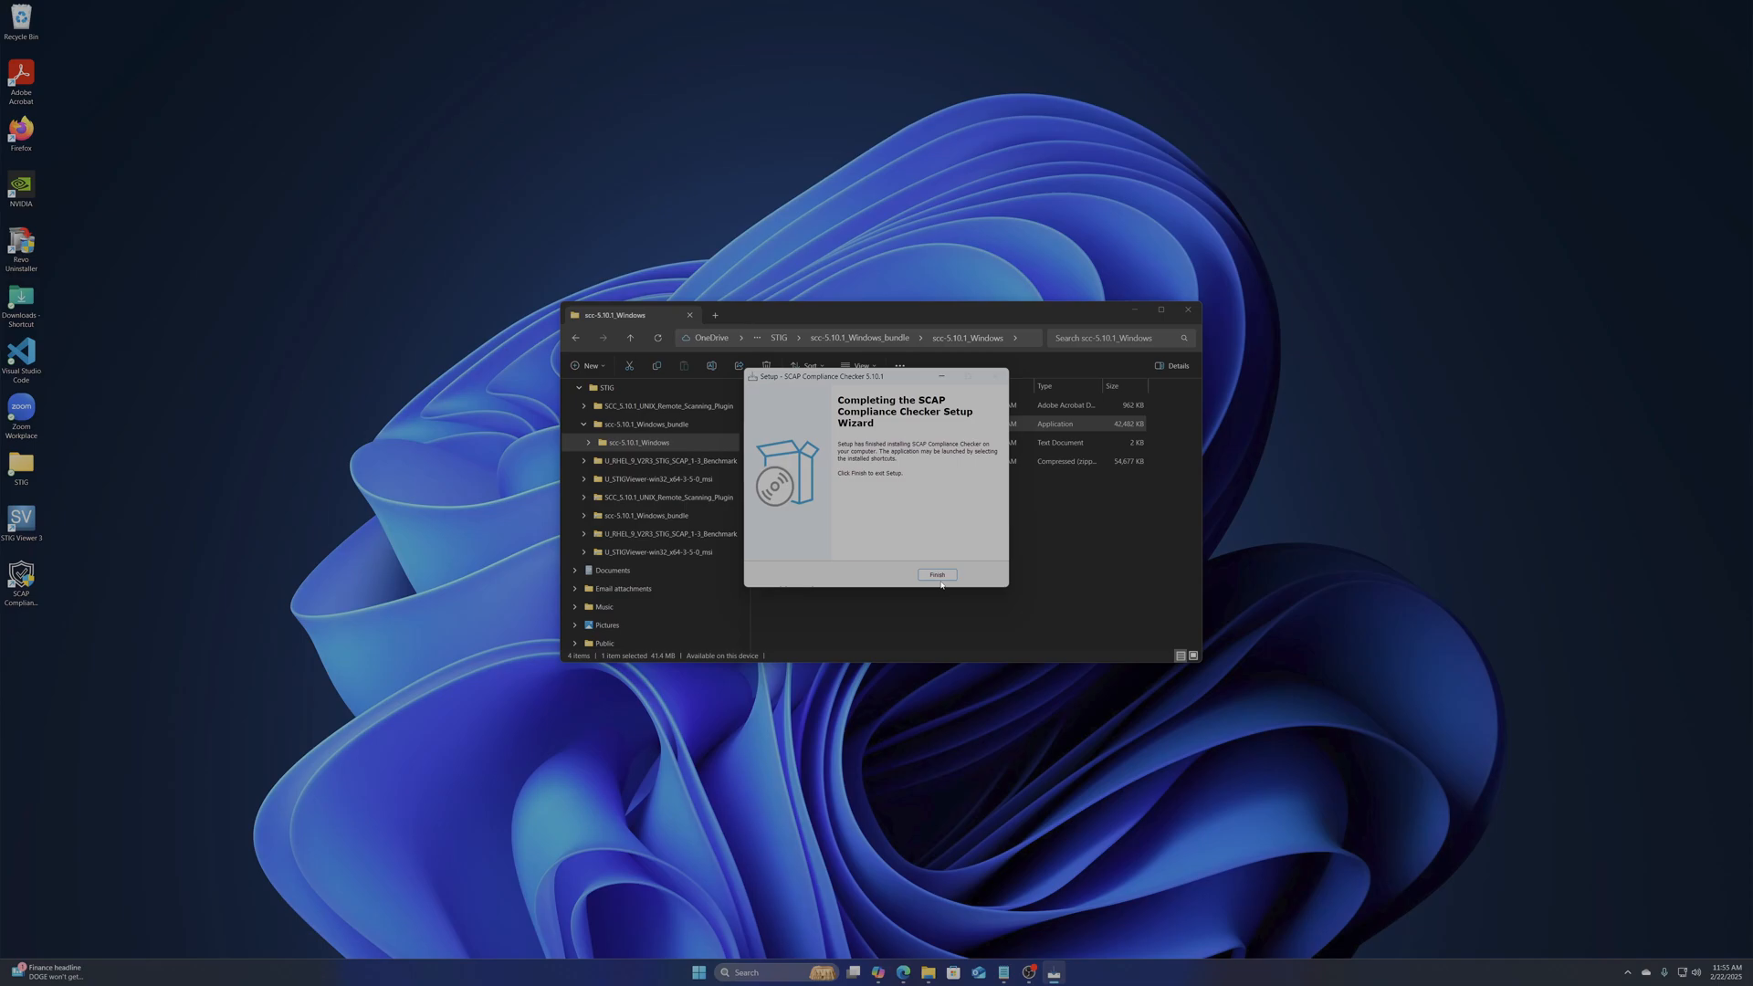
{"action": "left_click", "coordinate": [936, 575]}
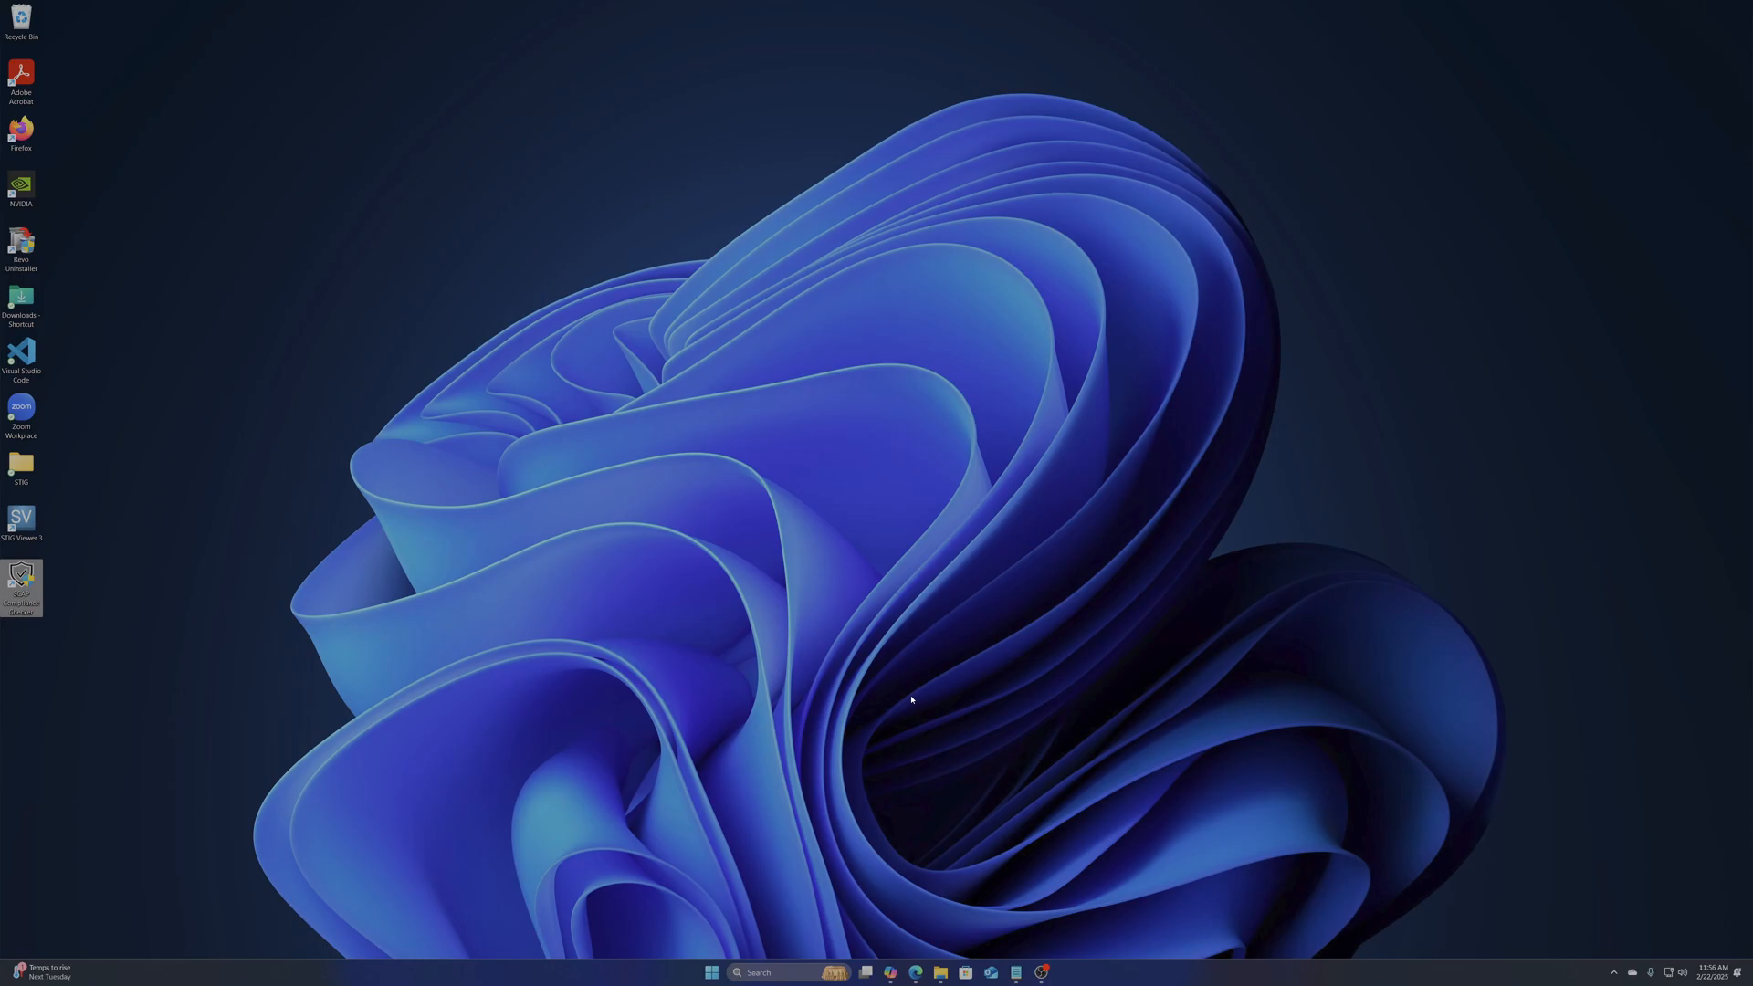
Step: Launch SCAP Compliance Checker from its desktop shortcut and dismiss the New Features notice
{"action": "double_click", "coordinate": [20, 587]}
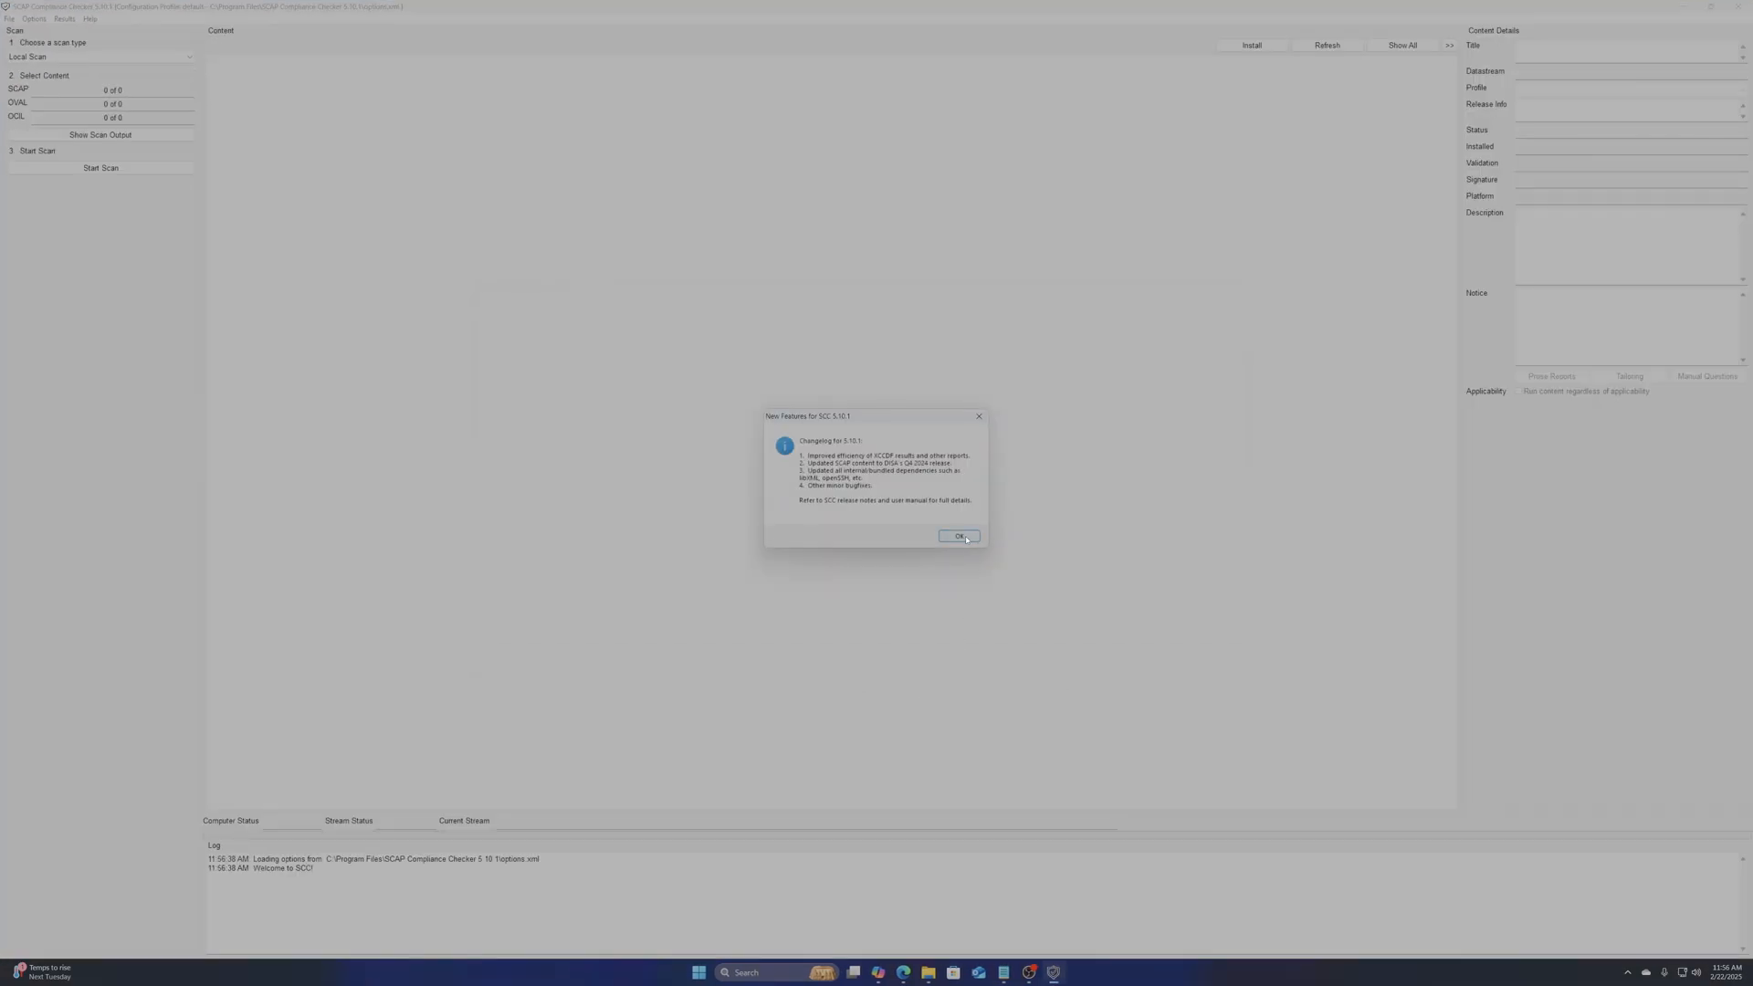
{"action": "left_click", "coordinate": [959, 537]}
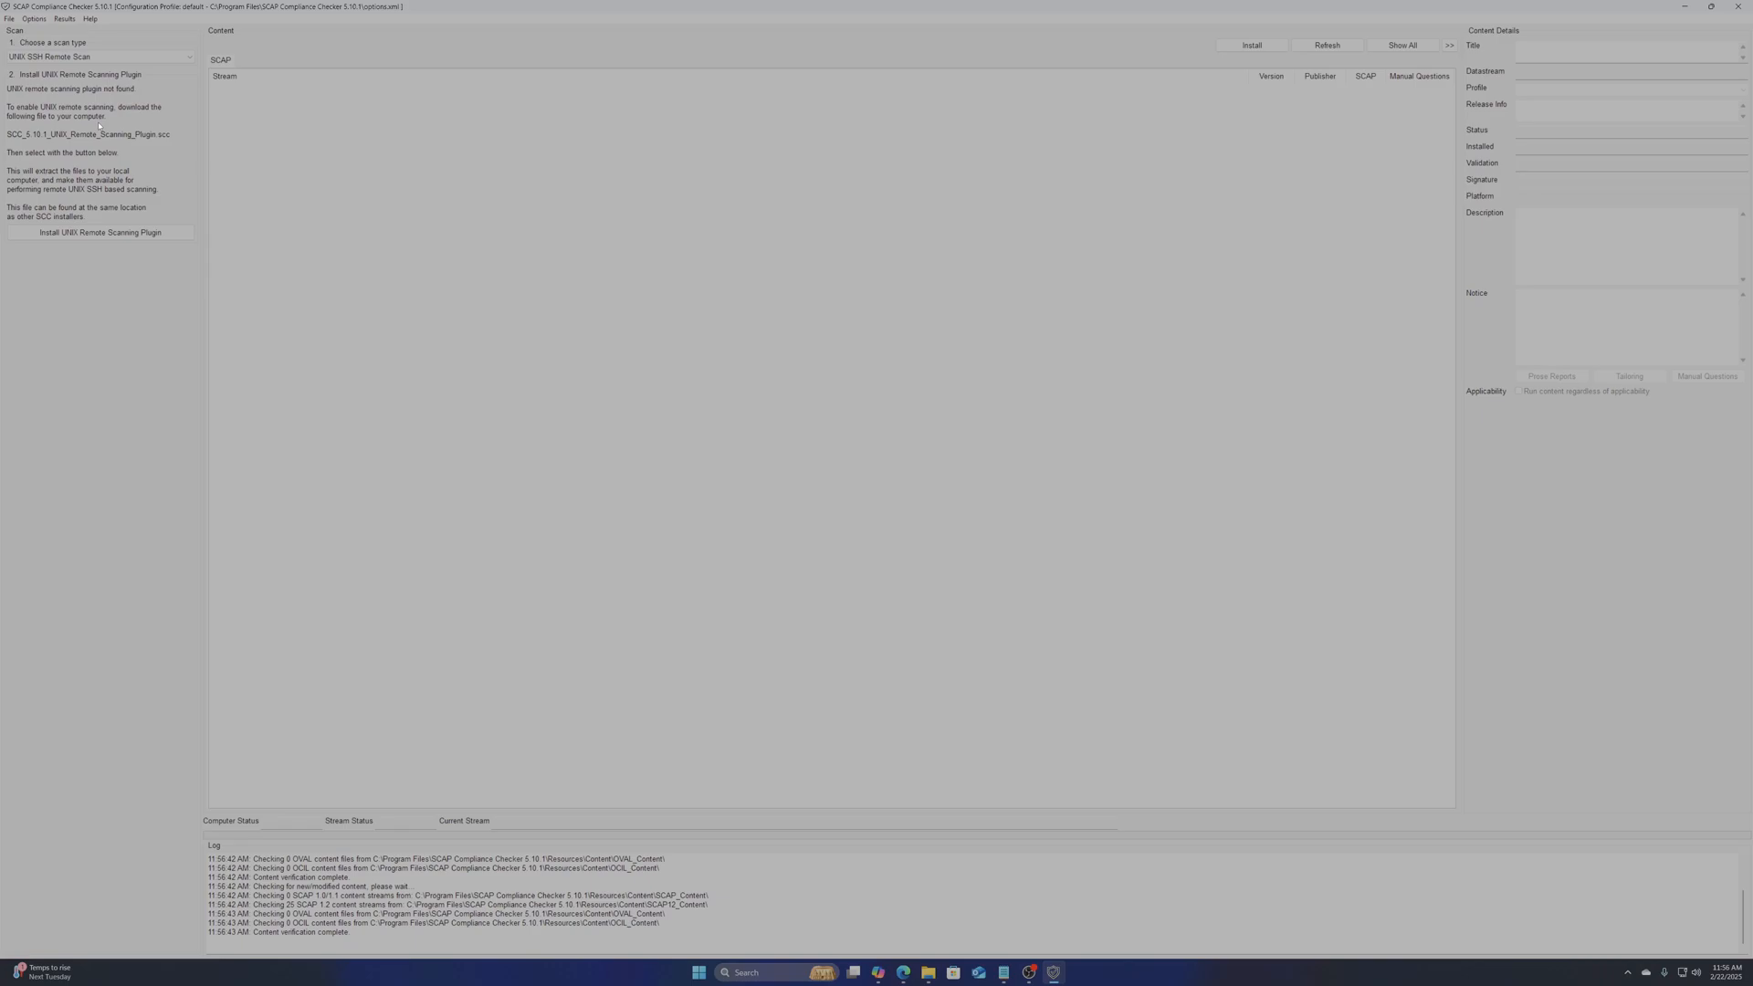
Step: Install the UNIX Remote Scanning Plugin from the plugin folder under Desktop > STIG
{"action": "left_click", "coordinate": [101, 233]}
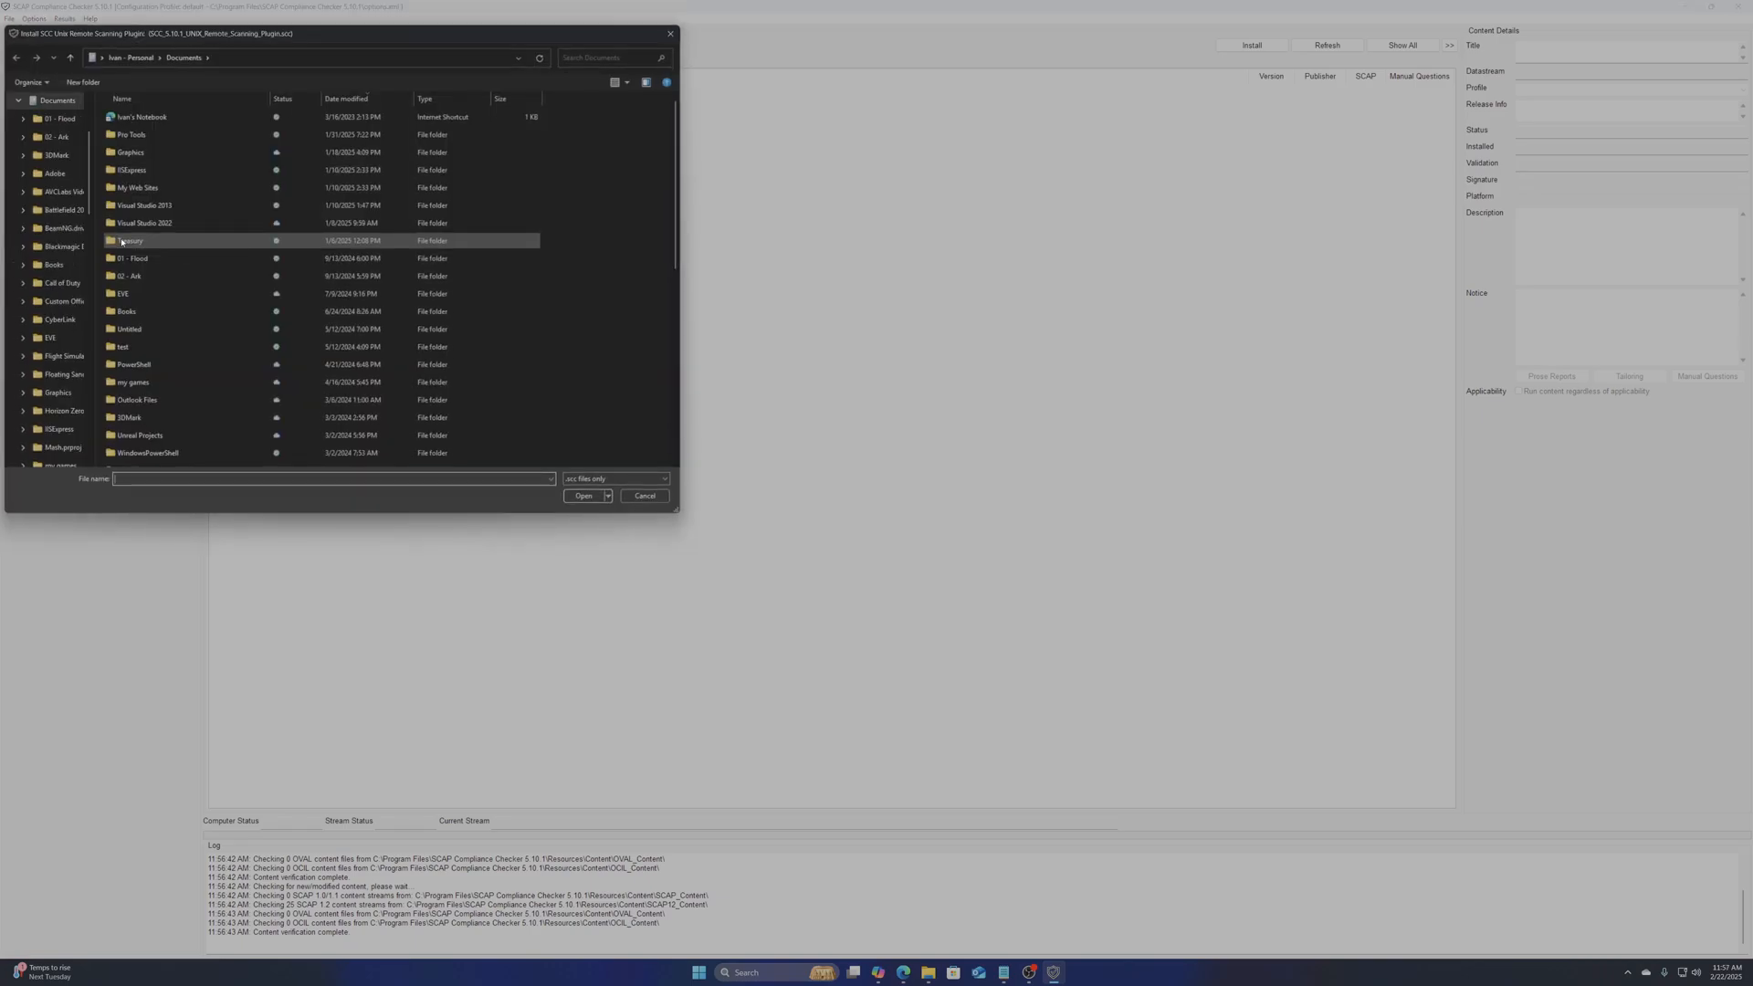
{"action": "left_click", "coordinate": [54, 174]}
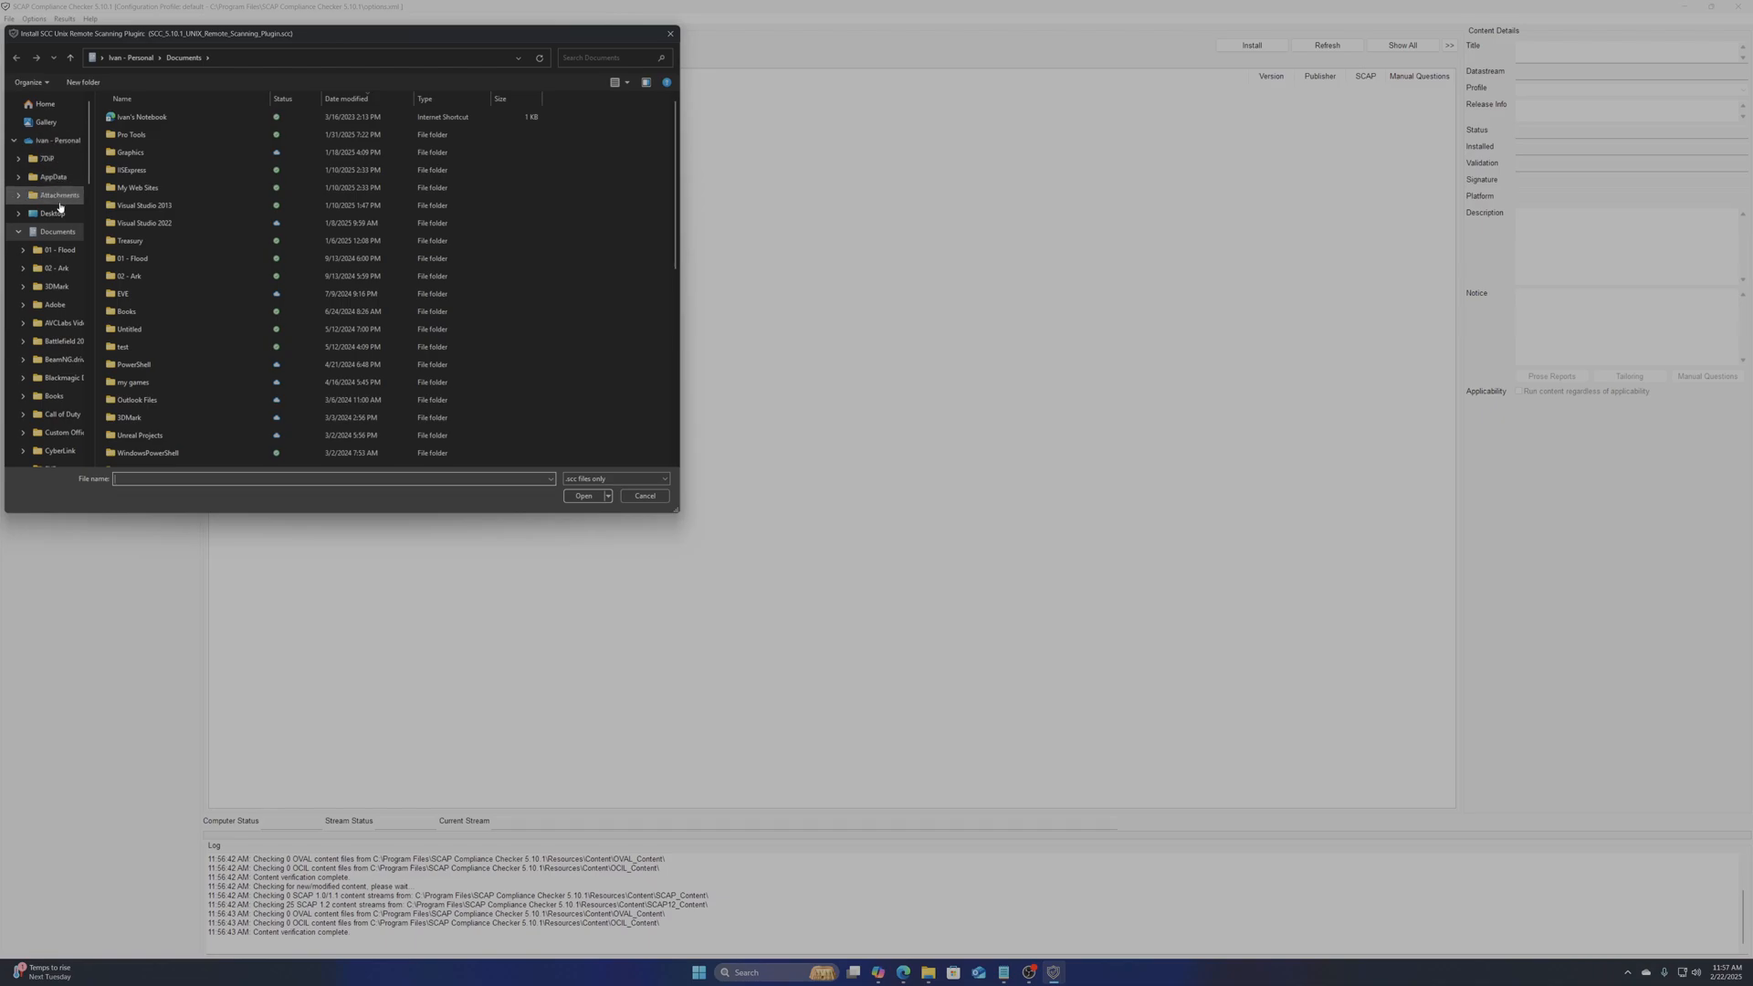
{"action": "left_click", "coordinate": [52, 230]}
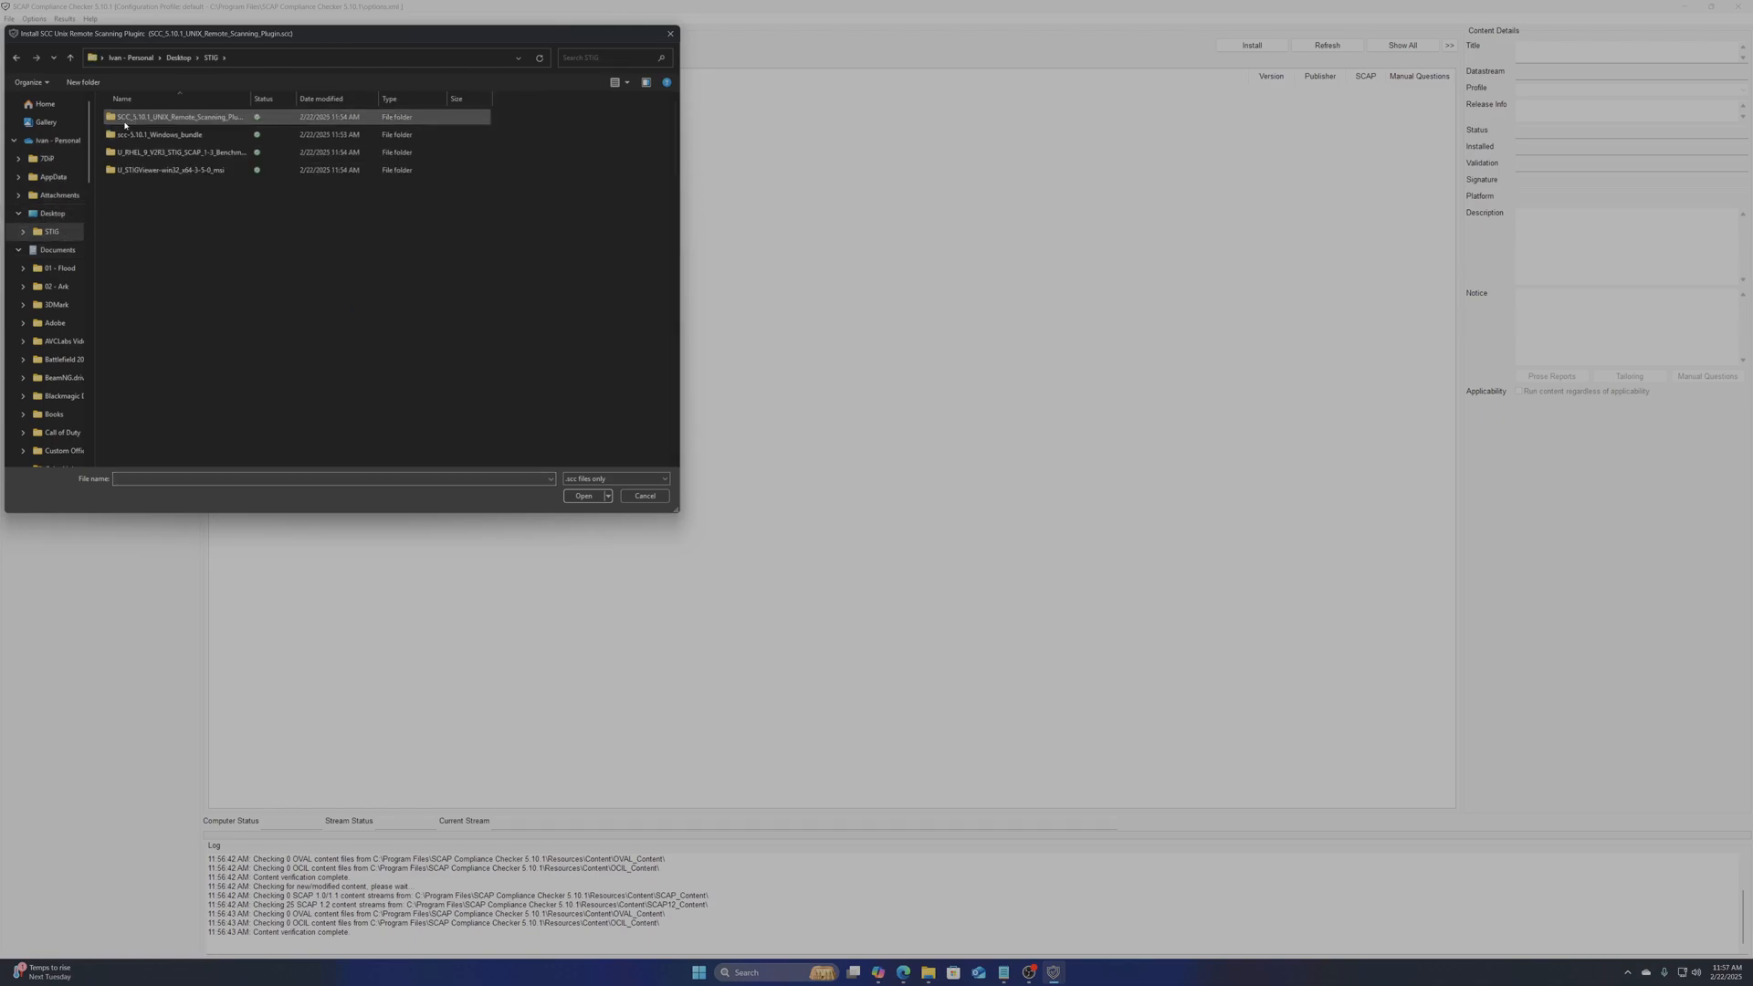
{"action": "mouse_move", "coordinate": [179, 116]}
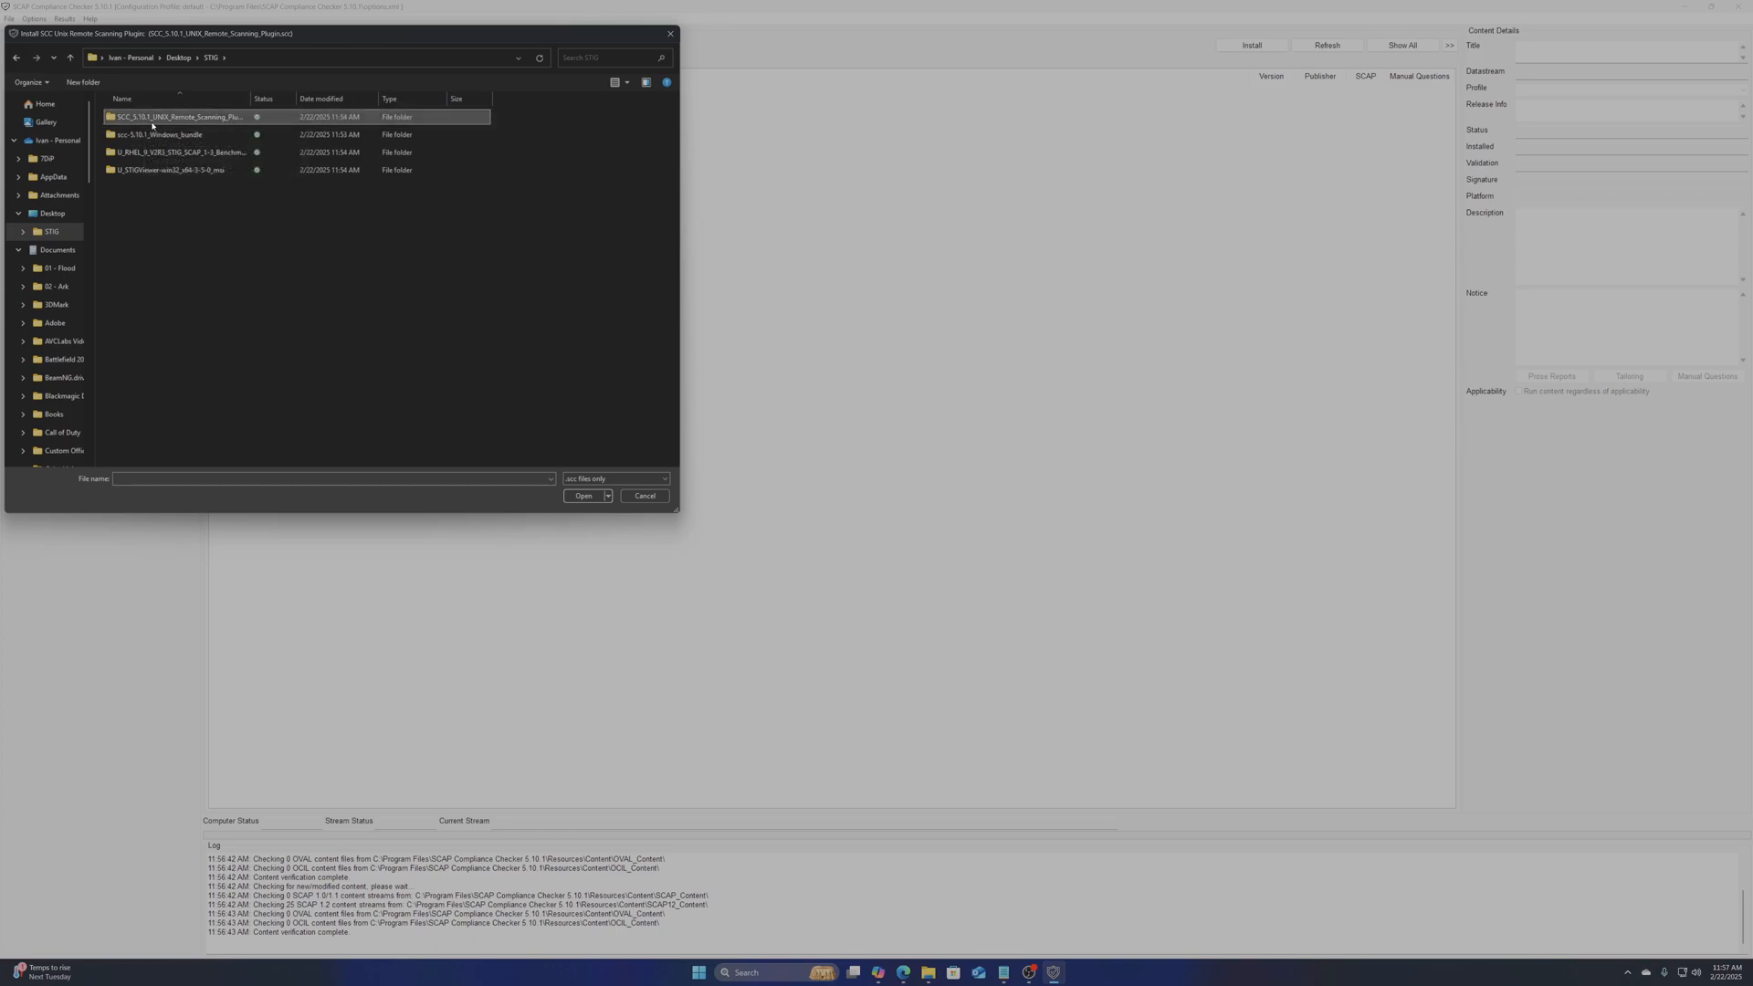
{"action": "left_click", "coordinate": [583, 495]}
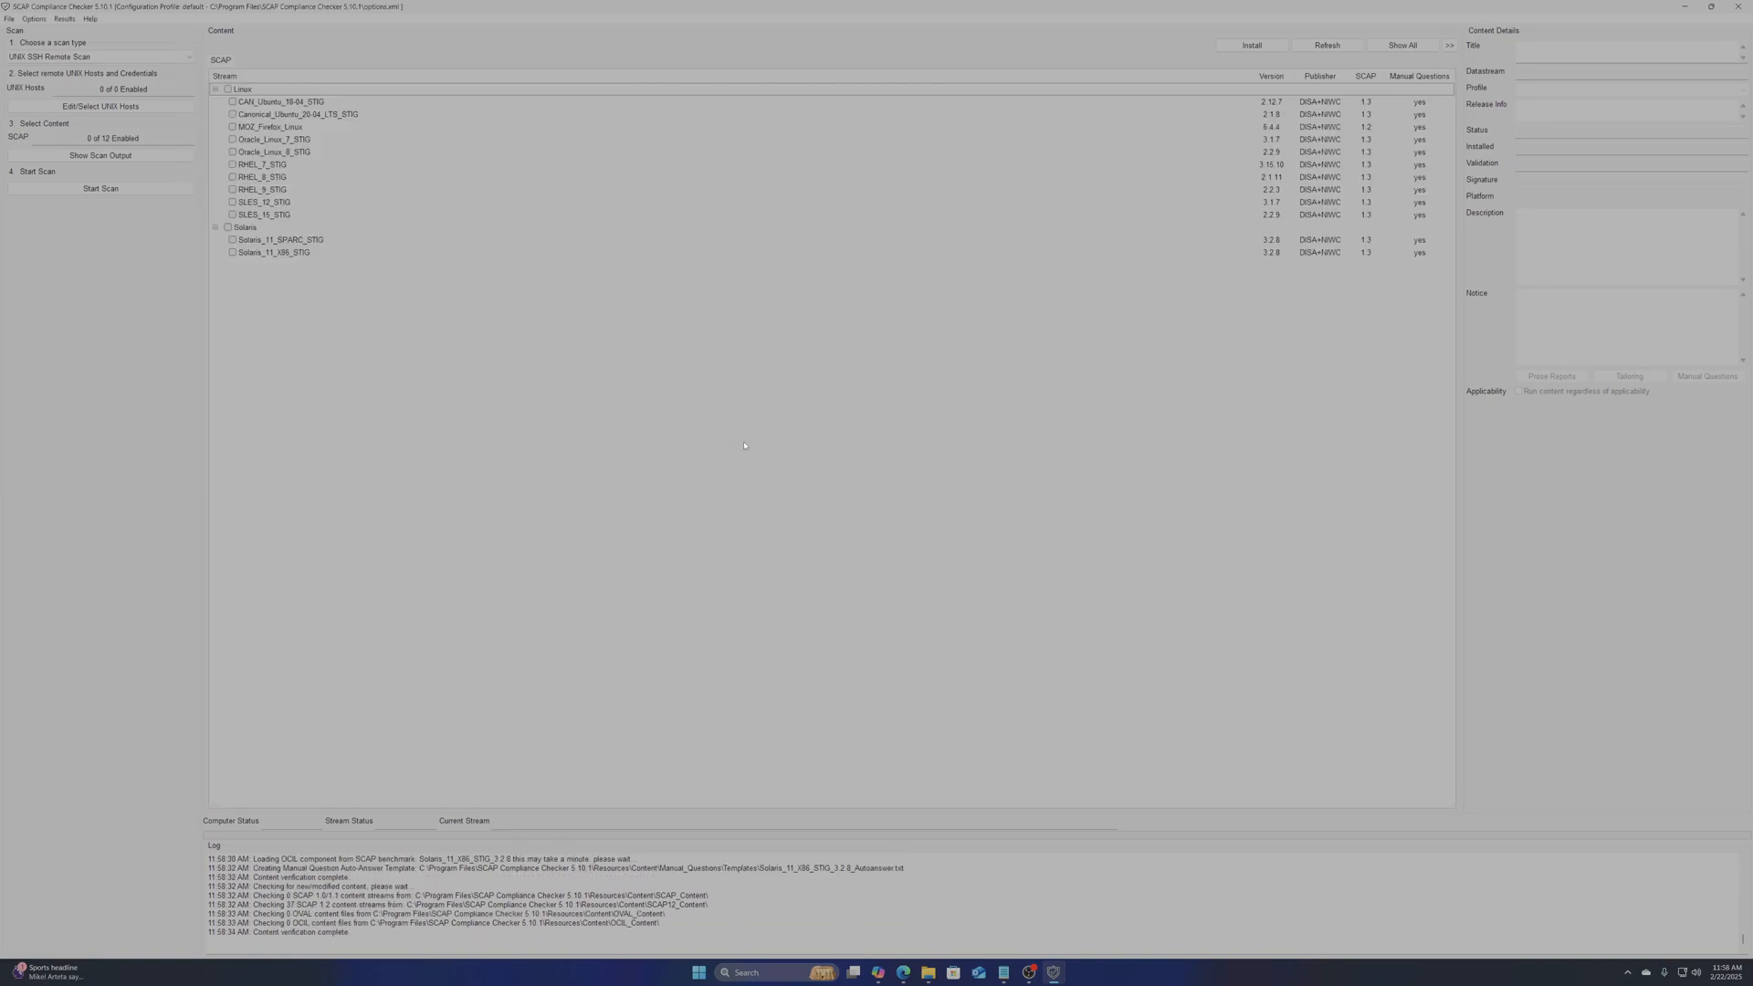
{"action": "mouse_move", "coordinate": [666, 690]}
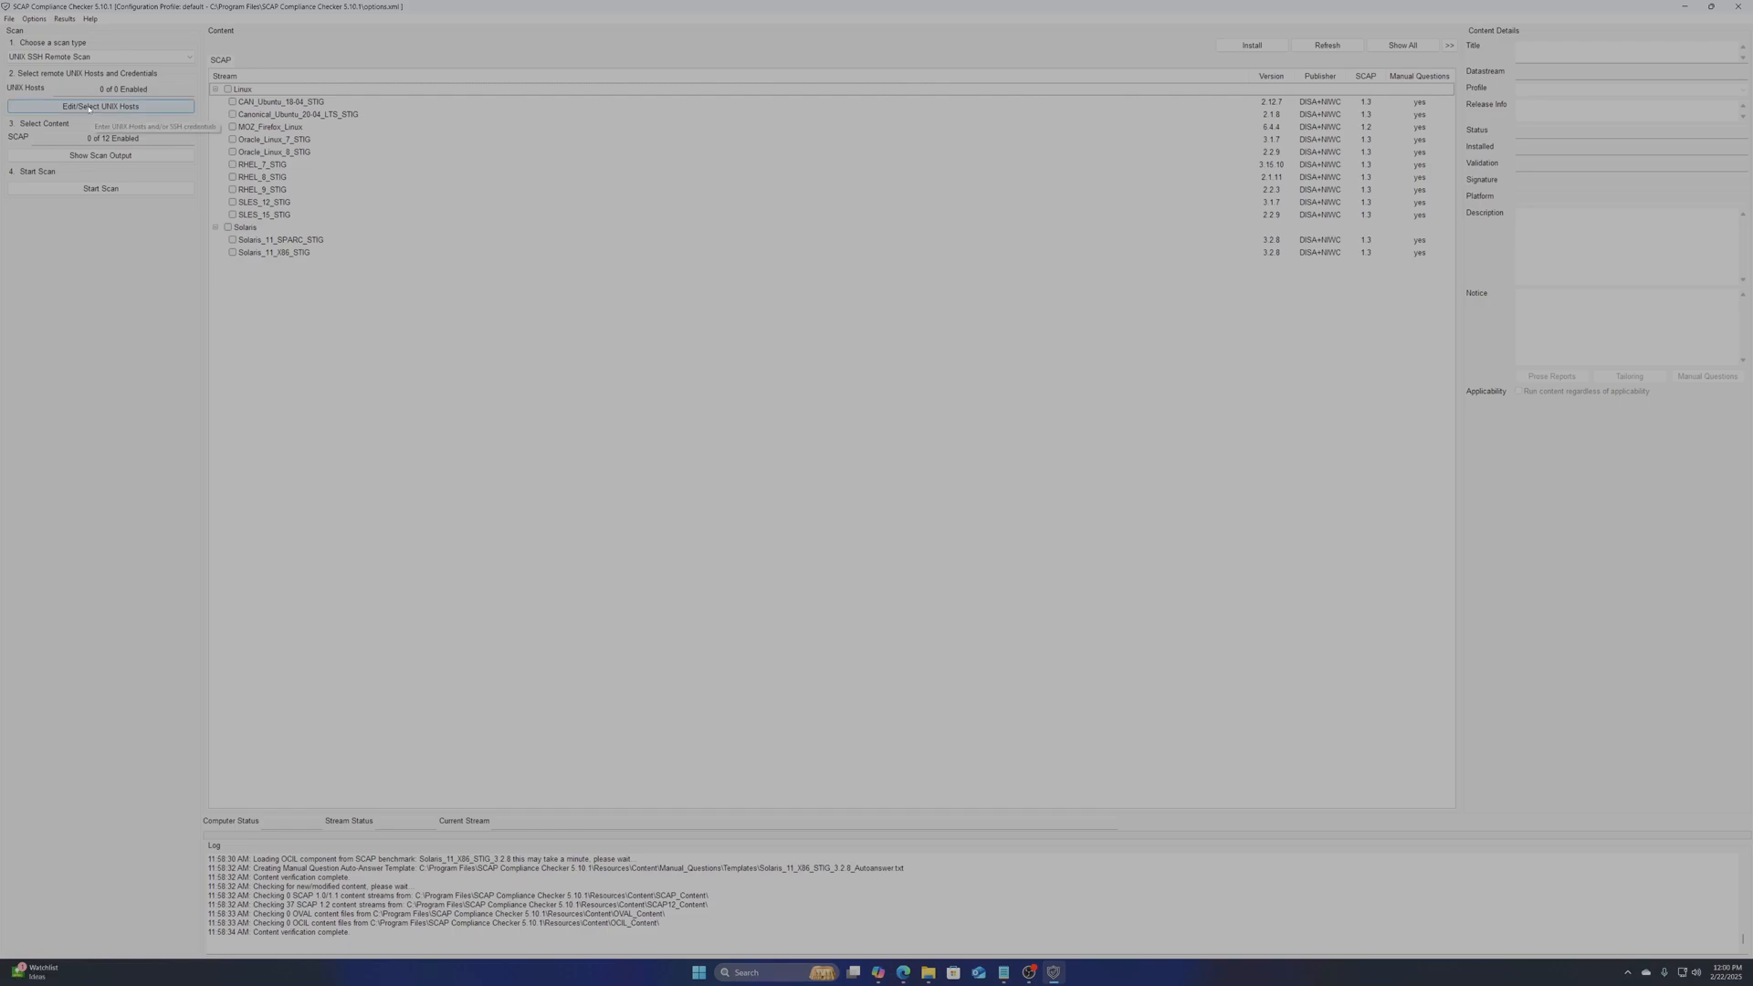
Step: Open Edit/Select UNIX Hosts to create a master SSH credential password
{"action": "left_click", "coordinate": [99, 106]}
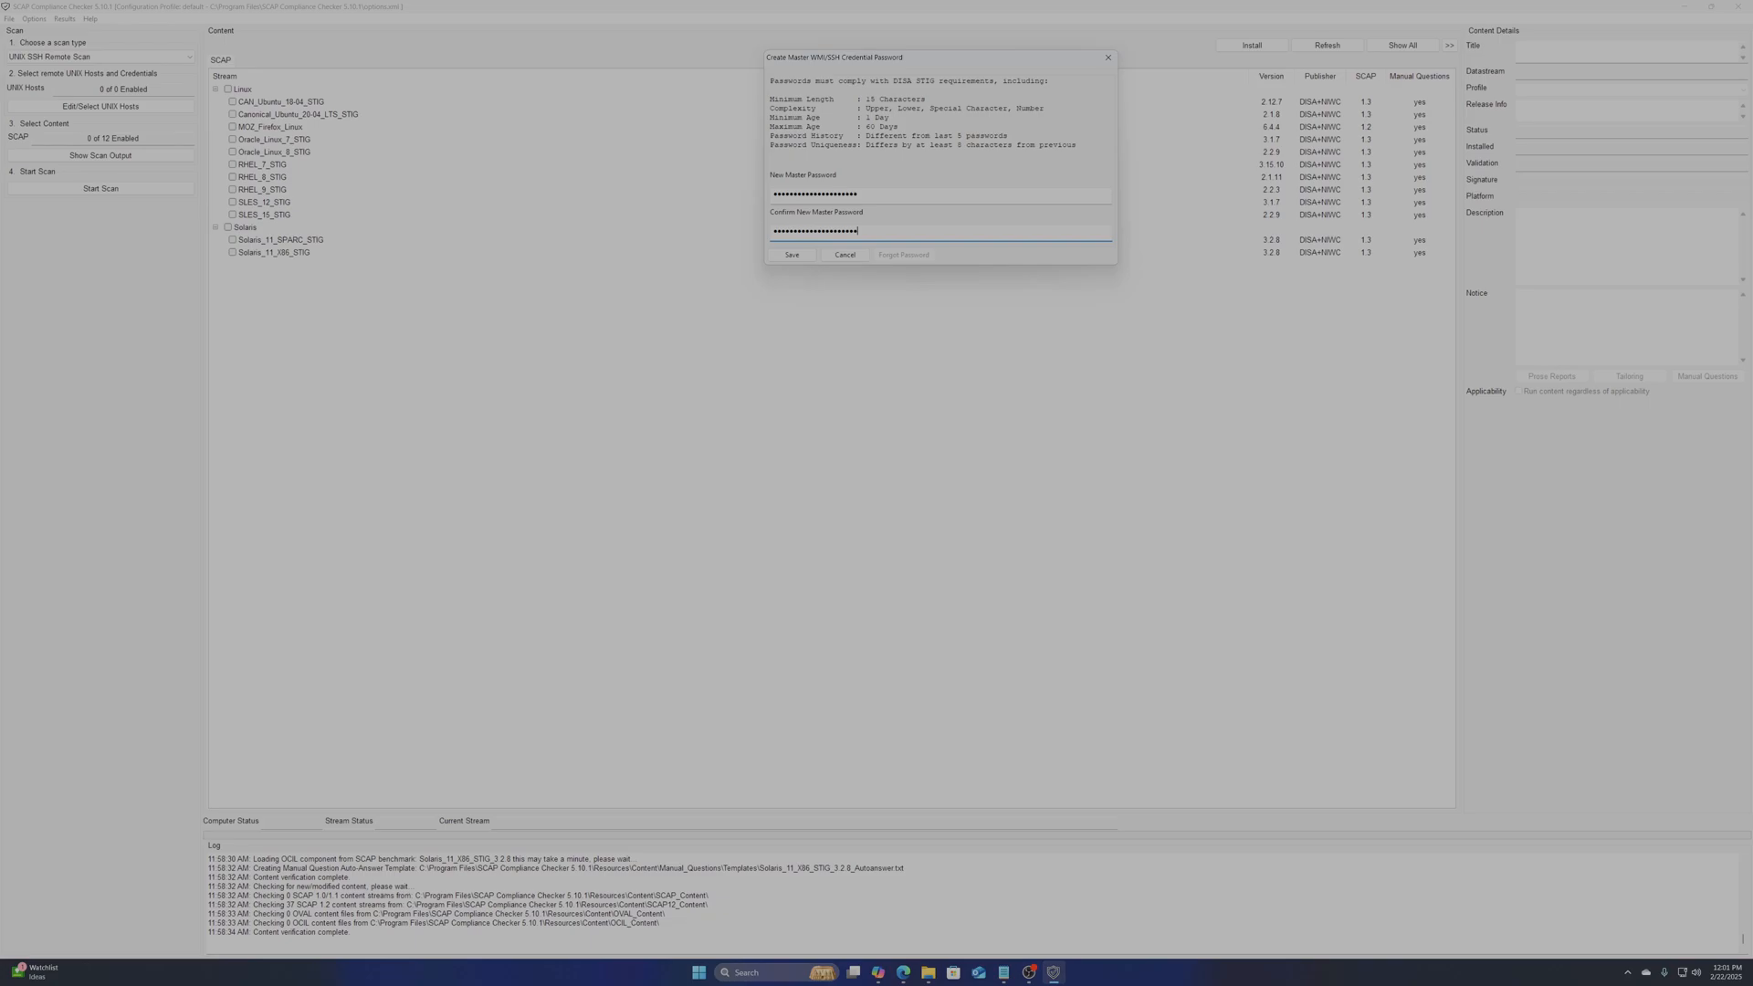
Step: Save the master SSH credential password, opening the UNIX Host Credential Manager with no hosts
{"action": "left_click", "coordinate": [792, 255]}
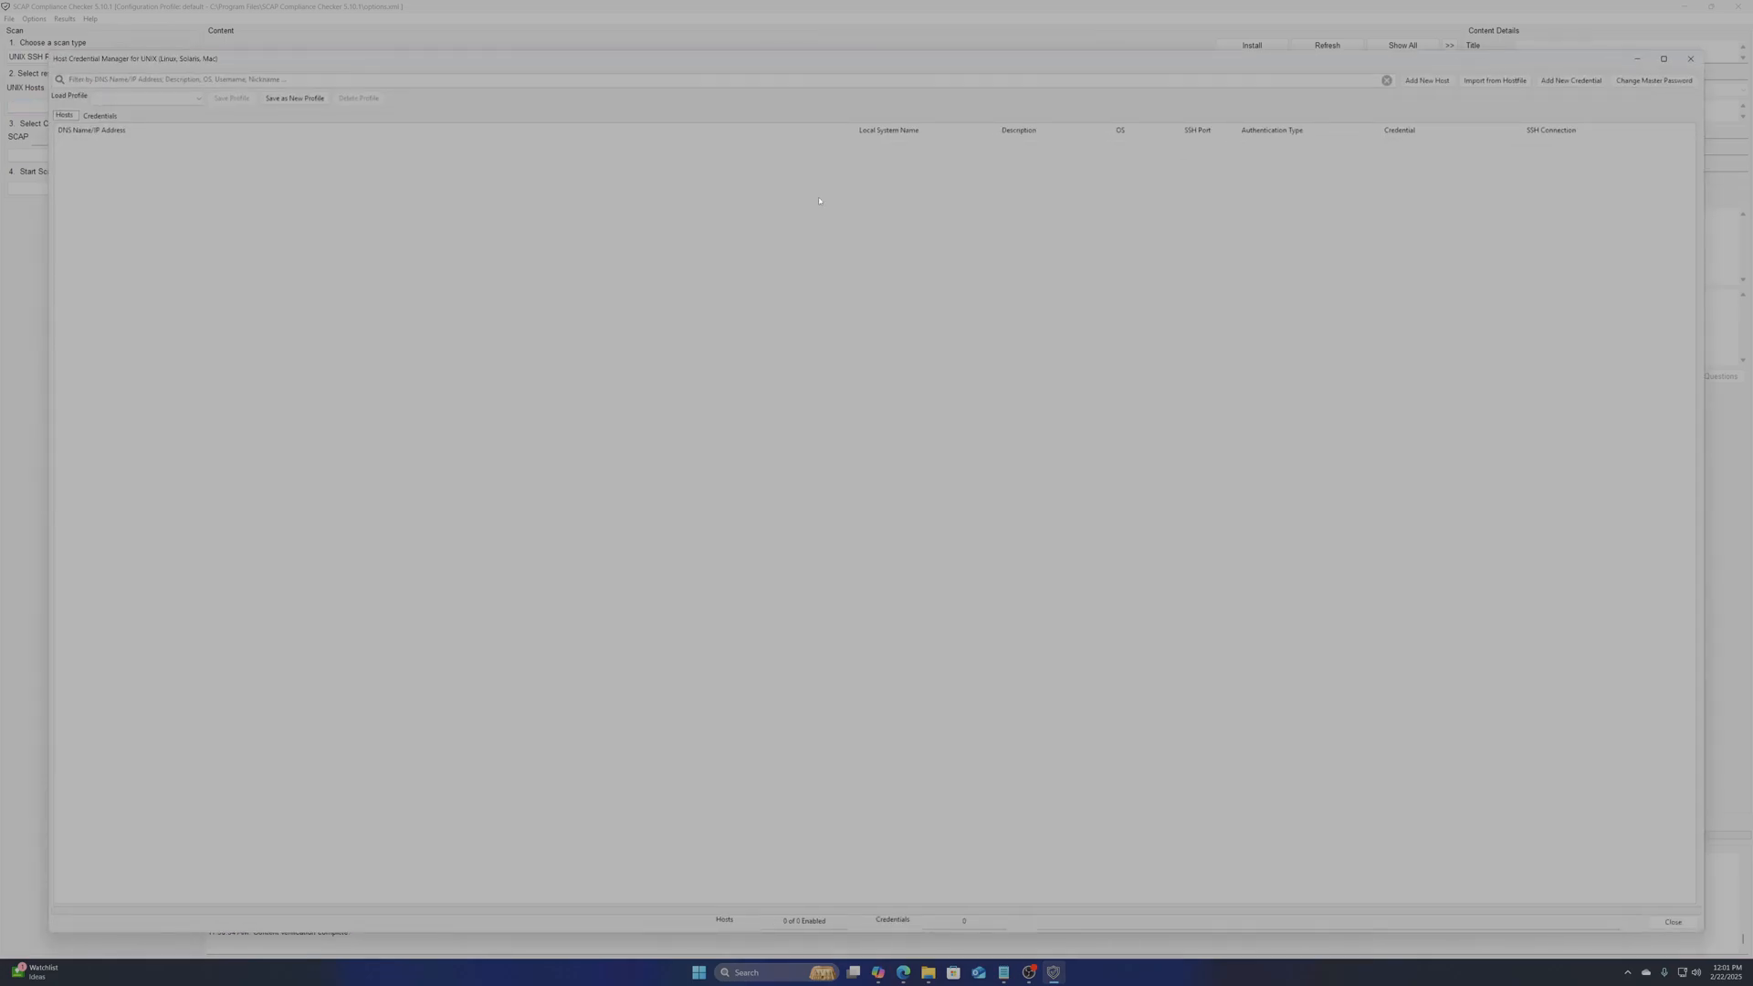
{"action": "mouse_move", "coordinate": [779, 233]}
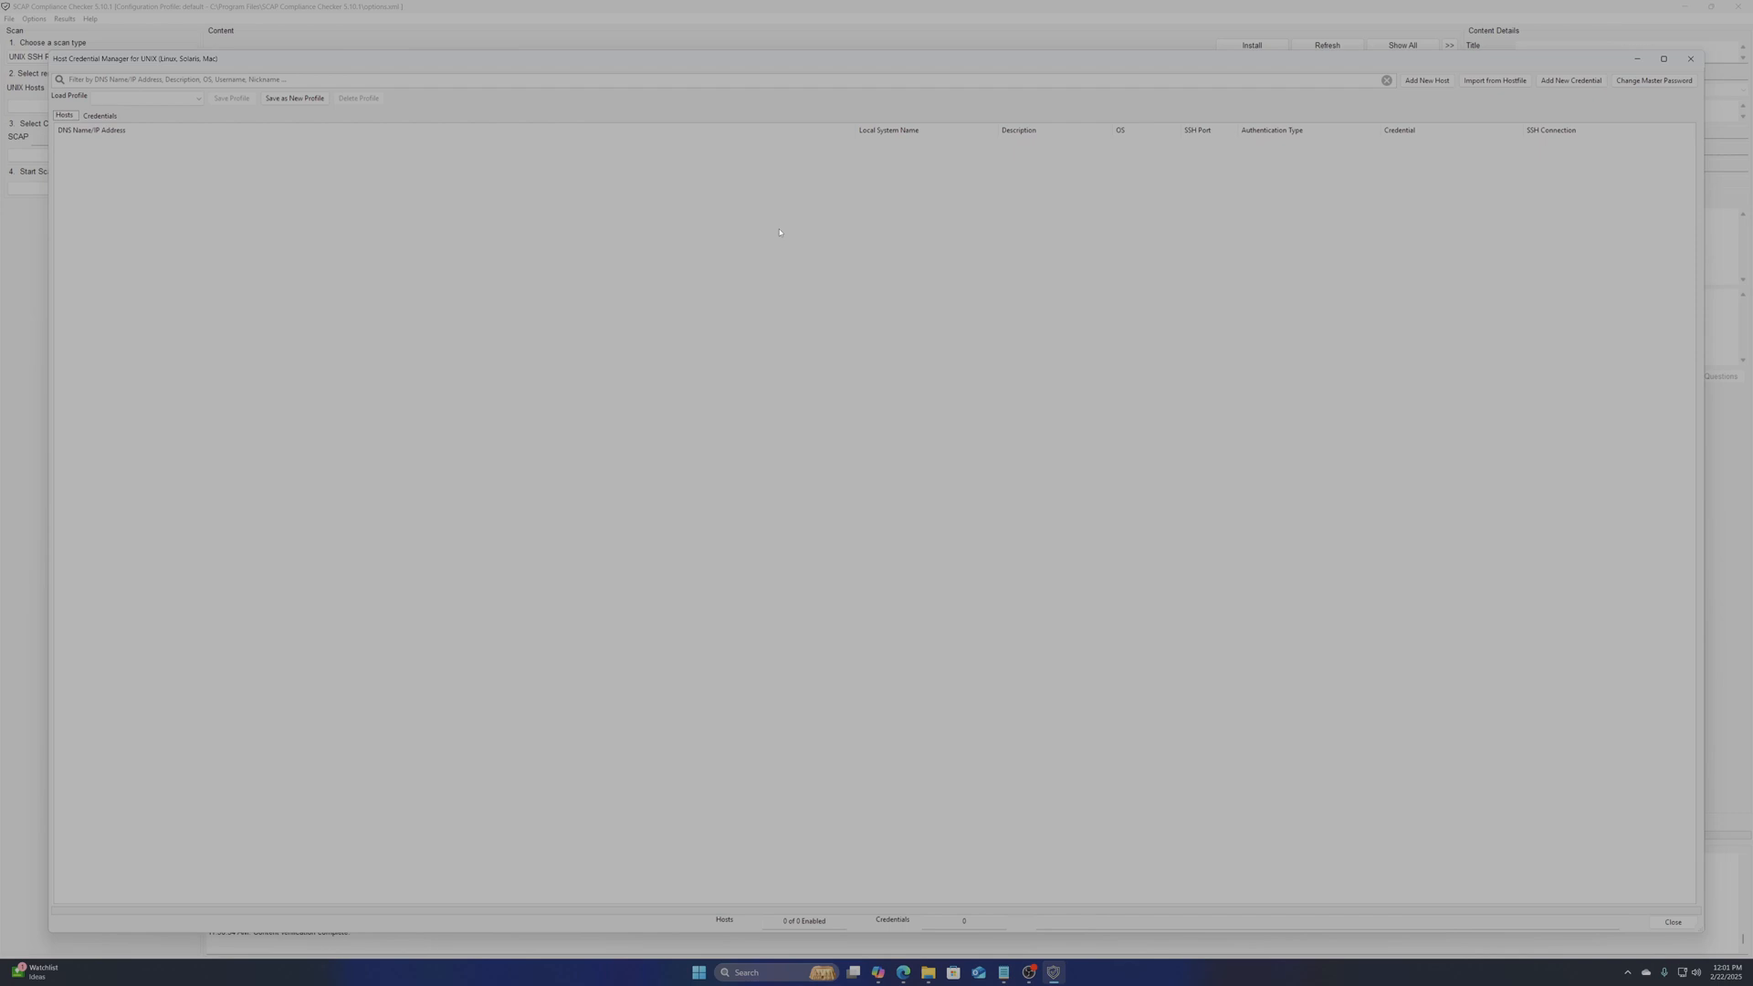
{"action": "mouse_move", "coordinate": [459, 175]}
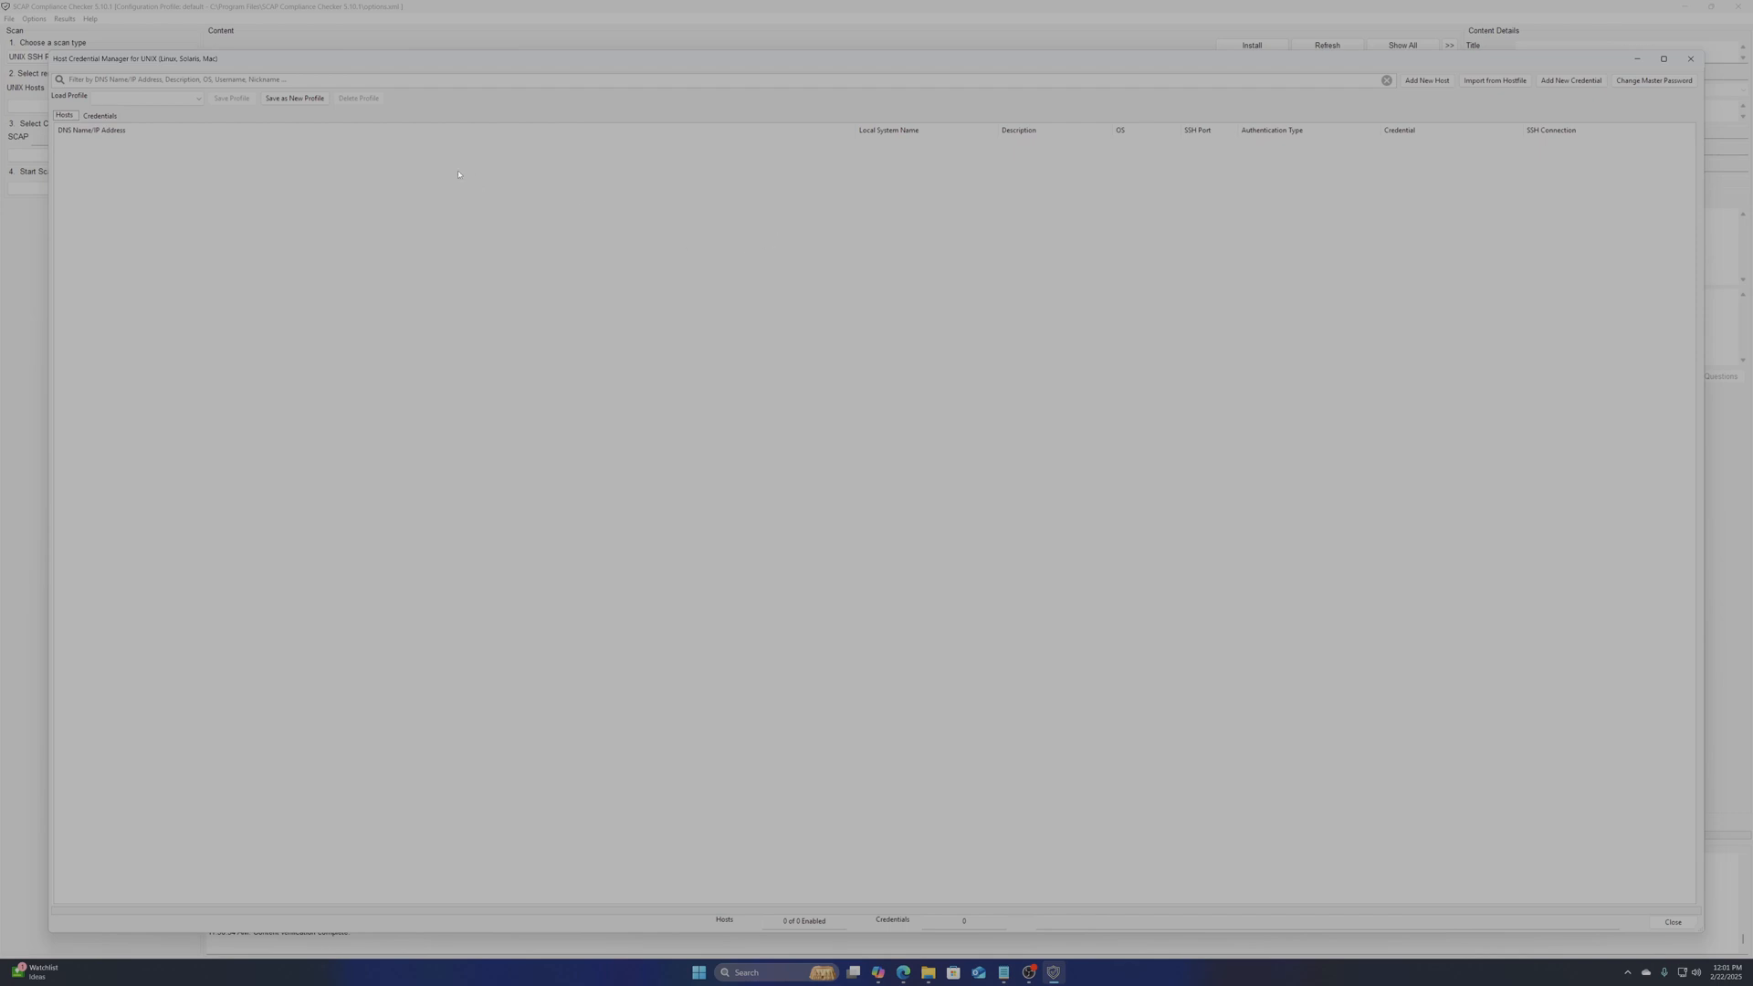
Step: Add a new host 192.168.1.245 with the description RHEL 9 Test STIG server
{"action": "left_click", "coordinate": [1425, 79]}
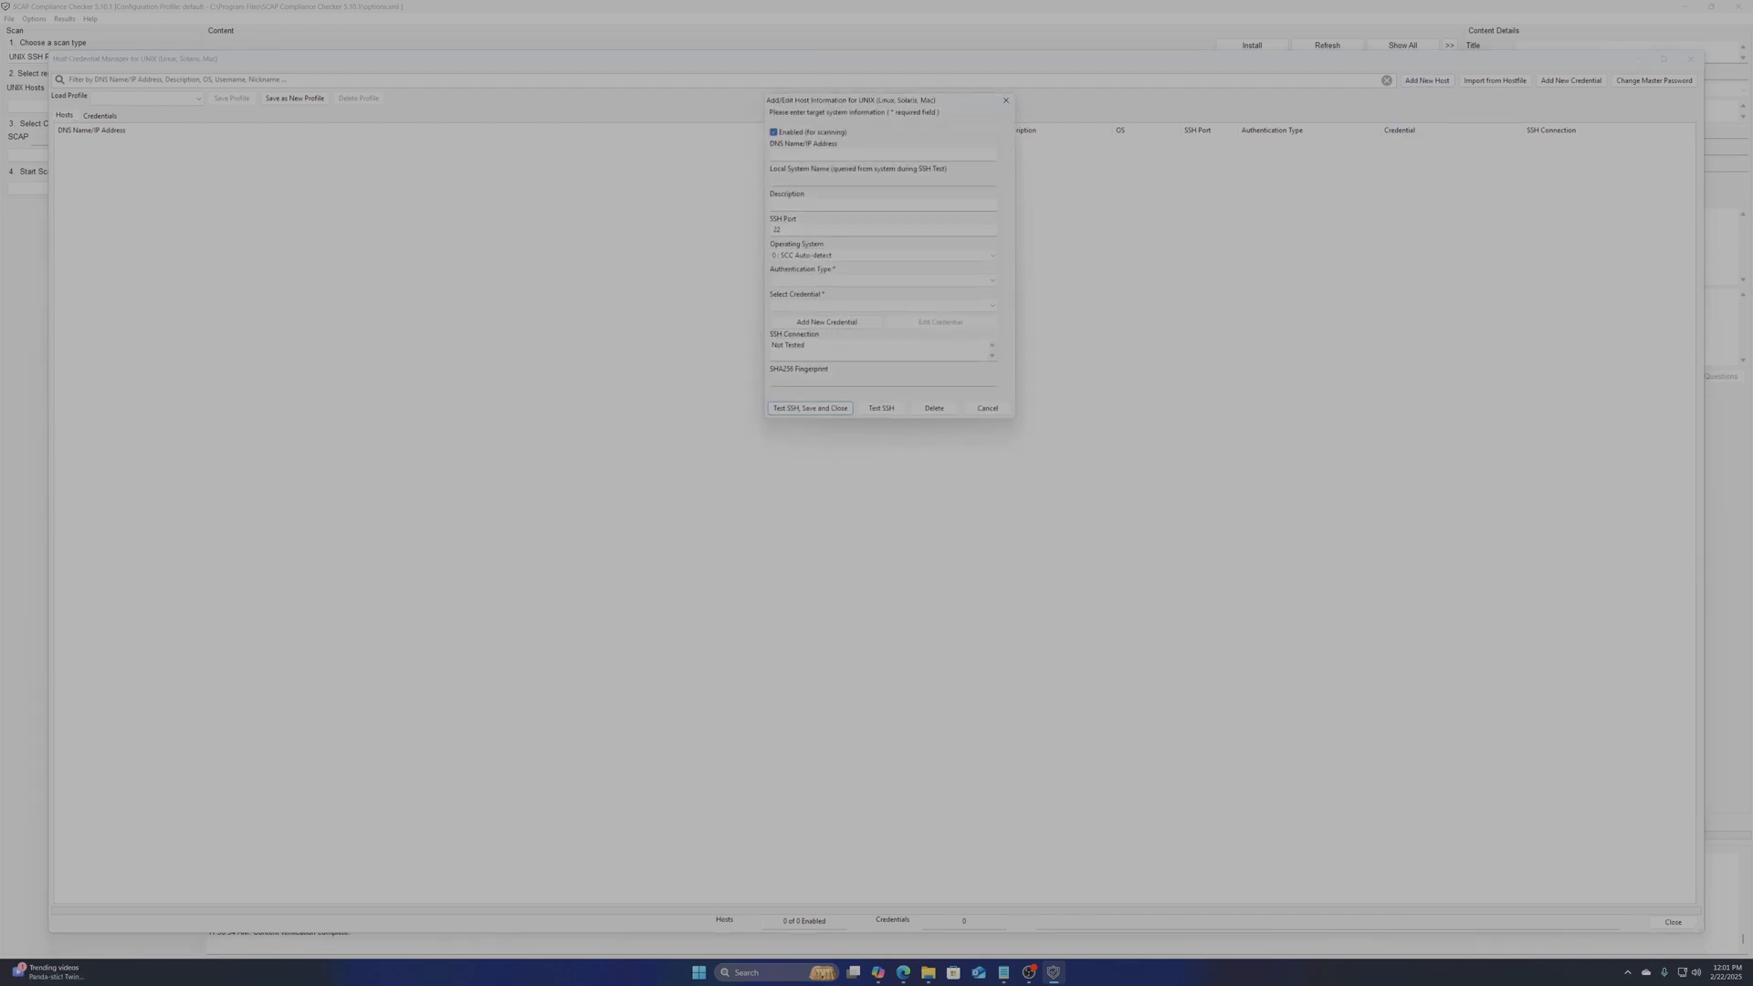
{"action": "type", "text": "192.168.1.245"}
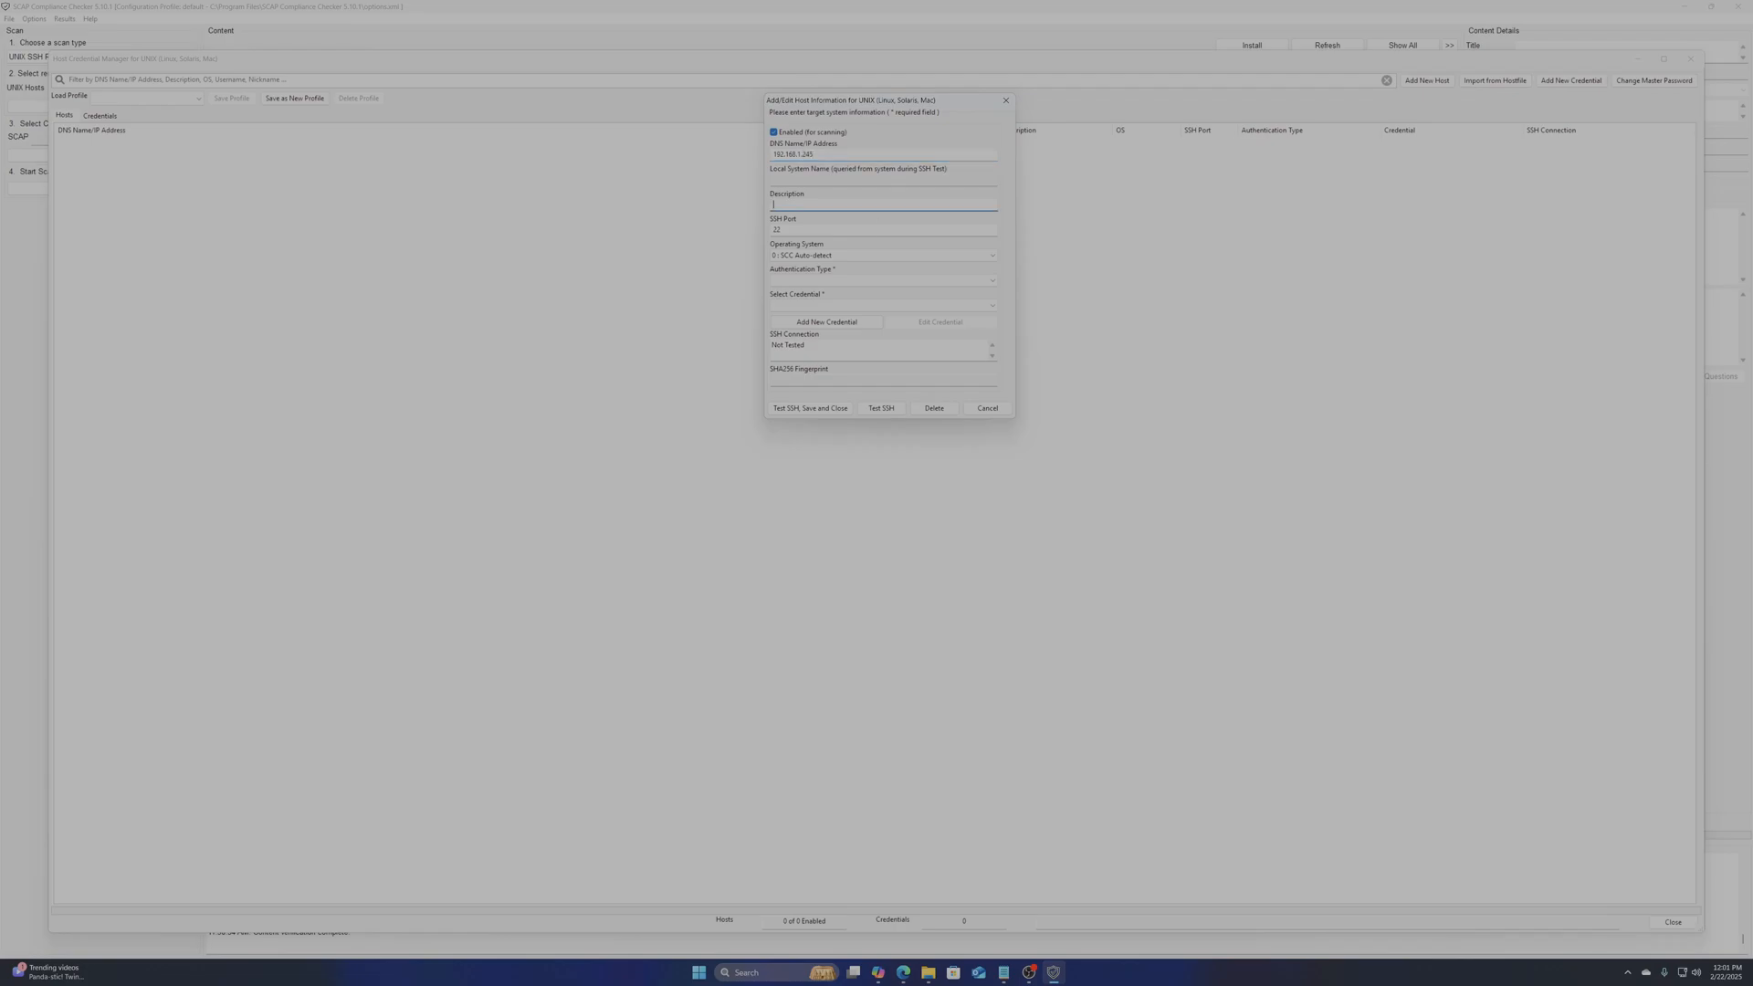
{"action": "type", "text": "RHEL 9 Test STIG serv"}
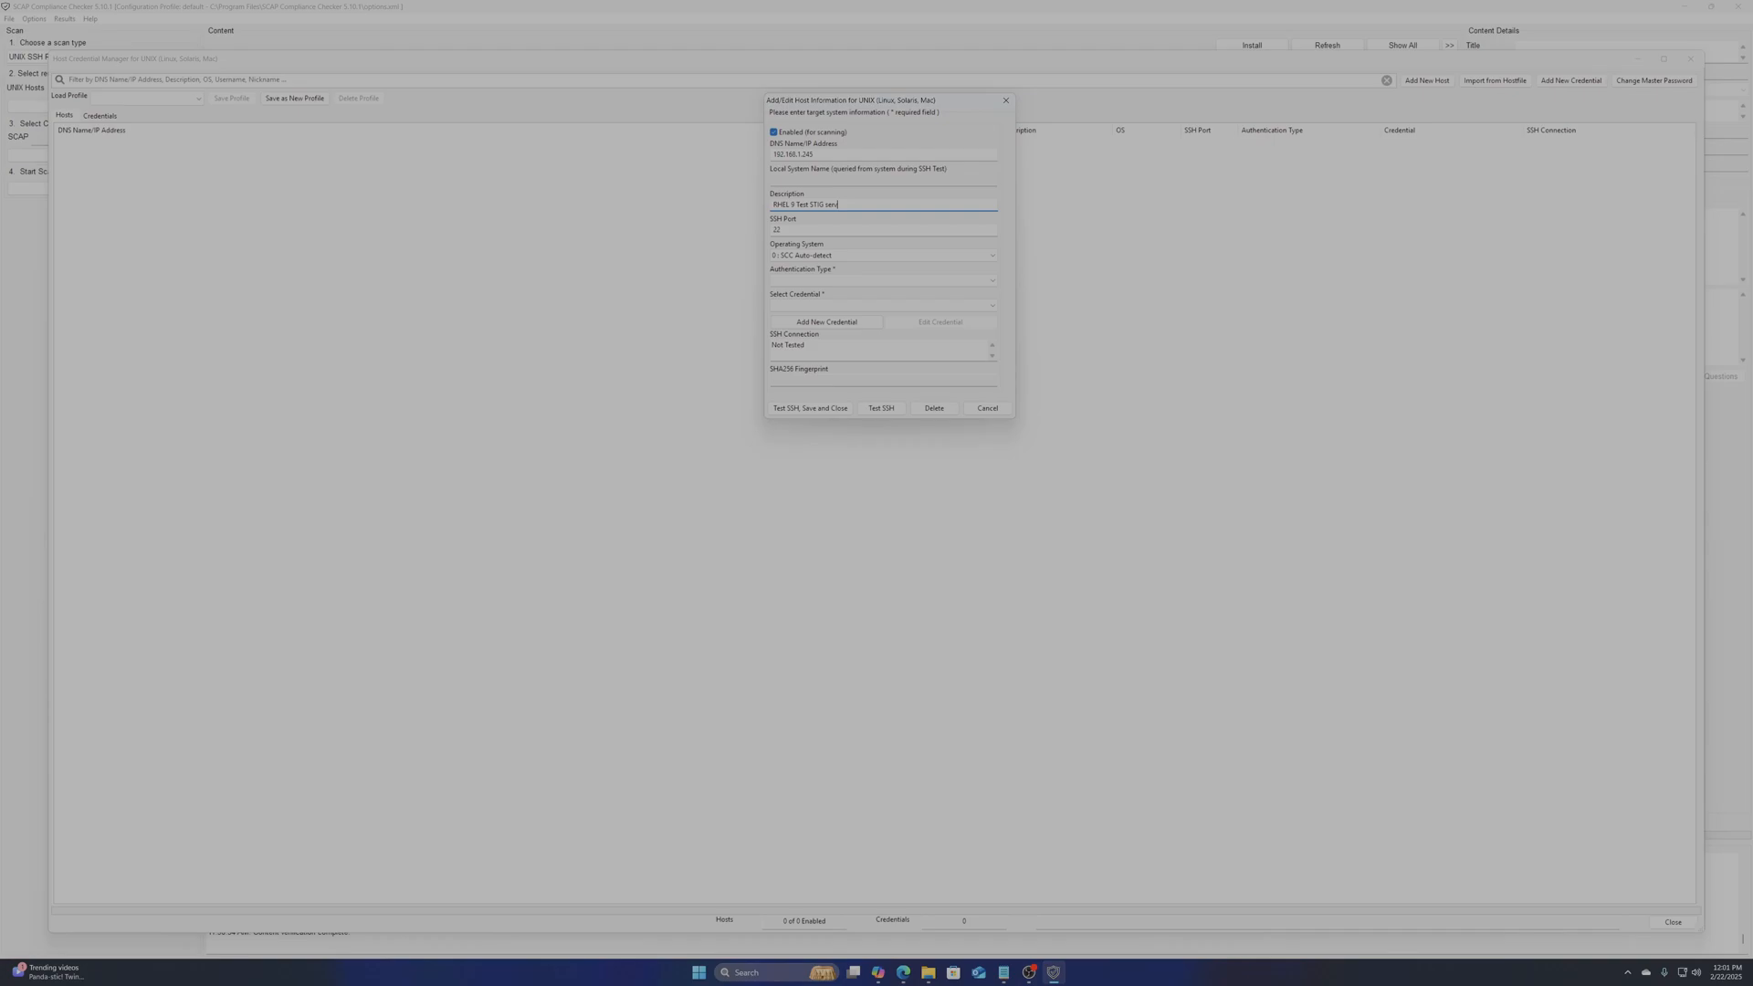
Step: Use non-root SSH with Sudo With Password, add a credential, then test SSH and save
{"action": "left_click", "coordinate": [989, 278]}
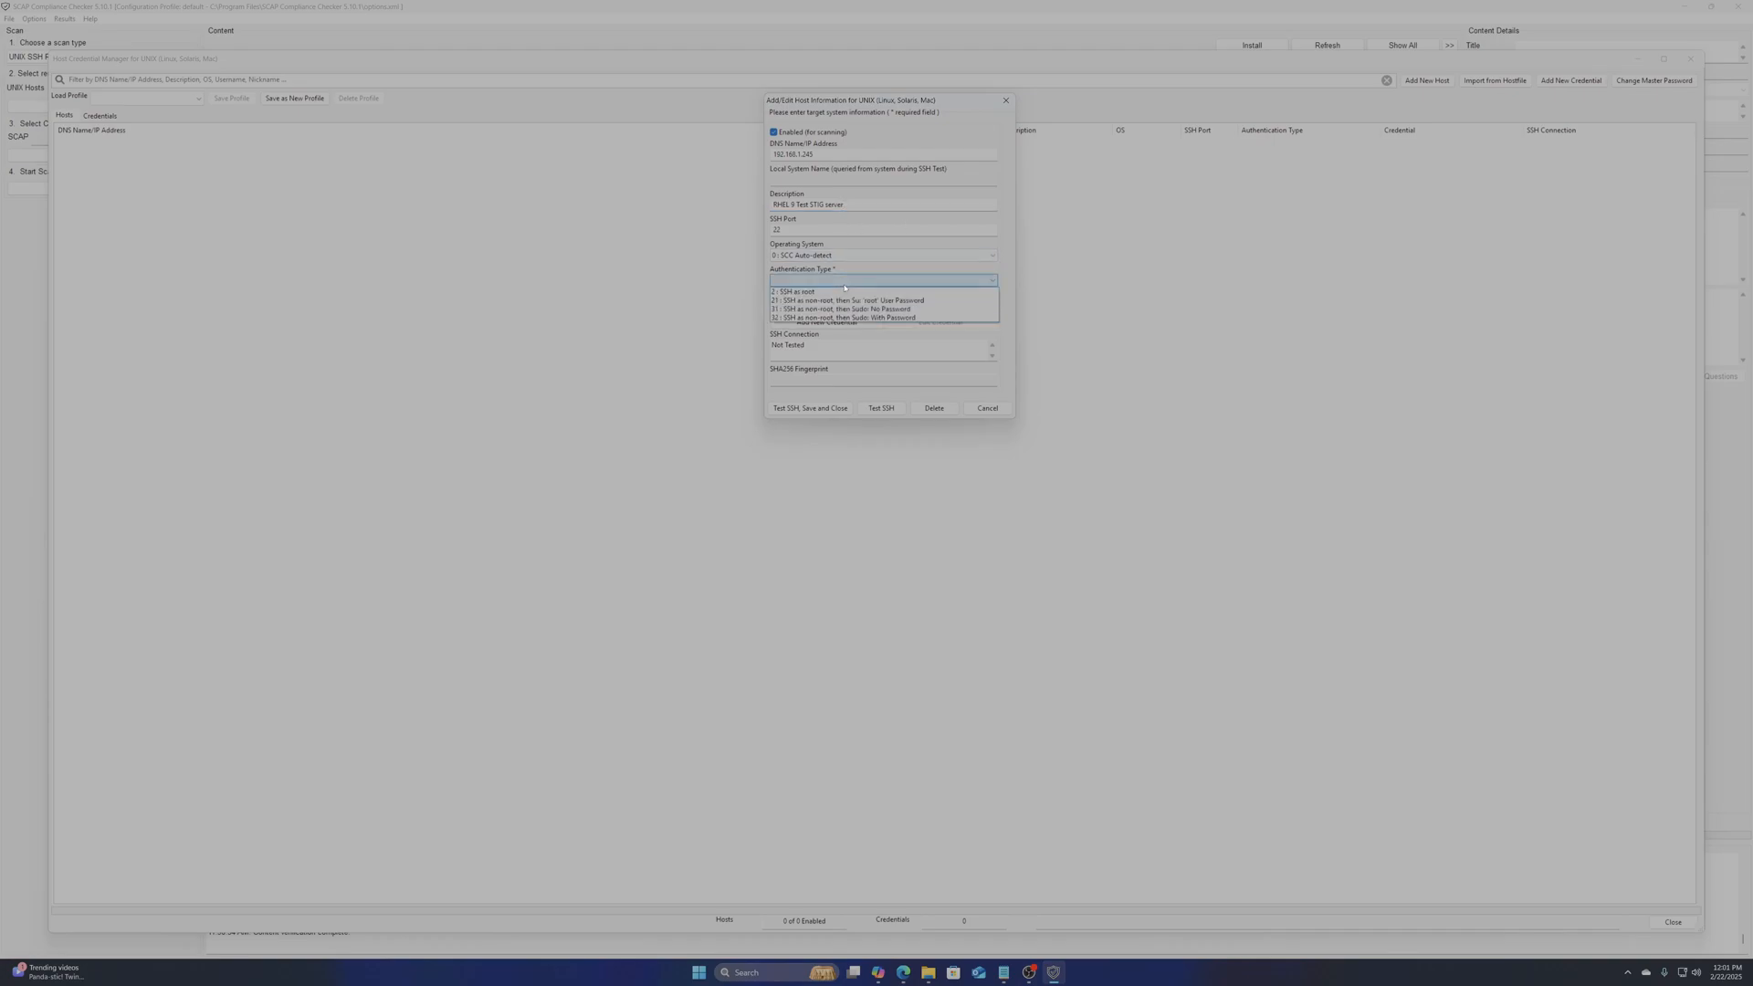
{"action": "left_click", "coordinate": [844, 318]}
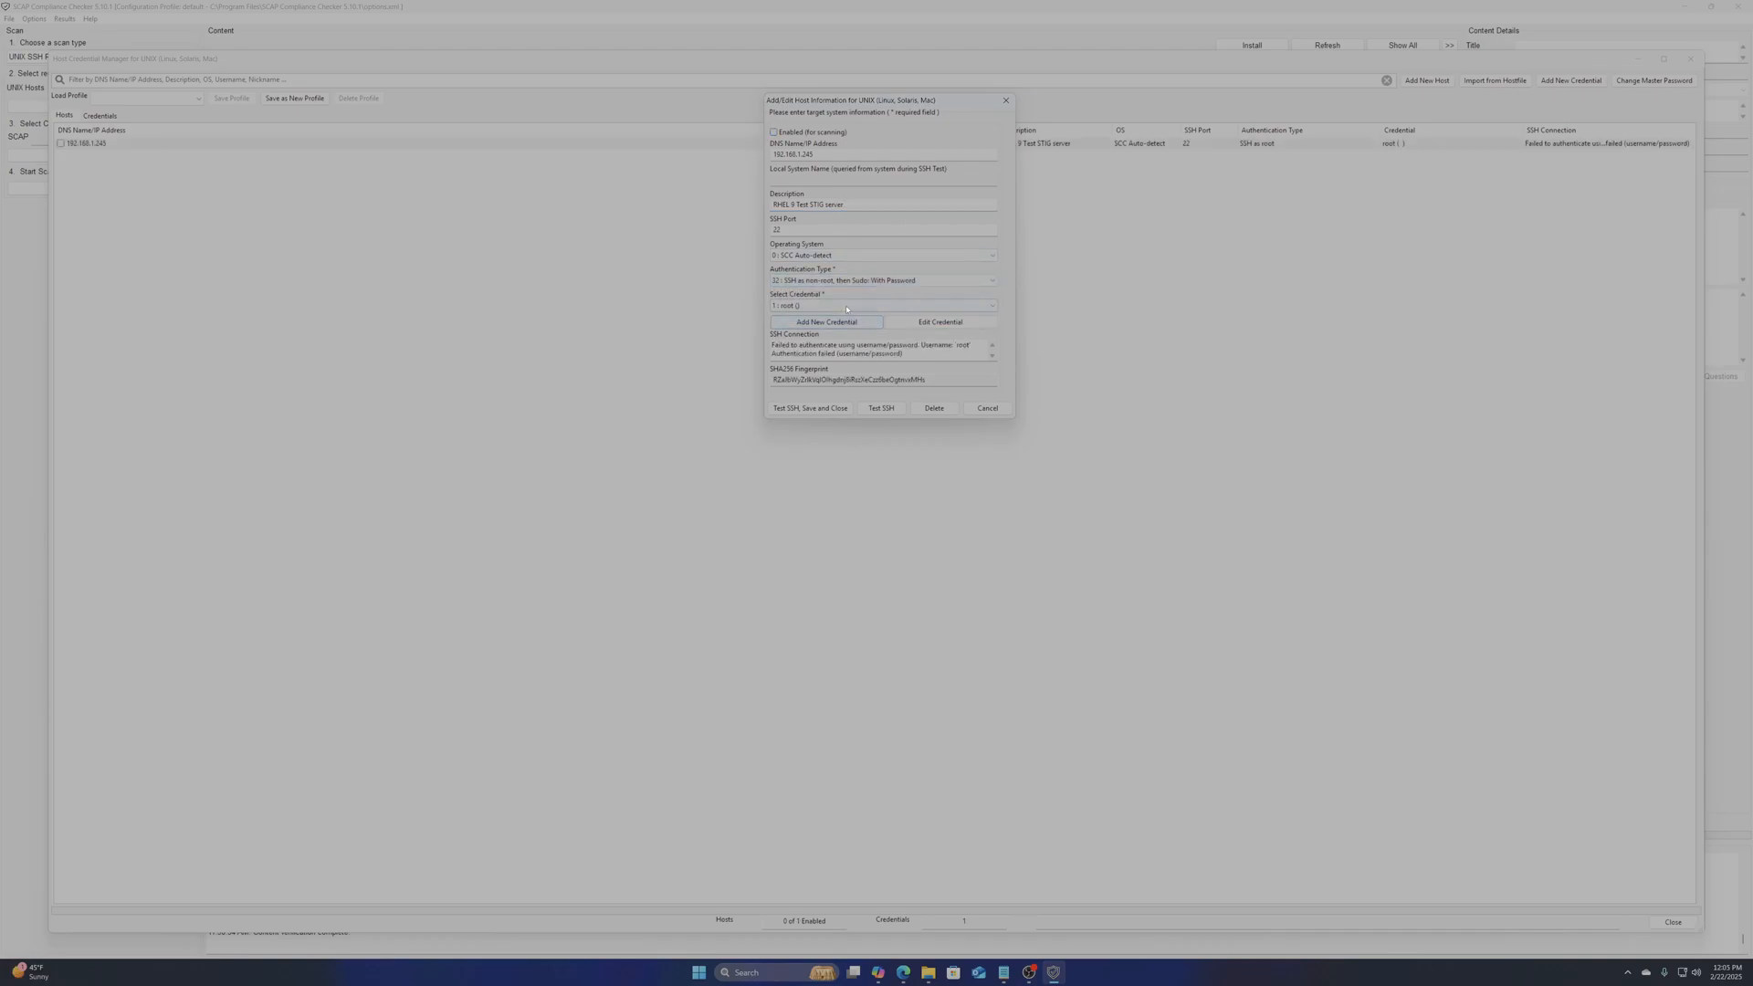
{"action": "left_click", "coordinate": [826, 323]}
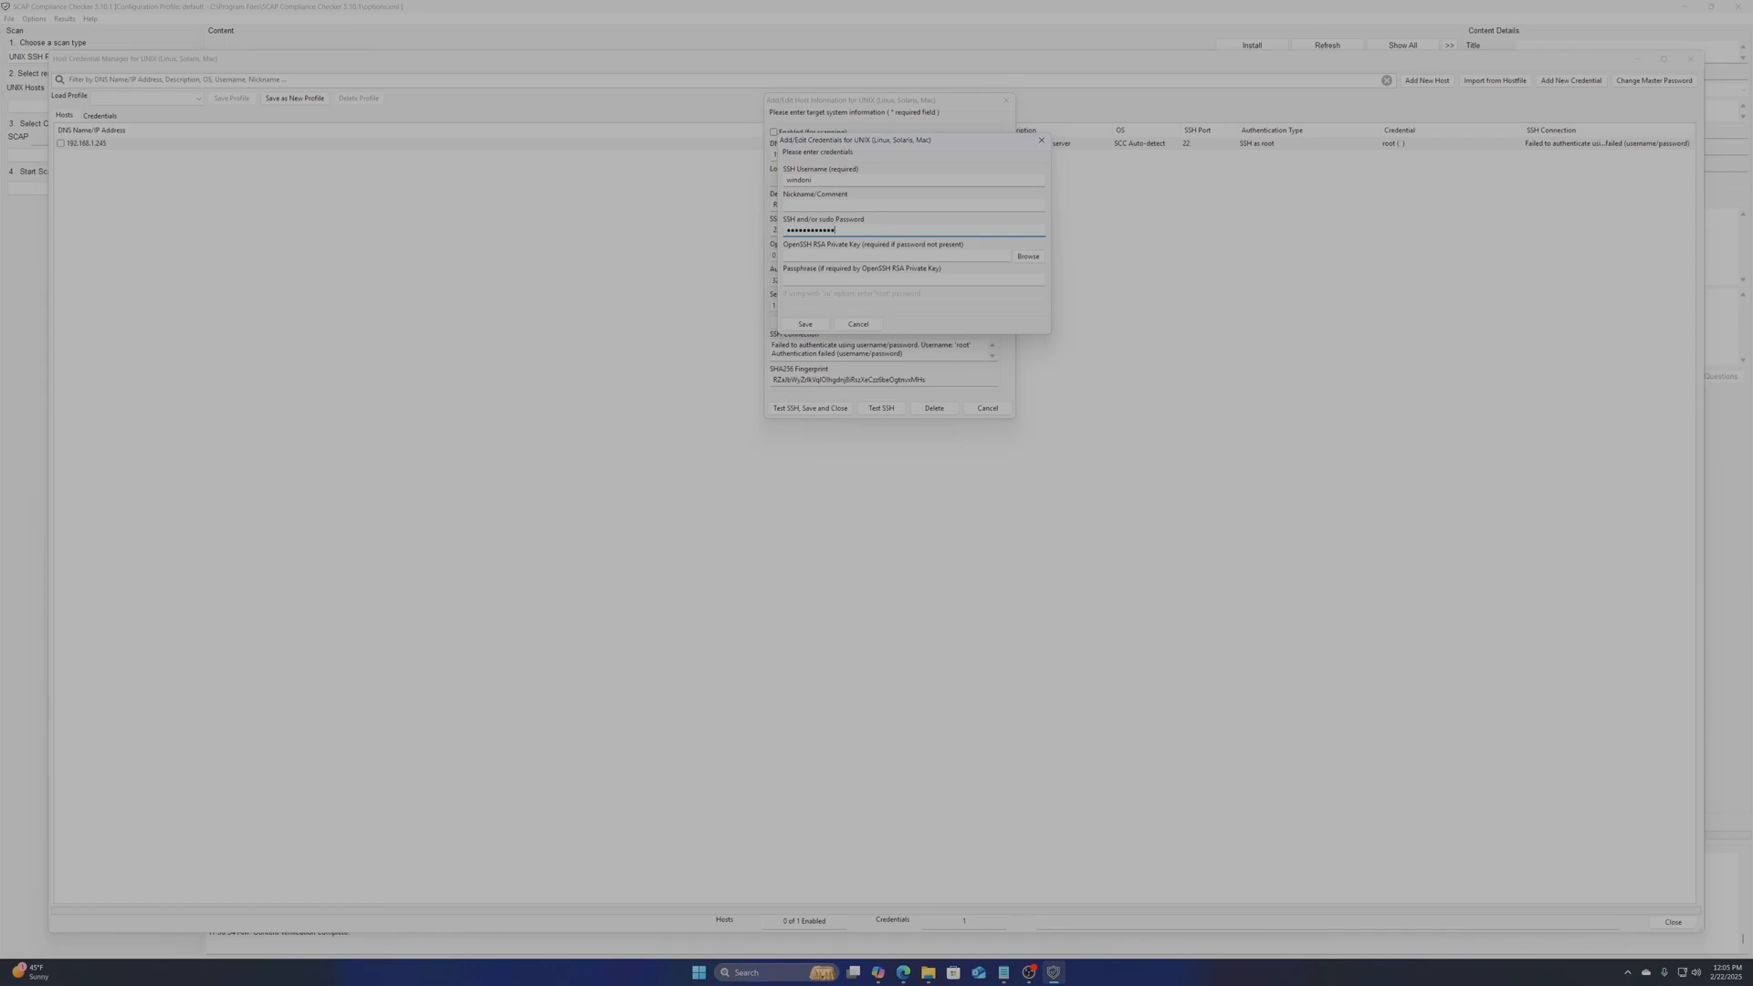
{"action": "type", "text": "password"}
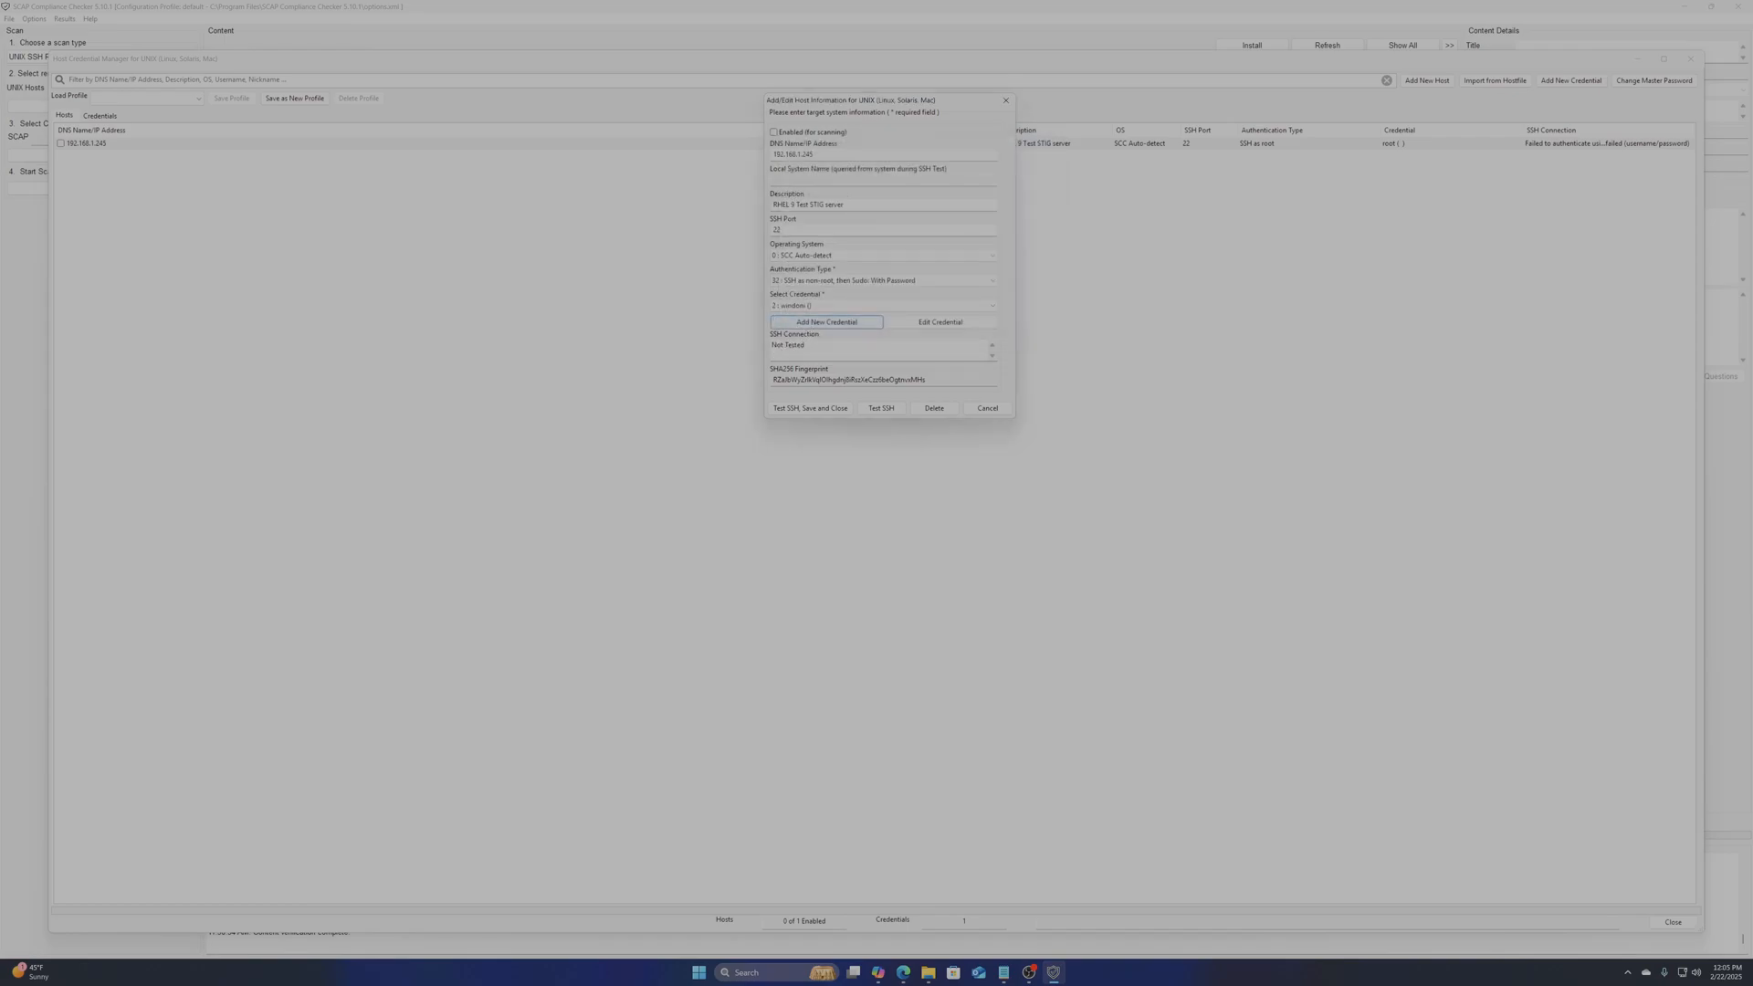
{"action": "left_click", "coordinate": [882, 408]}
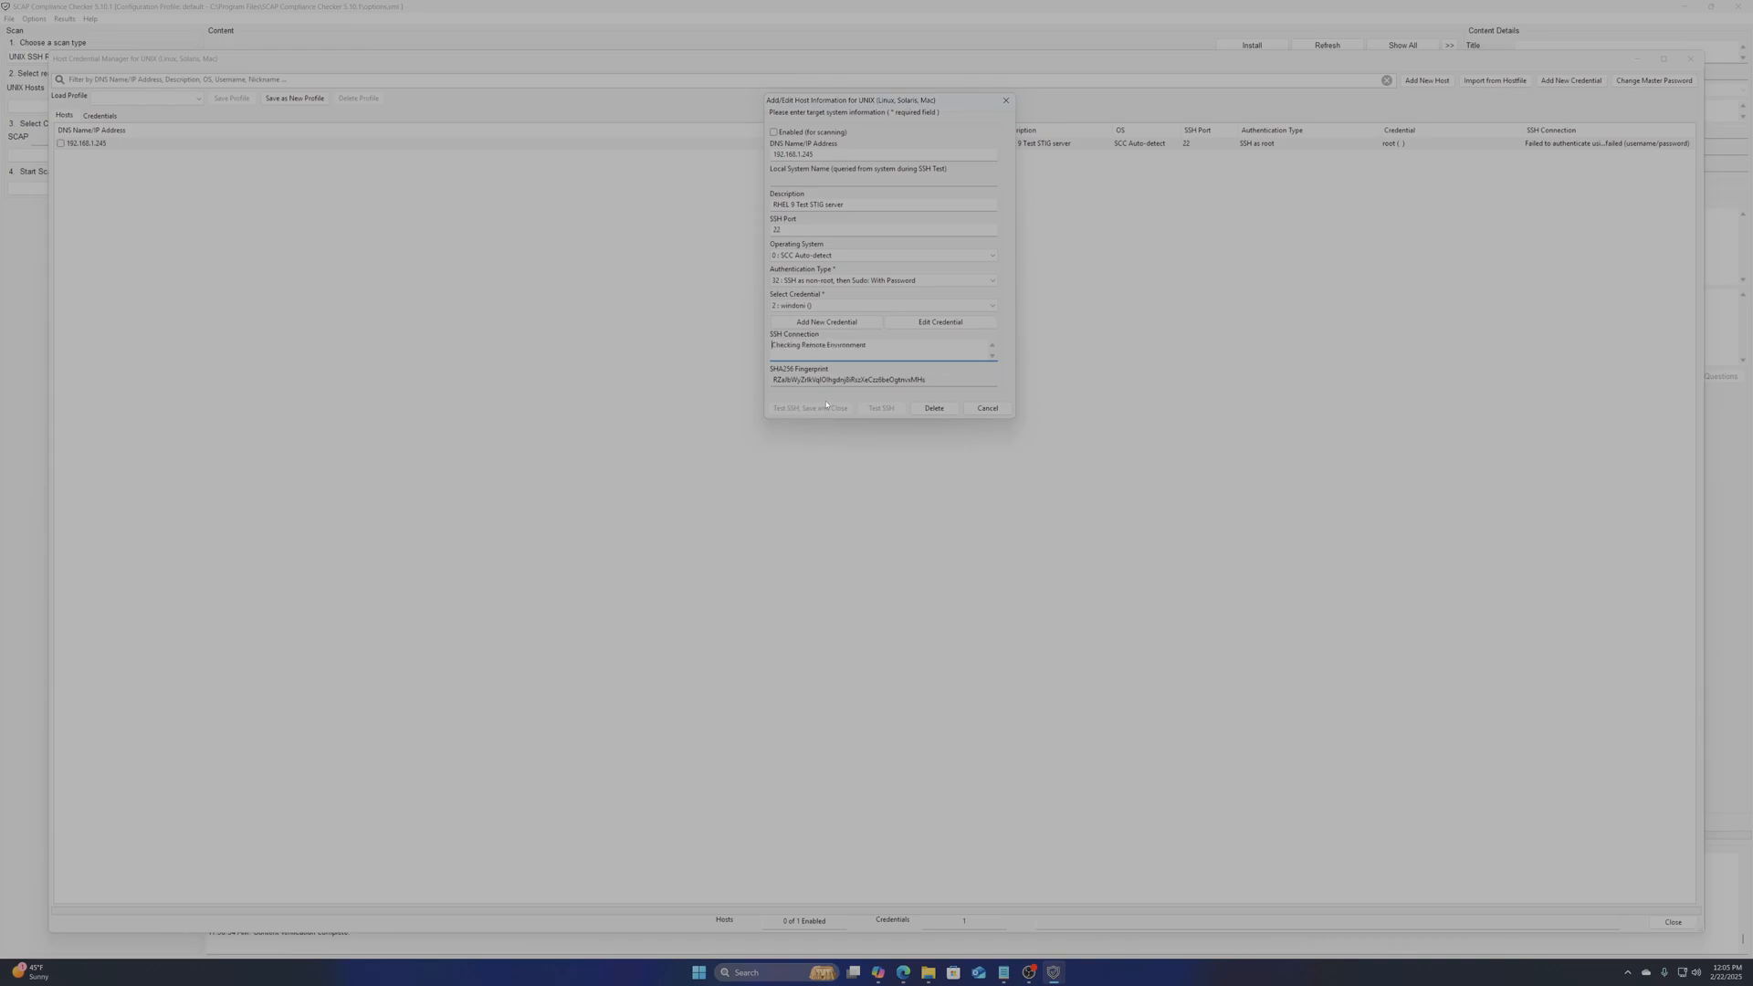
{"action": "left_click", "coordinate": [810, 408]}
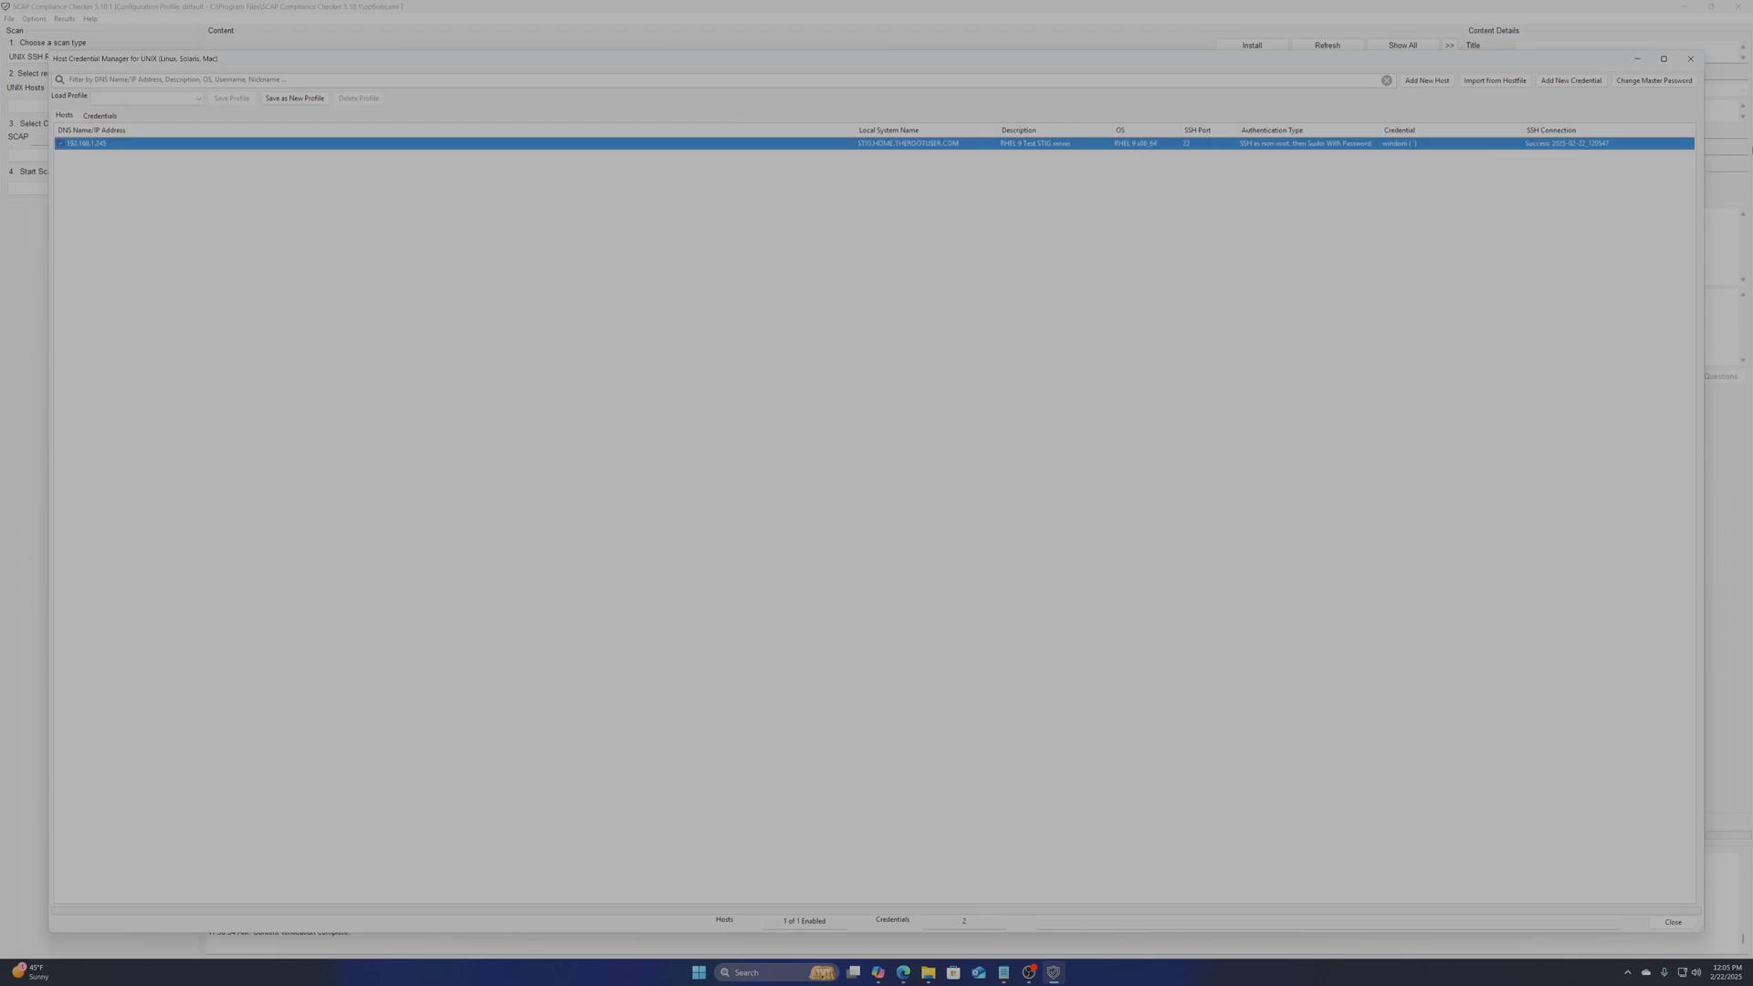
Step: Scan host 192.168.1.245 with RHEL_9_STIG selected, continuing past the manual questions warning
{"action": "left_click", "coordinate": [1671, 921]}
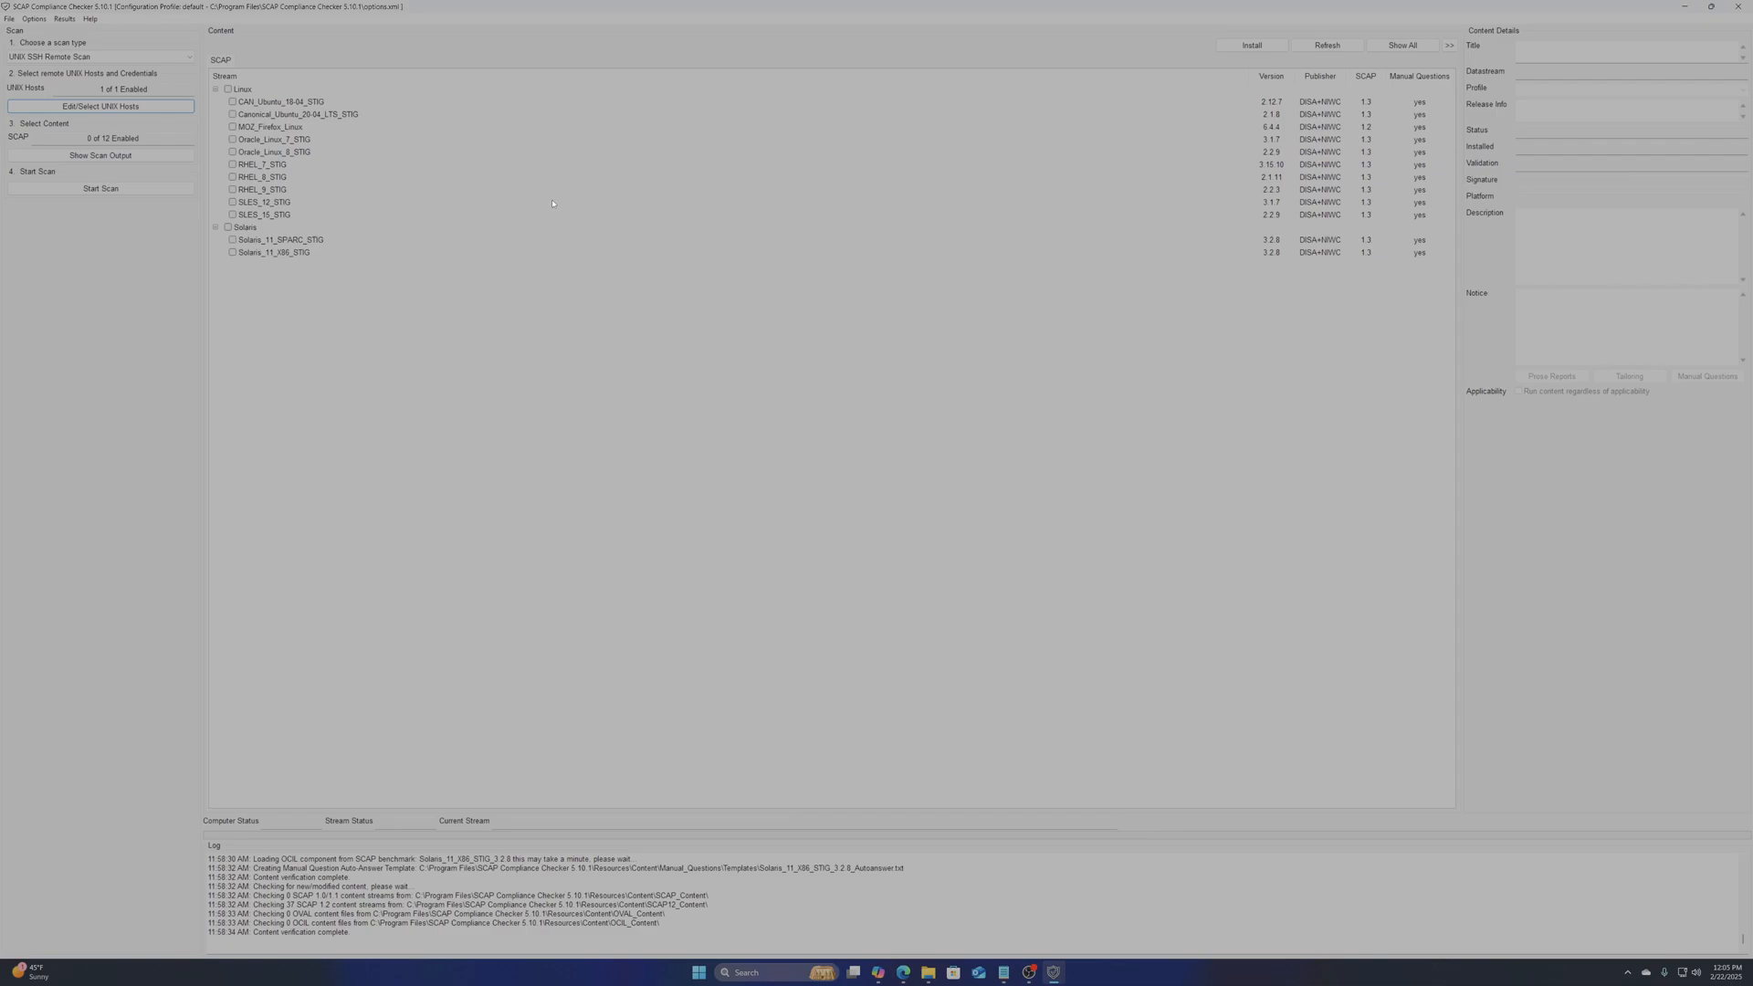
{"action": "mouse_move", "coordinate": [99, 154]}
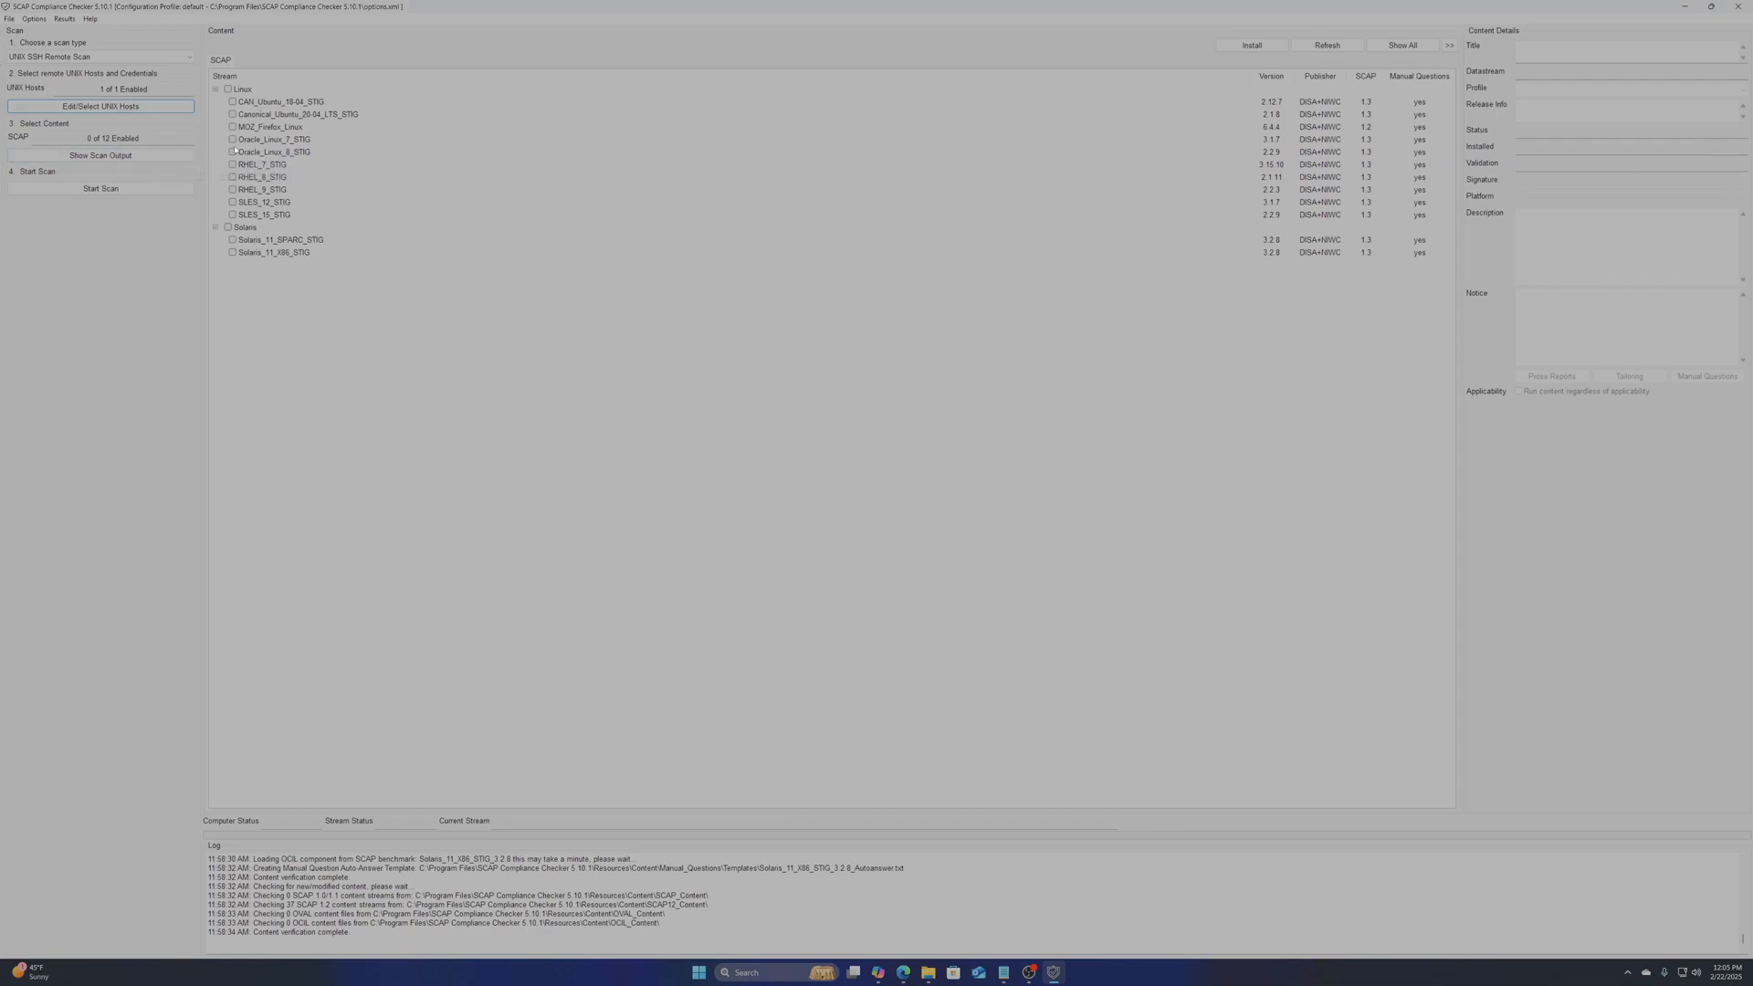
{"action": "left_click", "coordinate": [263, 189]}
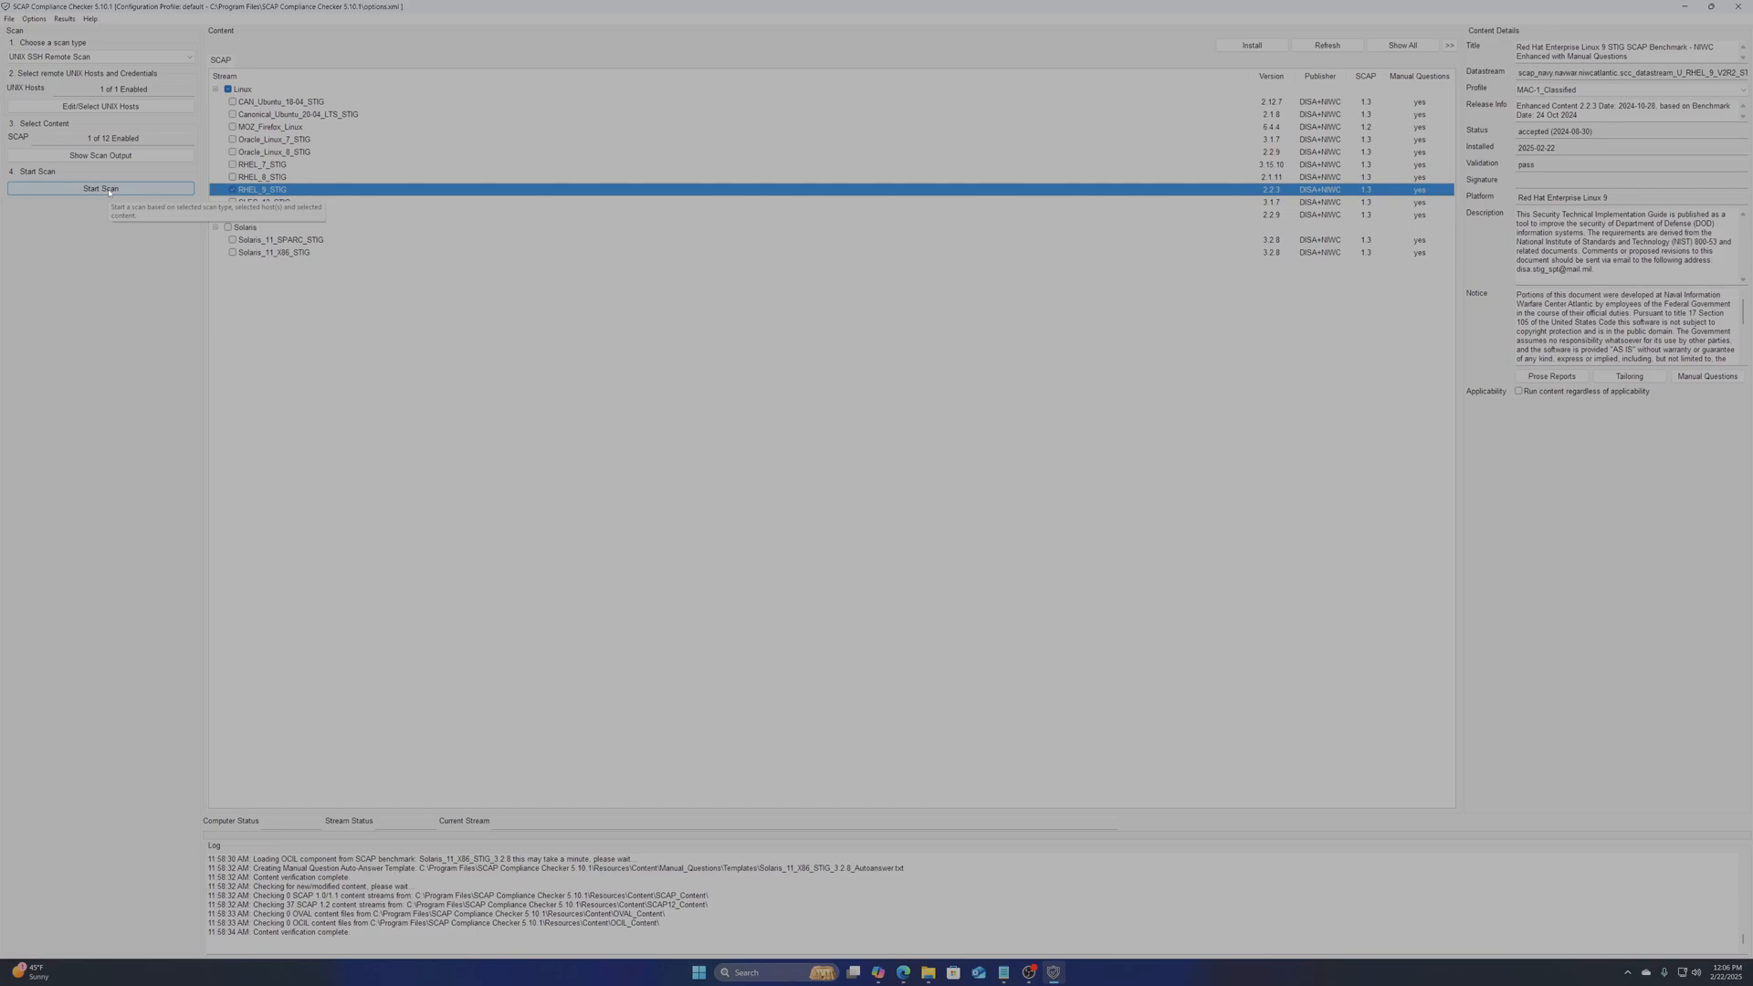
{"action": "left_click", "coordinate": [99, 188]}
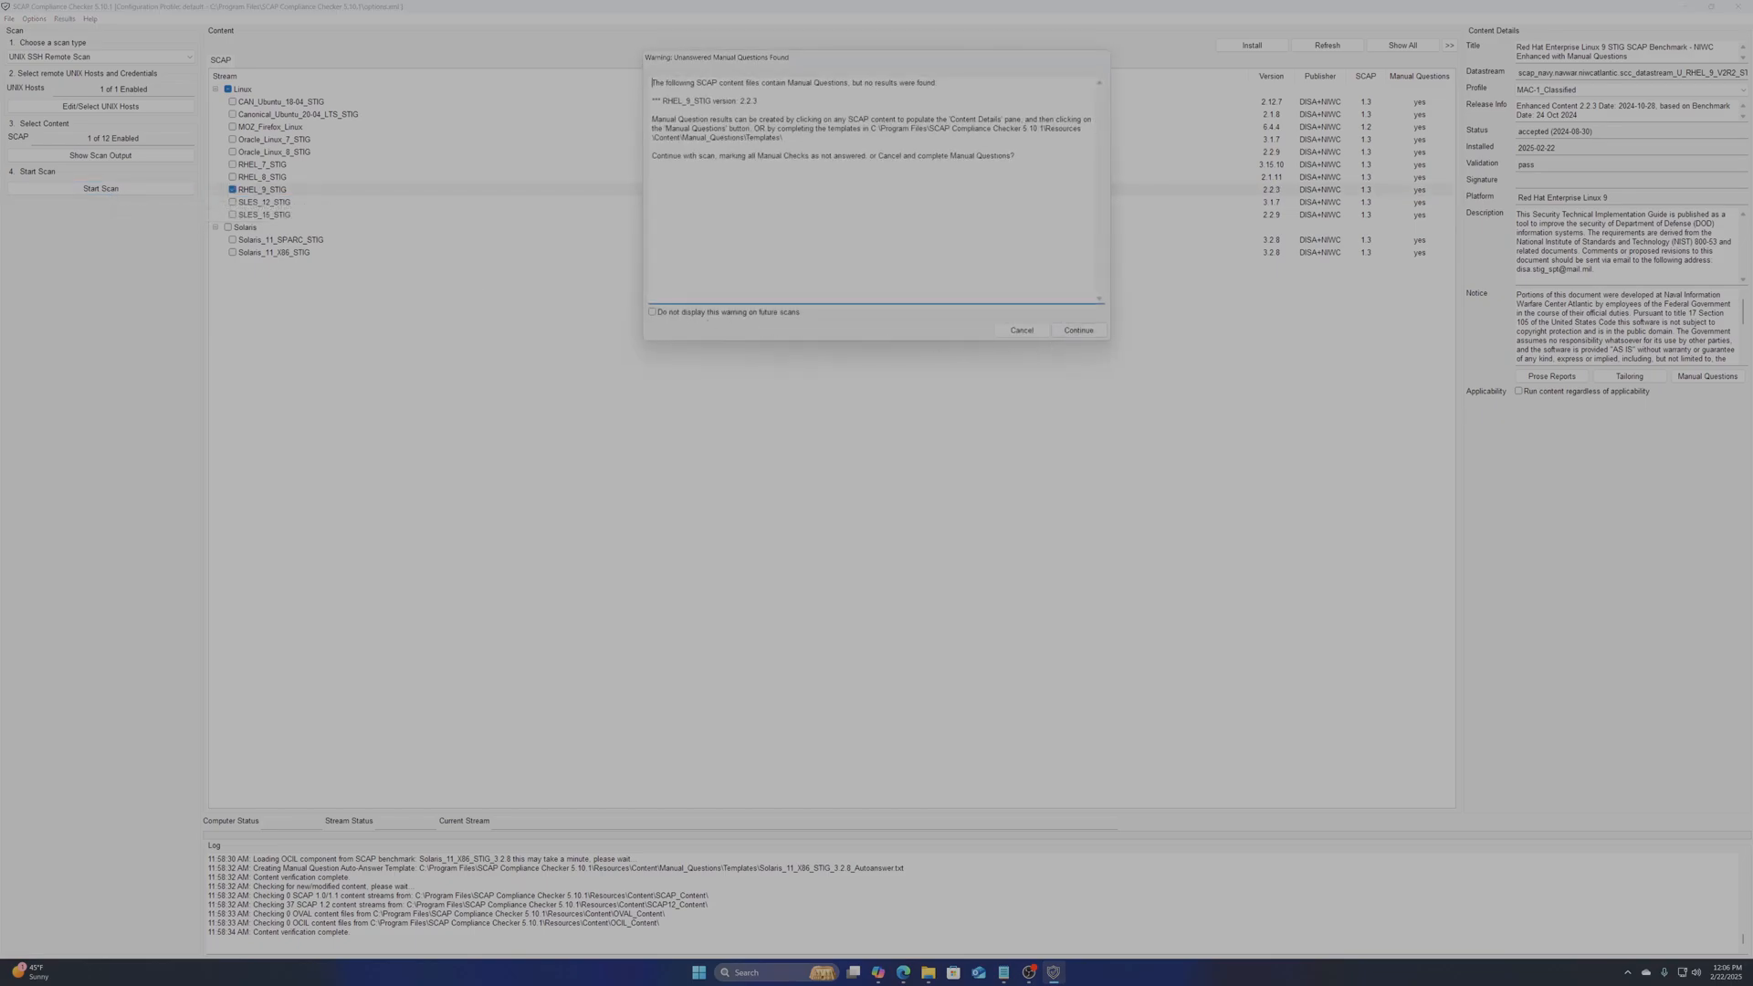
{"action": "left_click", "coordinate": [1076, 329]}
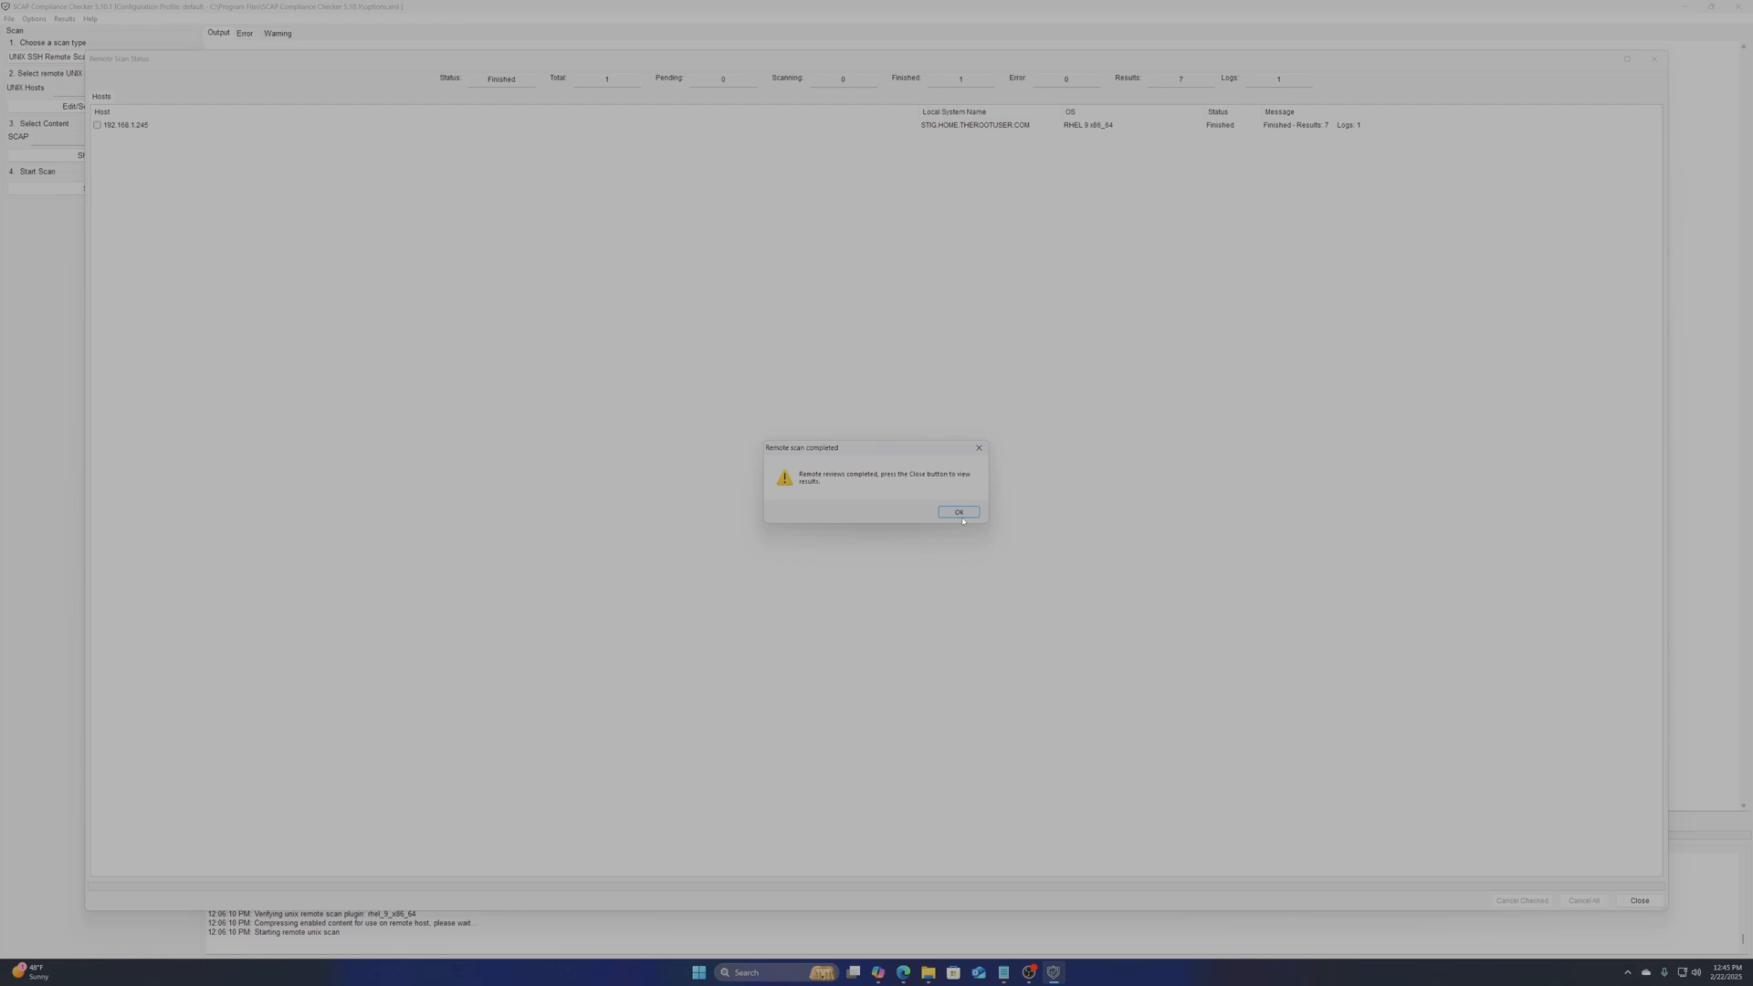
Step: View the scan results, check the checklist, and open the All-Settings RHEL_9_STIG report (96.33%)
{"action": "left_click", "coordinate": [957, 512]}
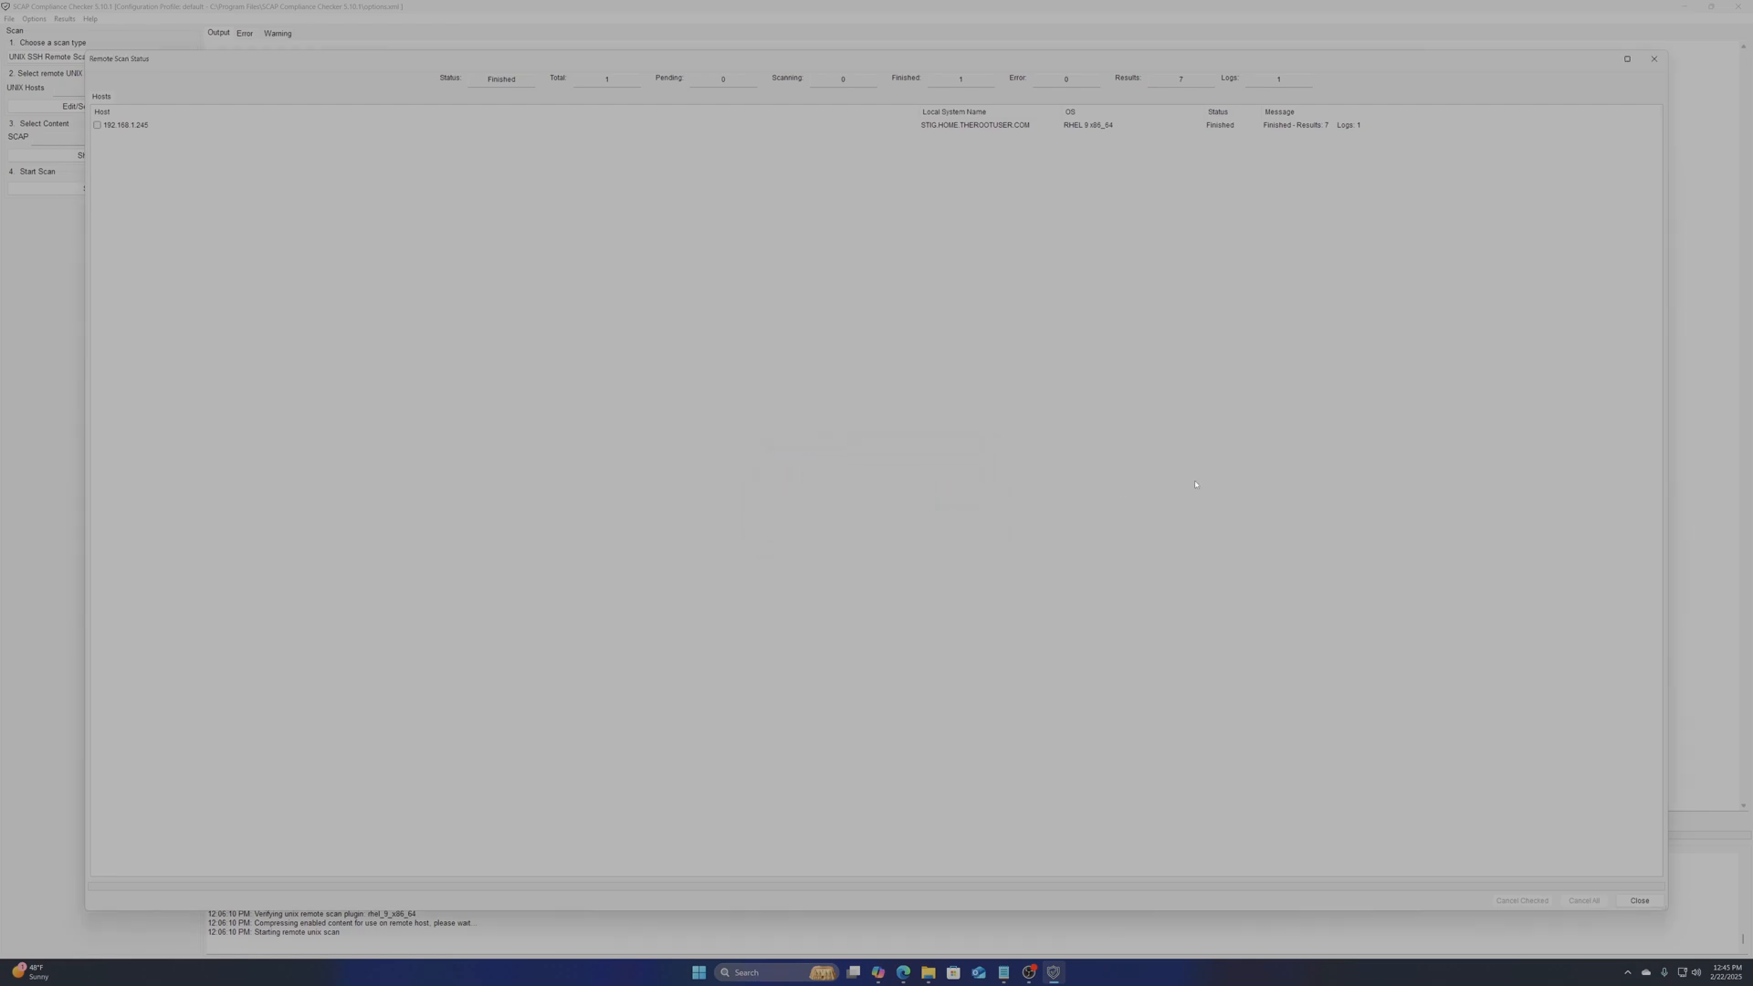
{"action": "mouse_move", "coordinate": [1654, 59]}
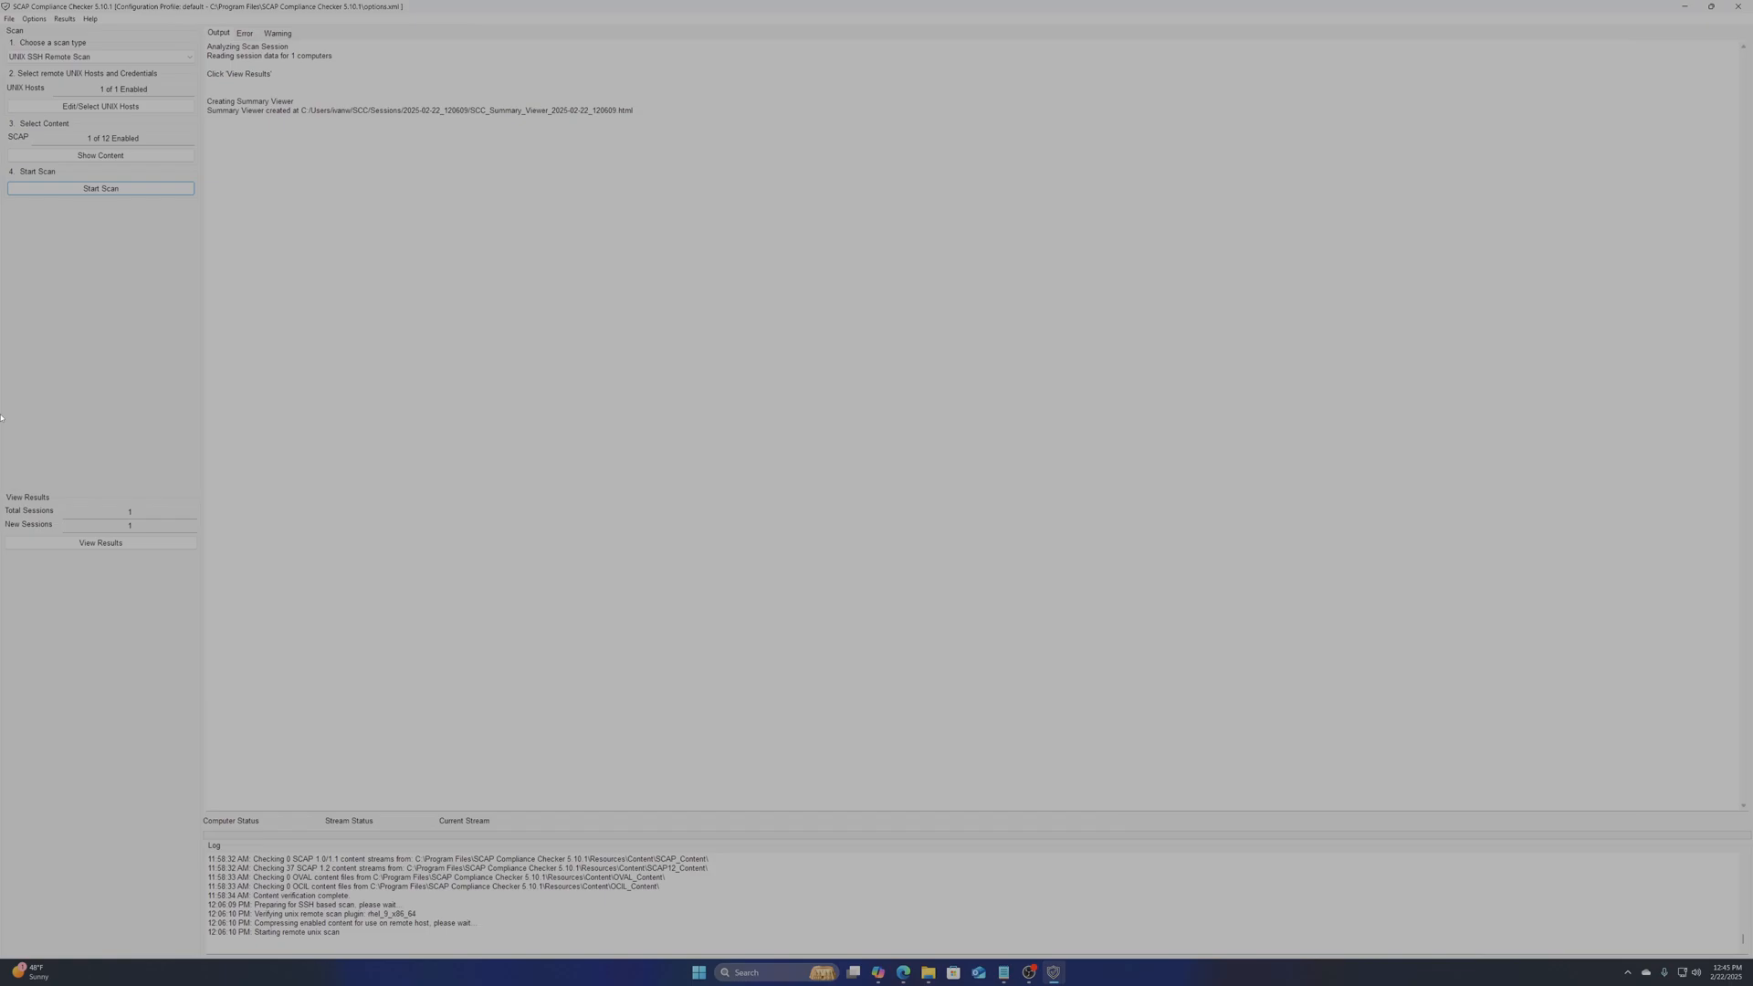
{"action": "left_click", "coordinate": [99, 543]}
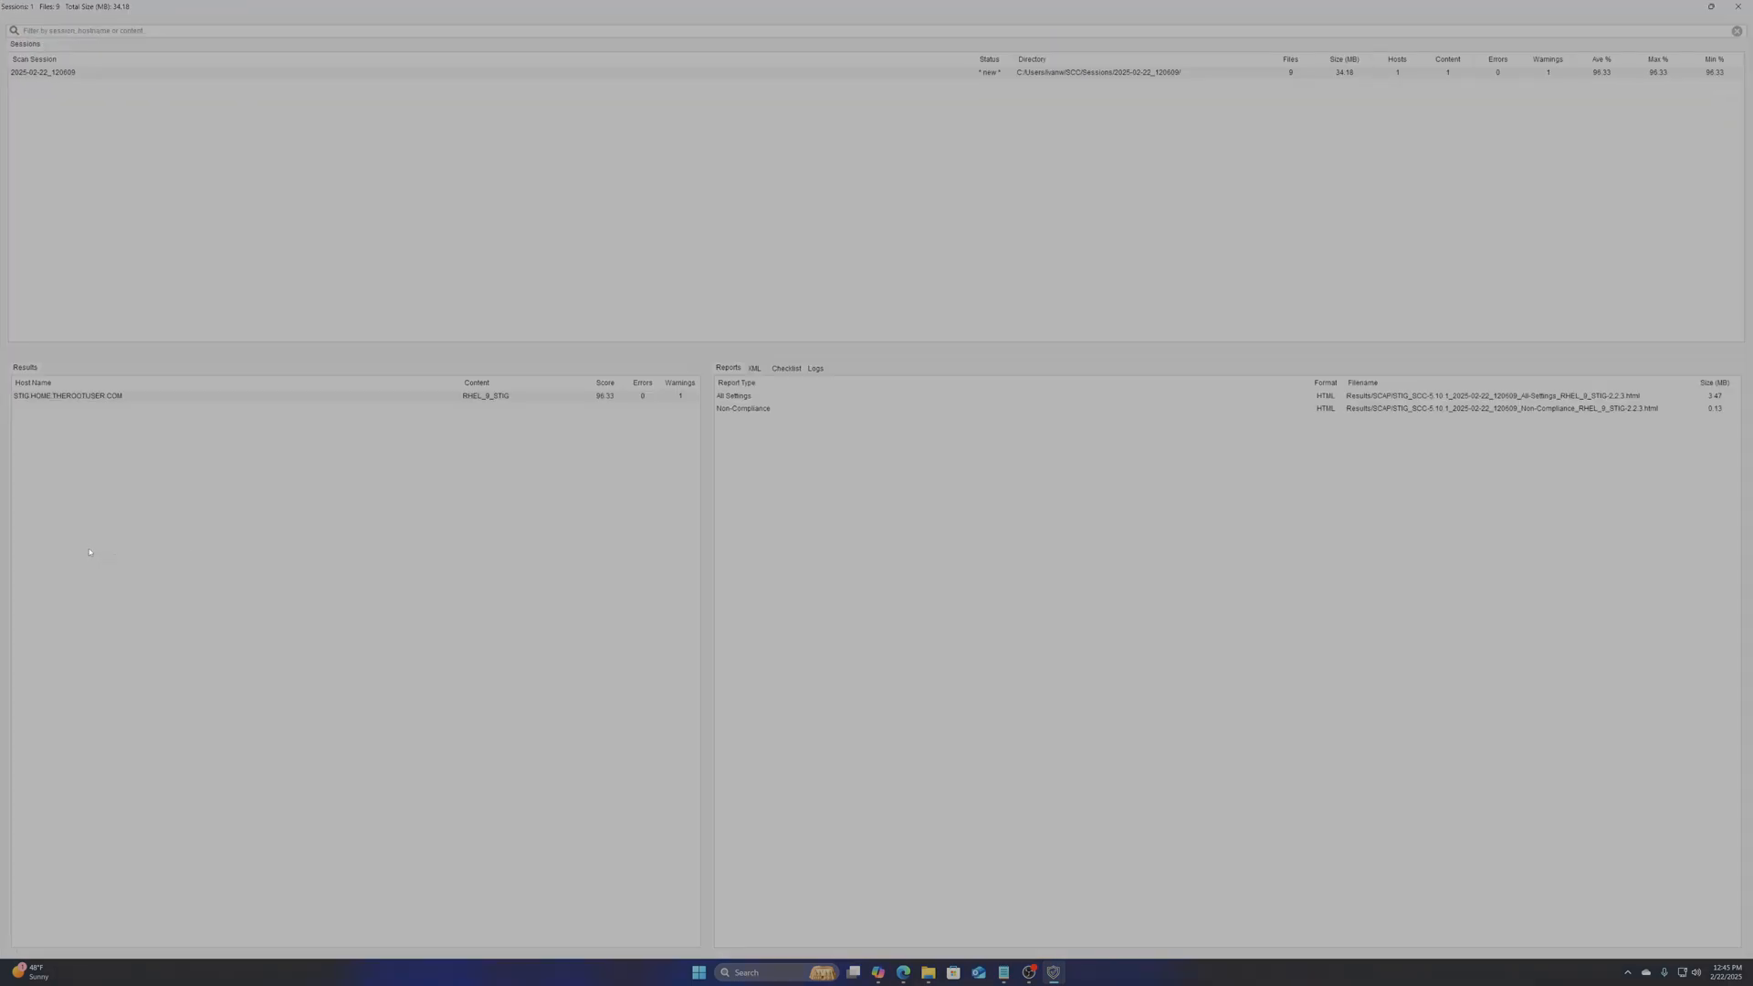
{"action": "mouse_move", "coordinate": [79, 406]}
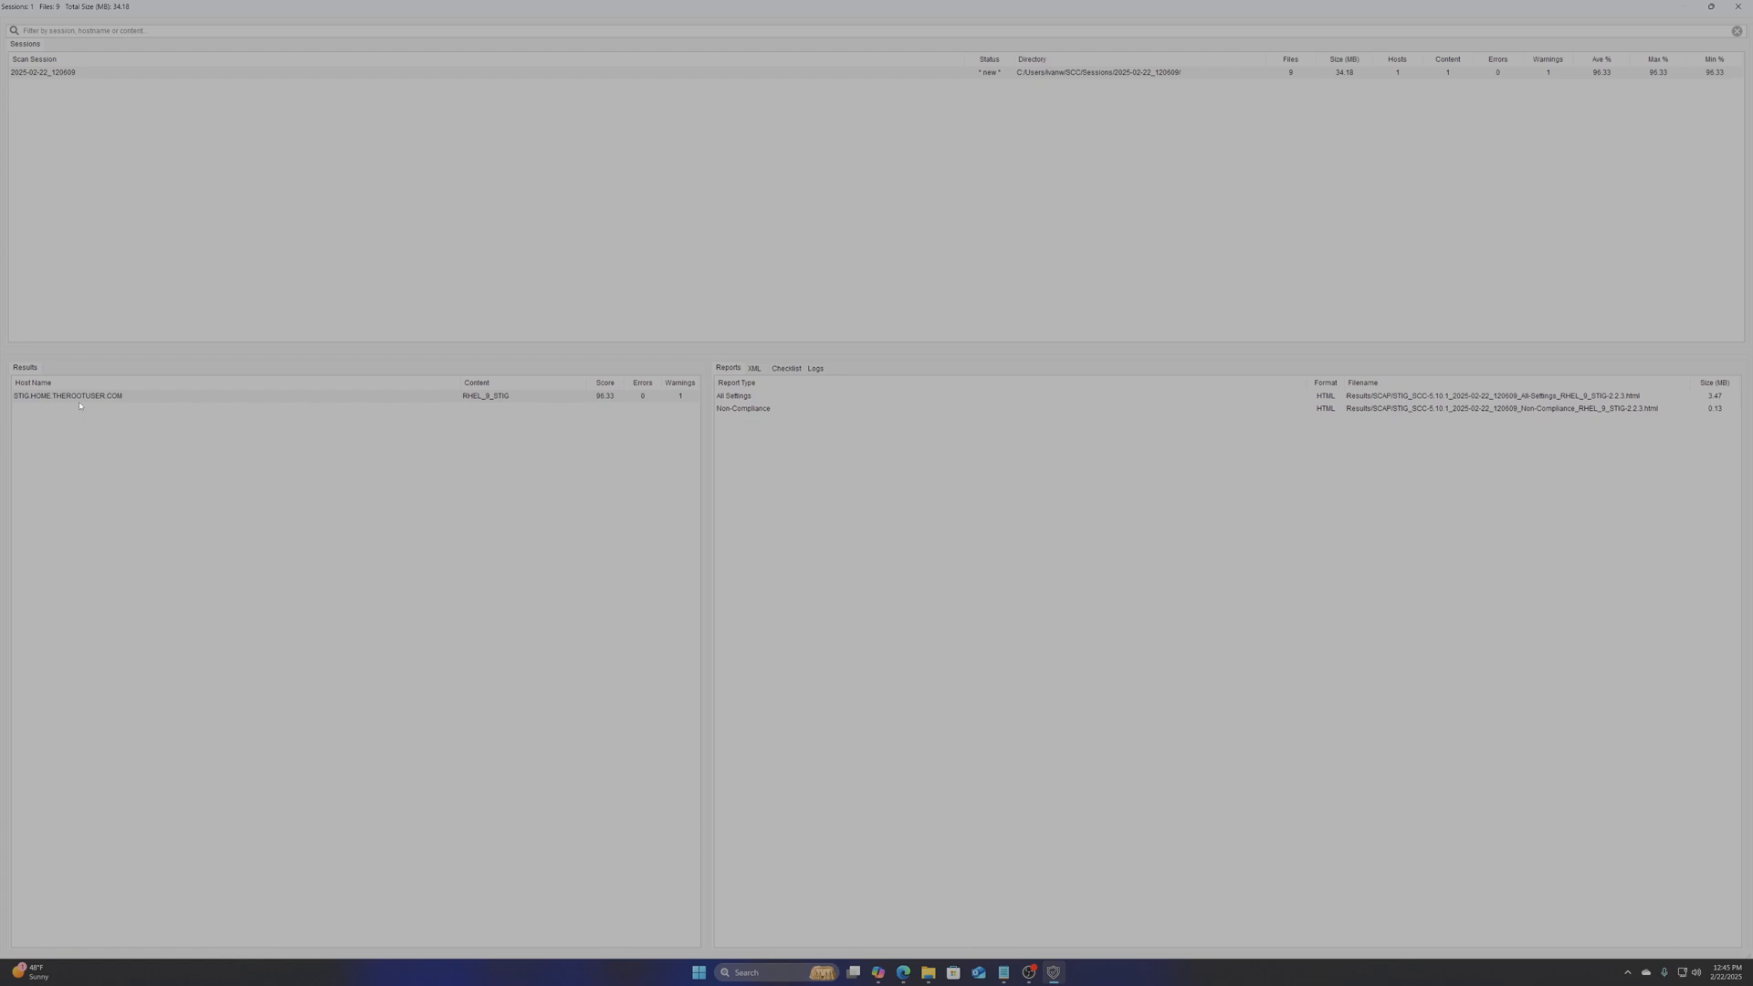
{"action": "mouse_move", "coordinate": [755, 408]}
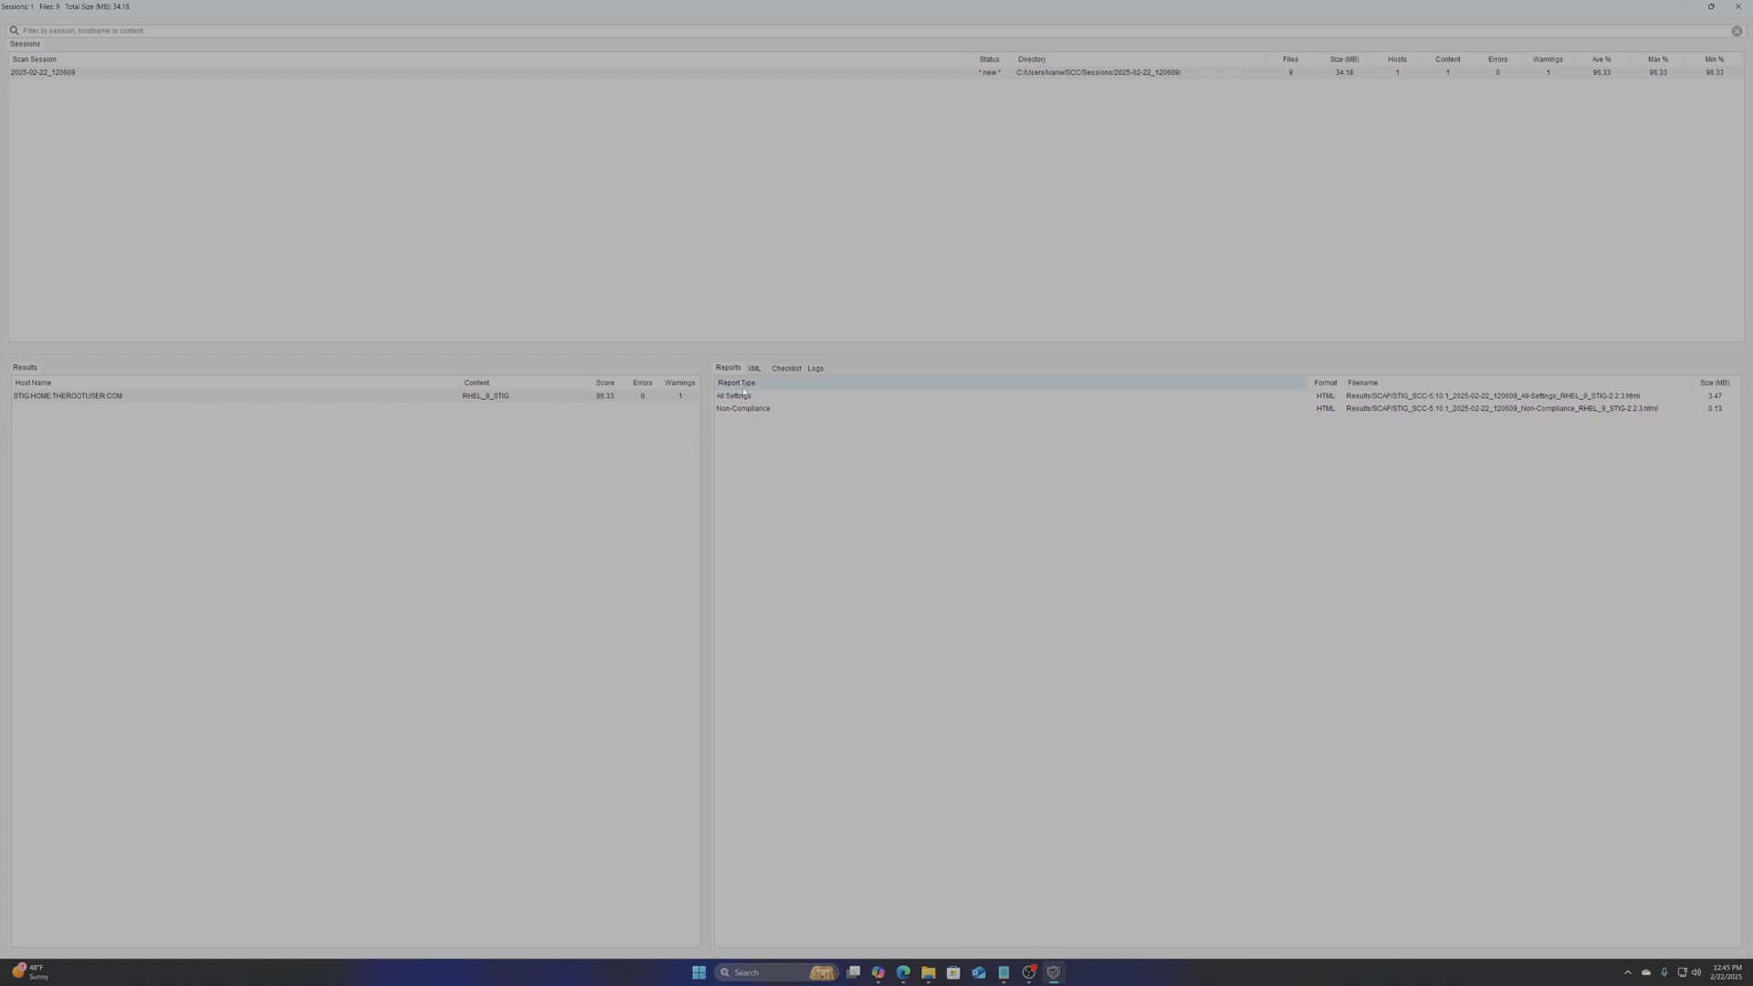
{"action": "left_click", "coordinate": [786, 368]}
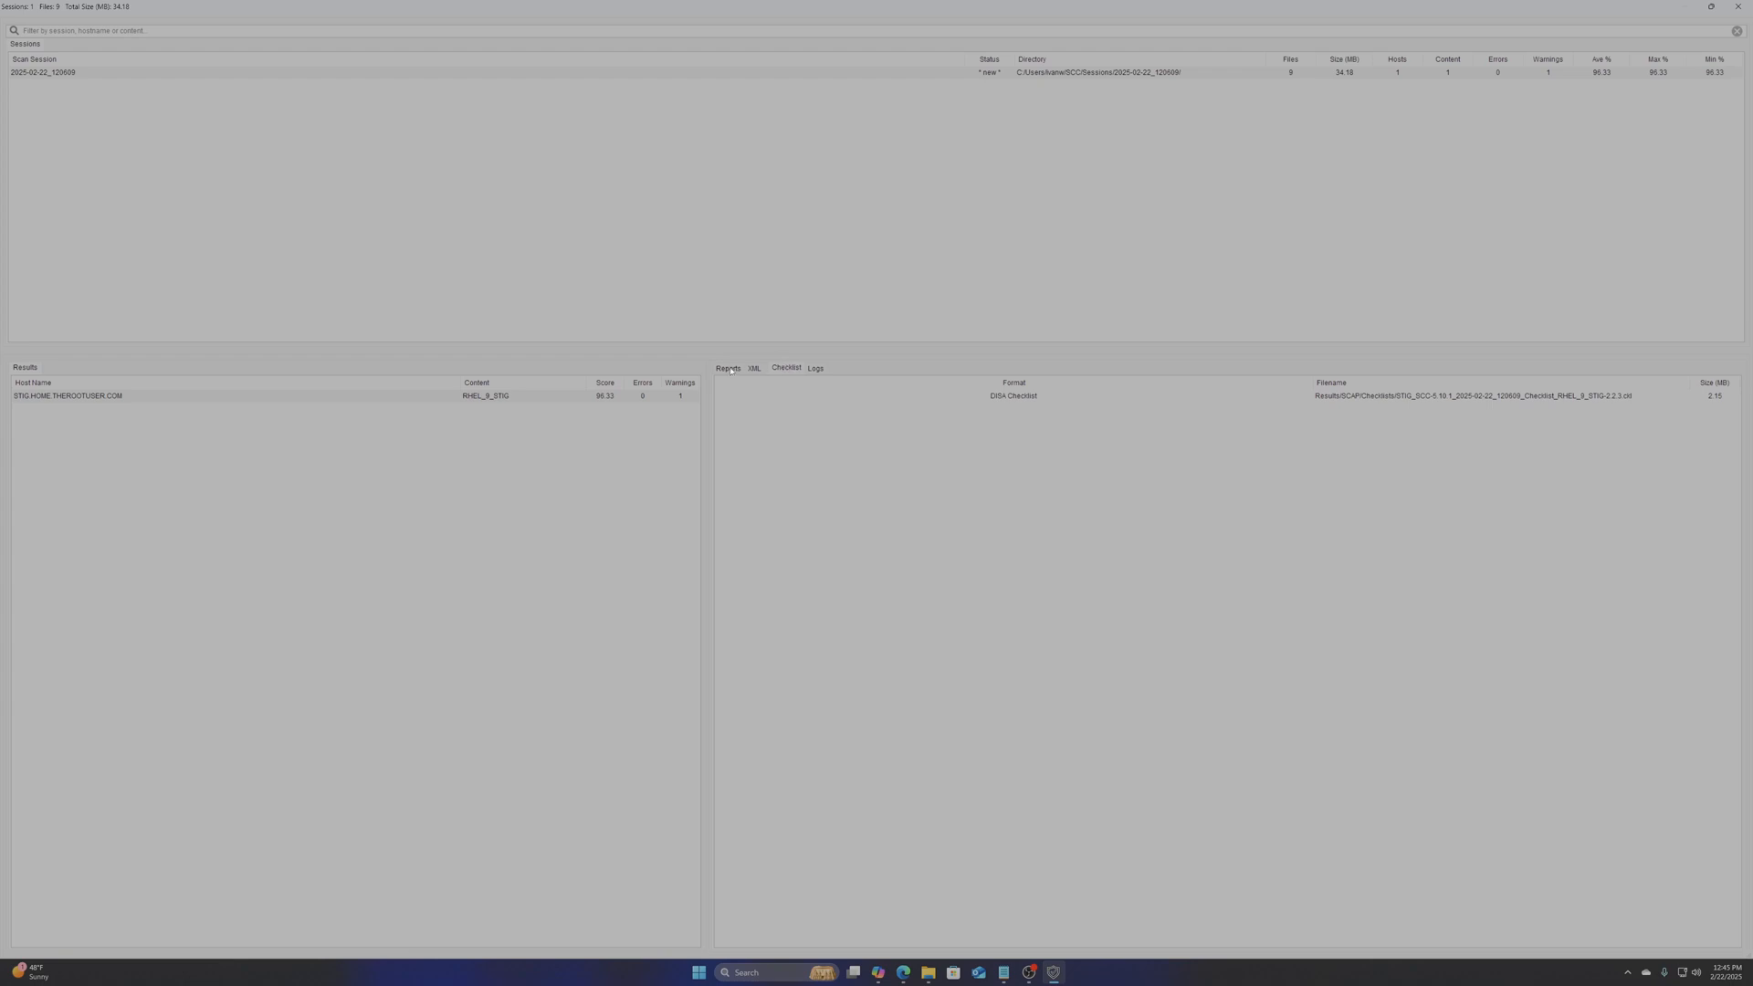
{"action": "left_click", "coordinate": [728, 368]}
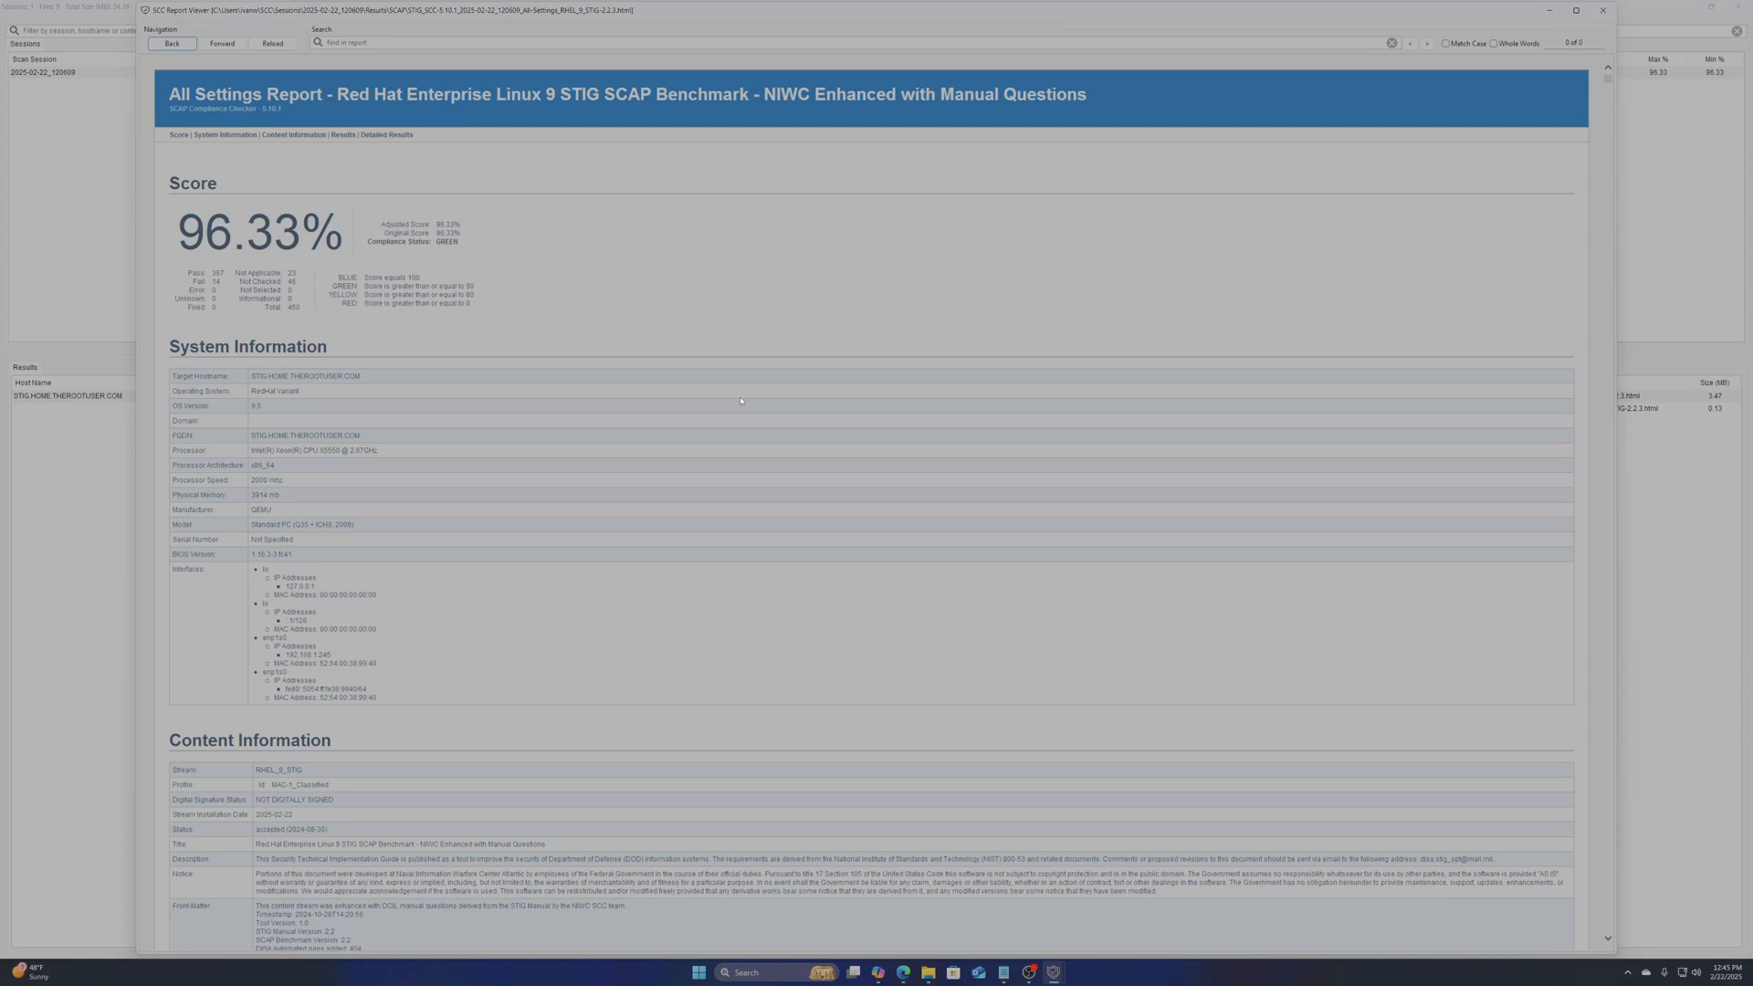
{"action": "scroll", "scroll_direction": "down", "scroll_amount": 3}
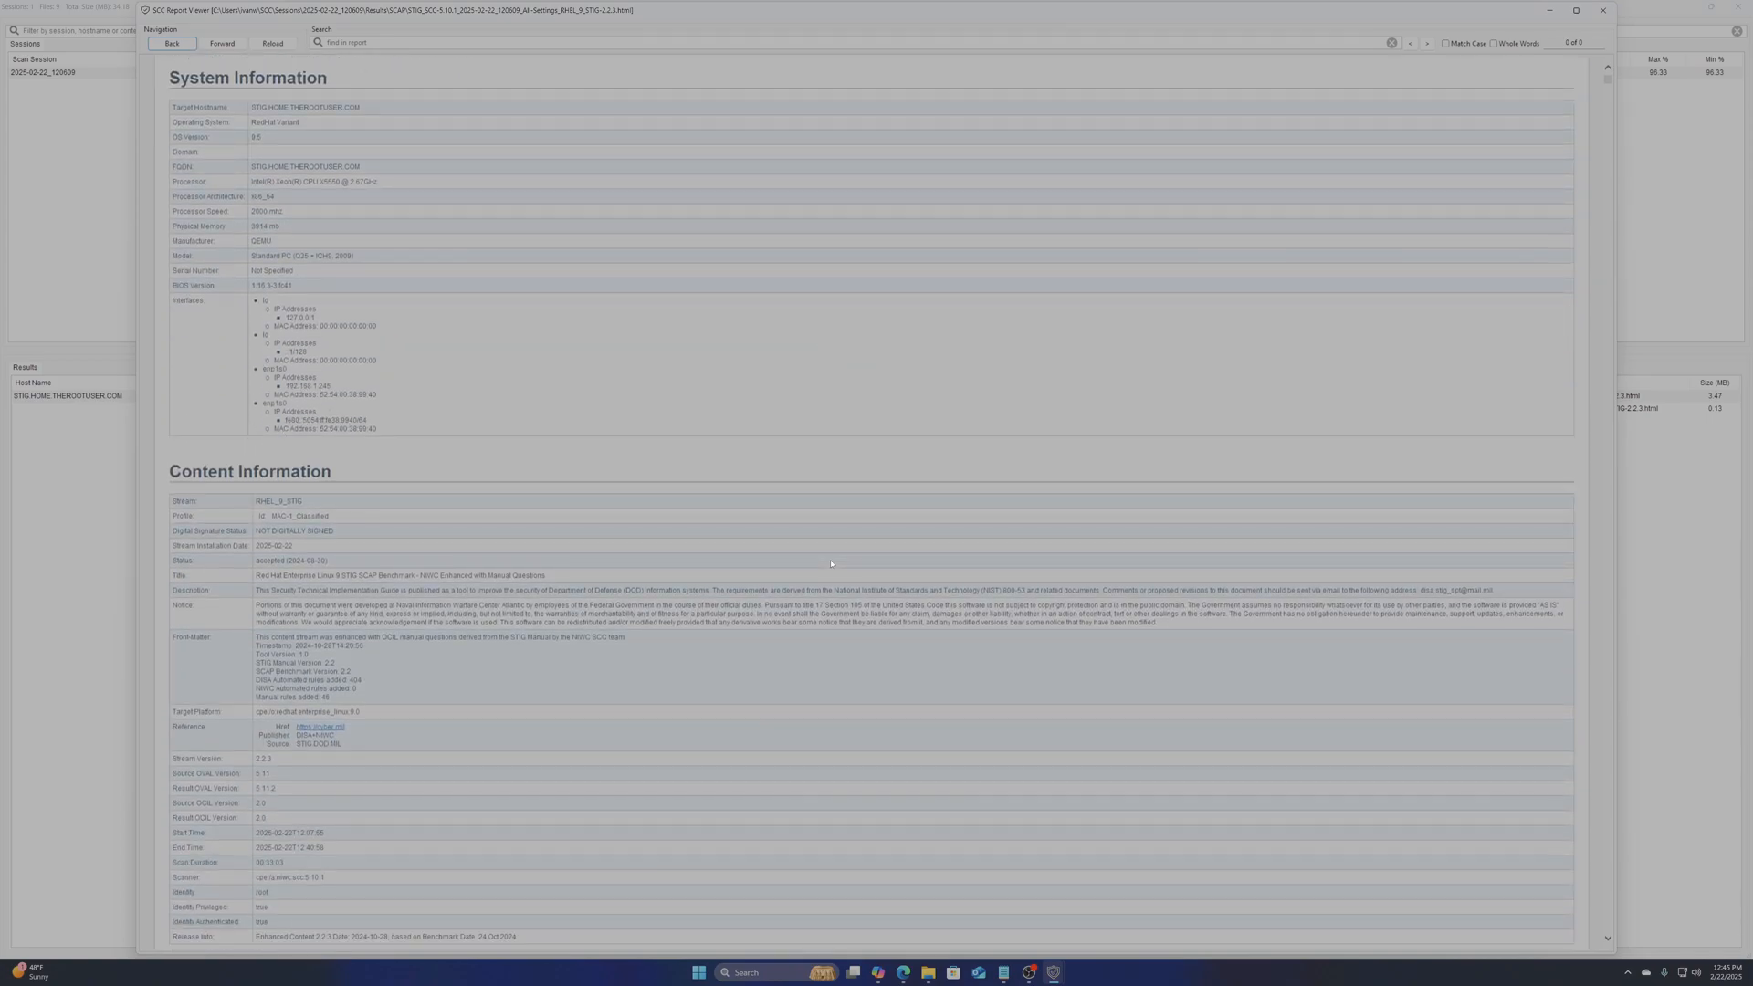
{"action": "scroll", "scroll_direction": "down", "scroll_amount": 3}
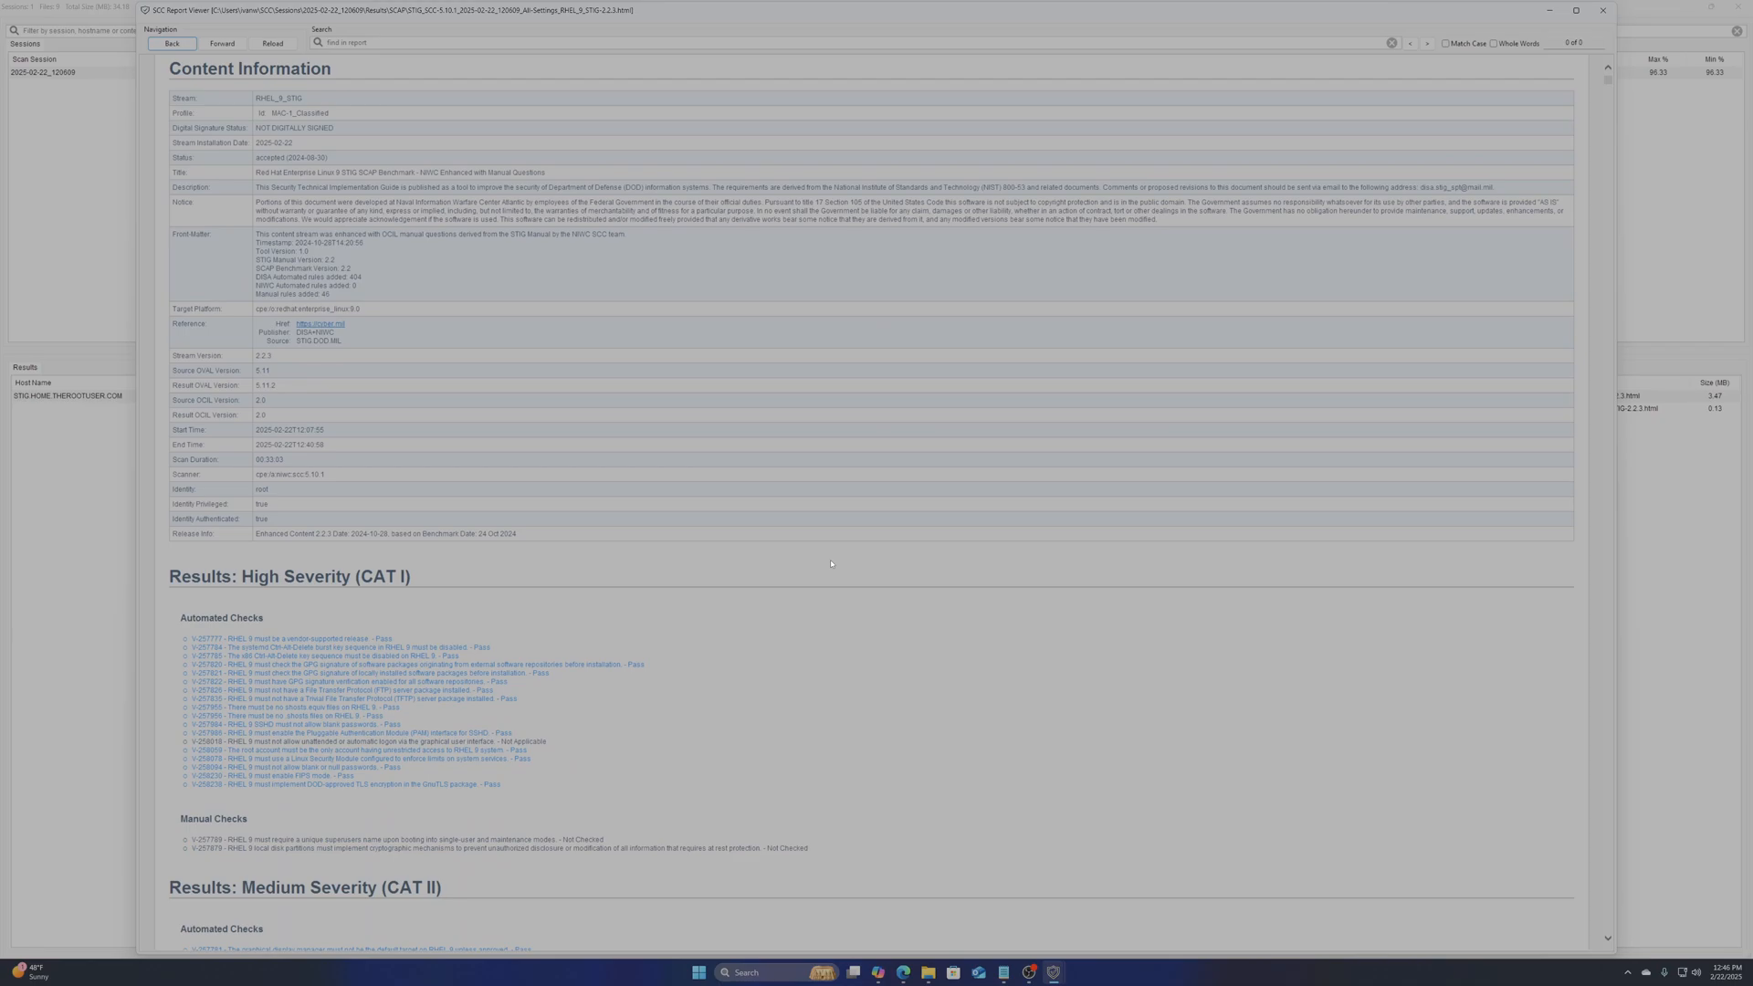
{"action": "mouse_move", "coordinate": [693, 807]}
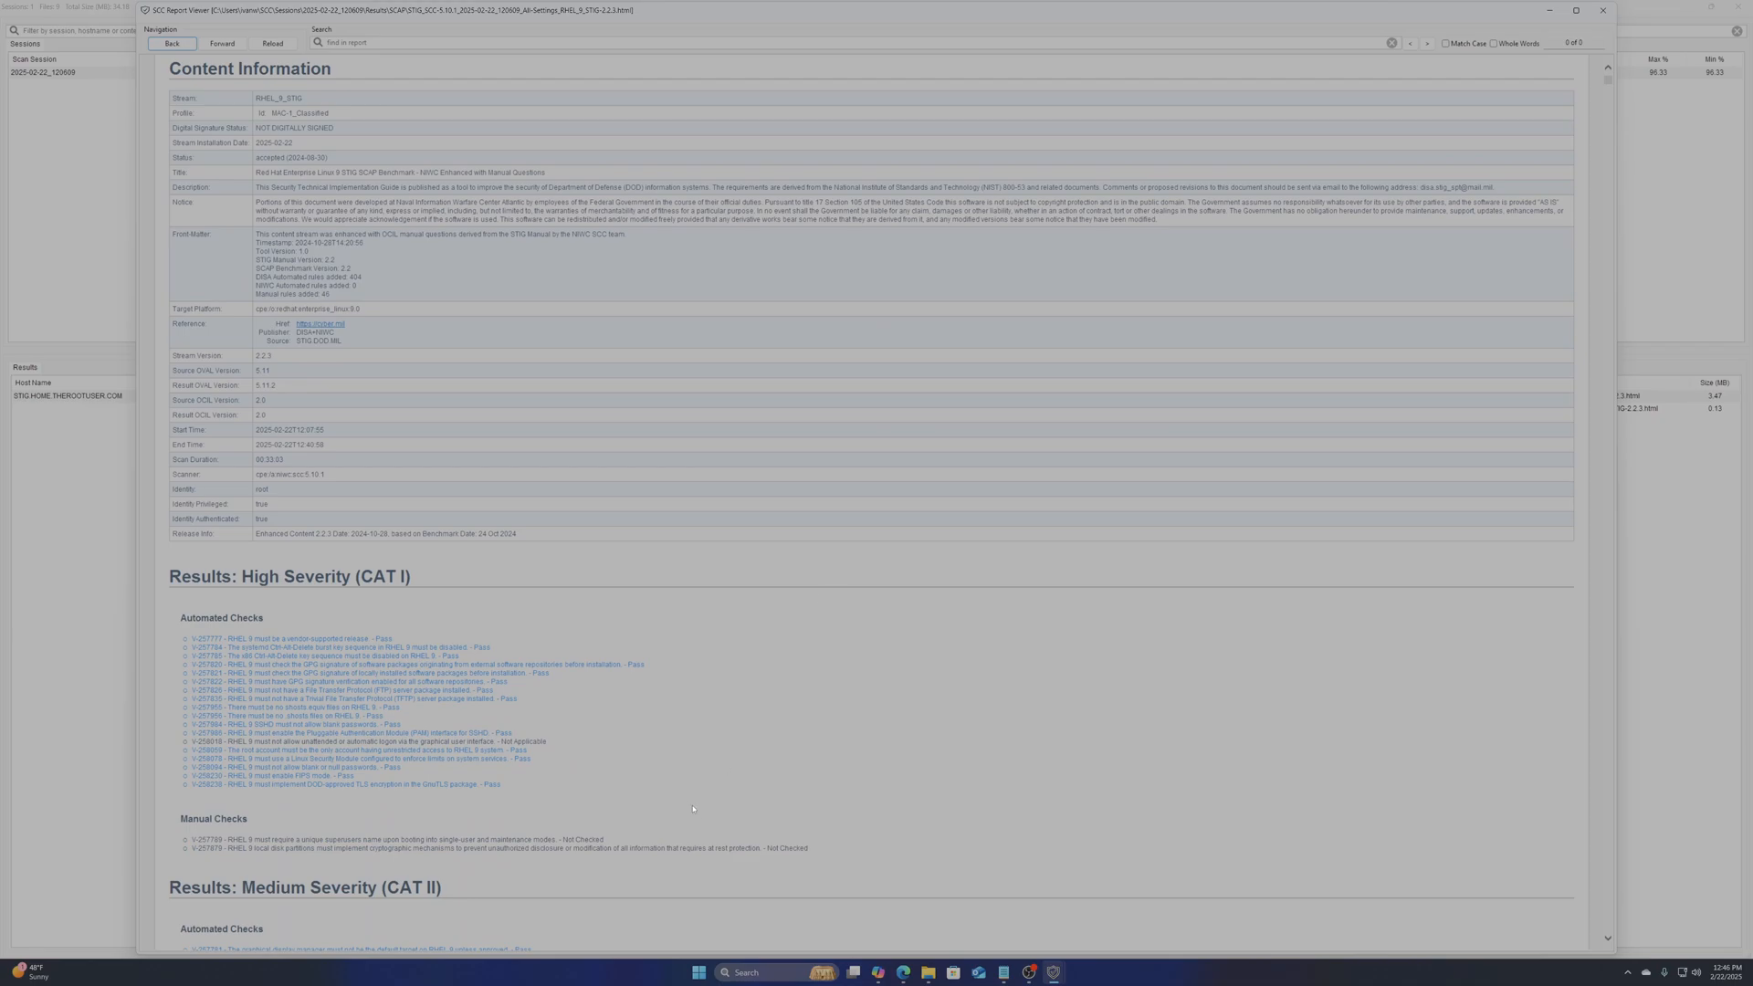
{"action": "mouse_move", "coordinate": [668, 781]}
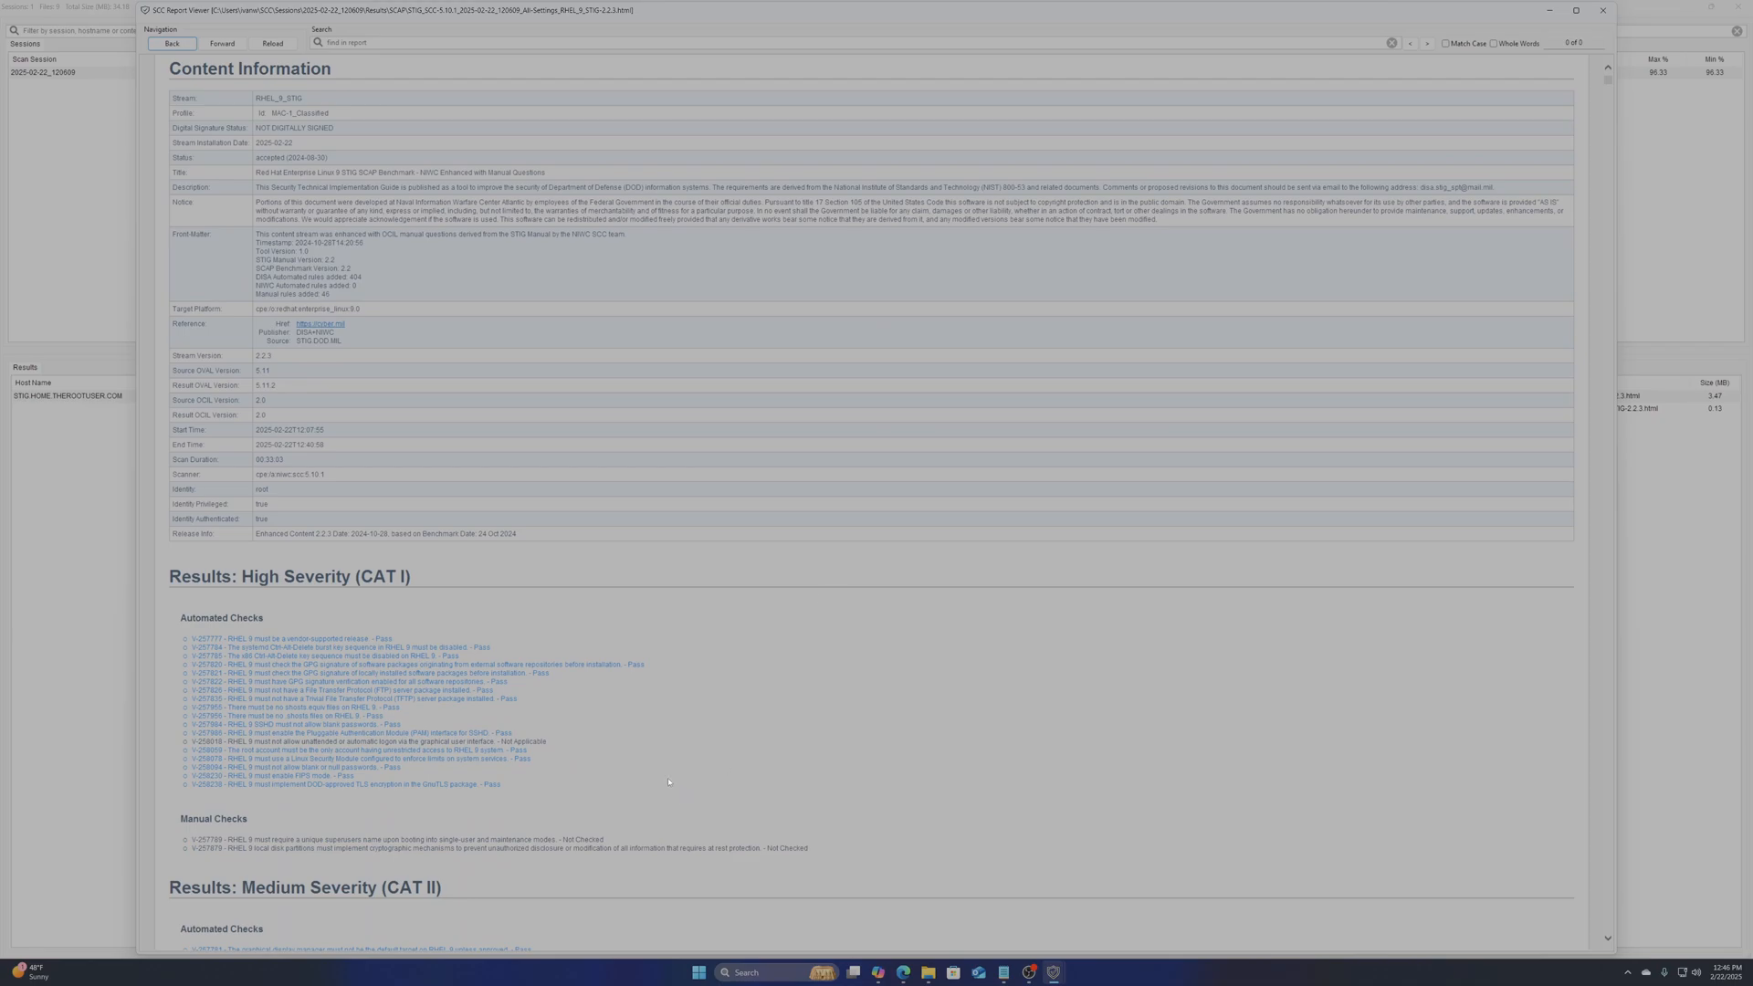
{"action": "scroll", "scroll_direction": "down", "scroll_amount": 3}
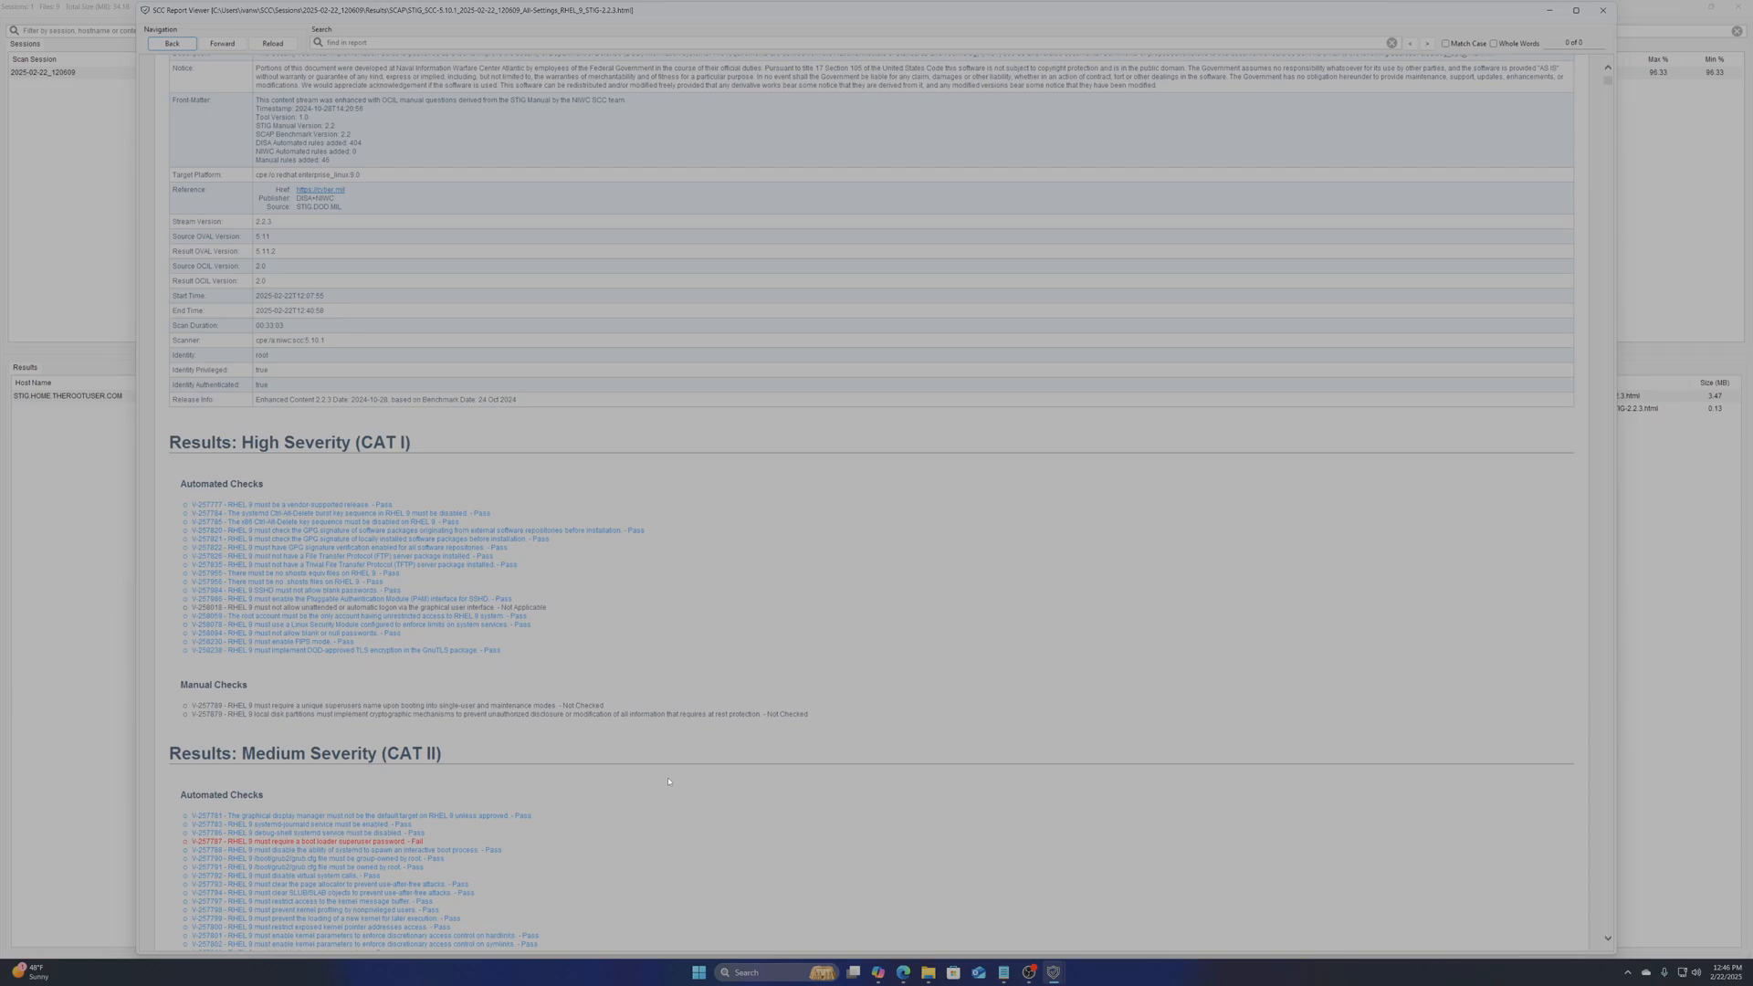
{"action": "scroll", "scroll_direction": "down", "scroll_amount": 3}
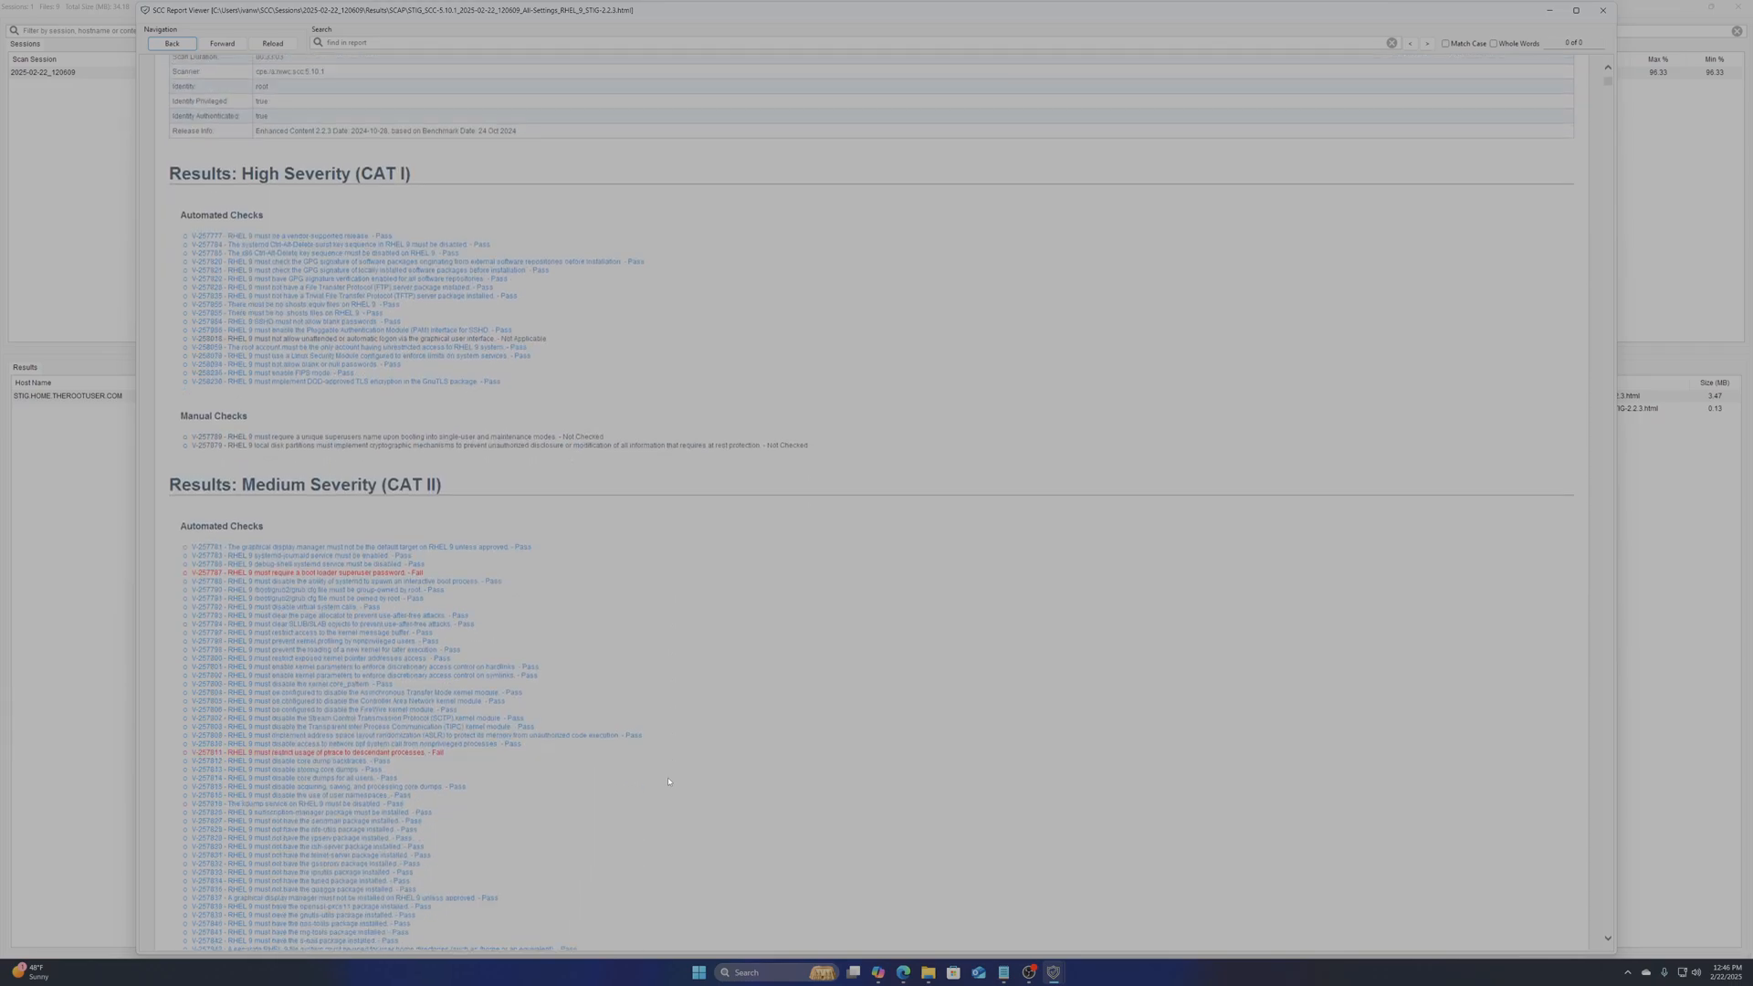
{"action": "scroll", "scroll_direction": "down", "scroll_amount": 3}
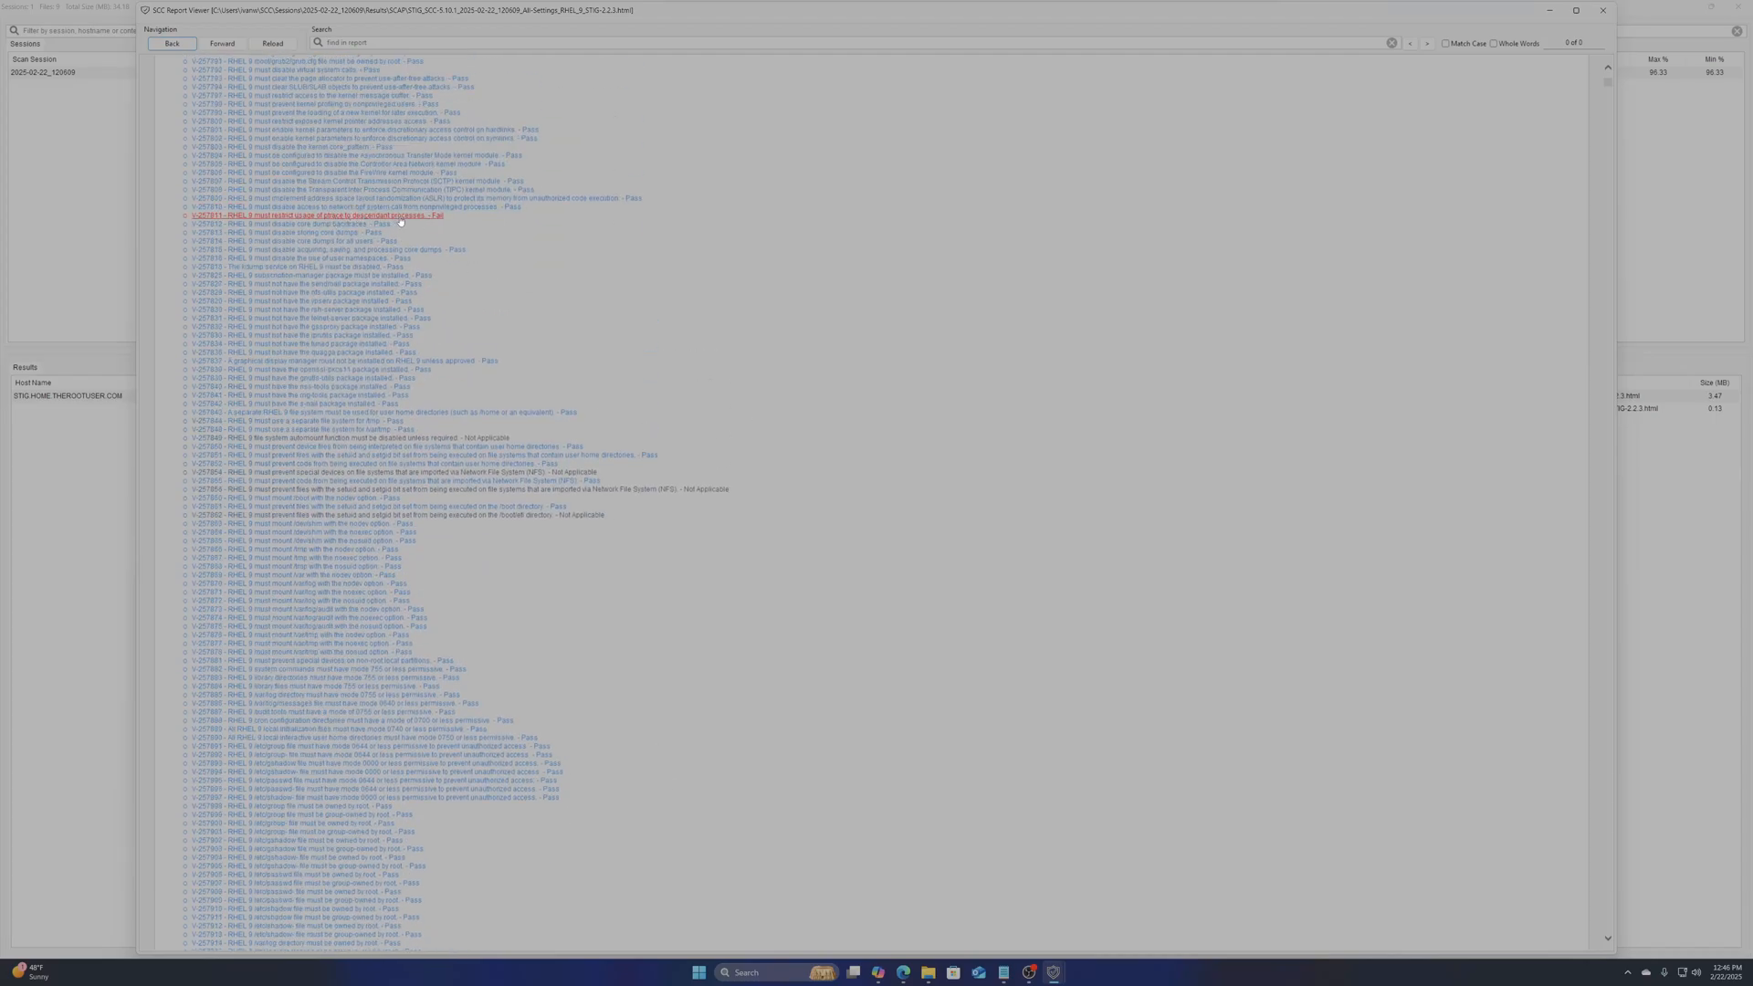
{"action": "left_click", "coordinate": [317, 215]}
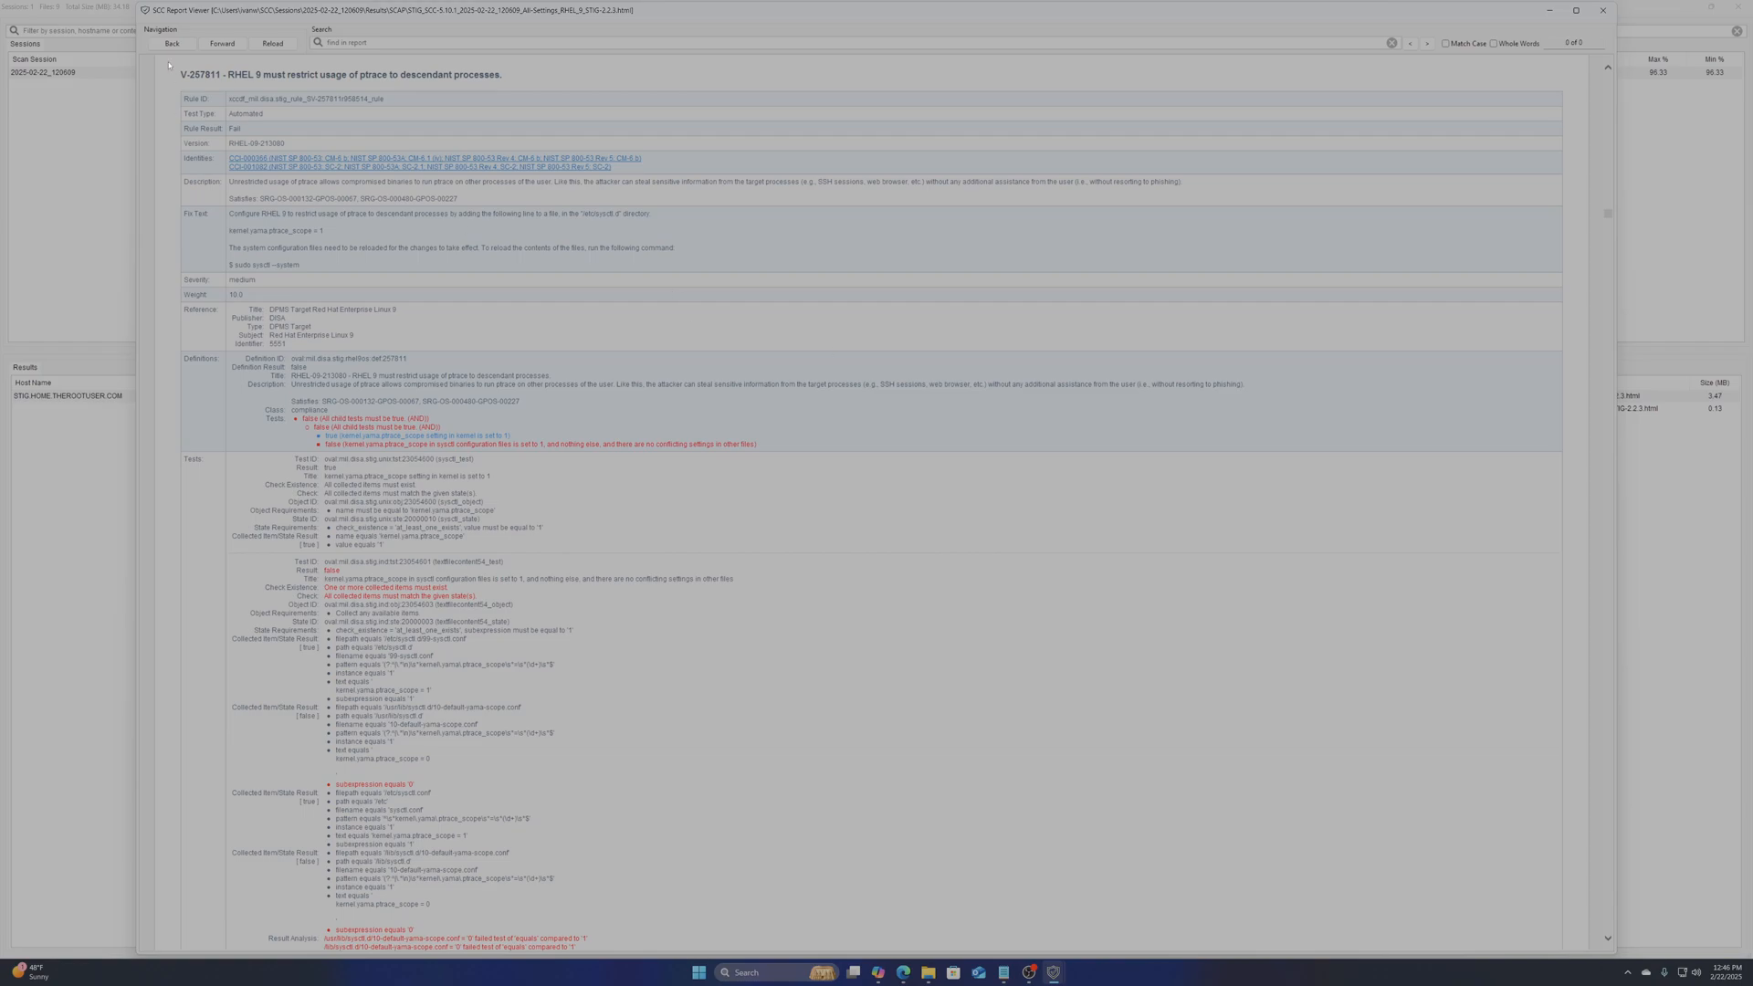
{"action": "left_click", "coordinate": [173, 43]}
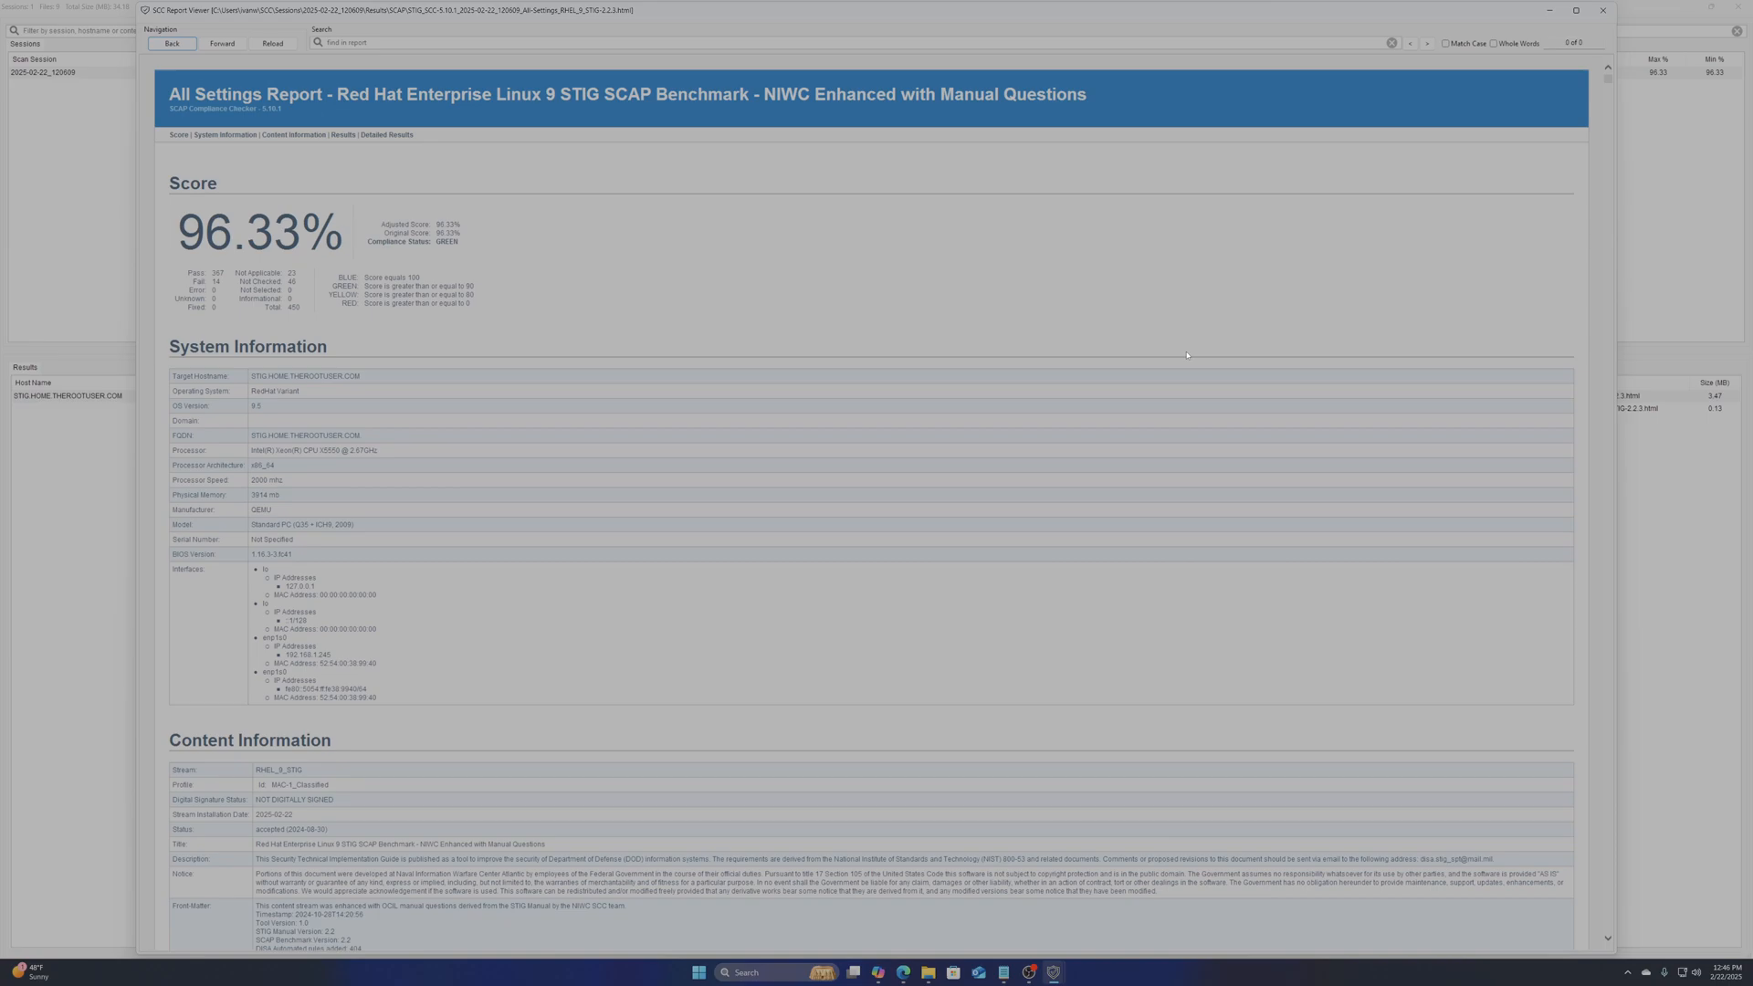
{"action": "left_click", "coordinate": [1602, 10]}
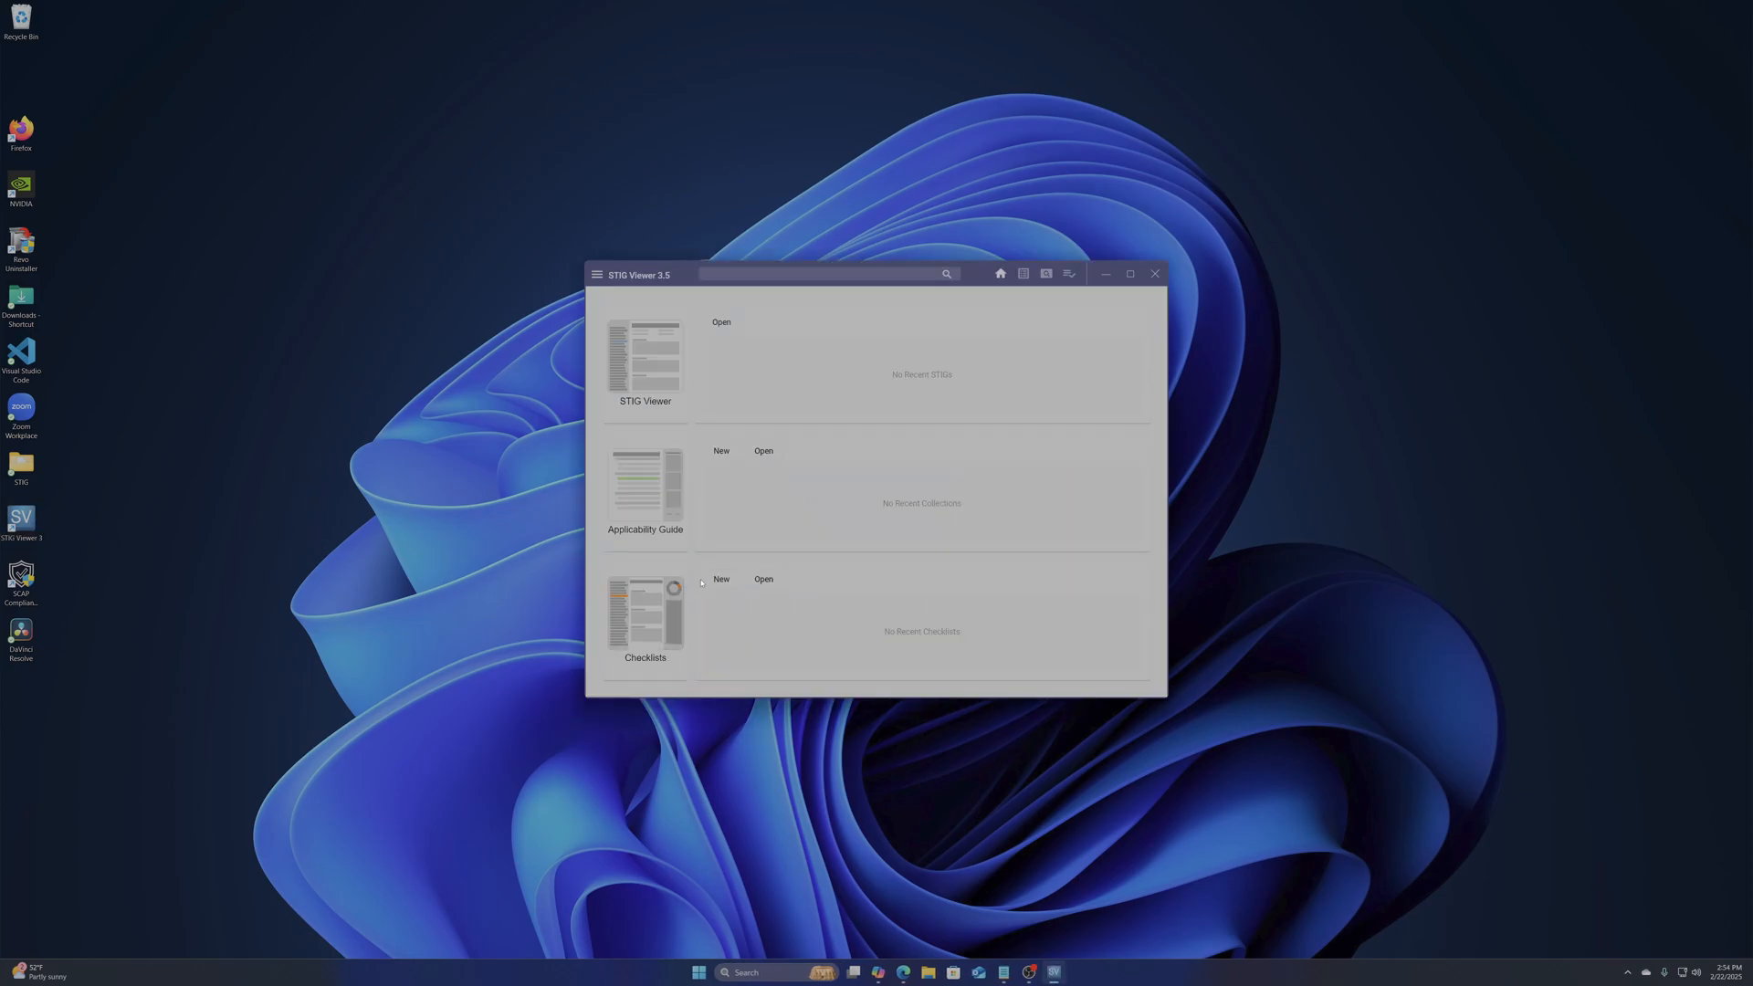
Step: Create a new checklist and import the SCC-generated RHEL 9 V2 checklist
{"action": "left_click", "coordinate": [721, 579]}
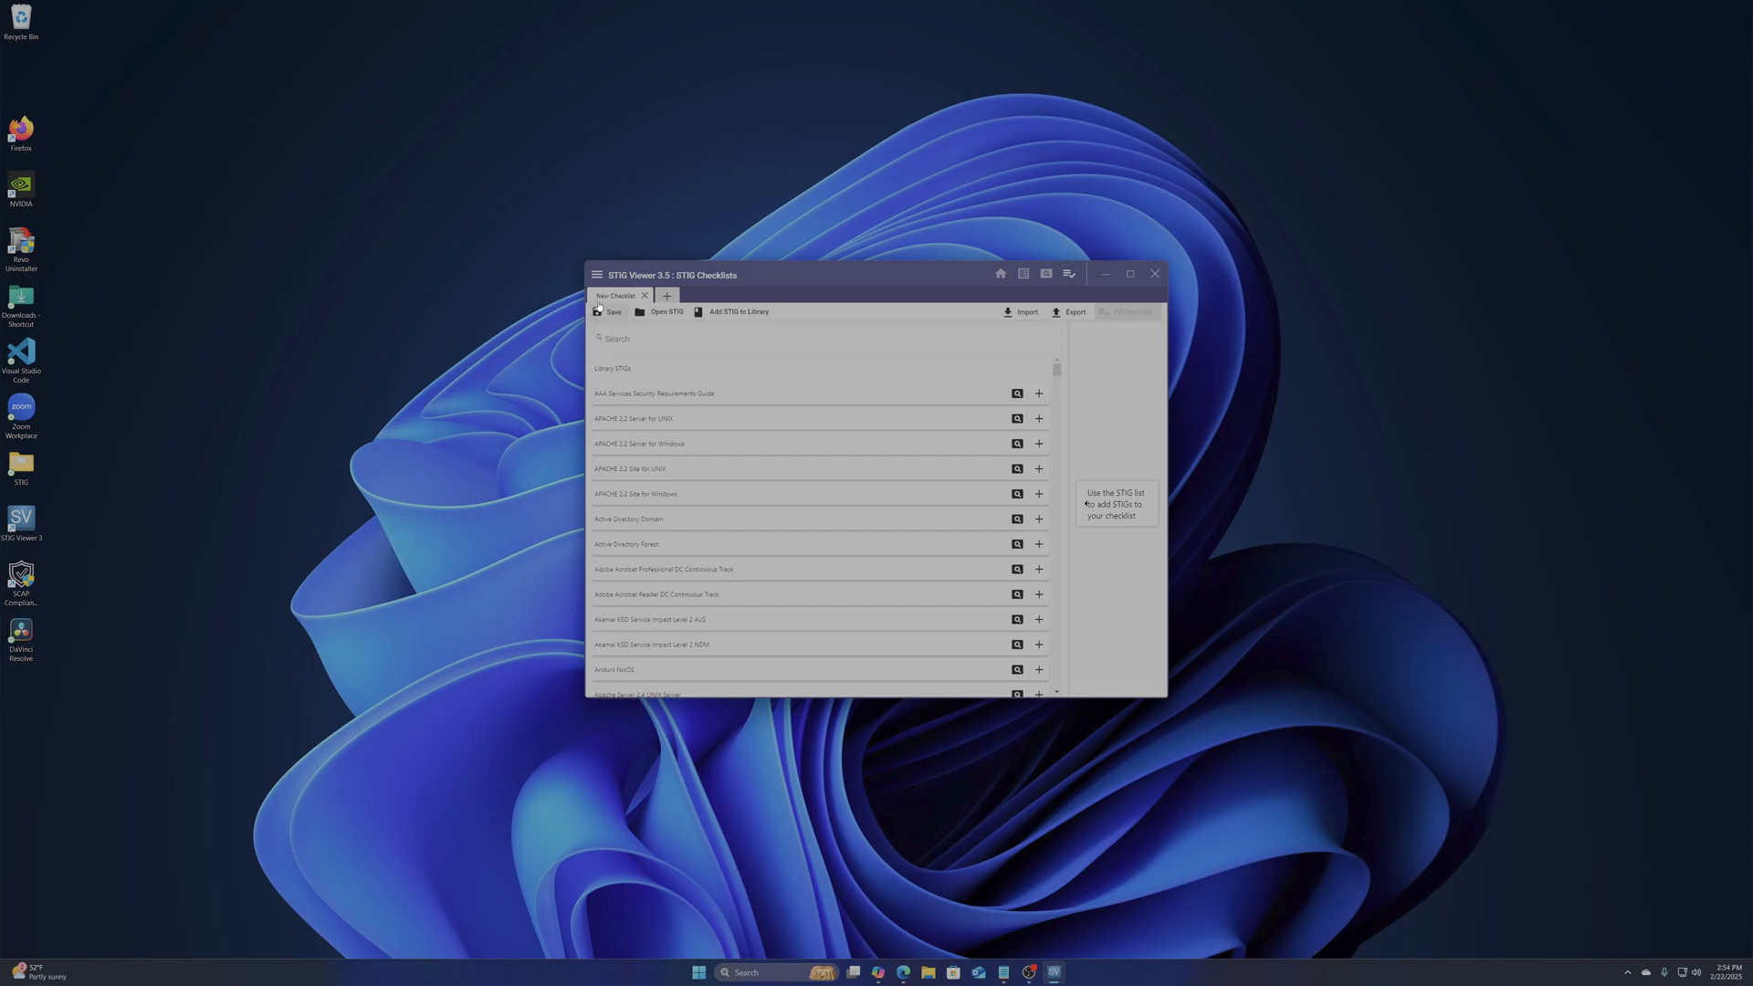
{"action": "left_click", "coordinate": [597, 274]}
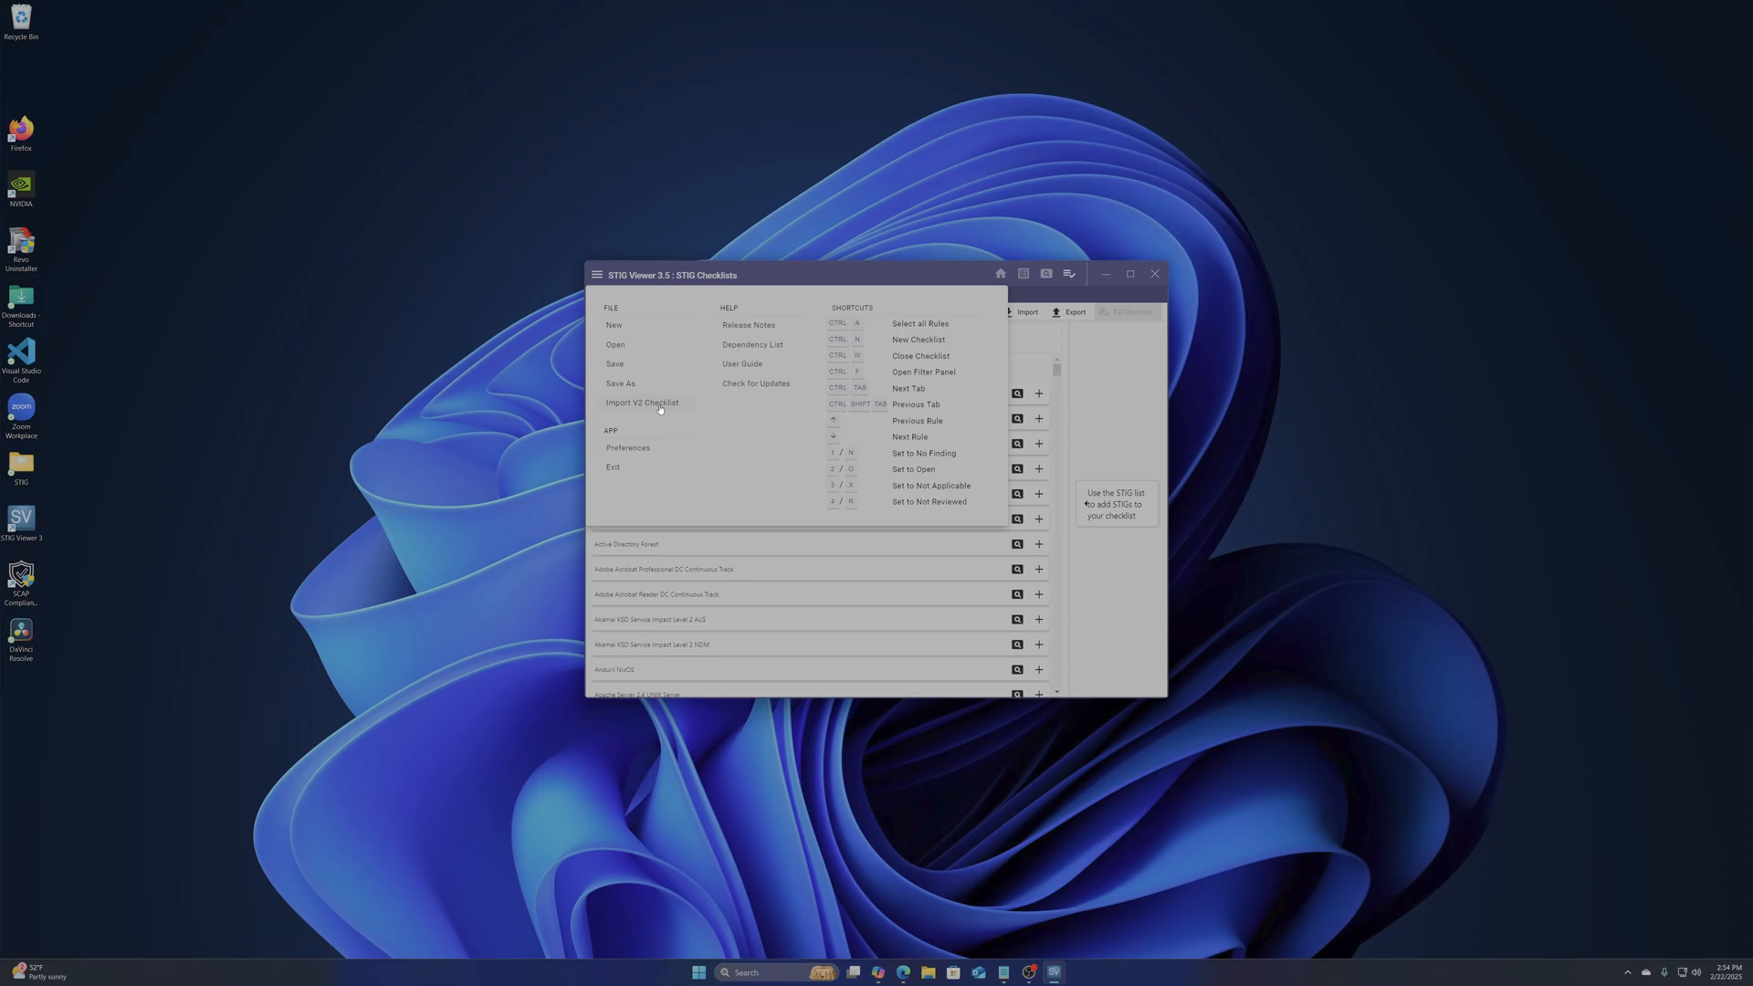
{"action": "left_click", "coordinate": [614, 343]}
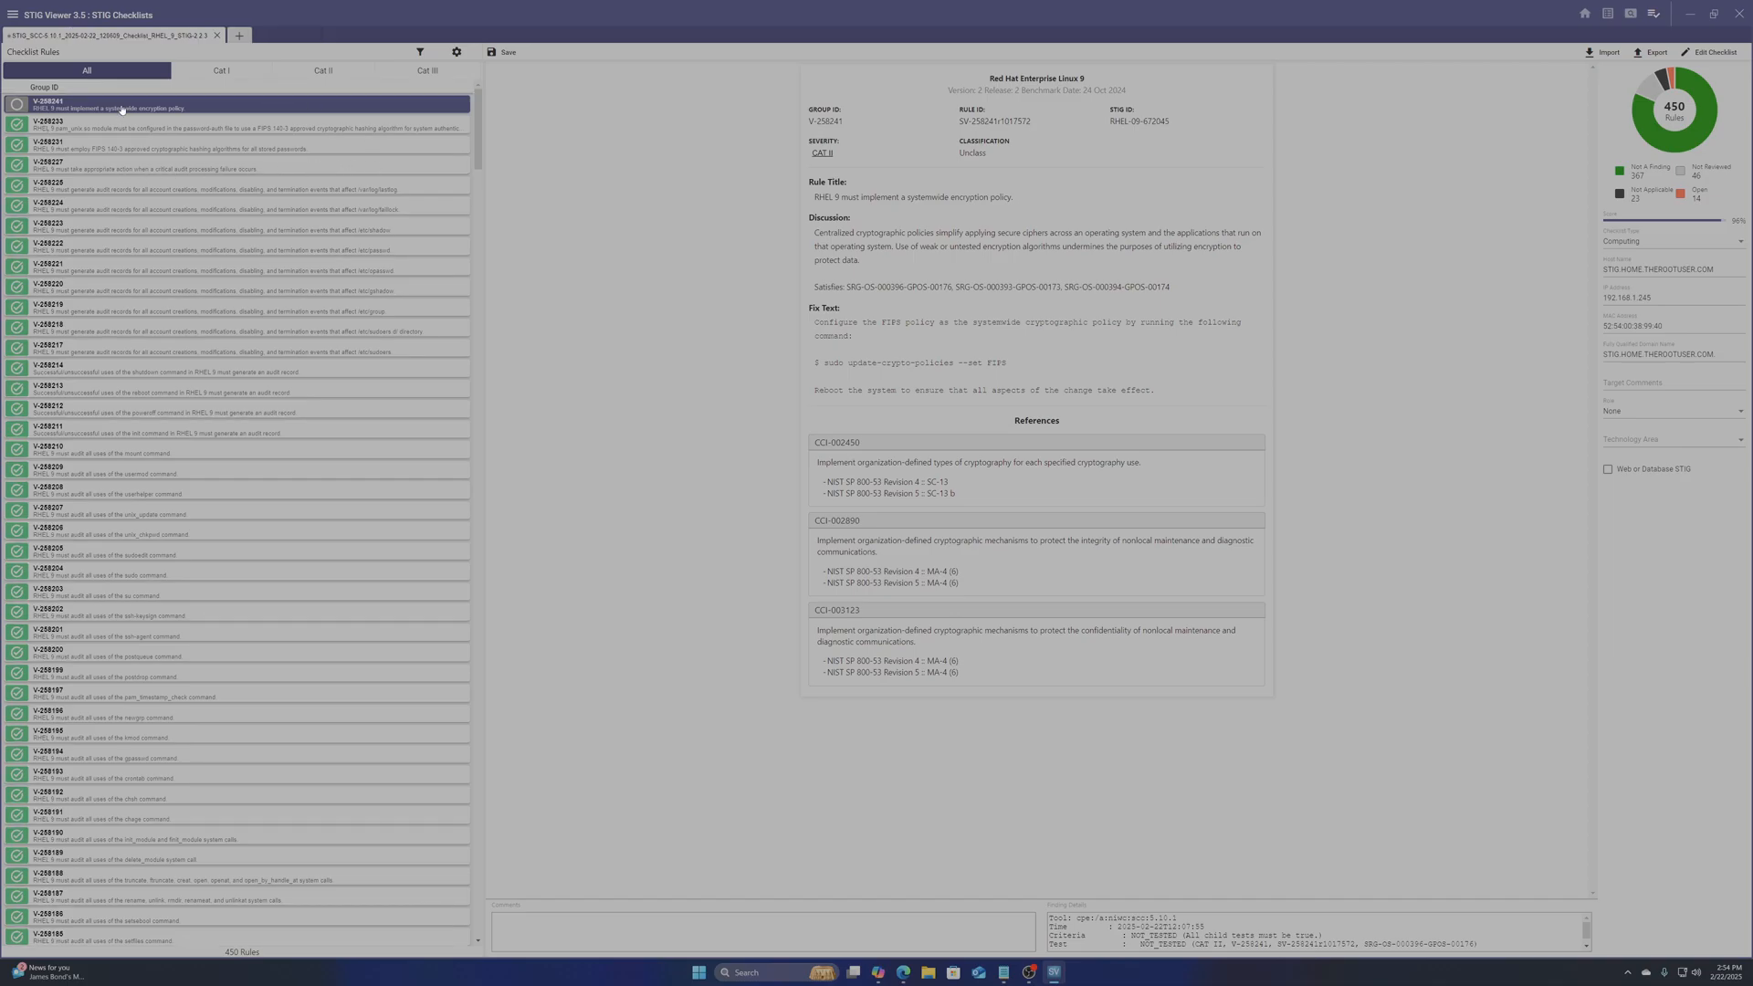
Step: Review the 20 CAT I rules, reading the disk partition encryption rule, then list CAT II
{"action": "left_click", "coordinate": [220, 70]}
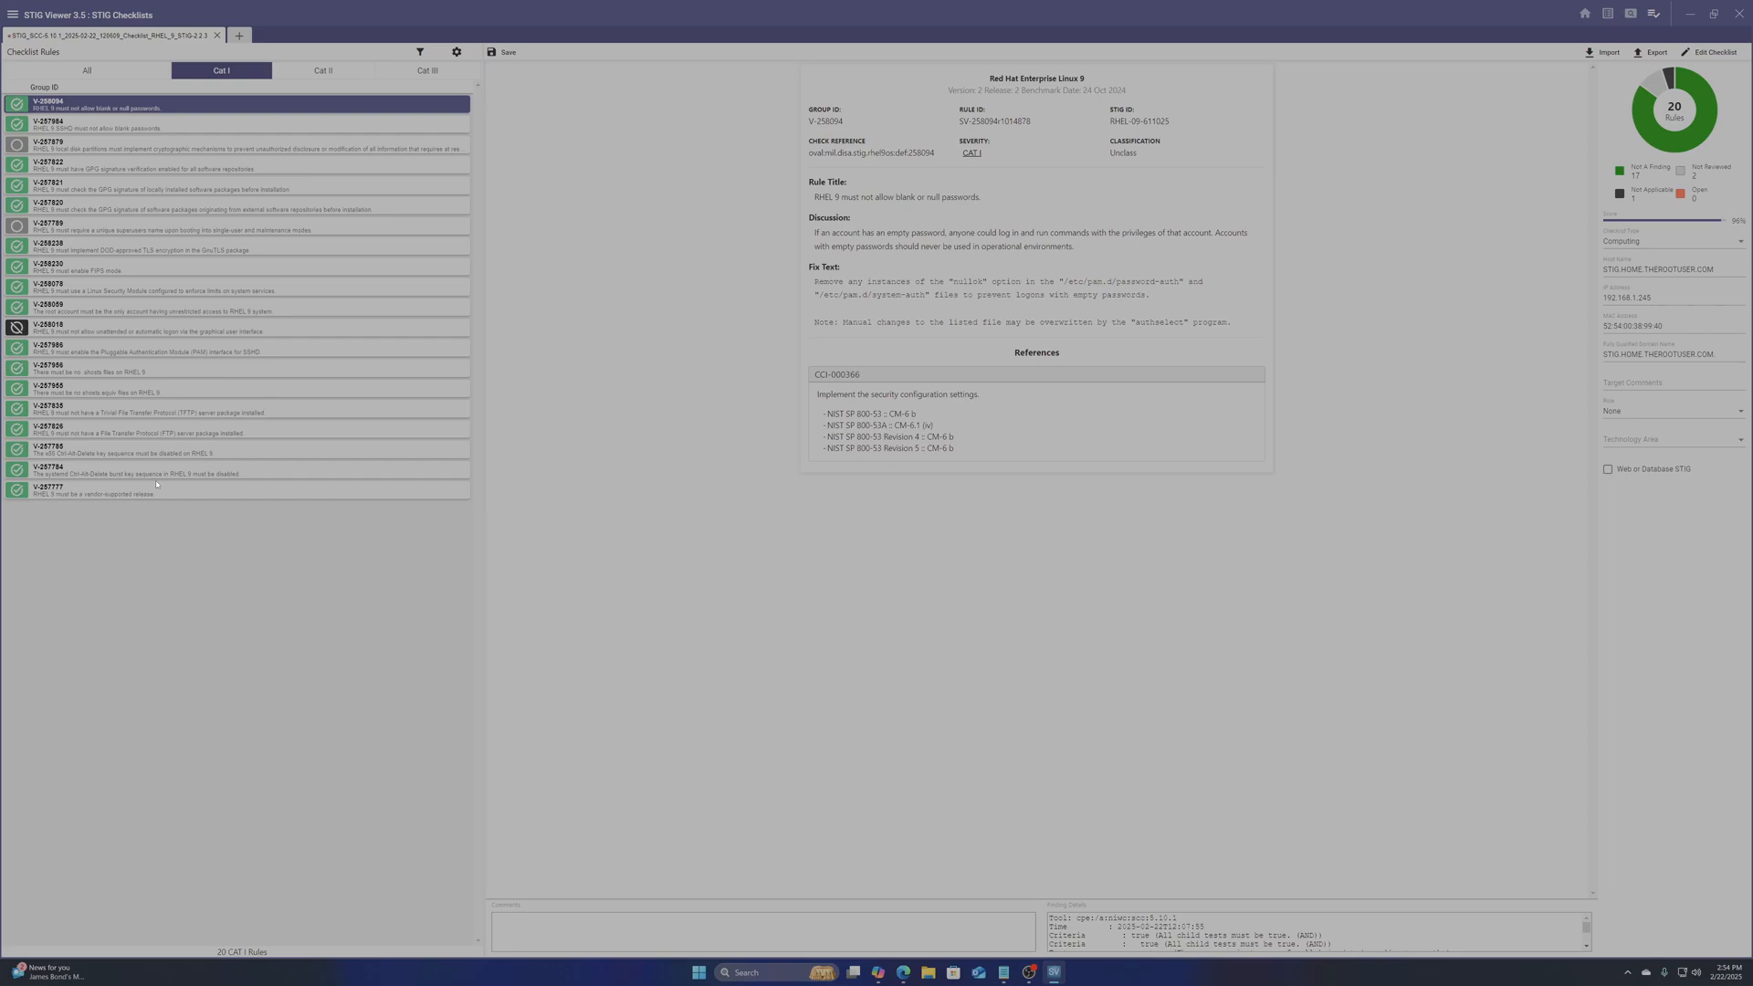
{"action": "left_click", "coordinate": [235, 145]}
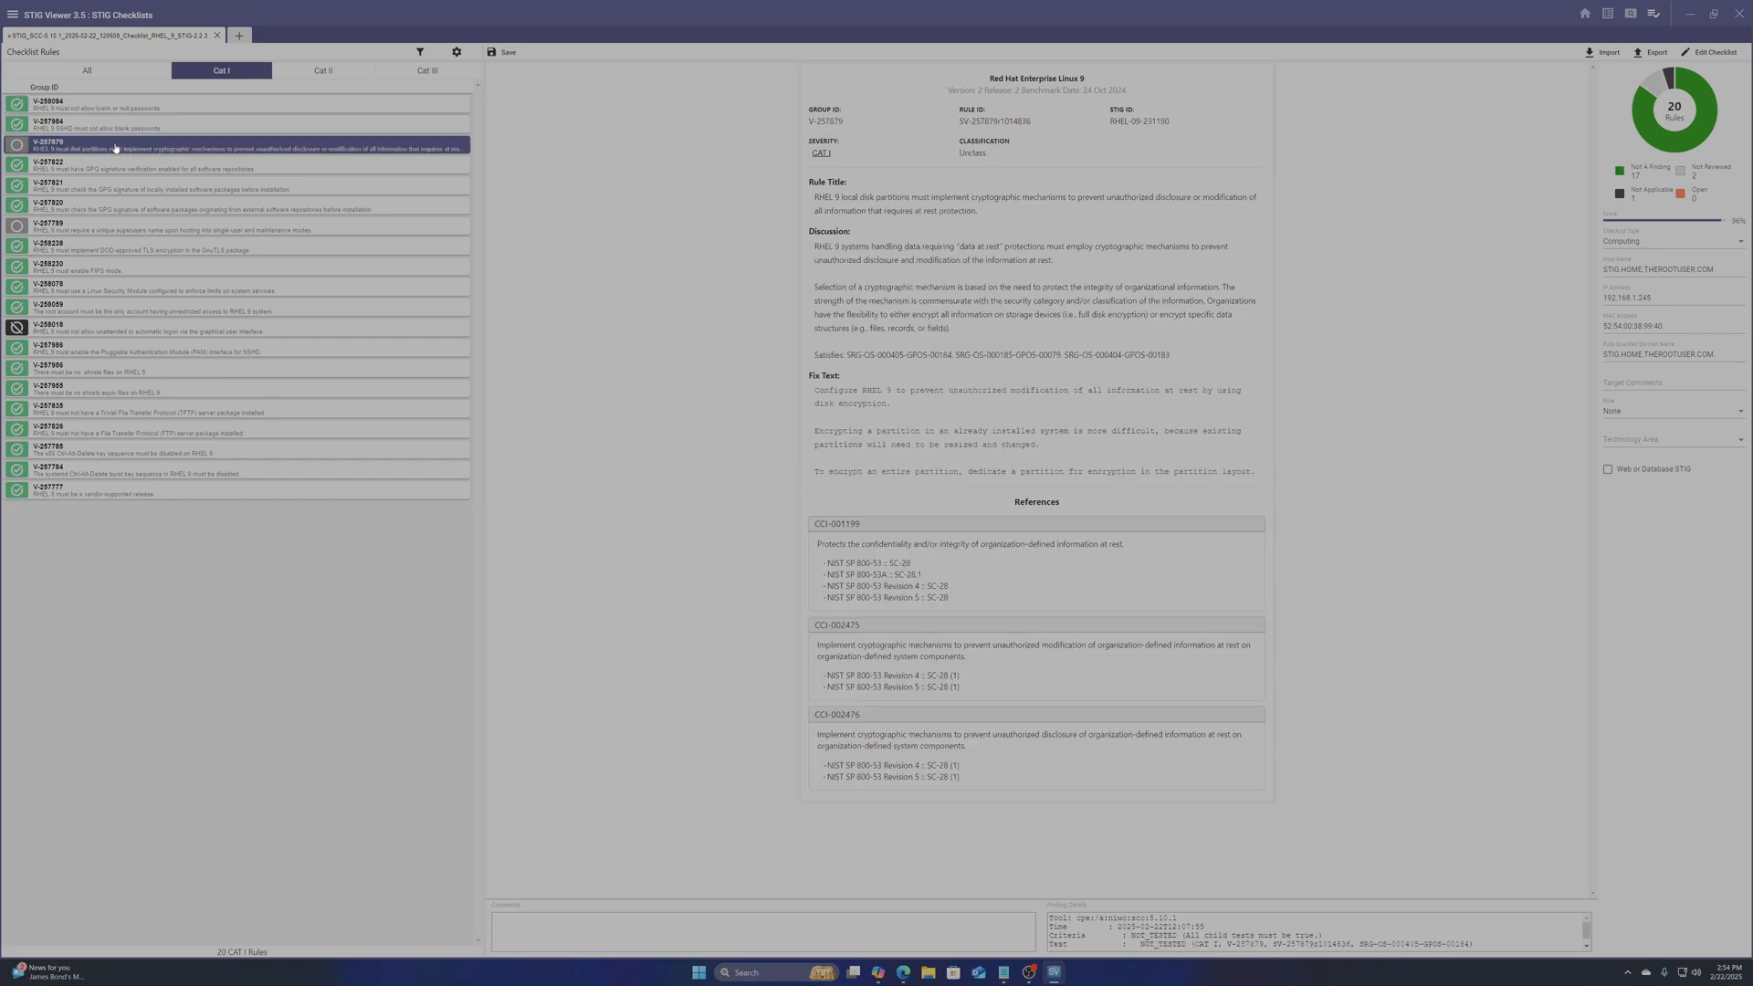
{"action": "mouse_move", "coordinate": [125, 153]}
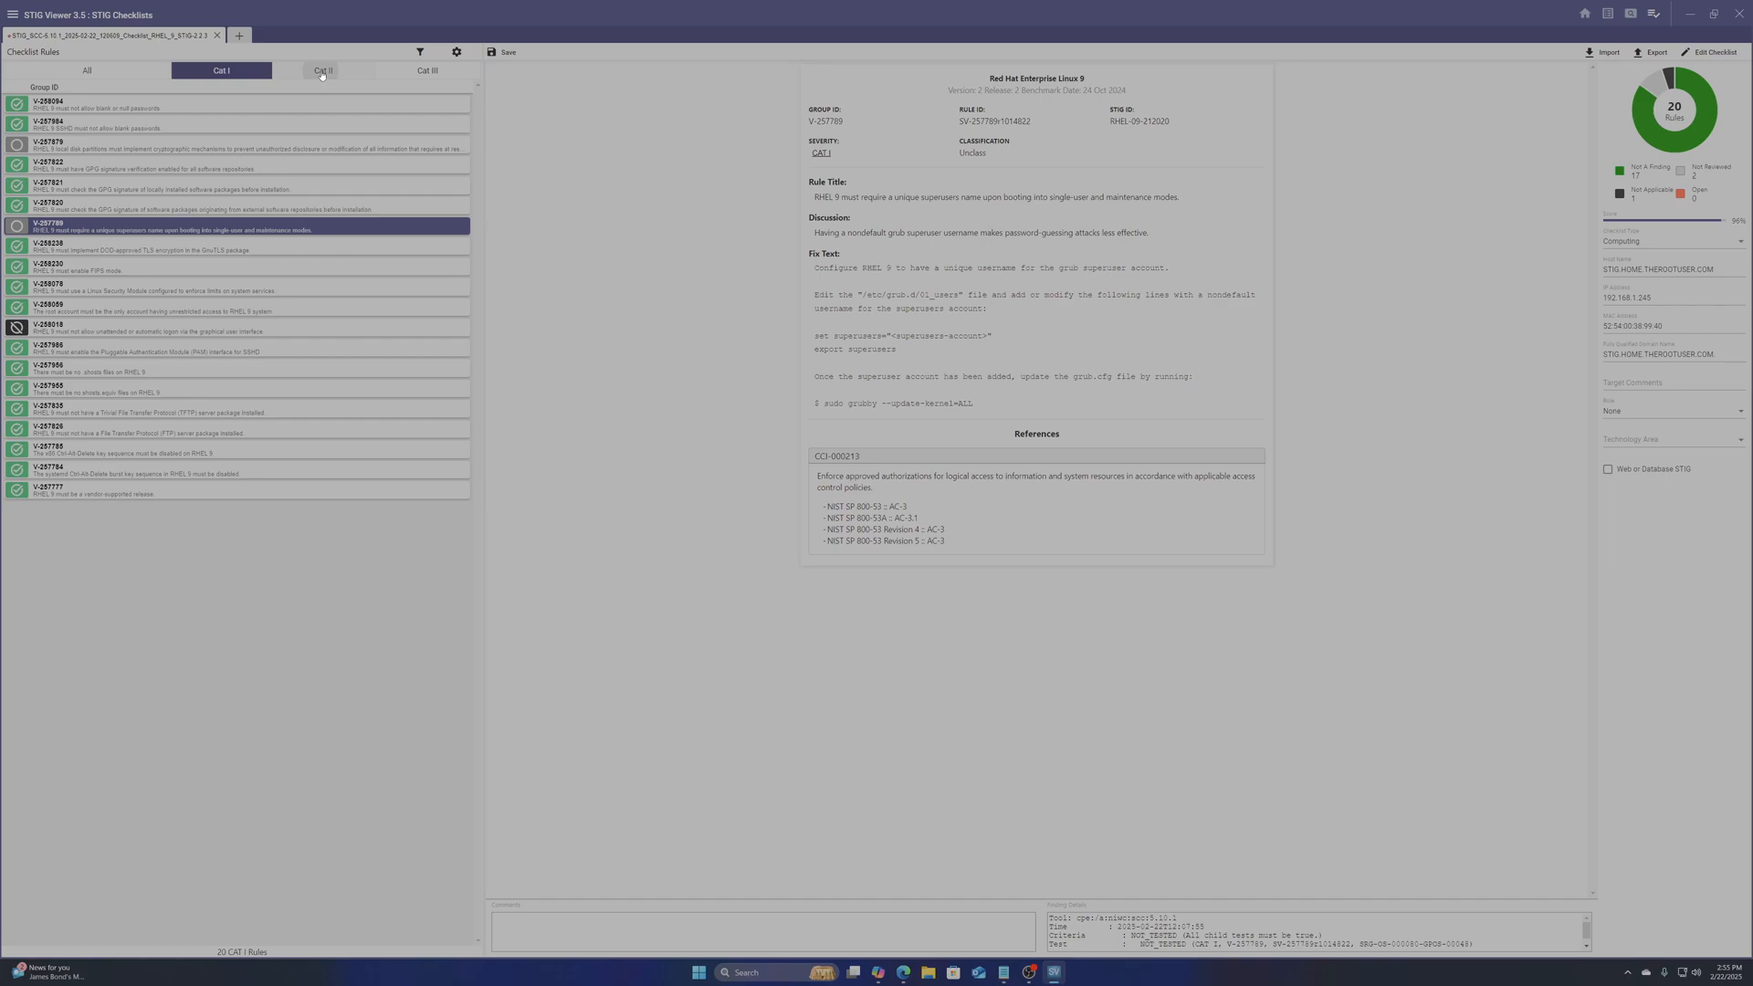
{"action": "left_click", "coordinate": [322, 71]}
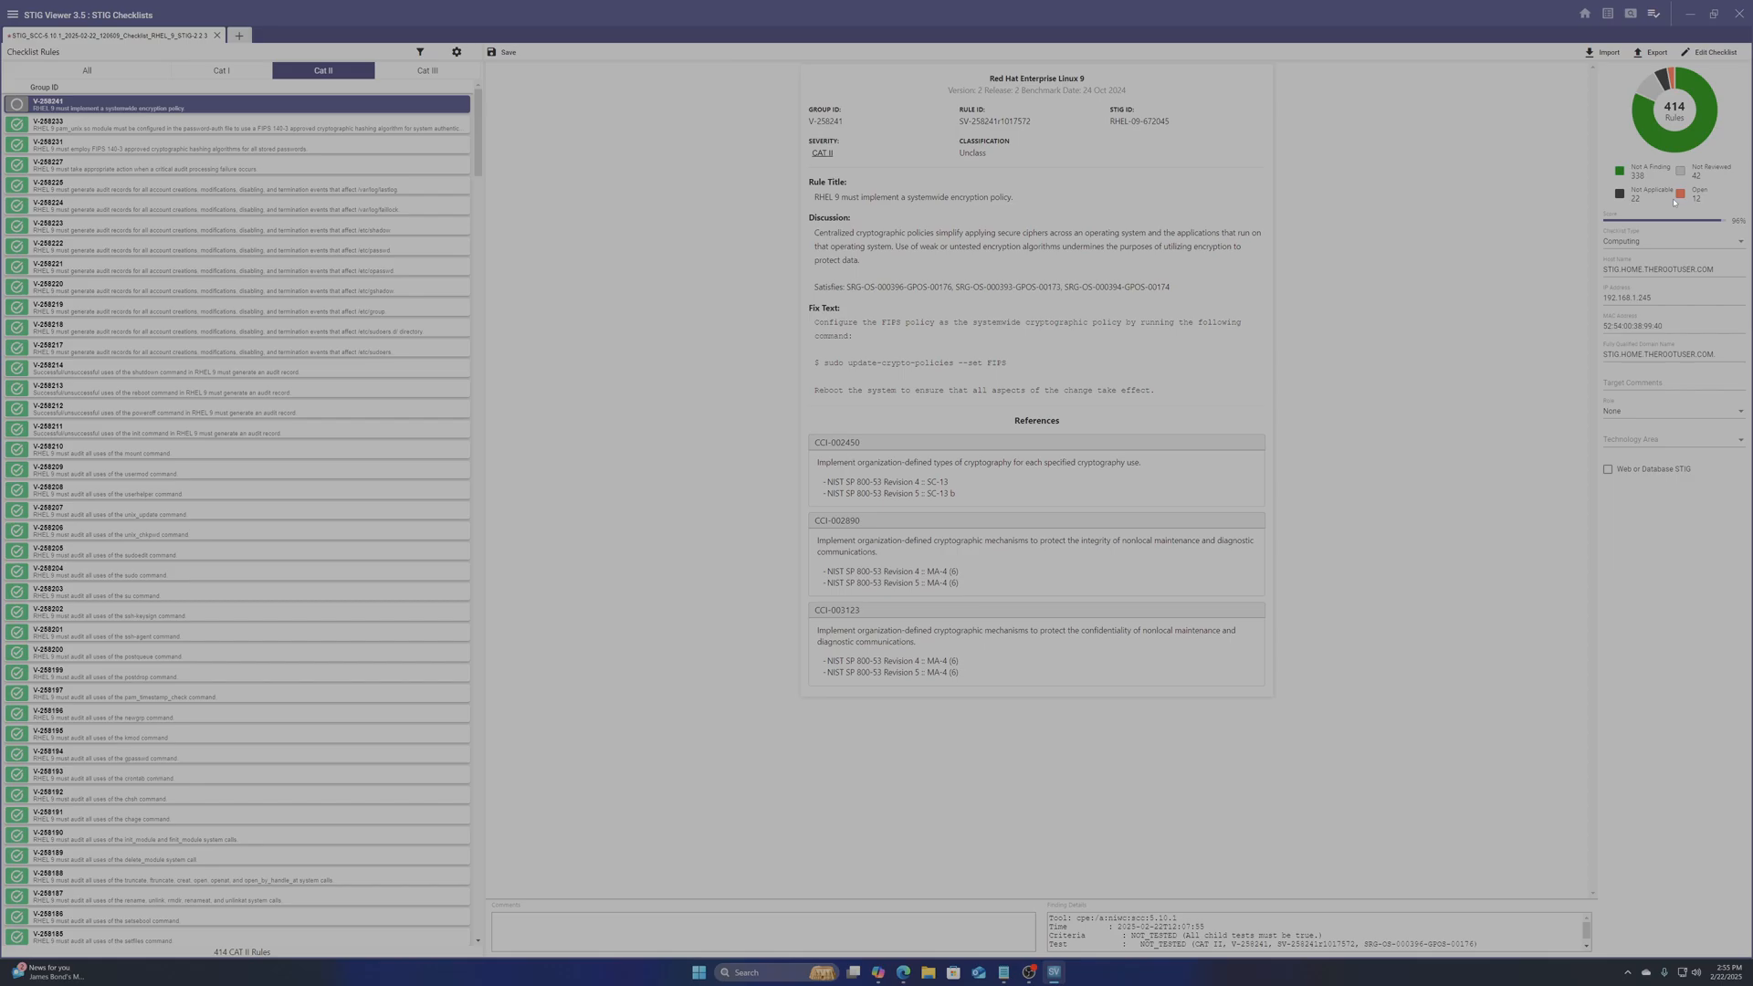
{"action": "mouse_move", "coordinate": [1432, 255]}
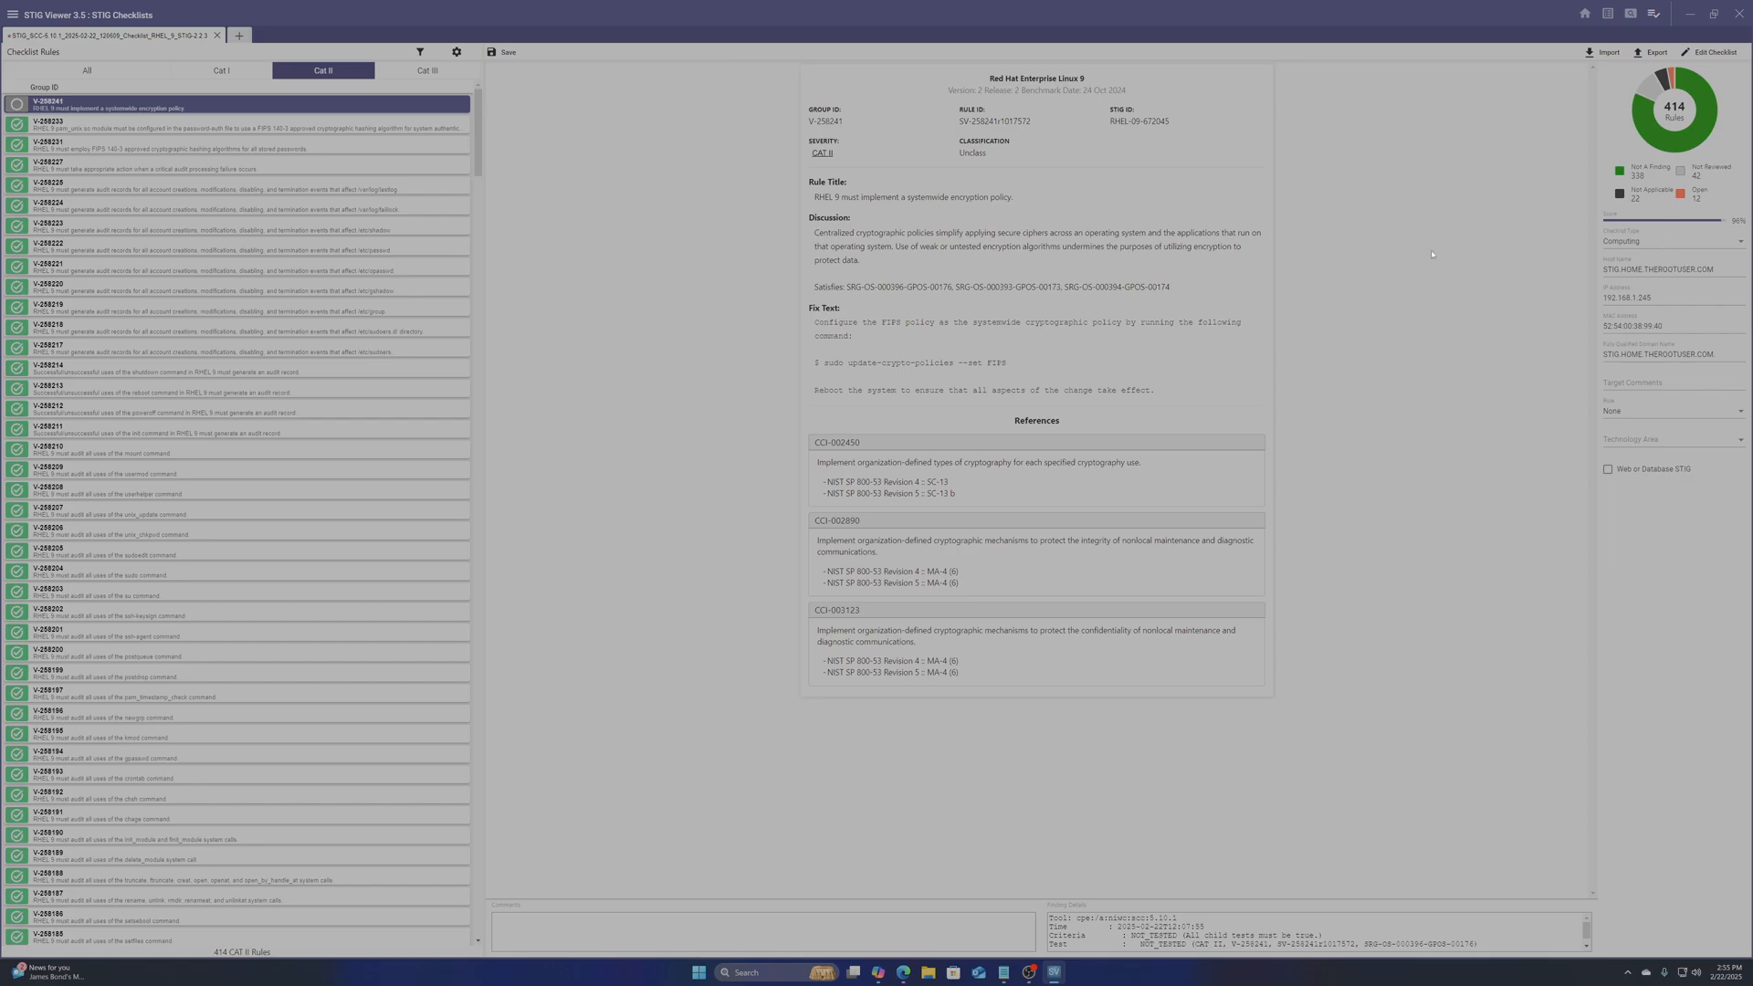
Step: Review CAT III open findings on last-logon display and hardware RNG, then return to CAT II
{"action": "left_click", "coordinate": [427, 70]}
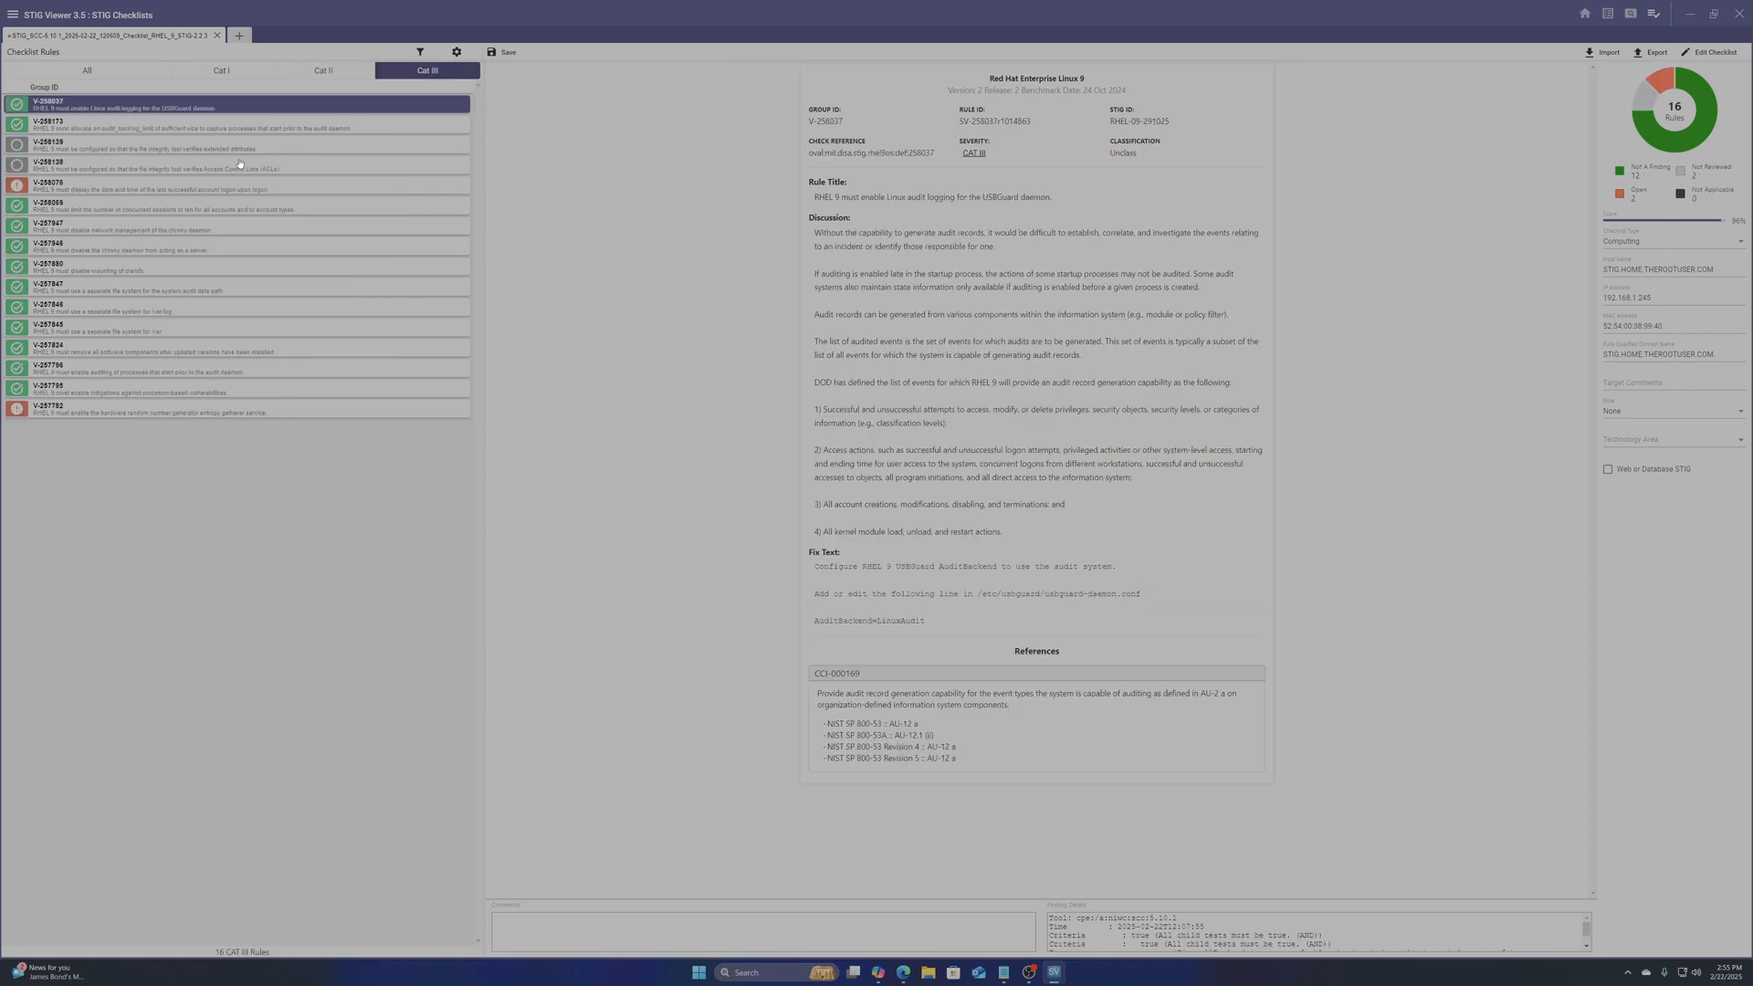
{"action": "left_click", "coordinate": [238, 185]}
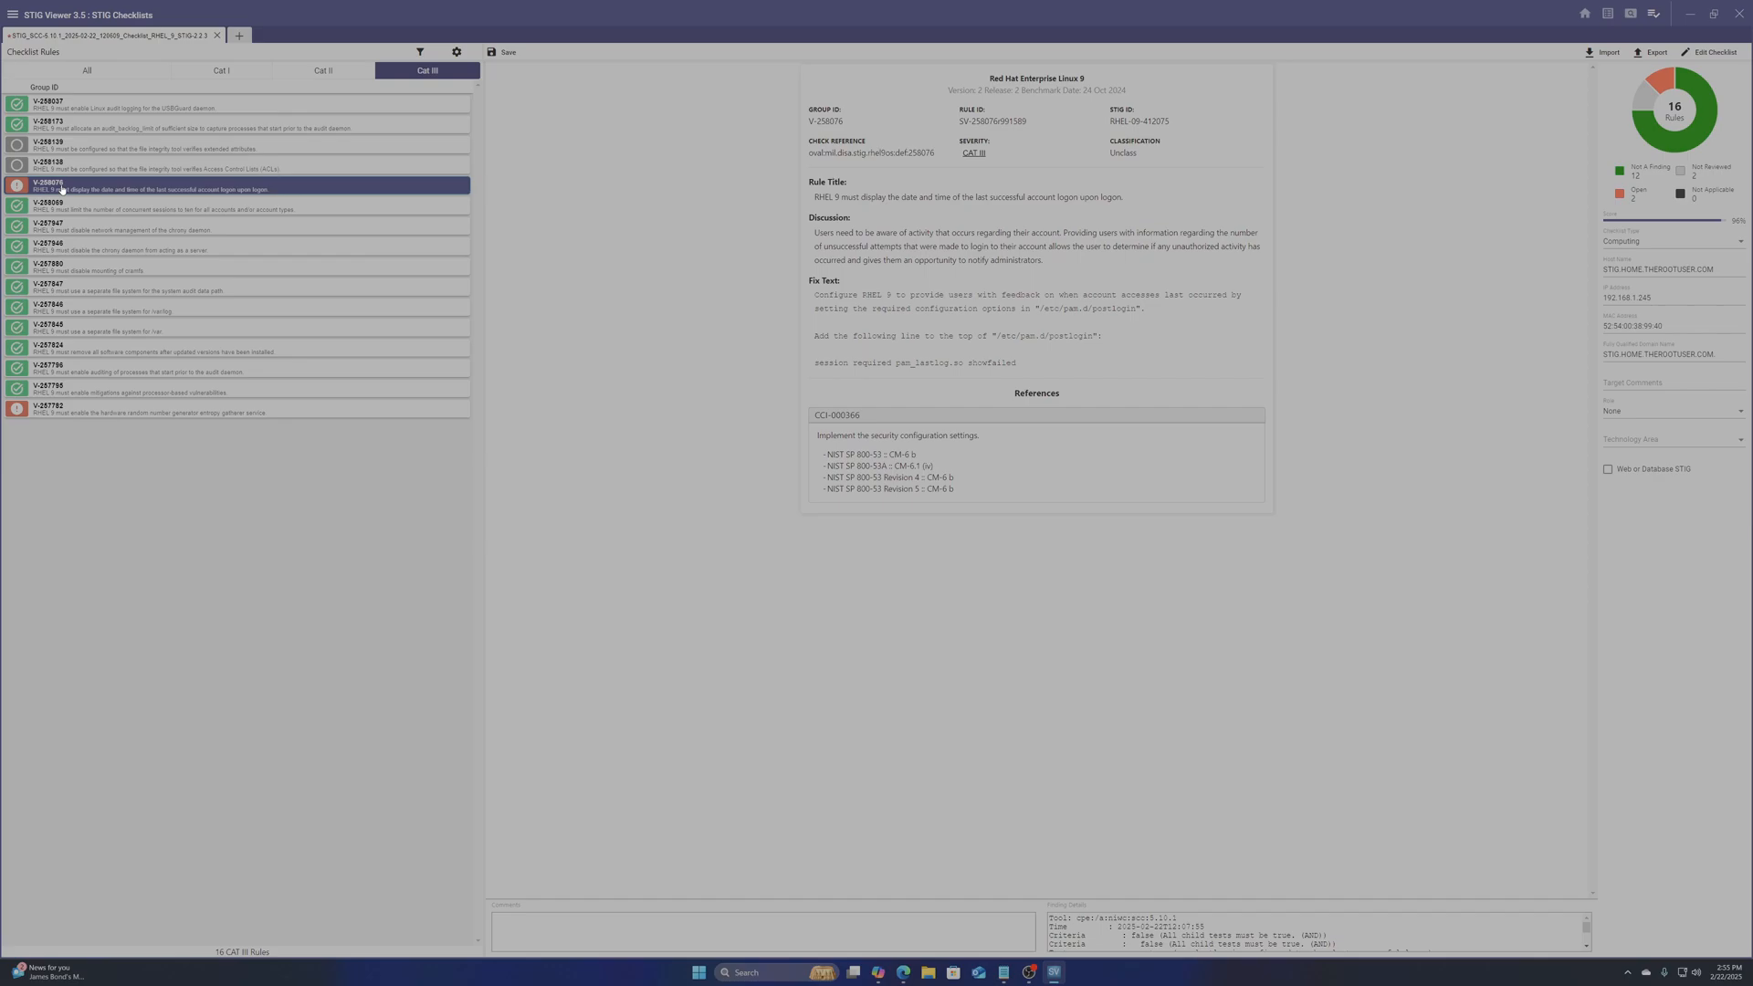
{"action": "left_click", "coordinate": [223, 411]}
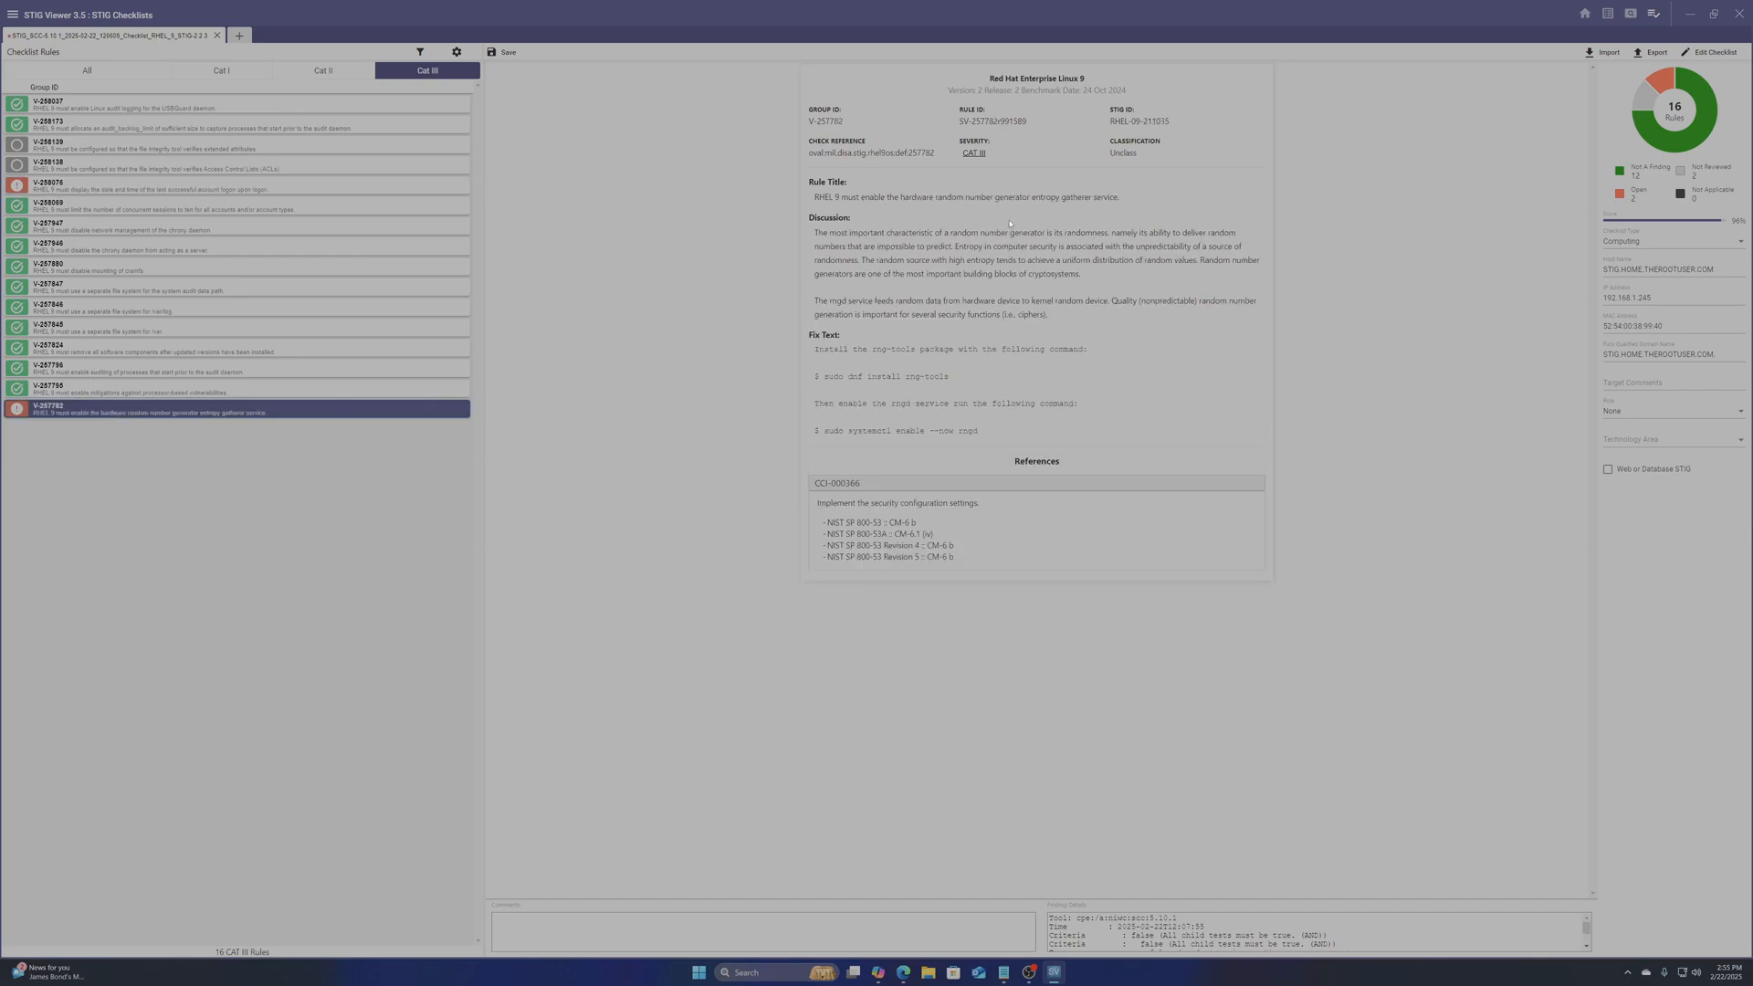
{"action": "left_click", "coordinate": [324, 70]}
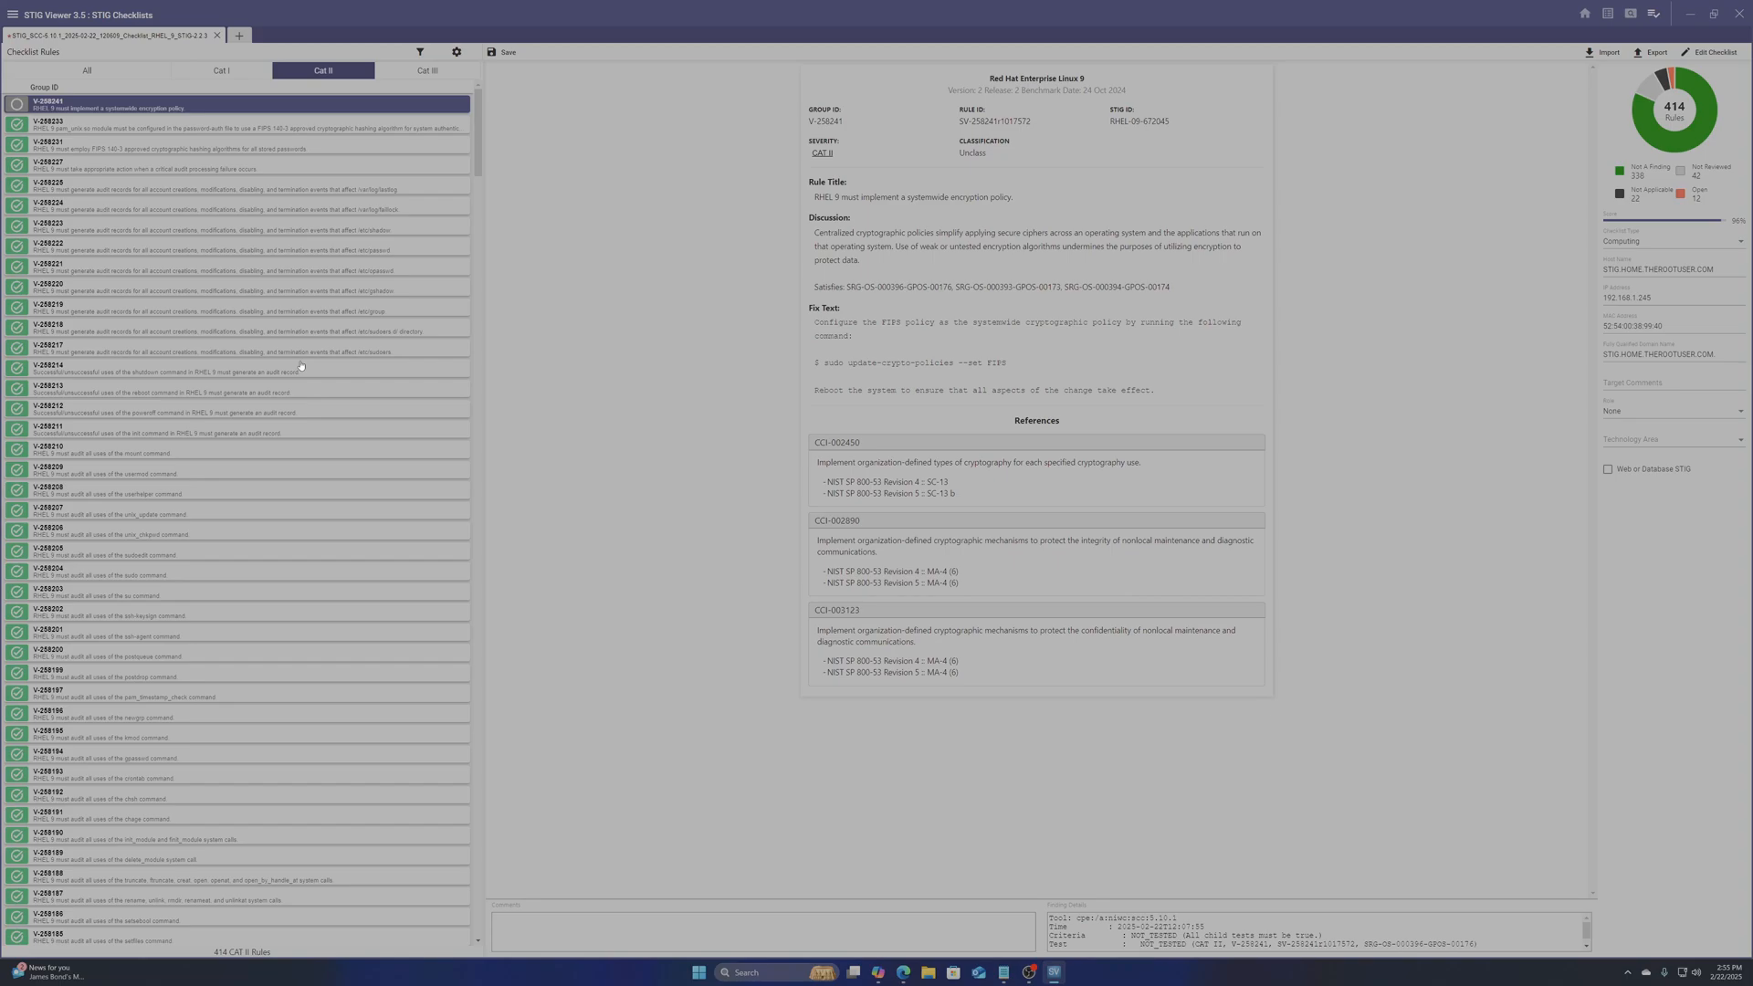
{"action": "scroll", "scroll_direction": "down", "scroll_amount": 3}
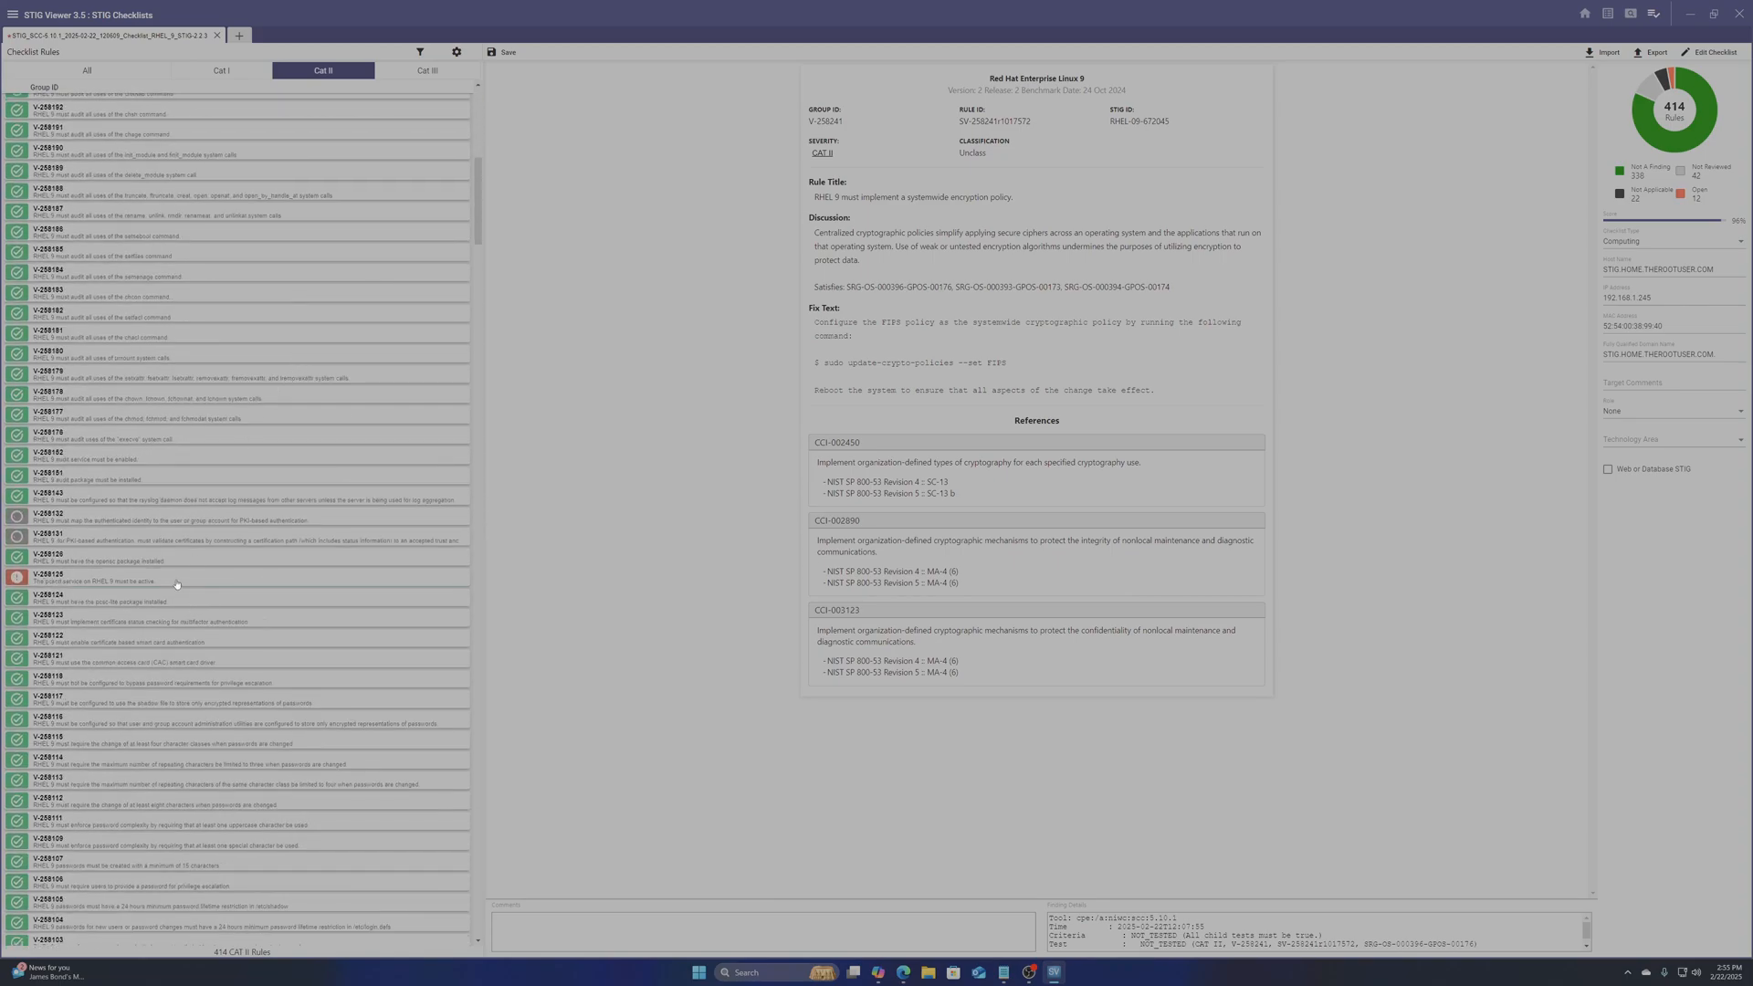